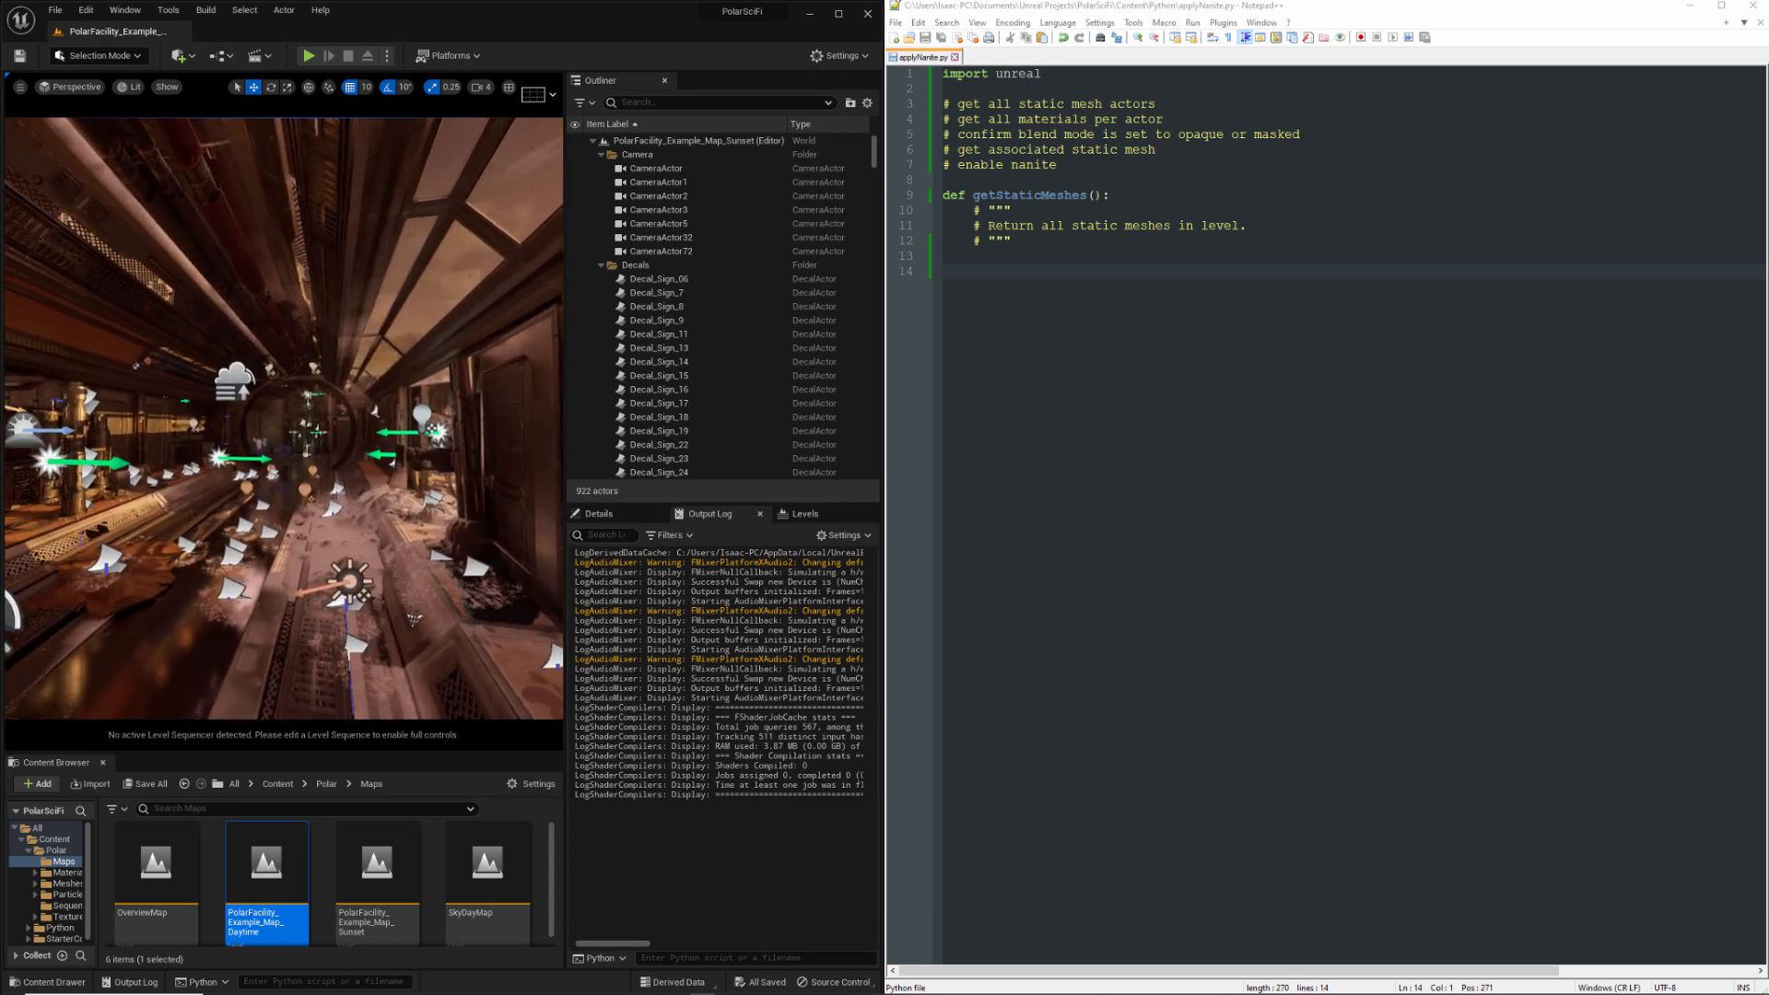
Review the Polar Sci-Fi Facility marketplace page in the Epic Games Launcher
key("alt+tab")
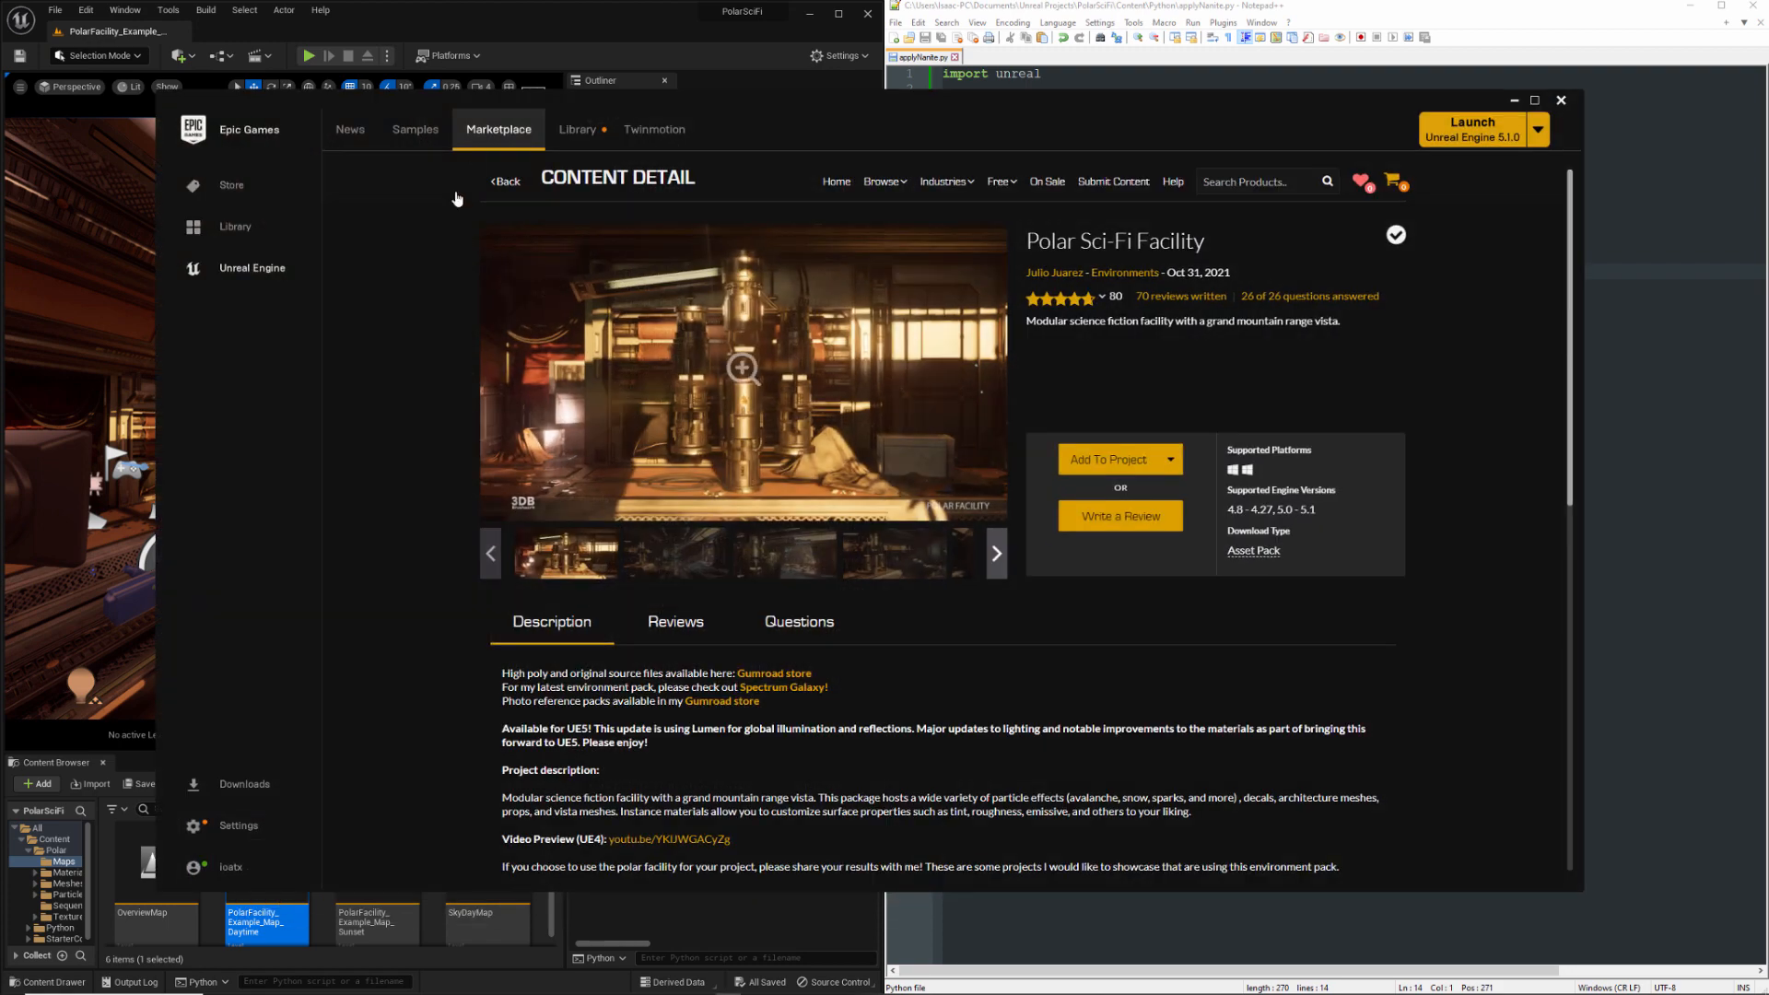
mouse_move(438, 183)
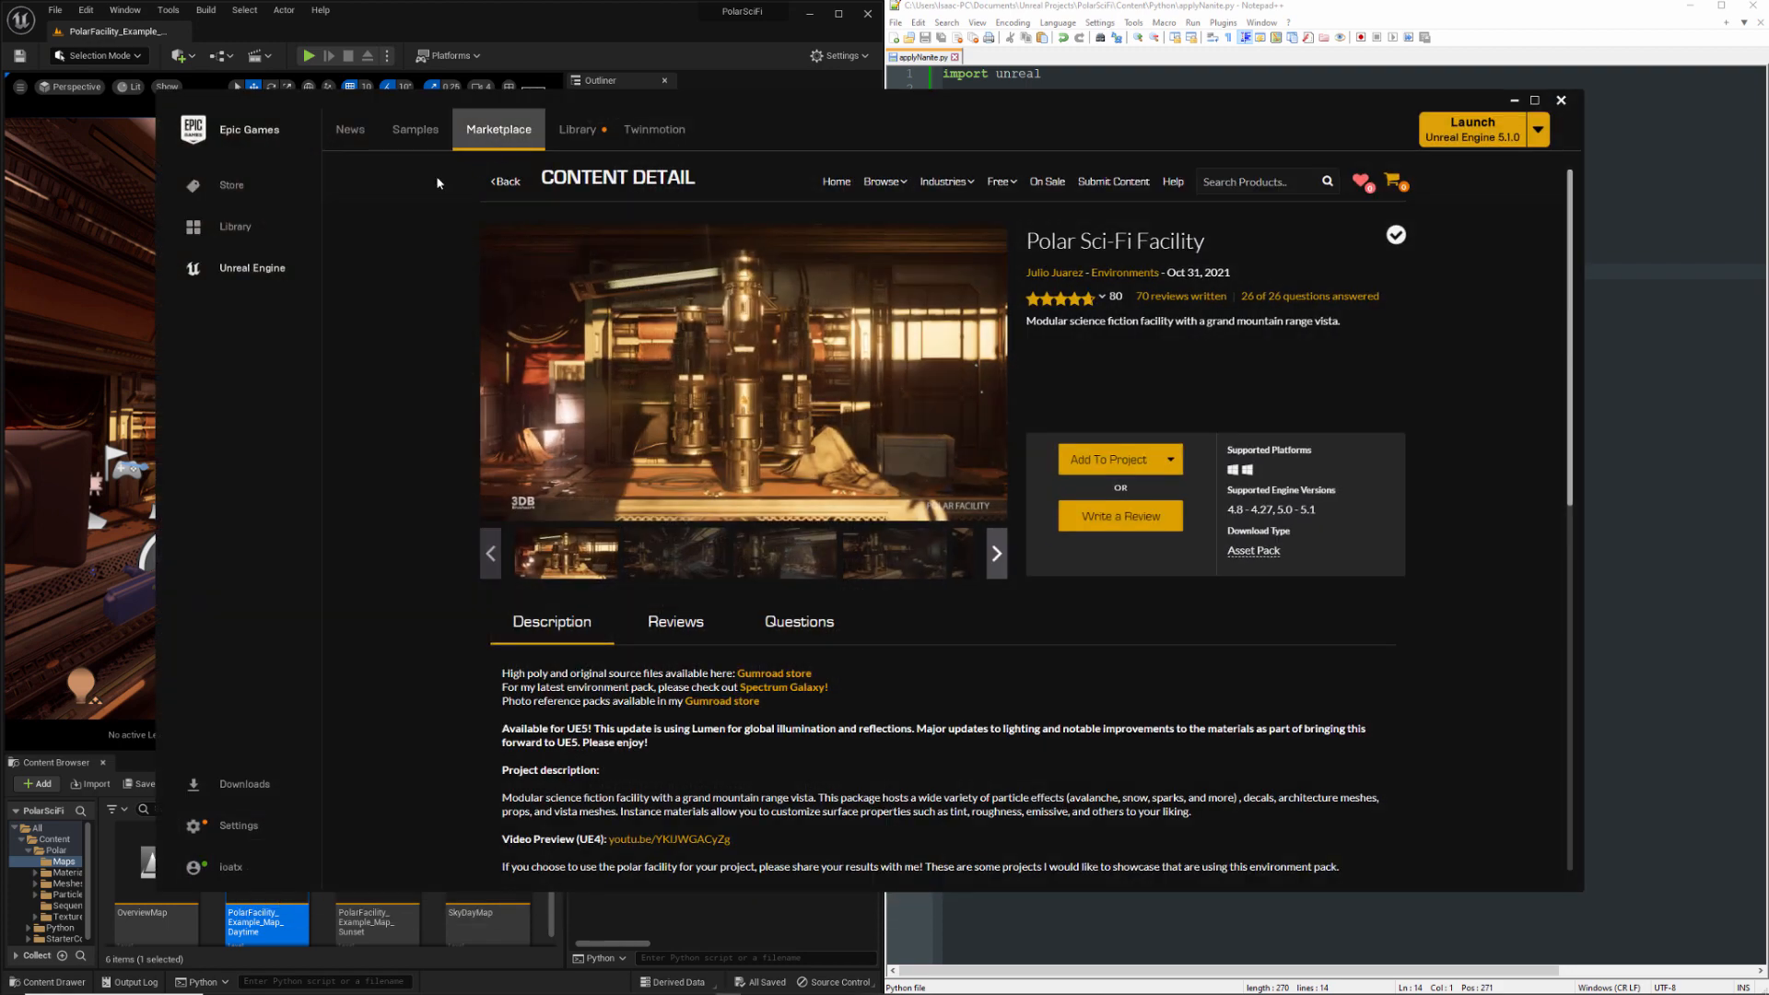
left_click(1000, 182)
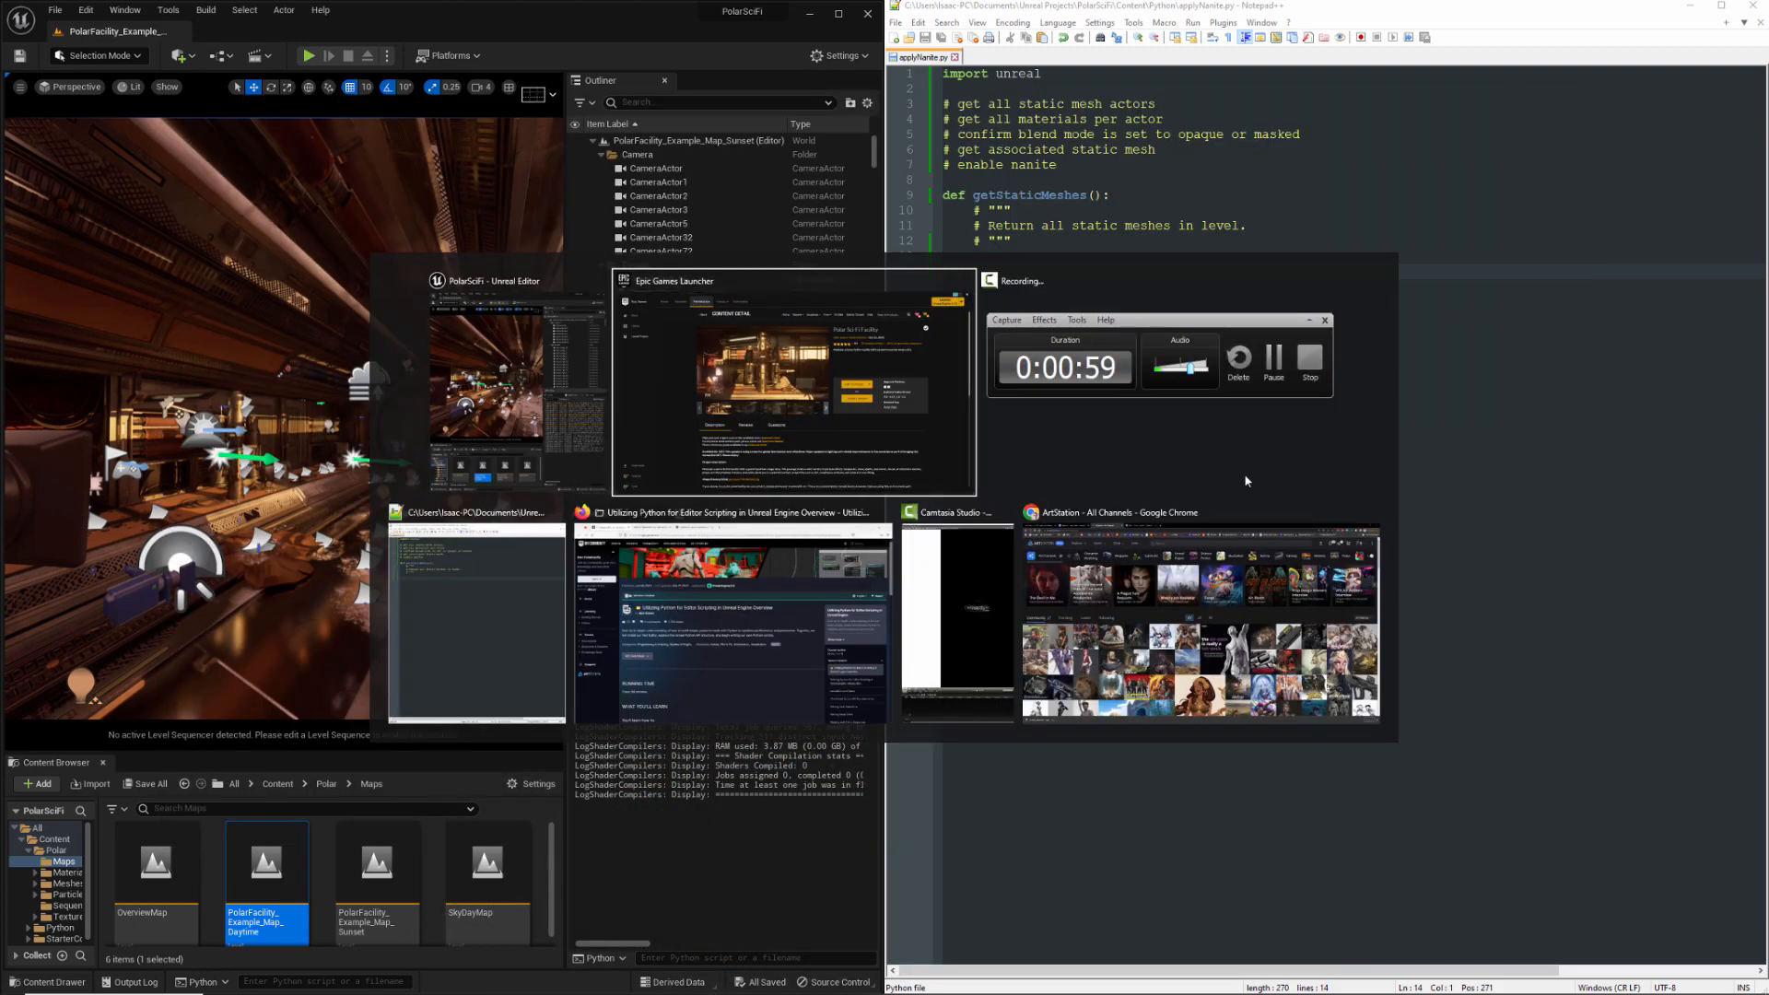
View the Python editor scripting course, then filter the Library to Programming & Scripting courses
left_click(731, 512)
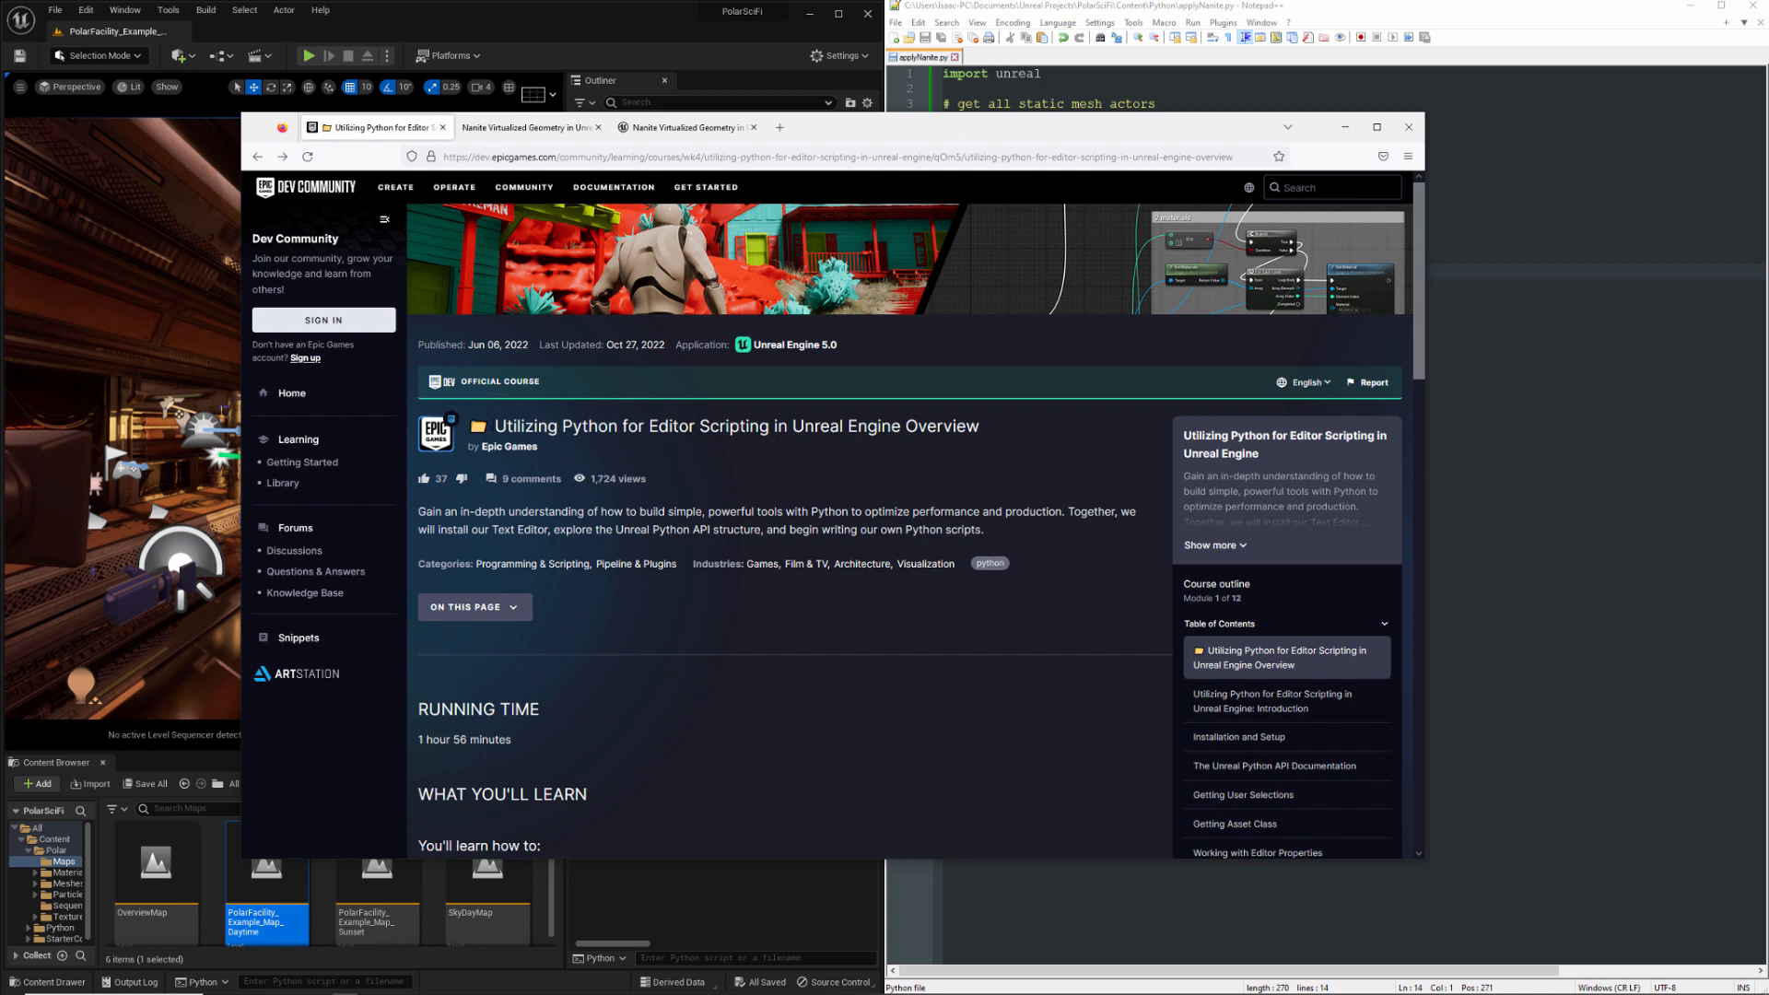
double_click(526, 427)
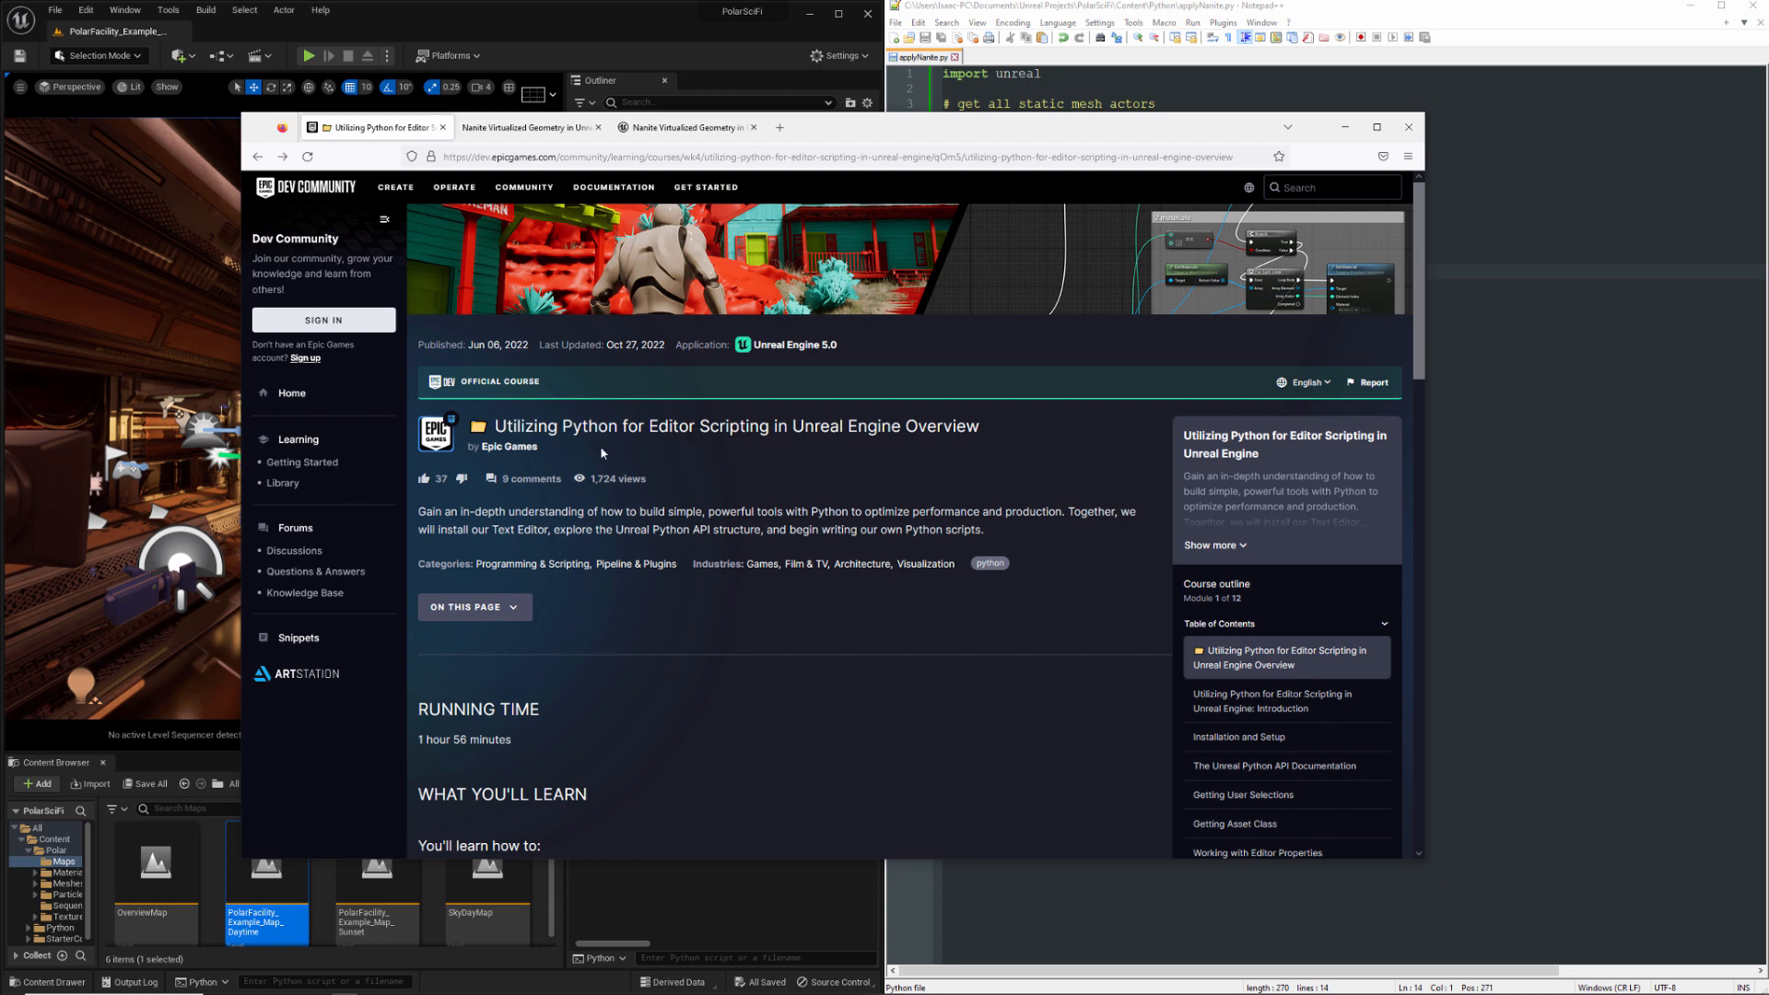
mouse_move(285, 494)
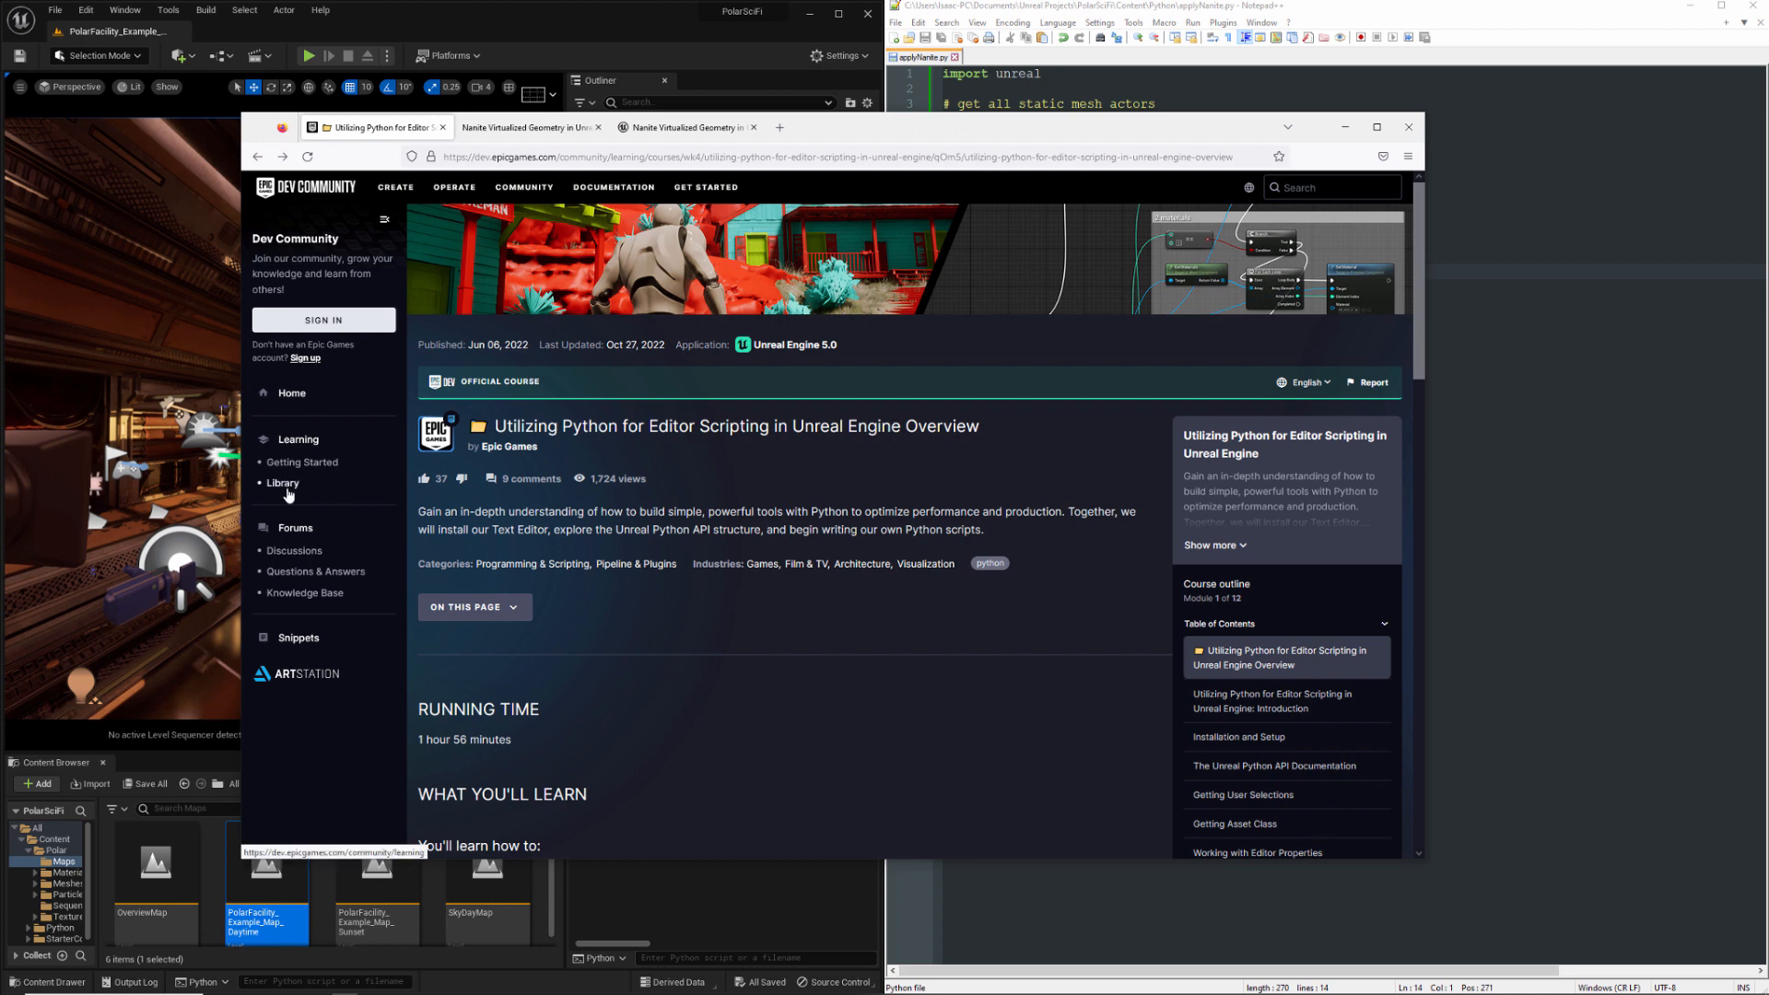
left_click(283, 483)
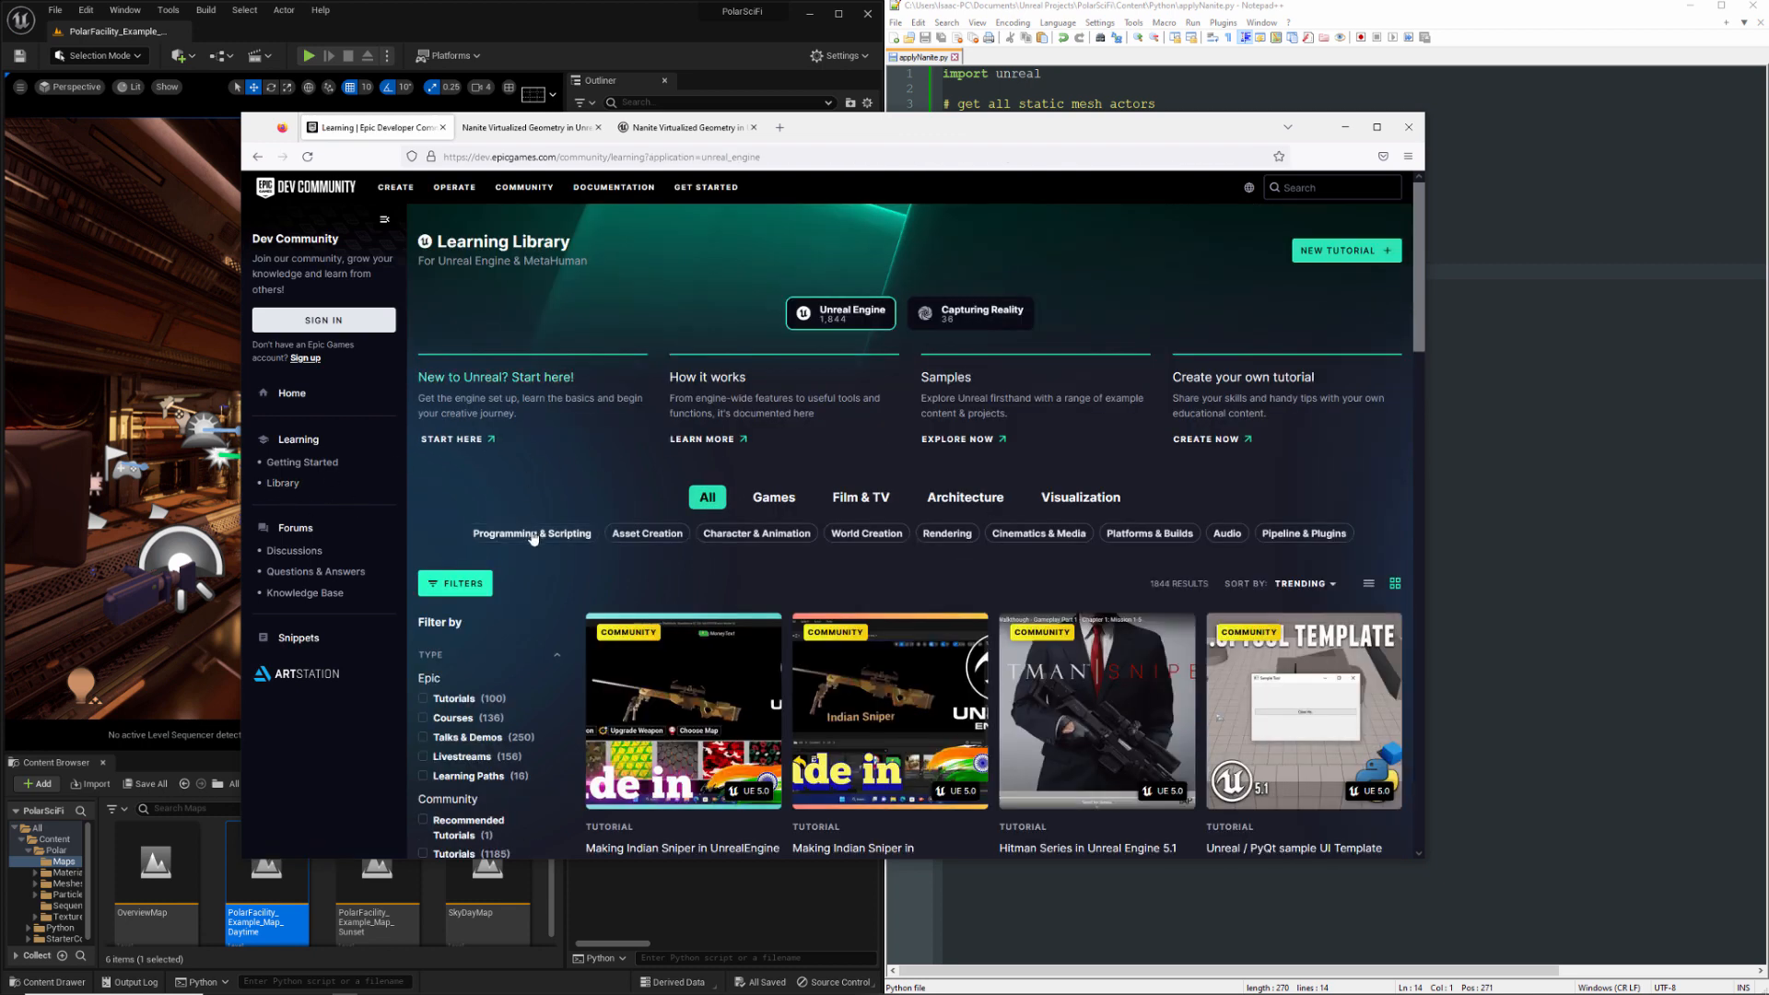
left_click(532, 532)
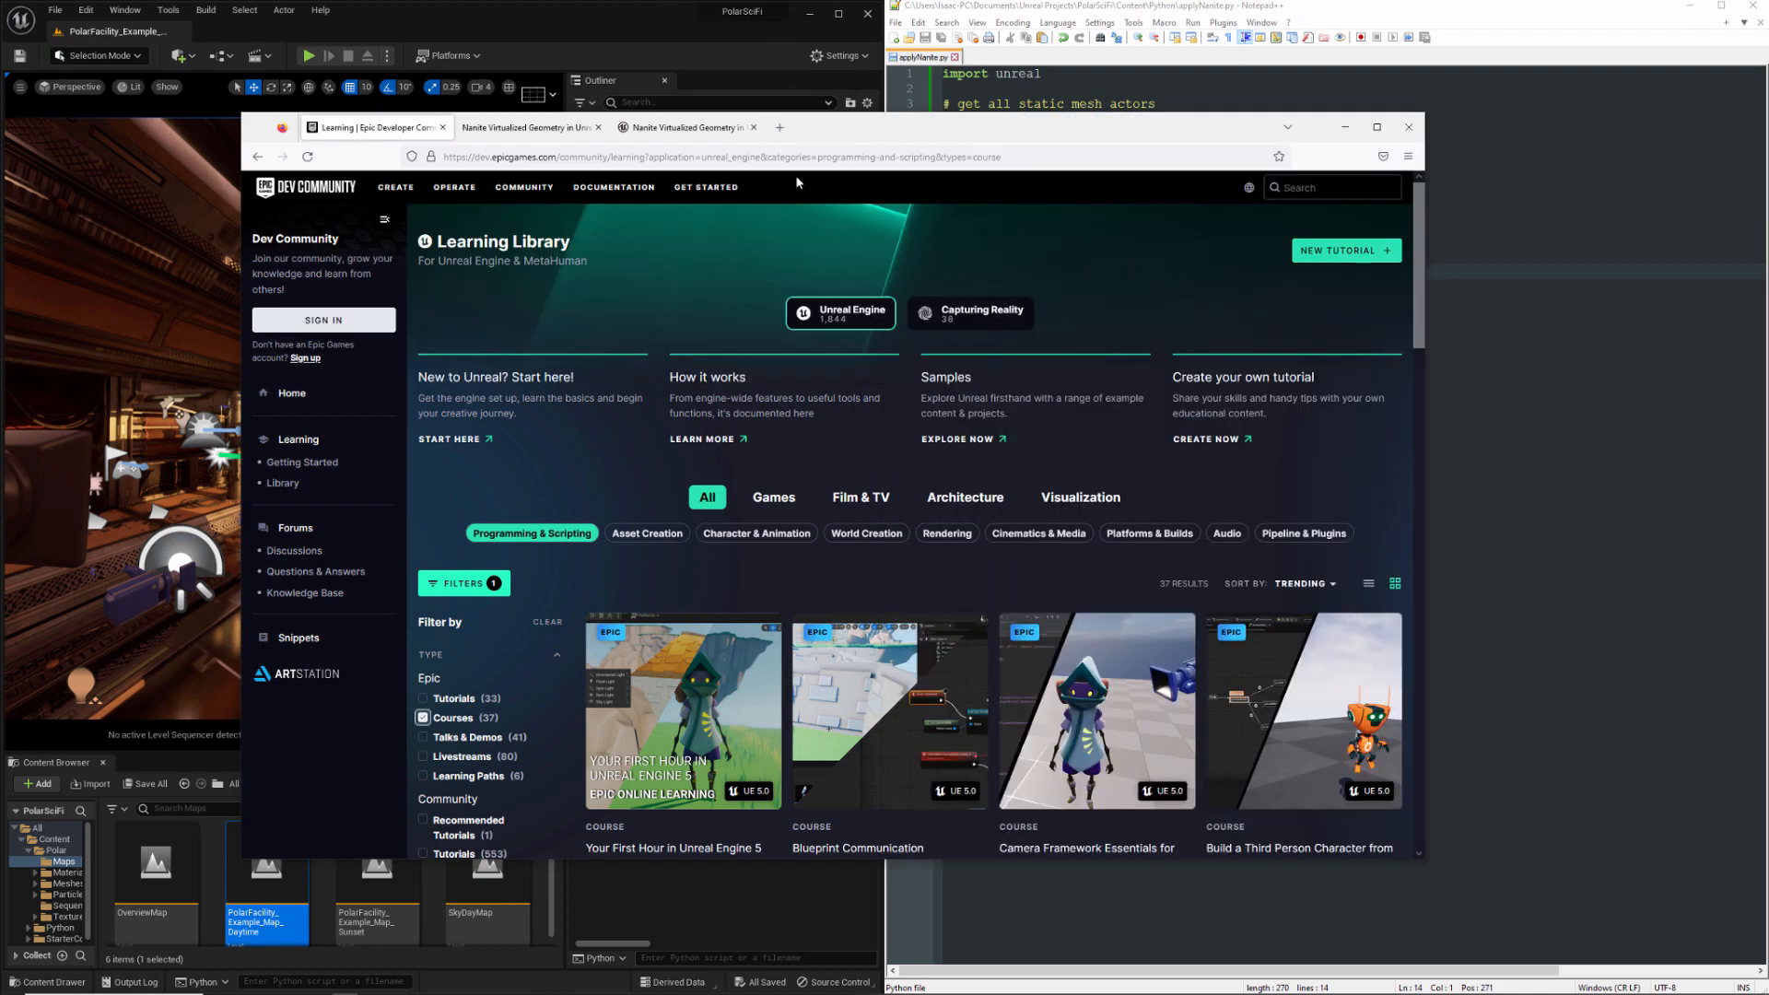
Highlight Materials, Opaque and Masked in the Nanite docs, then compare with the 5.0 page
left_click(531, 126)
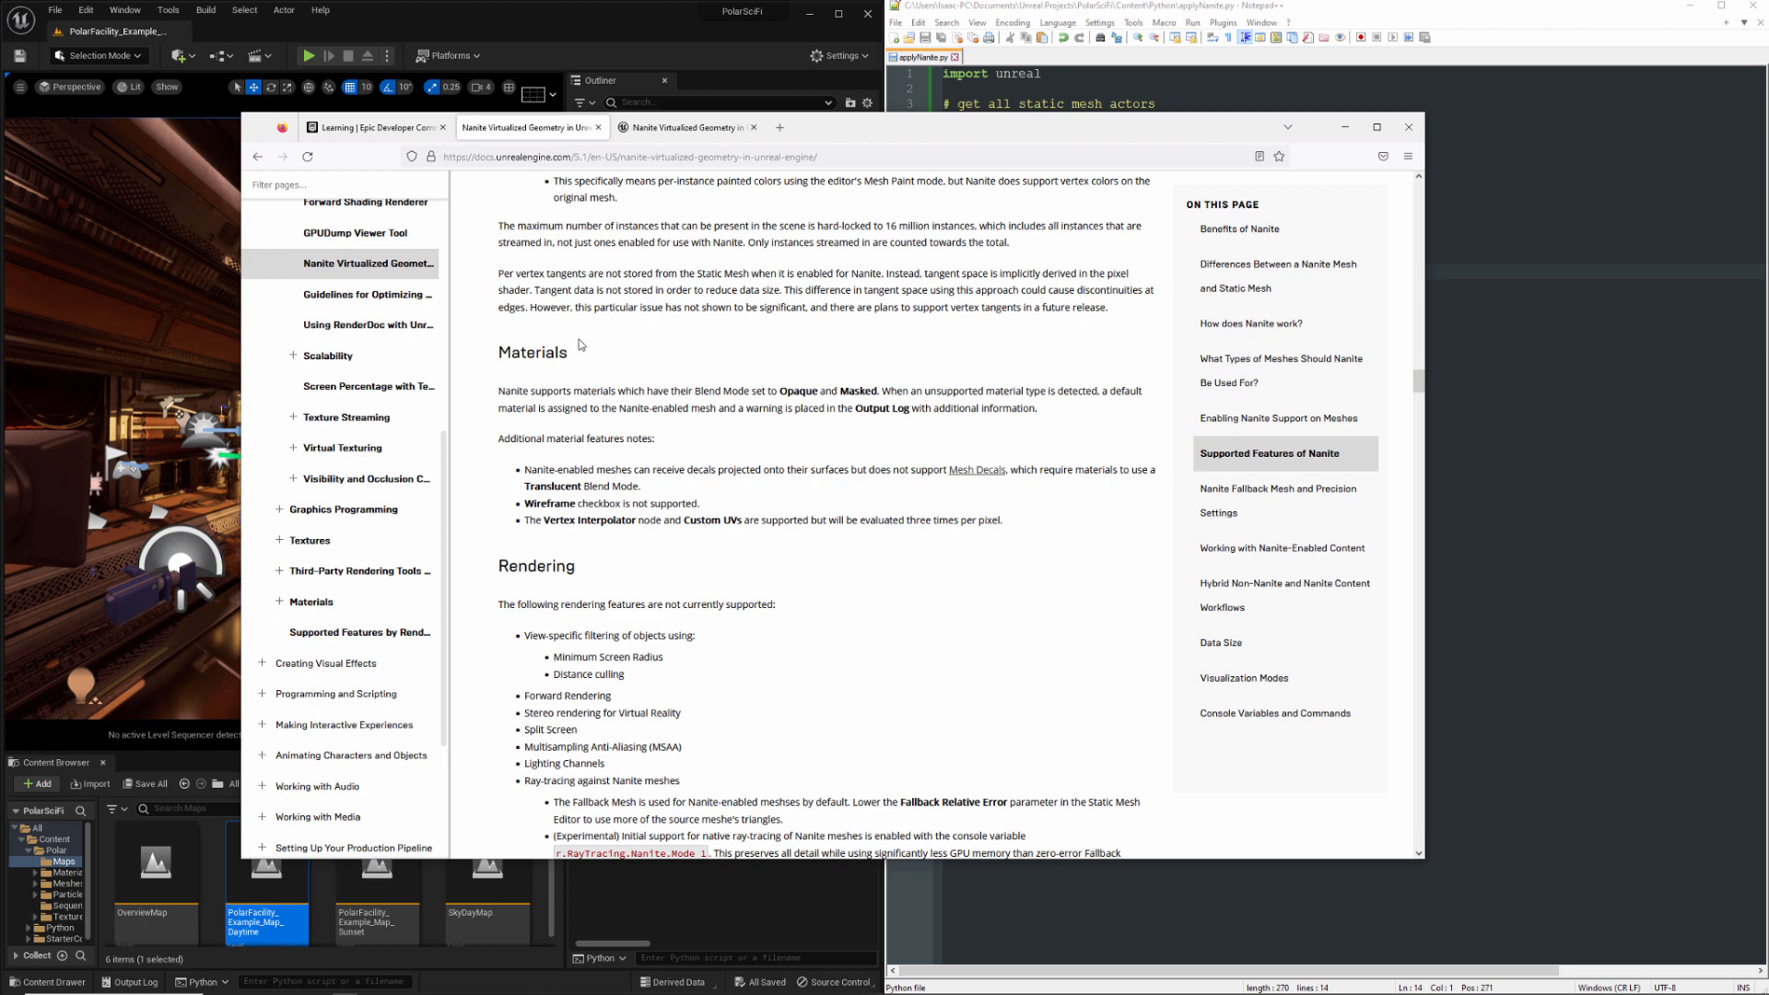
double_click(532, 352)
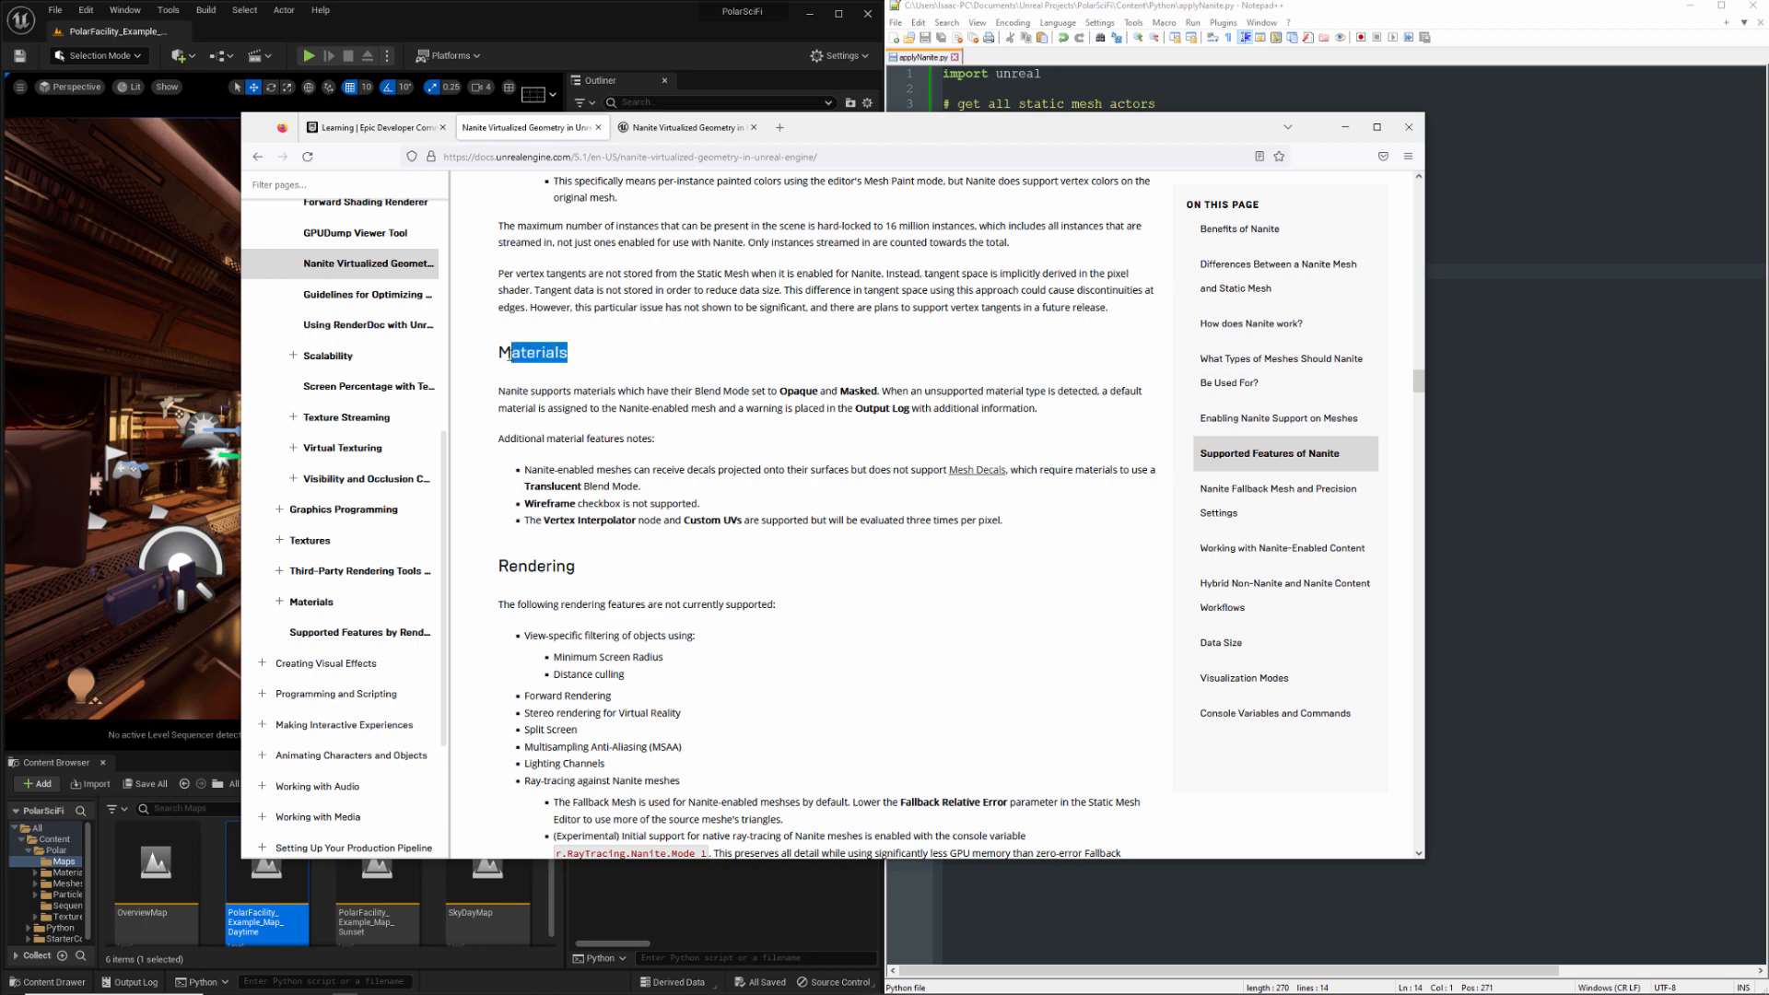
double_click(532, 352)
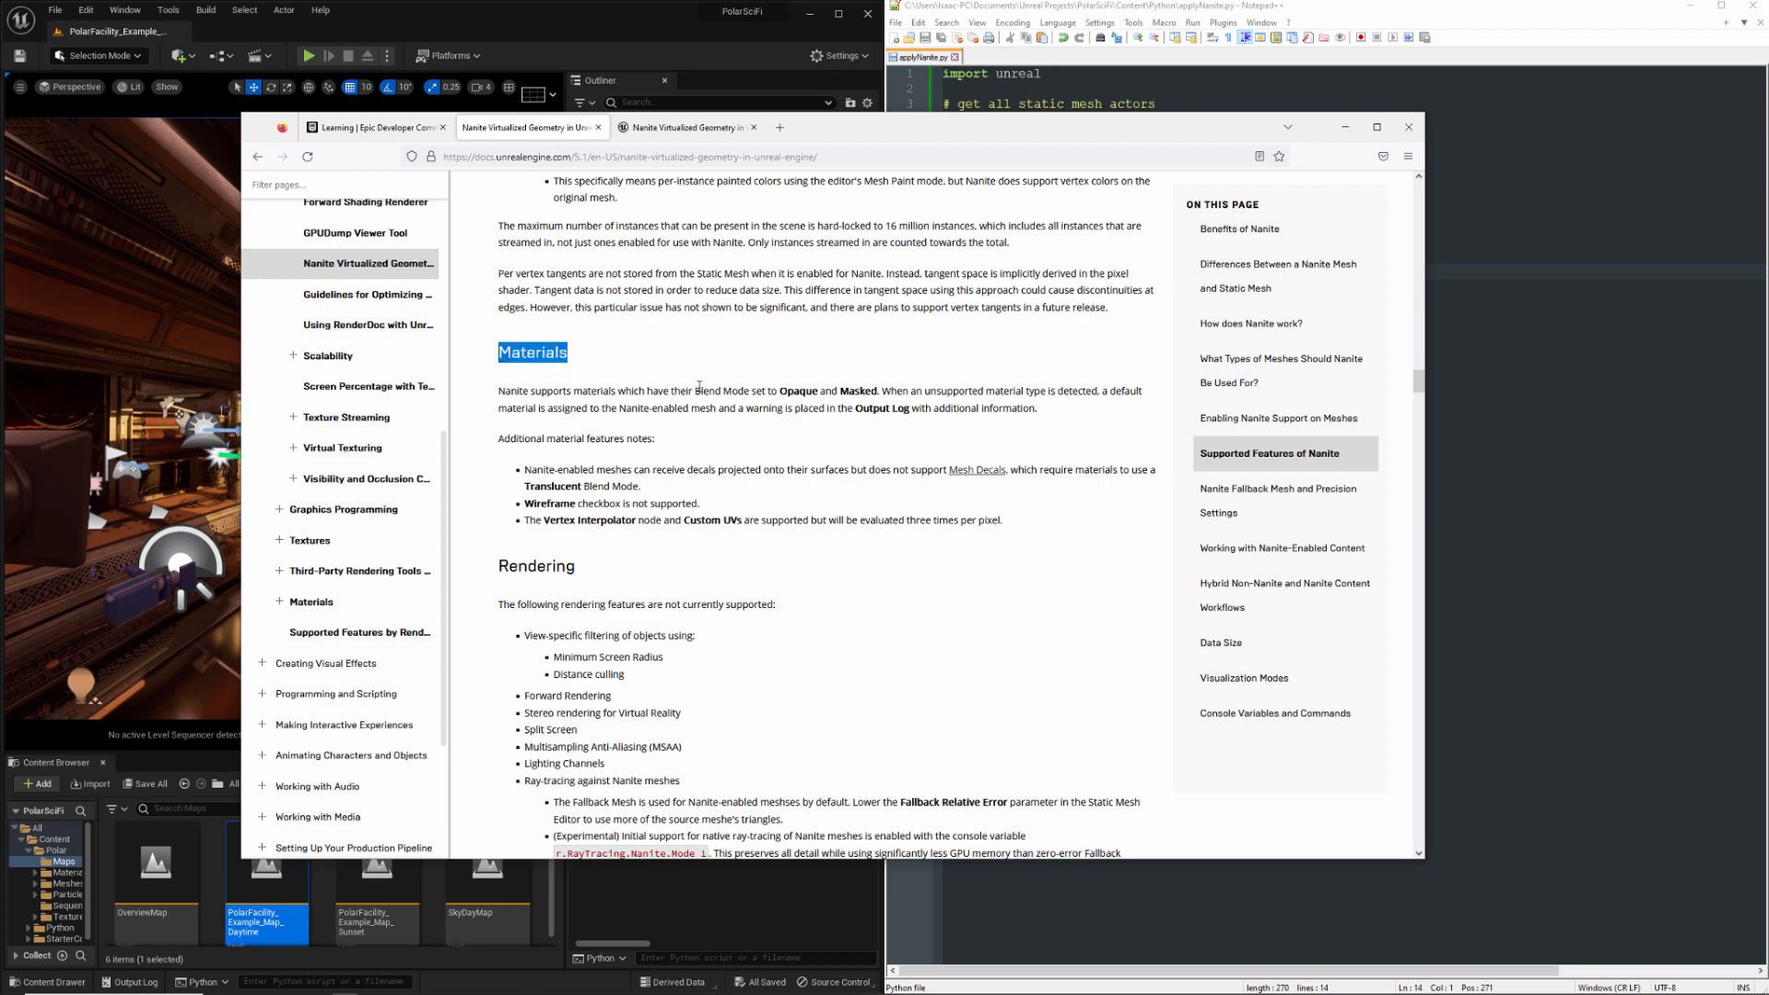
double_click(720, 391)
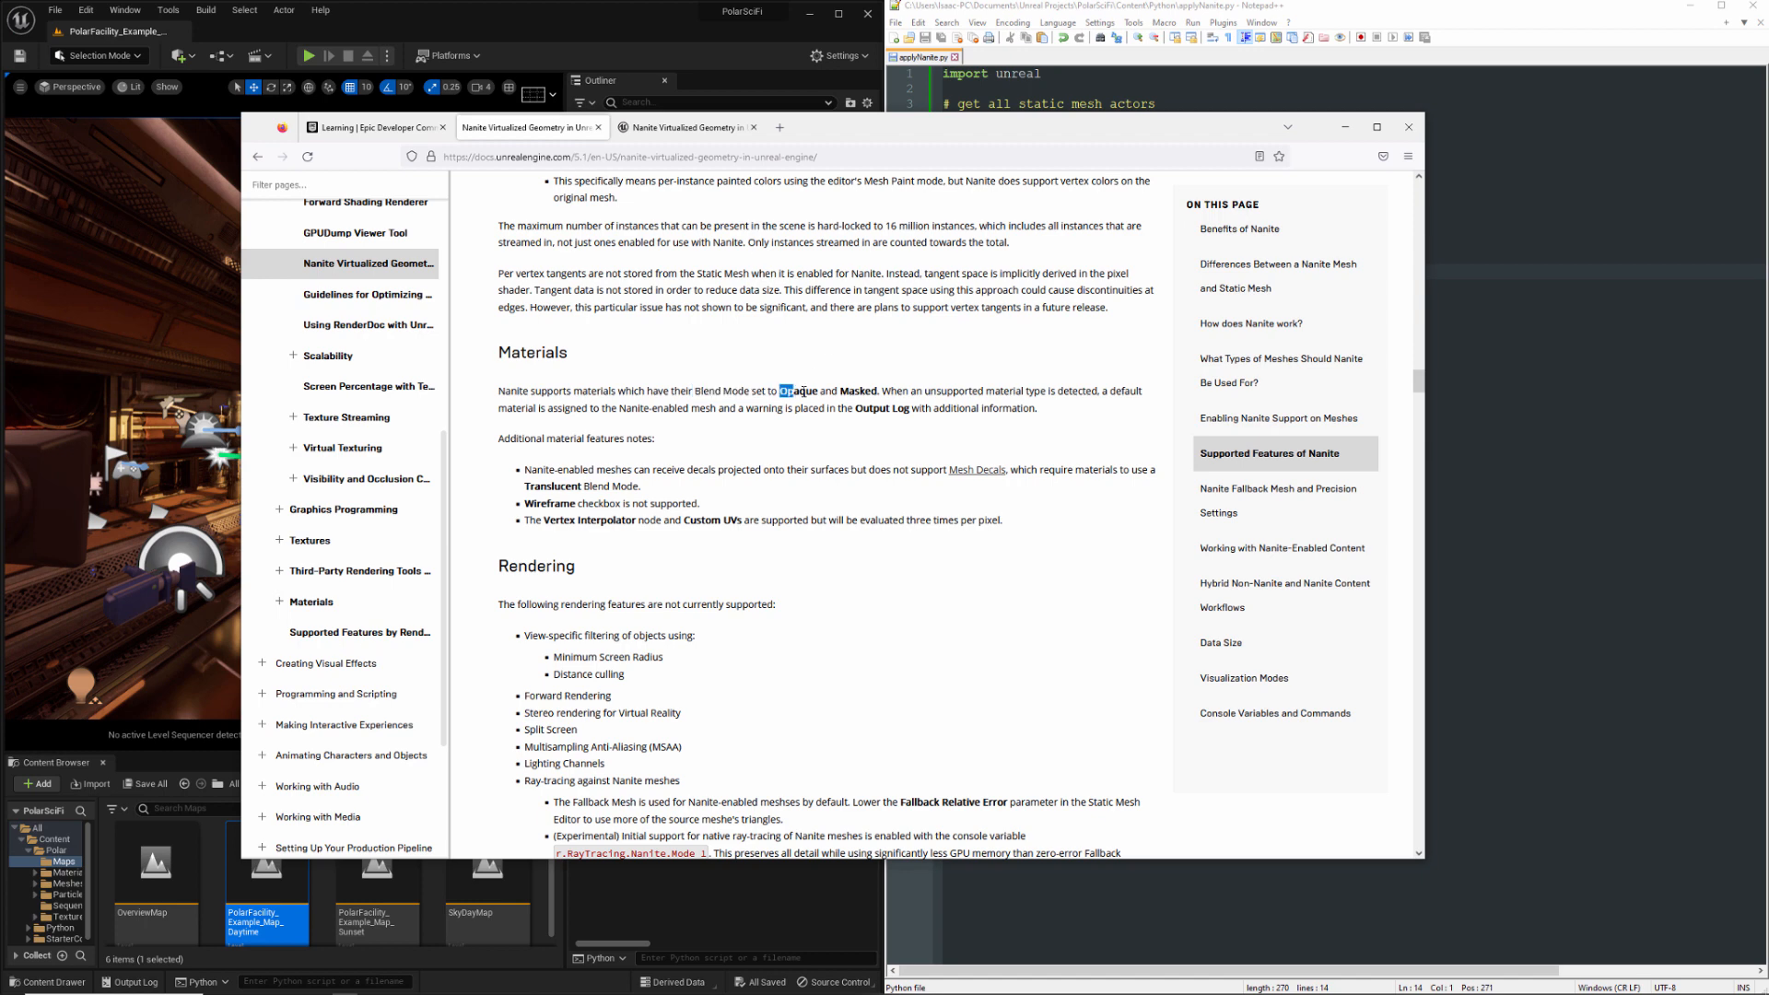
double_click(858, 391)
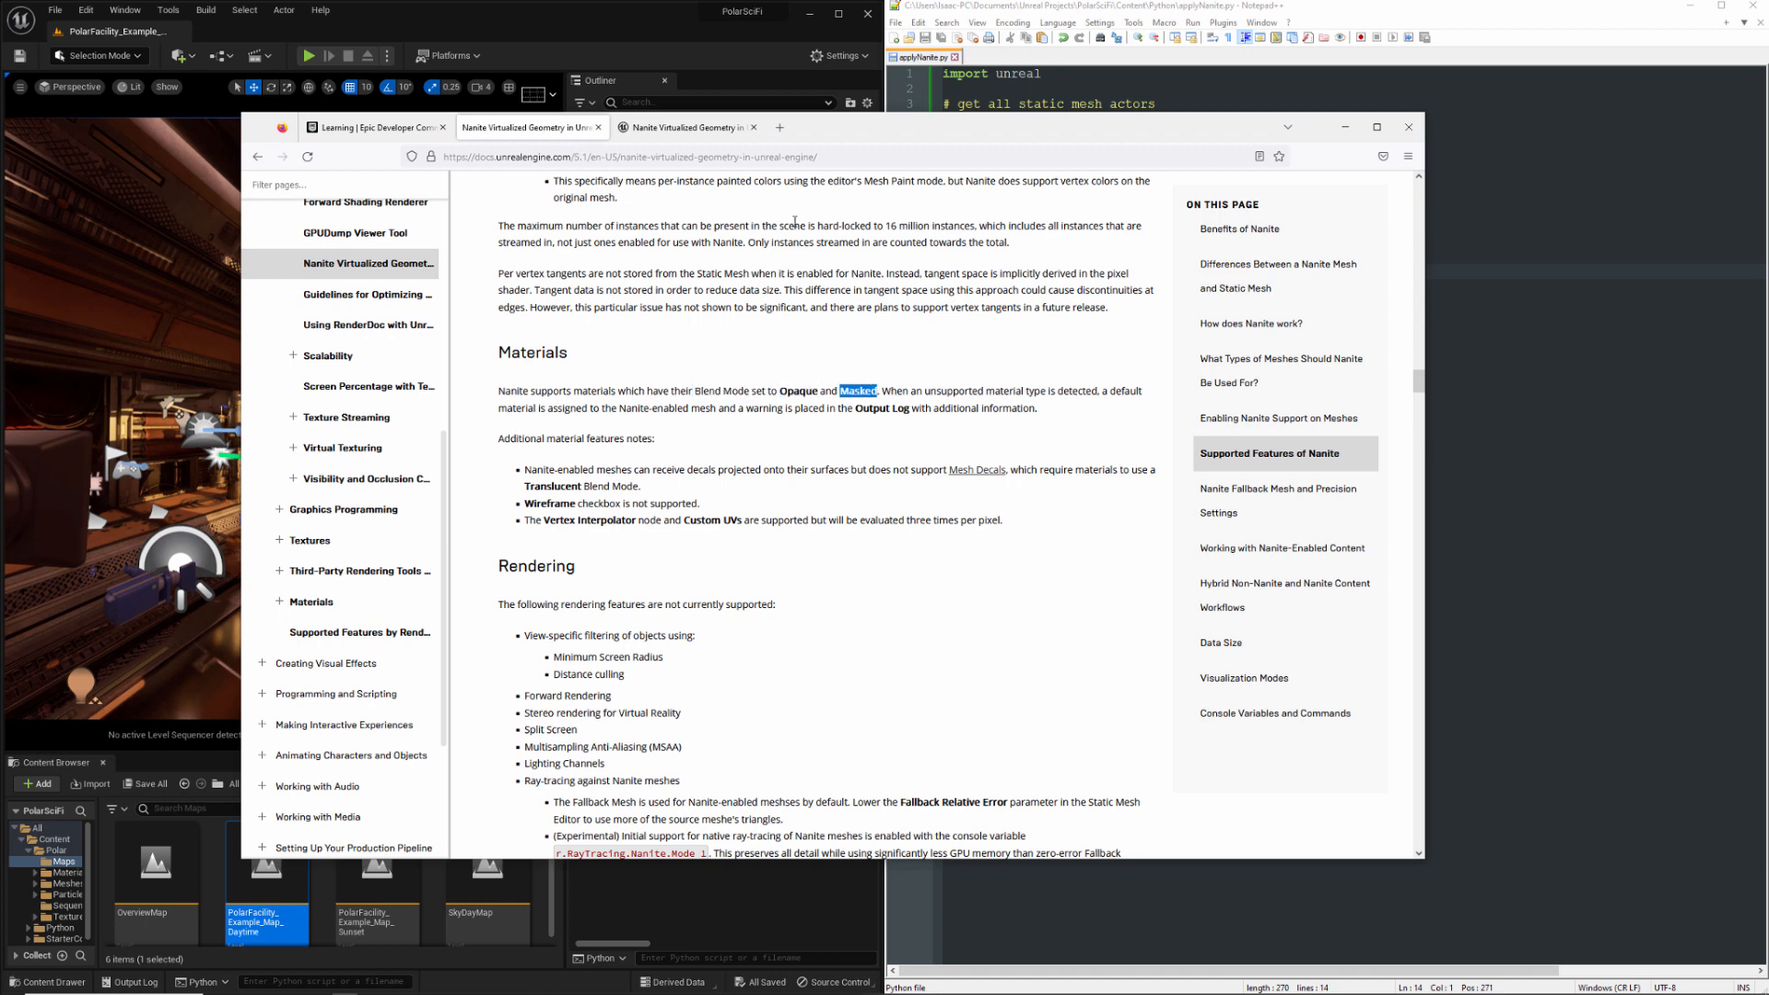
mouse_move(932, 387)
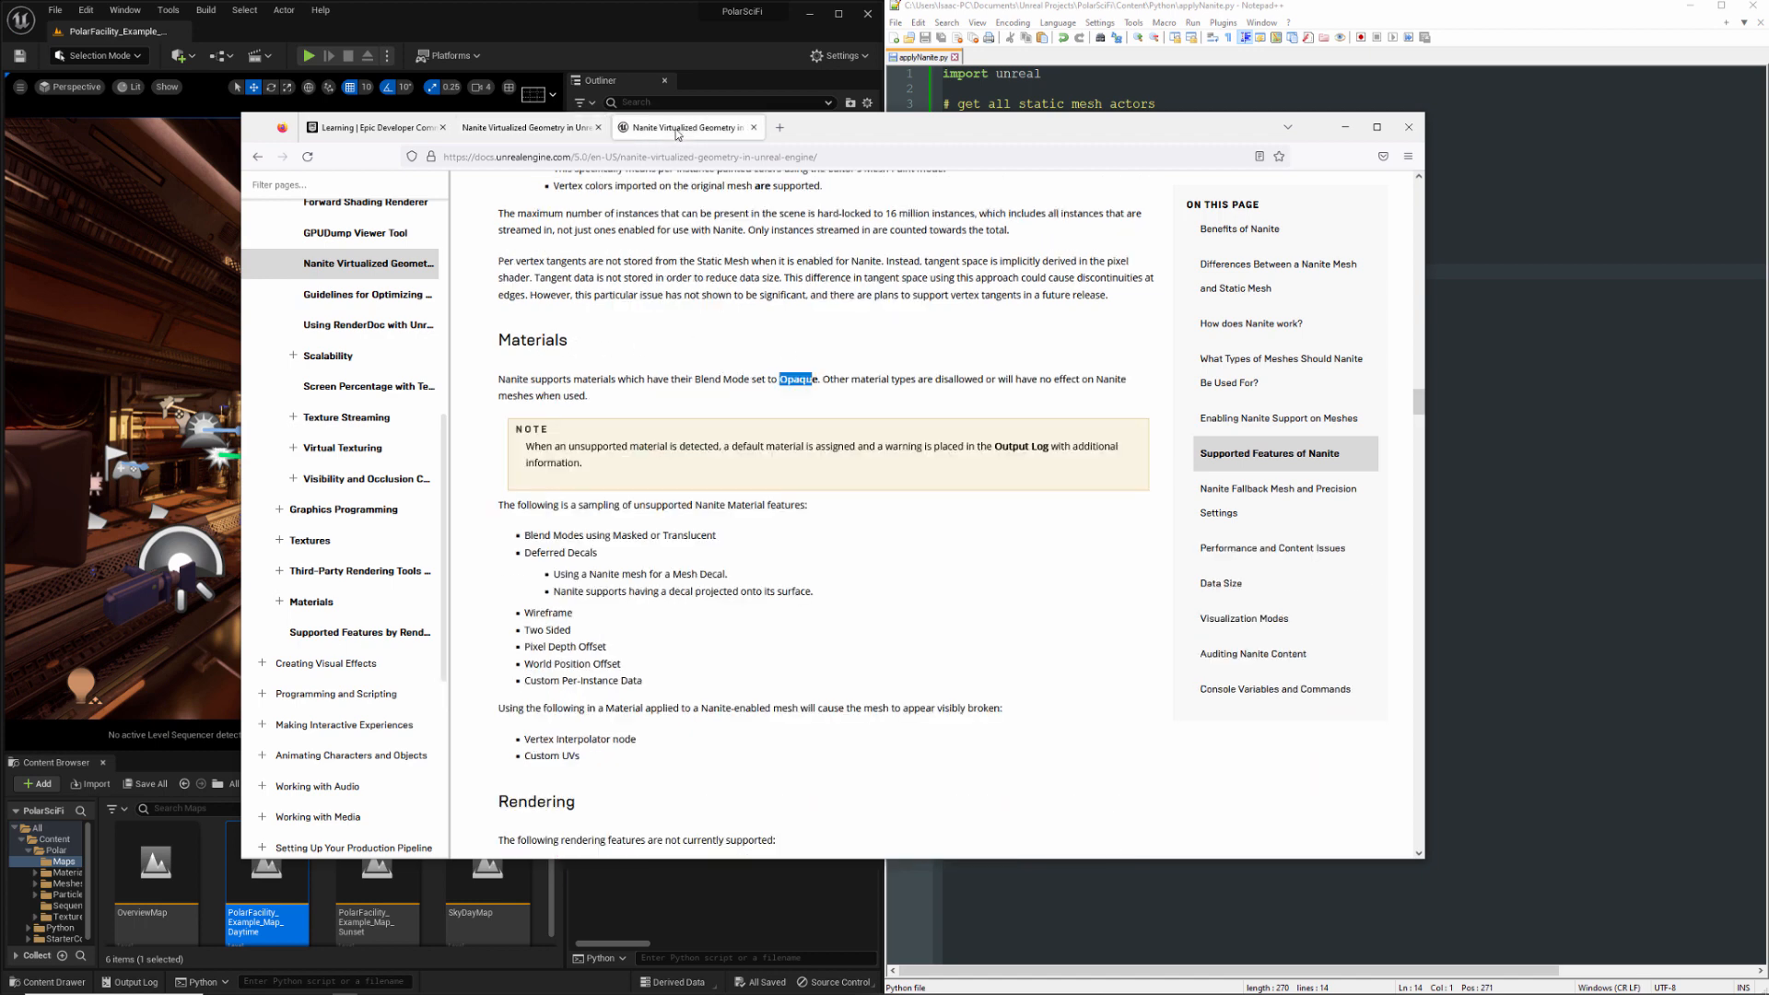
left_click(531, 127)
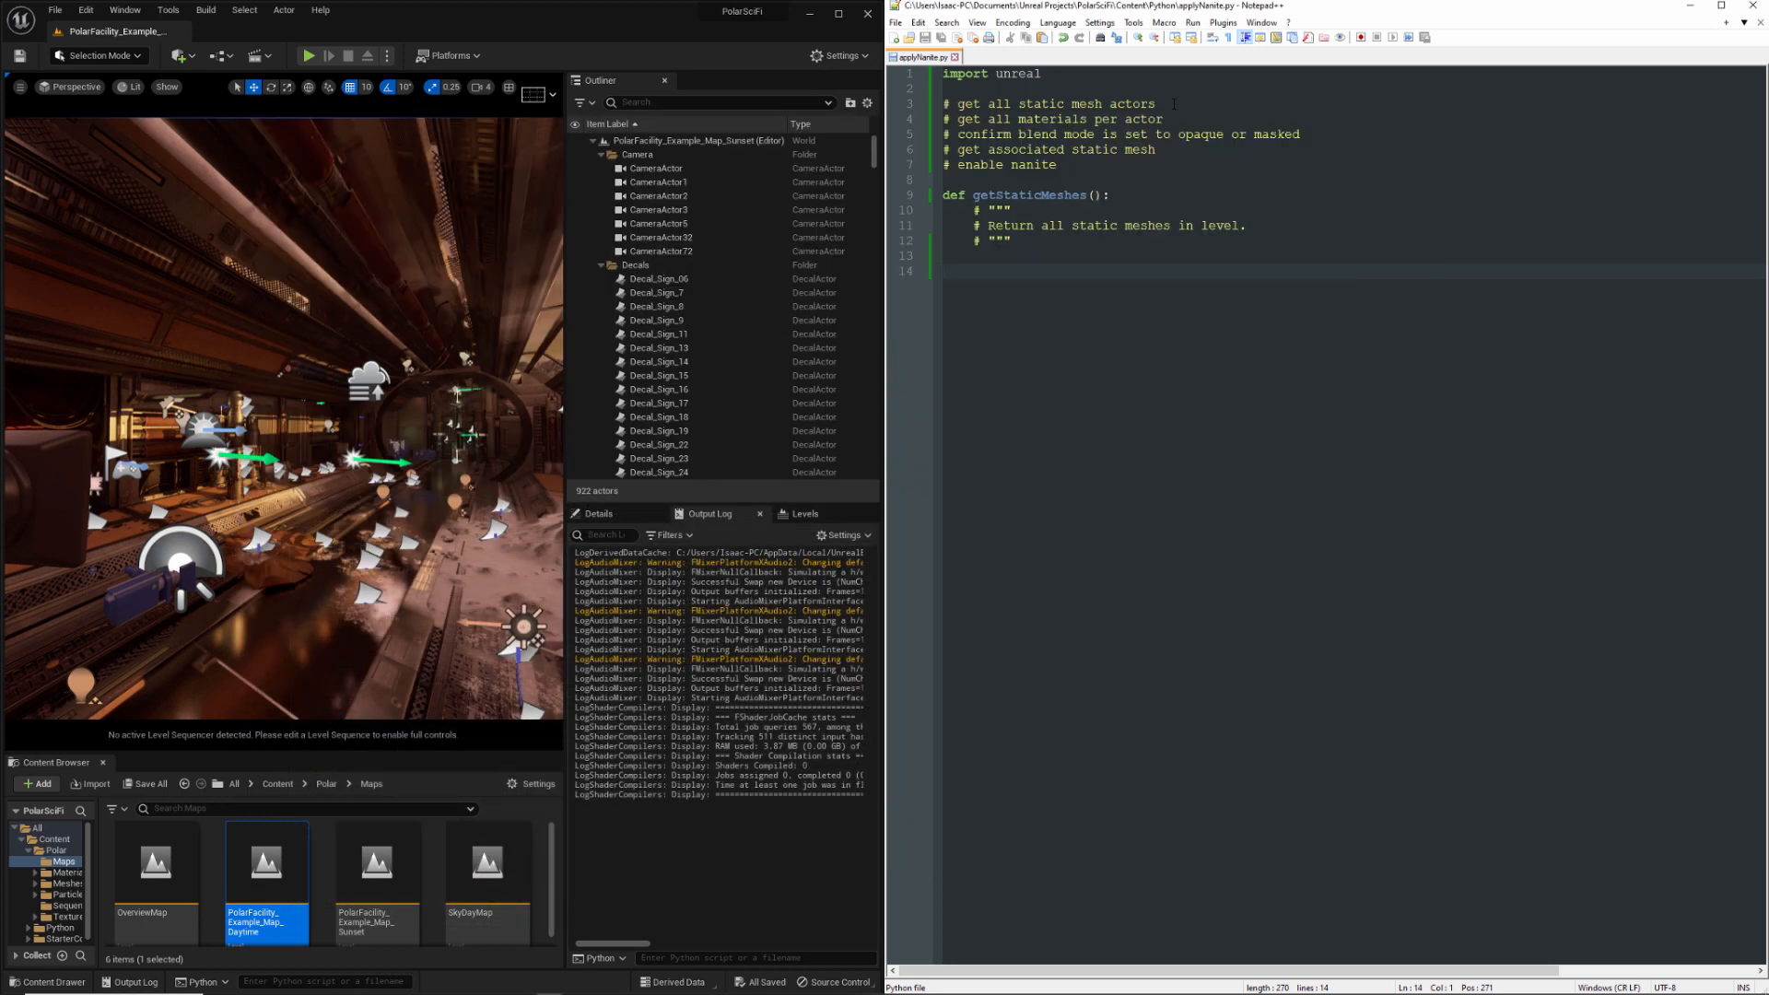
double_click(1016, 103)
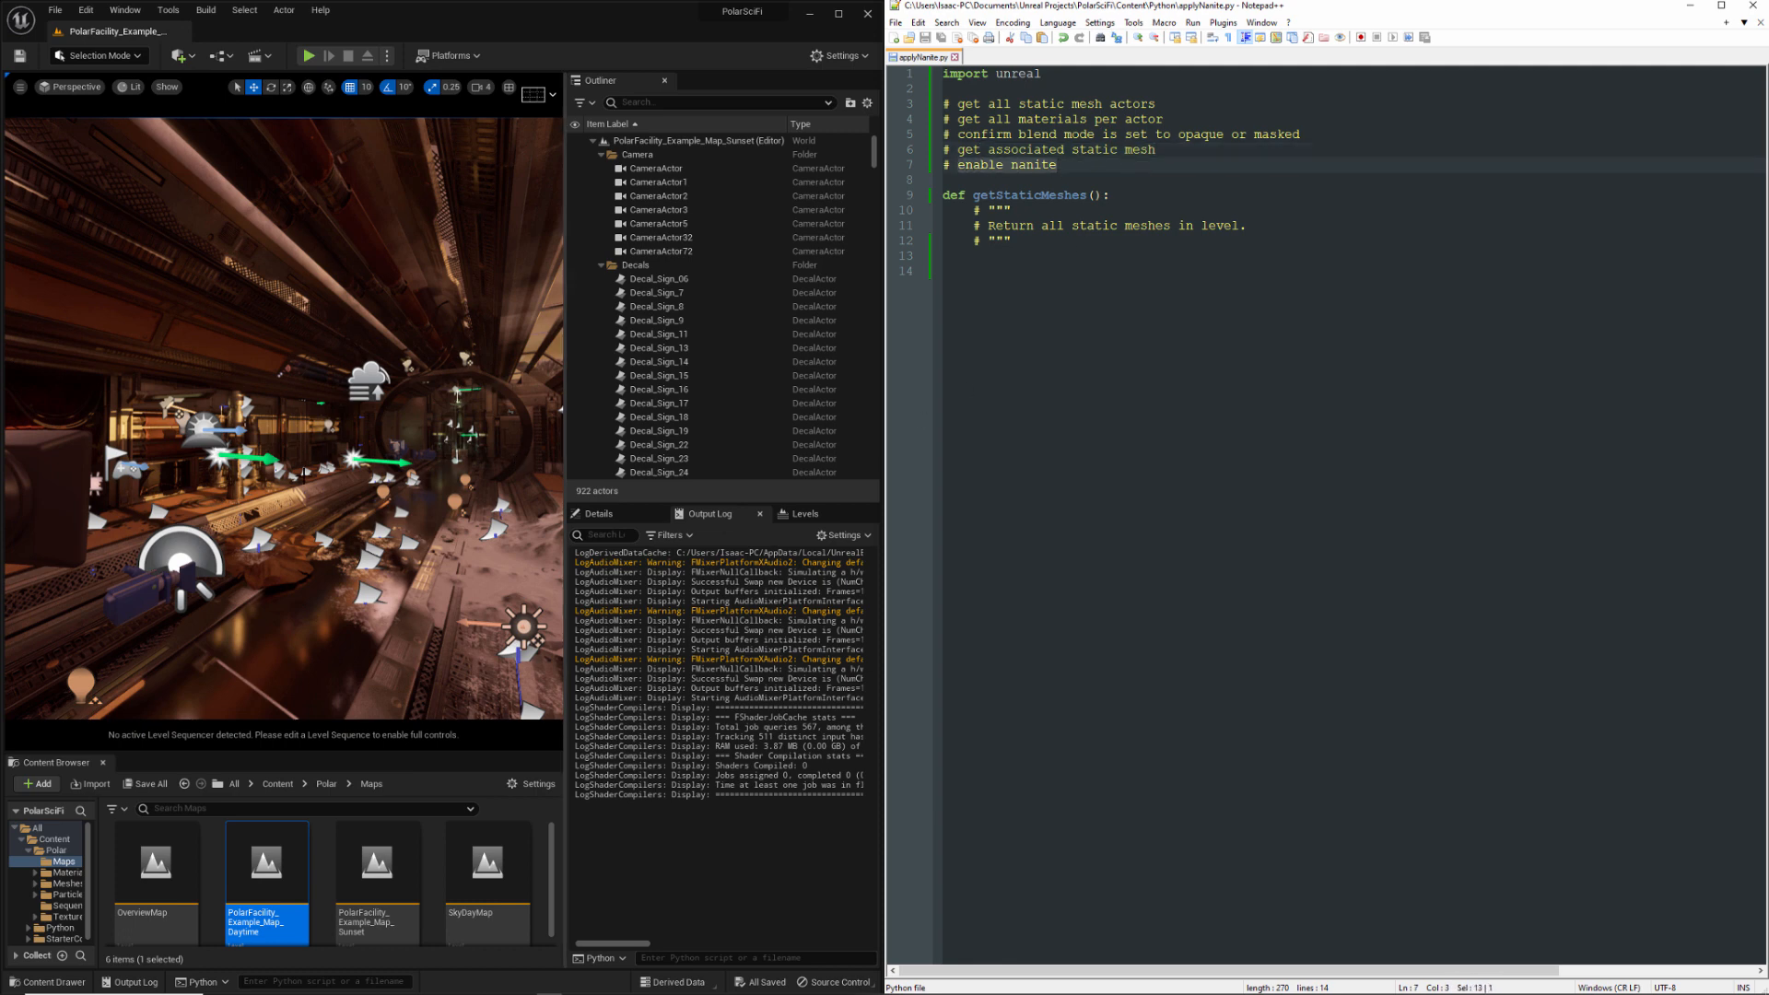
left_click(658, 328)
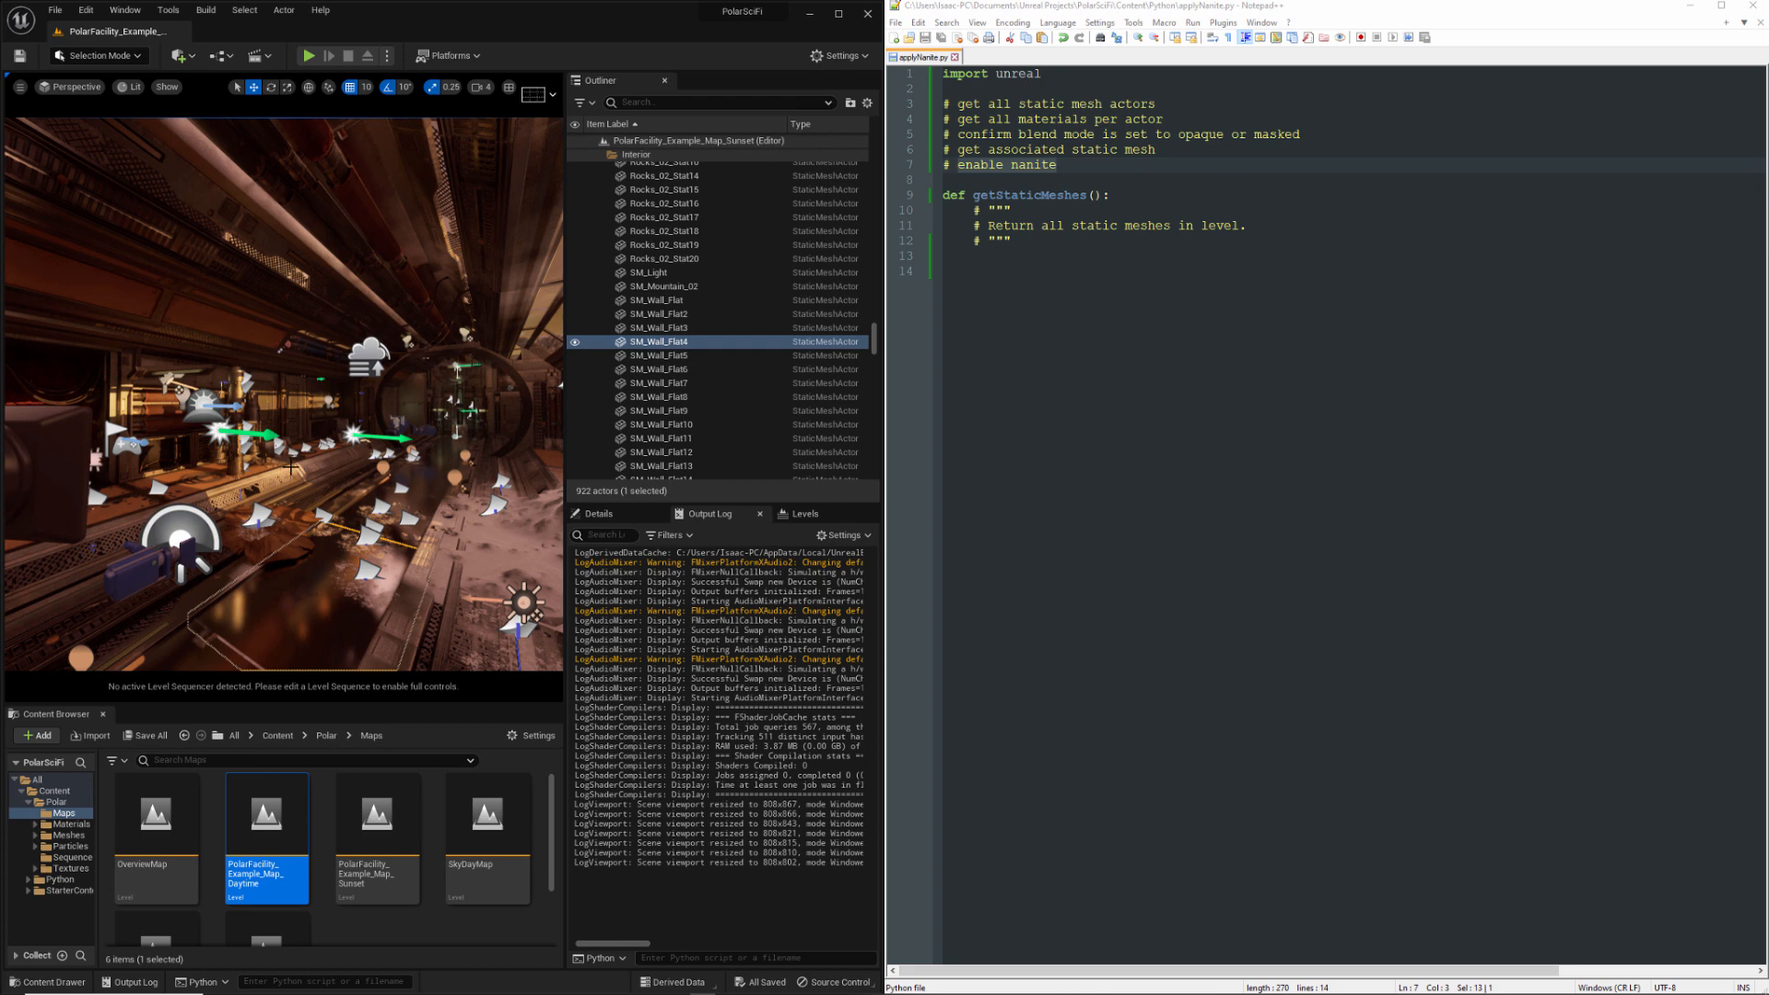
mouse_move(167, 639)
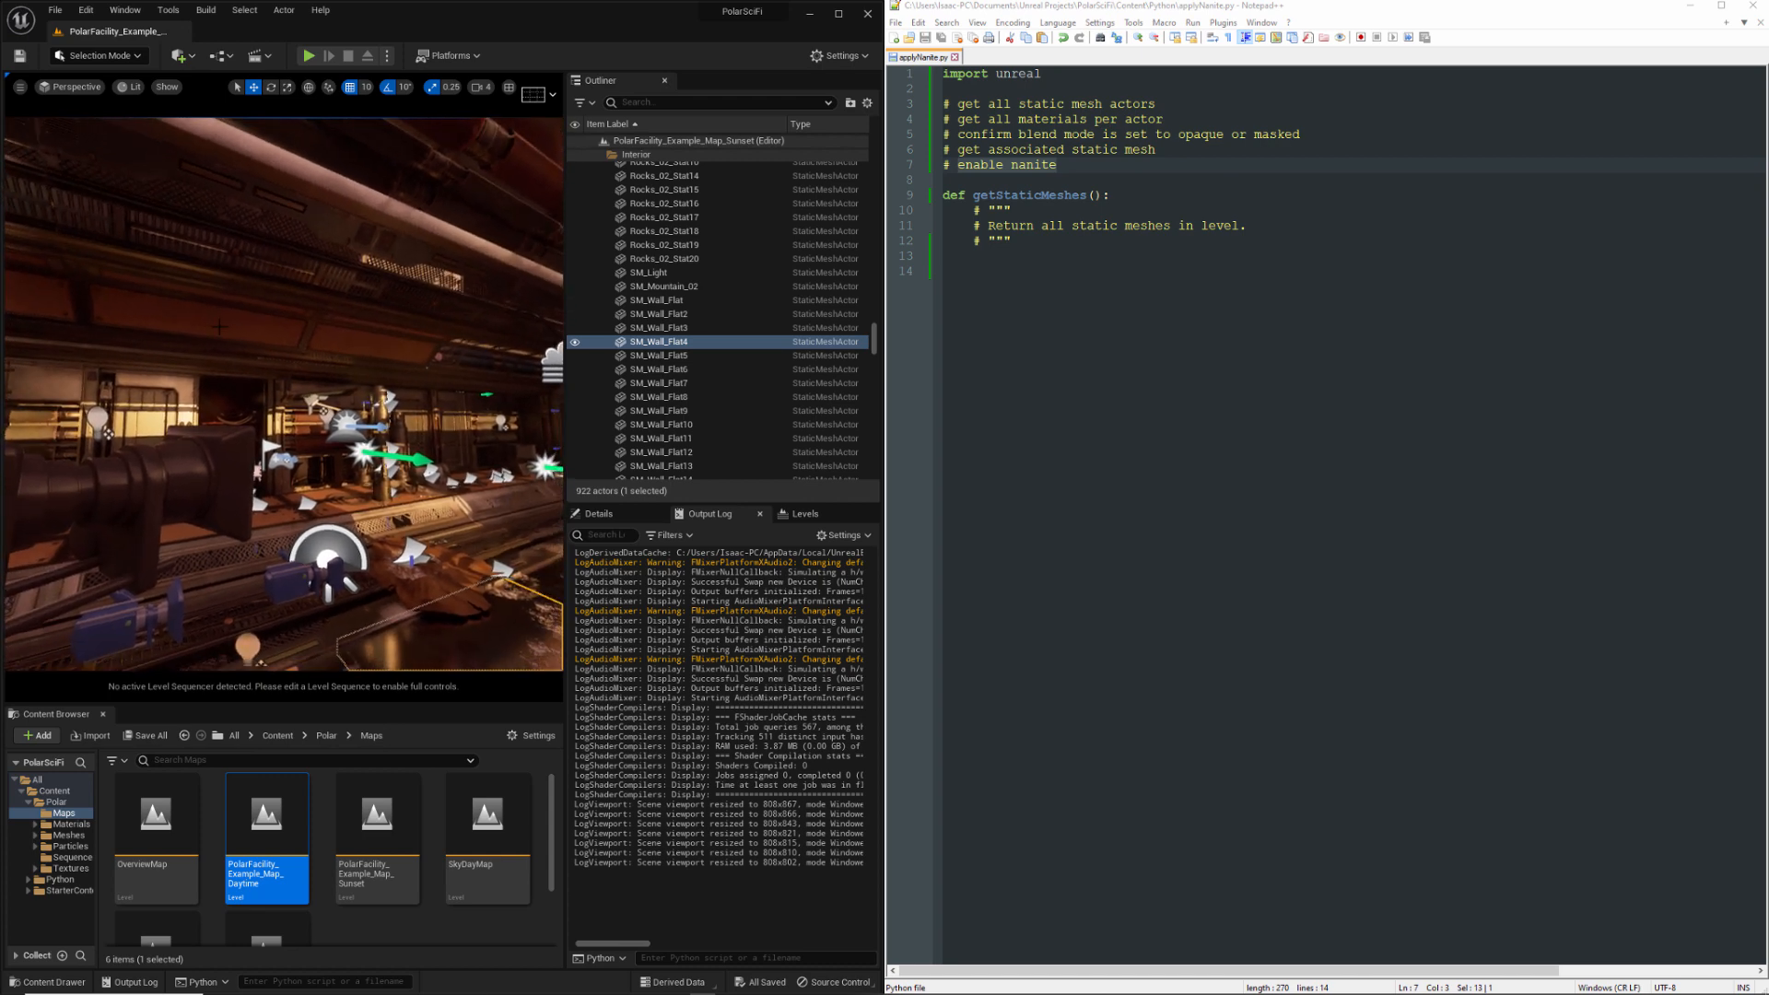
Check Ceiling_Transition_01's mesh Nanite Settings (support unchecked), then close the mesh editor
left_click(658, 327)
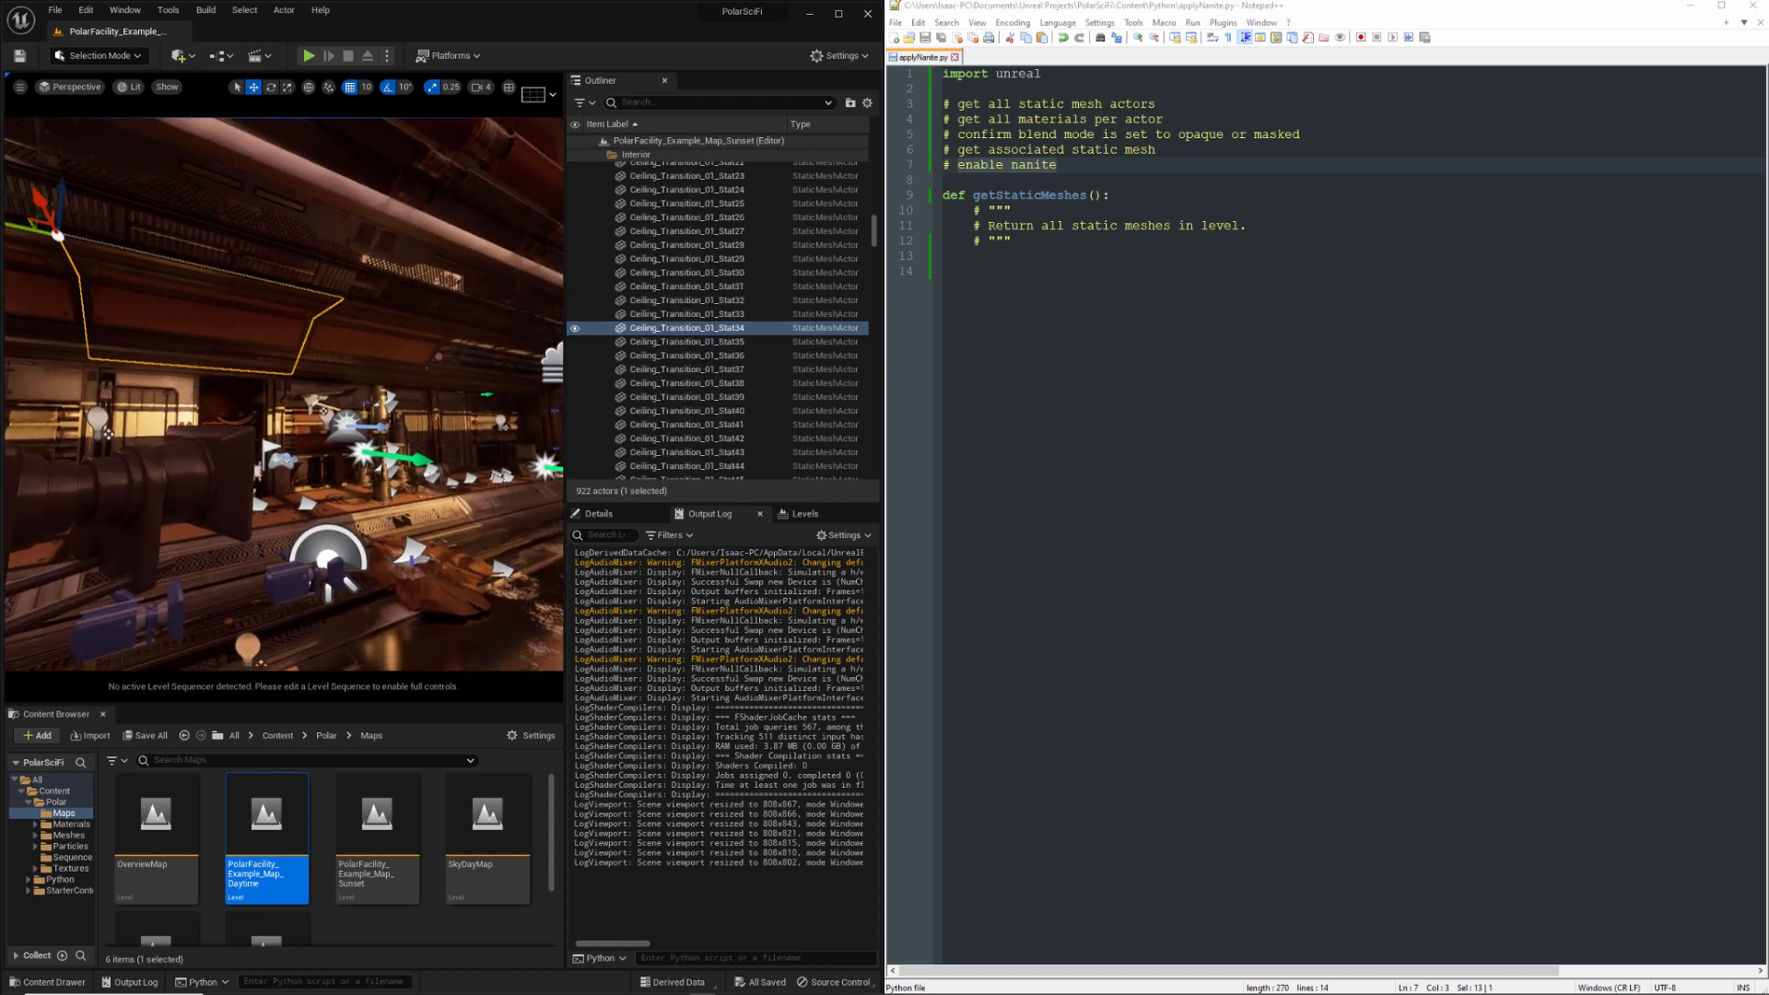
left_click(598, 514)
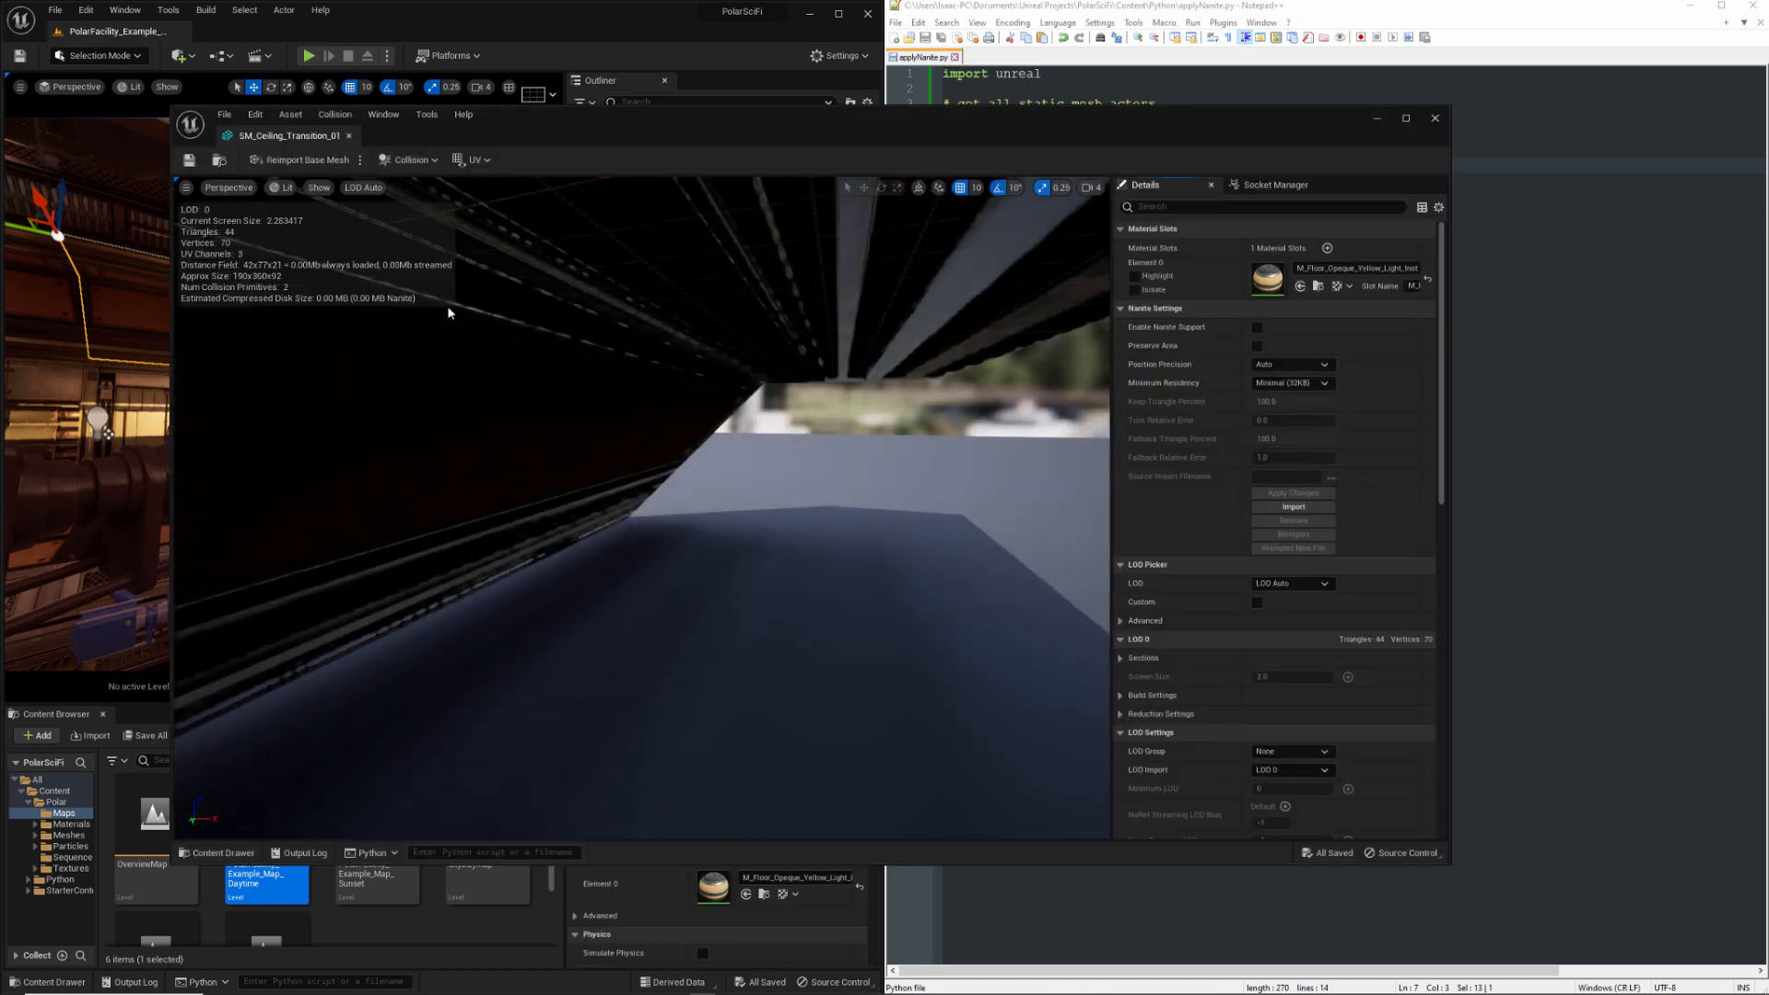
left_click(1257, 327)
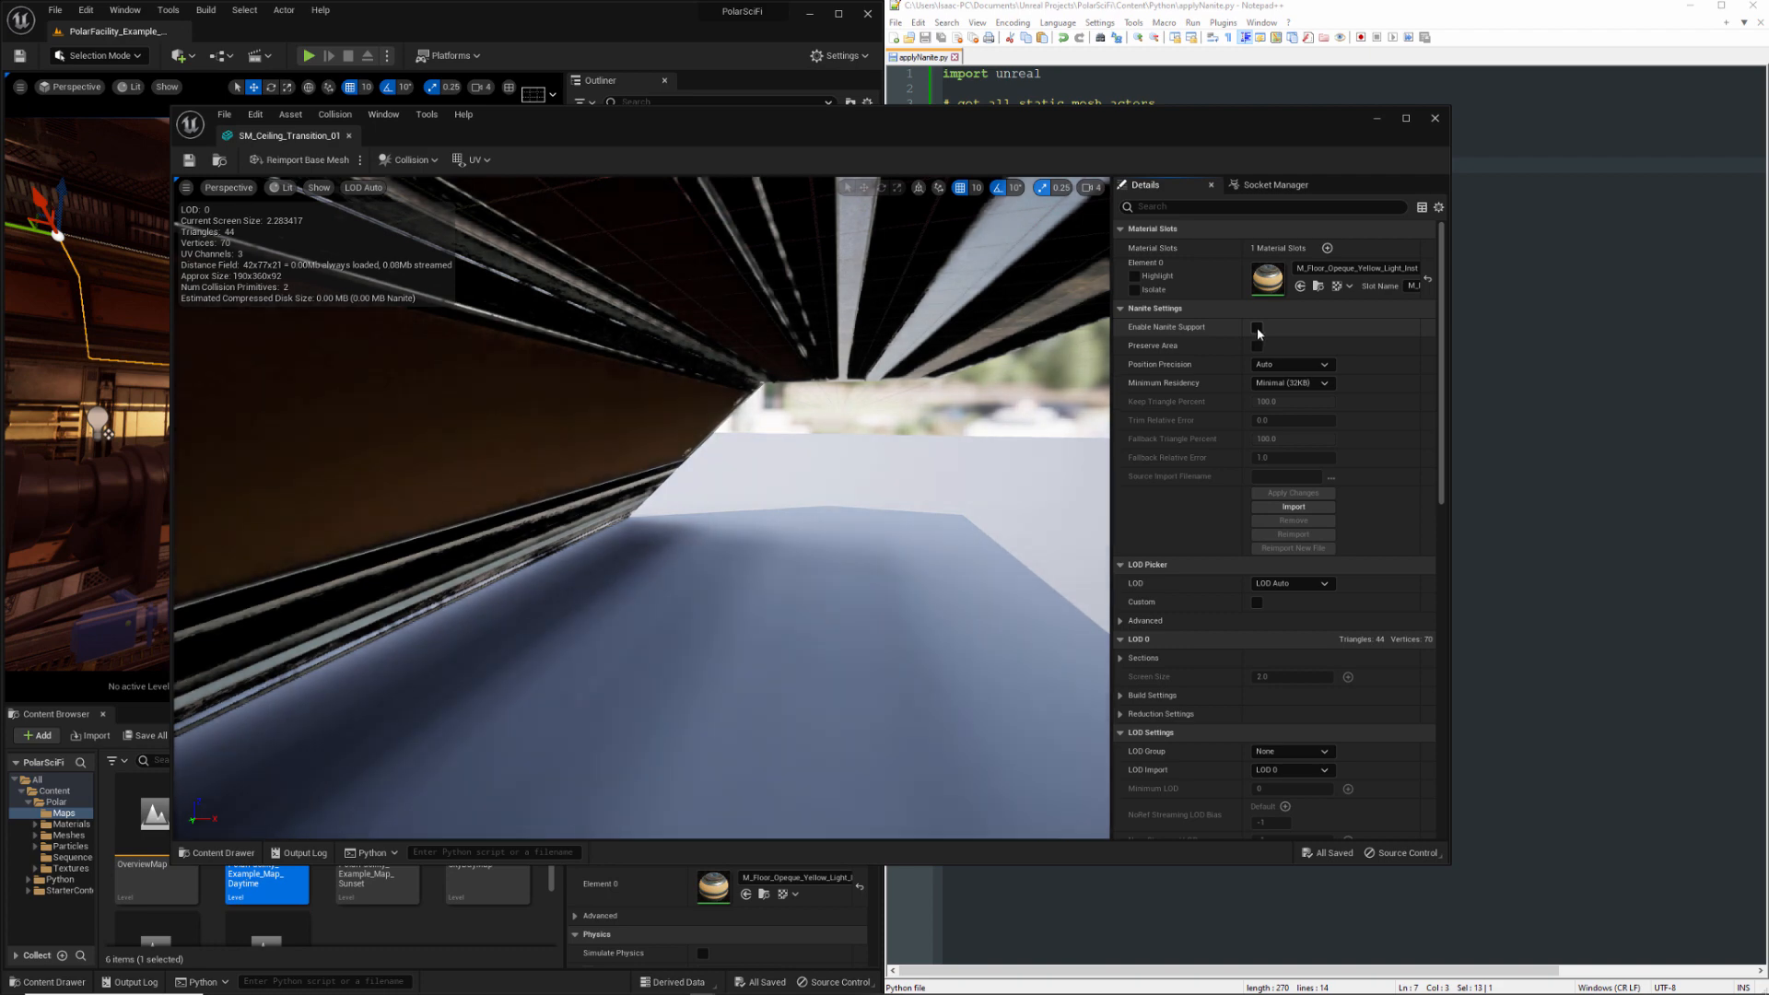
left_click(1256, 326)
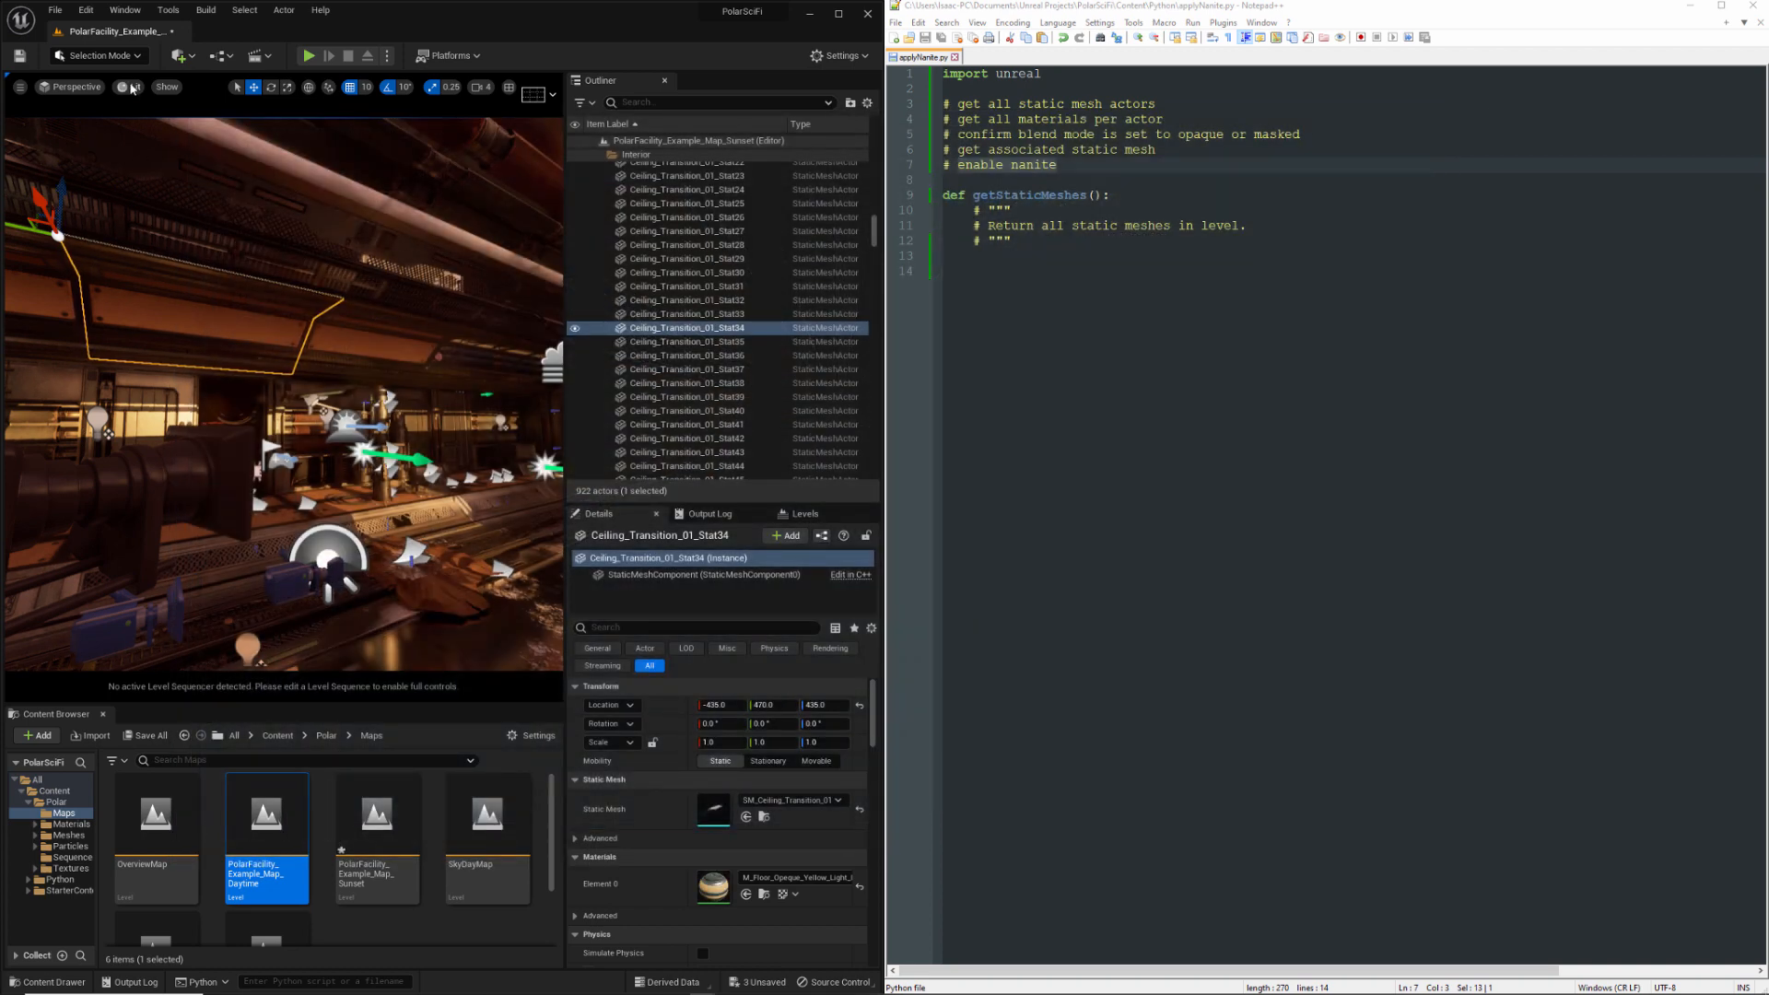
left_click(136, 86)
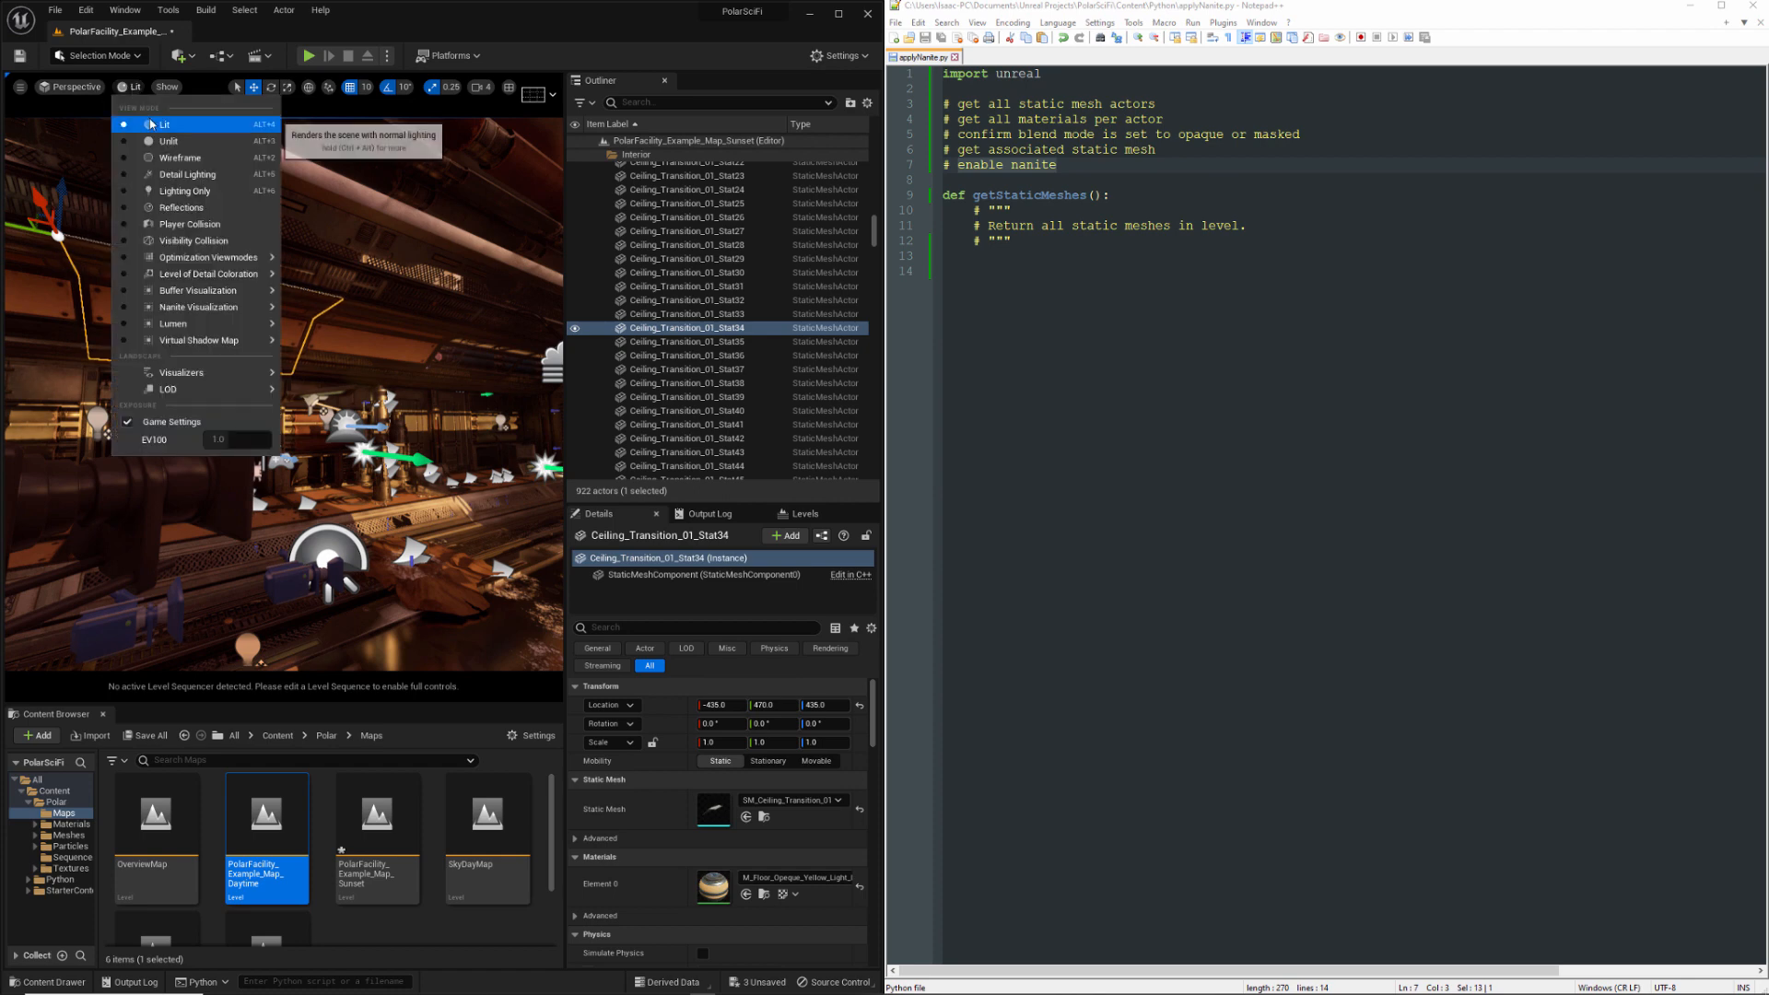
mouse_move(200, 306)
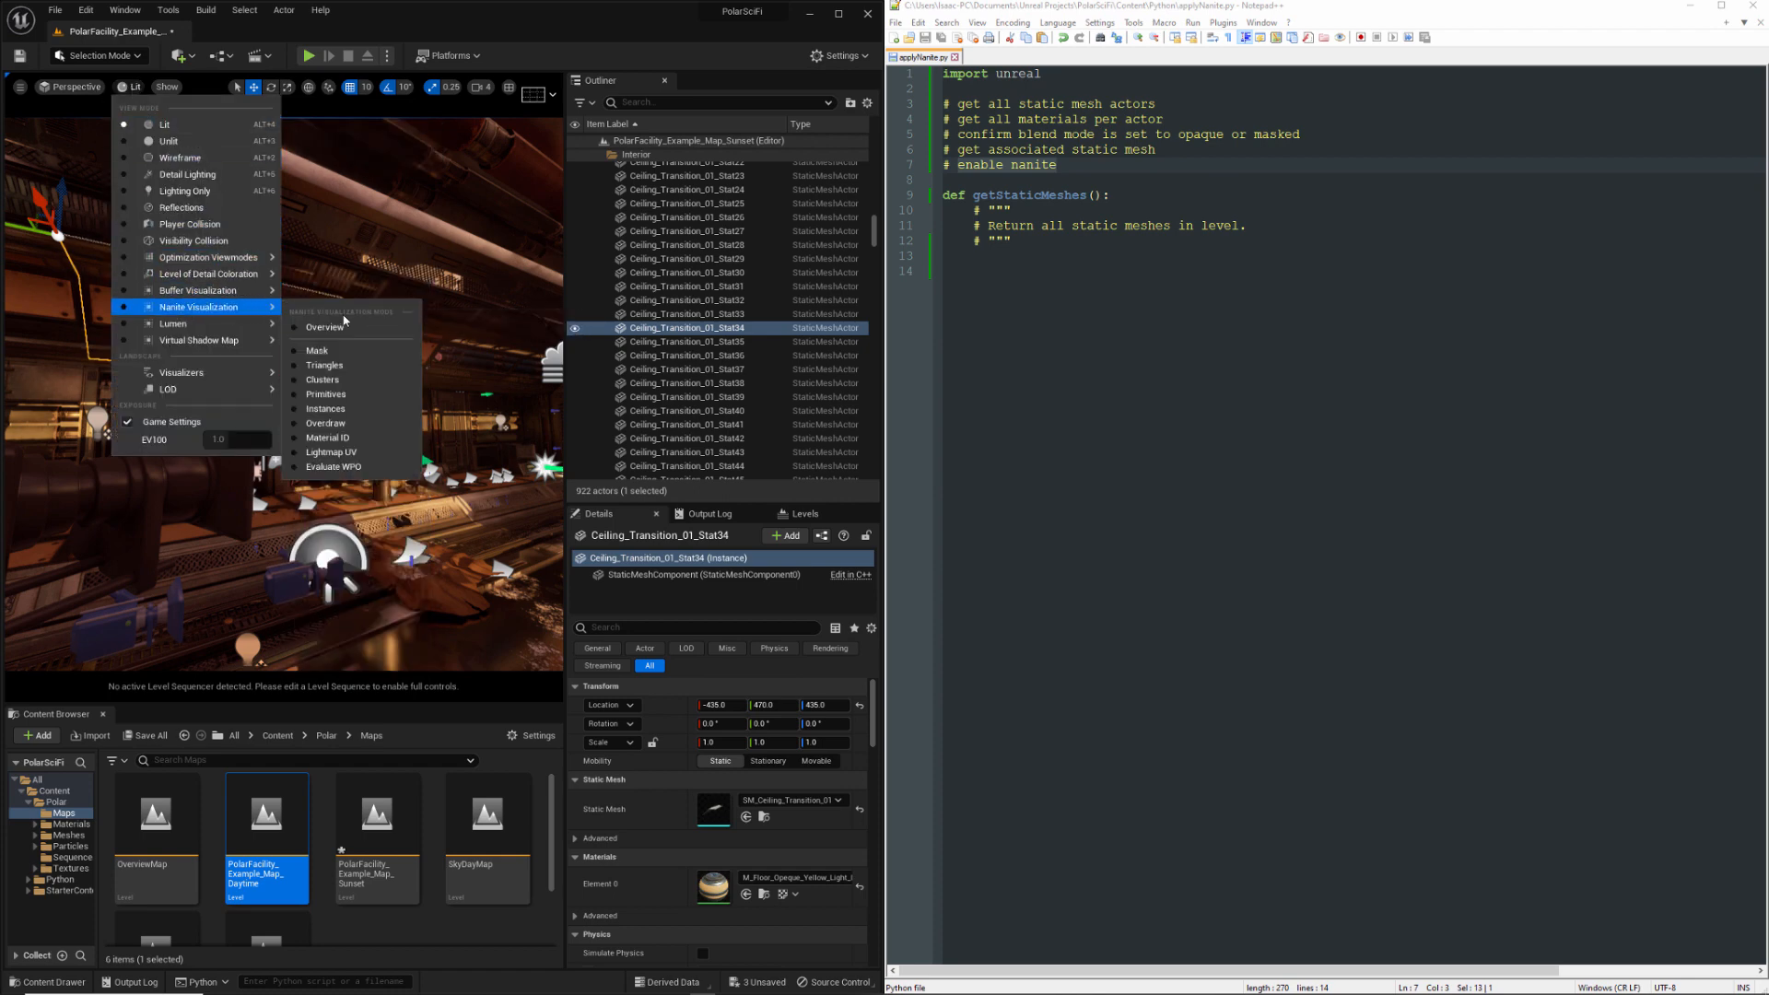
left_click(325, 365)
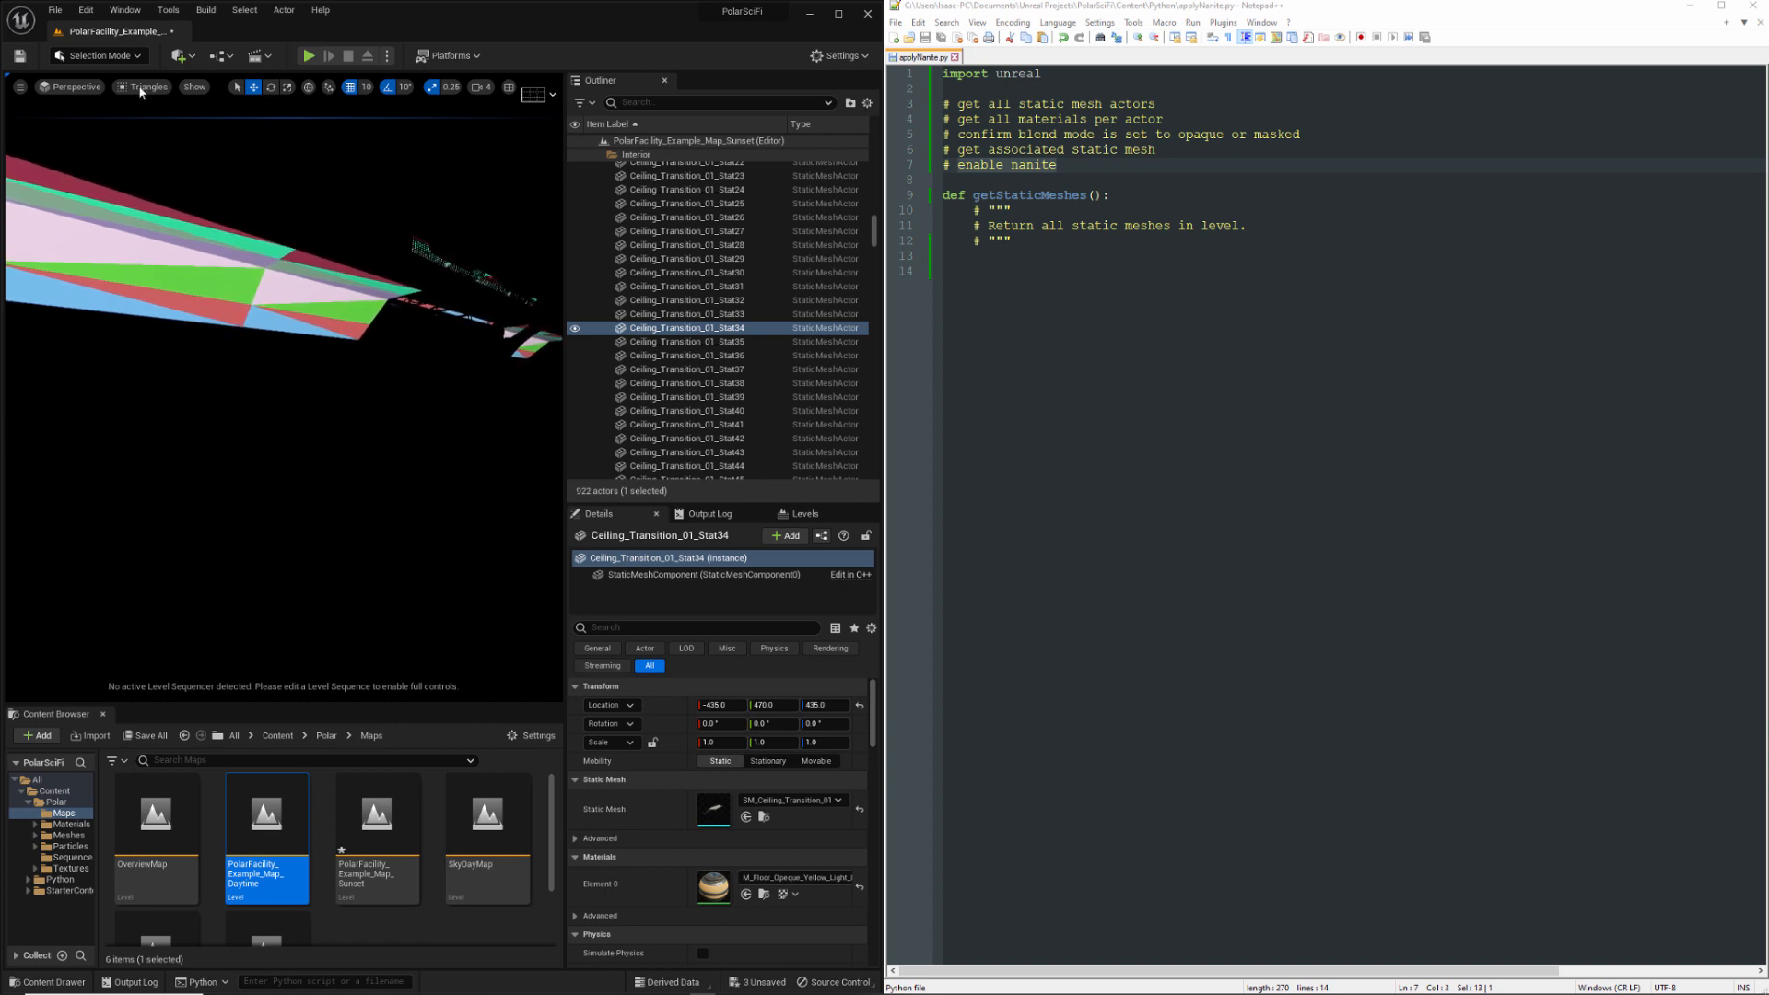
left_click(146, 87)
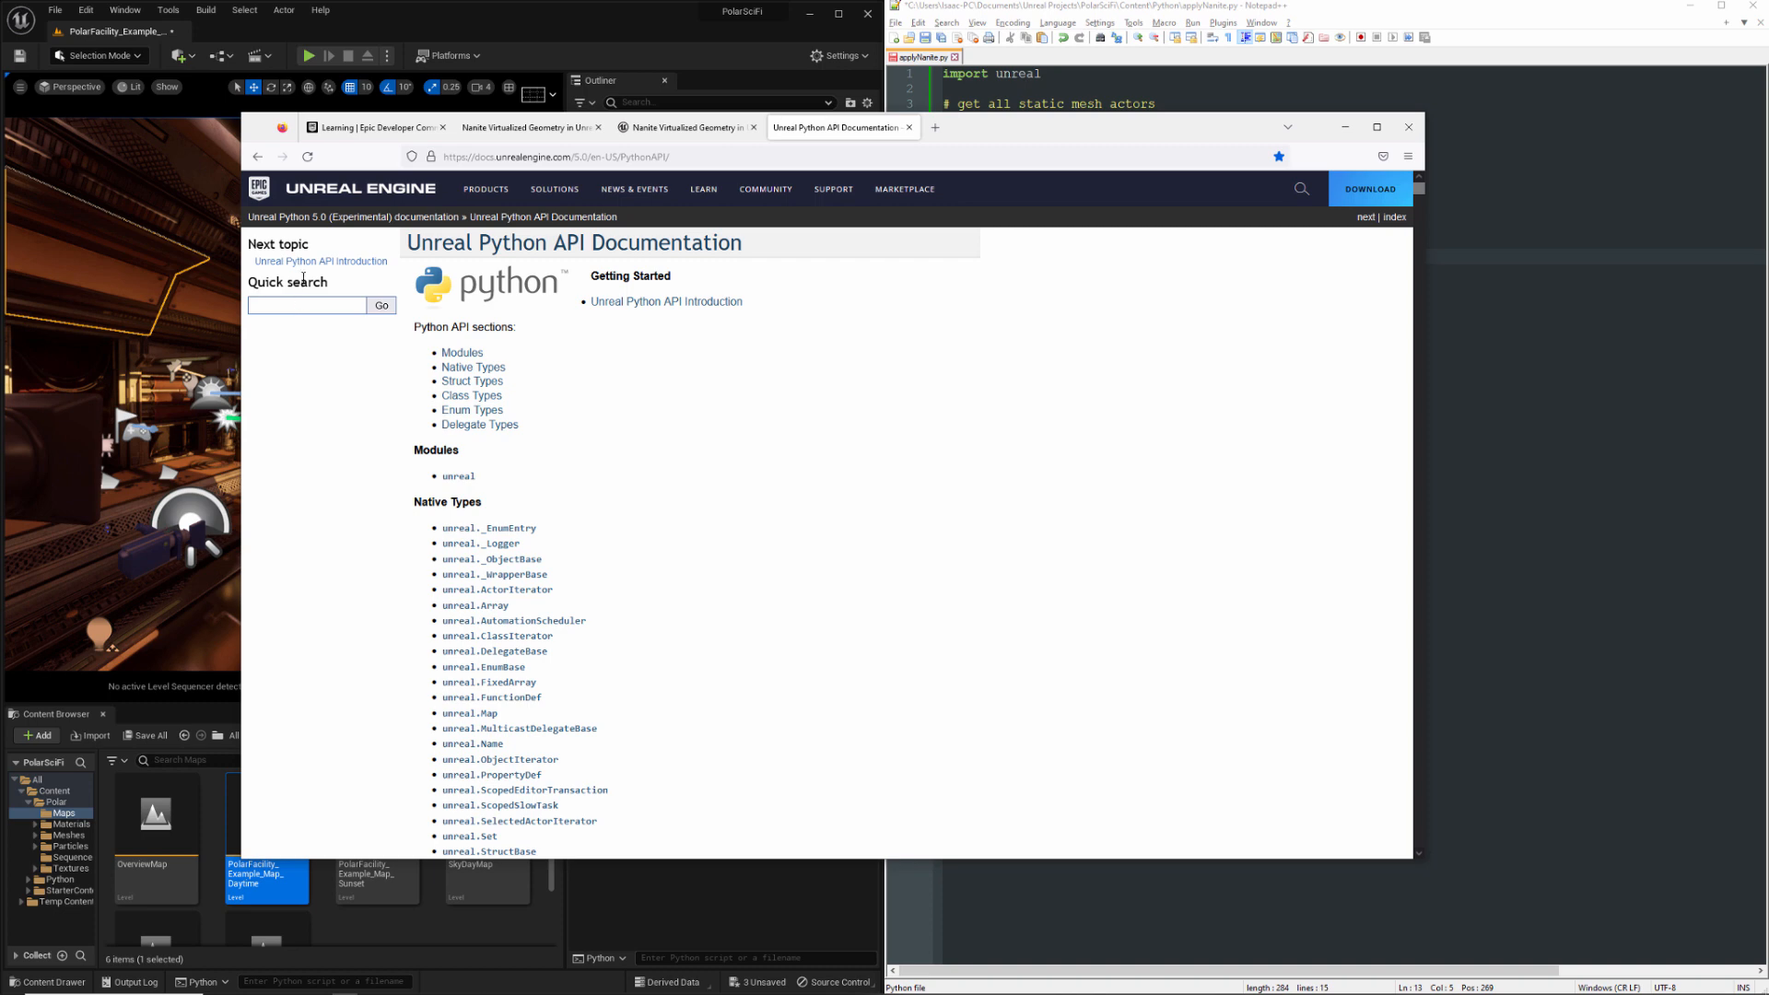
mouse_move(339, 367)
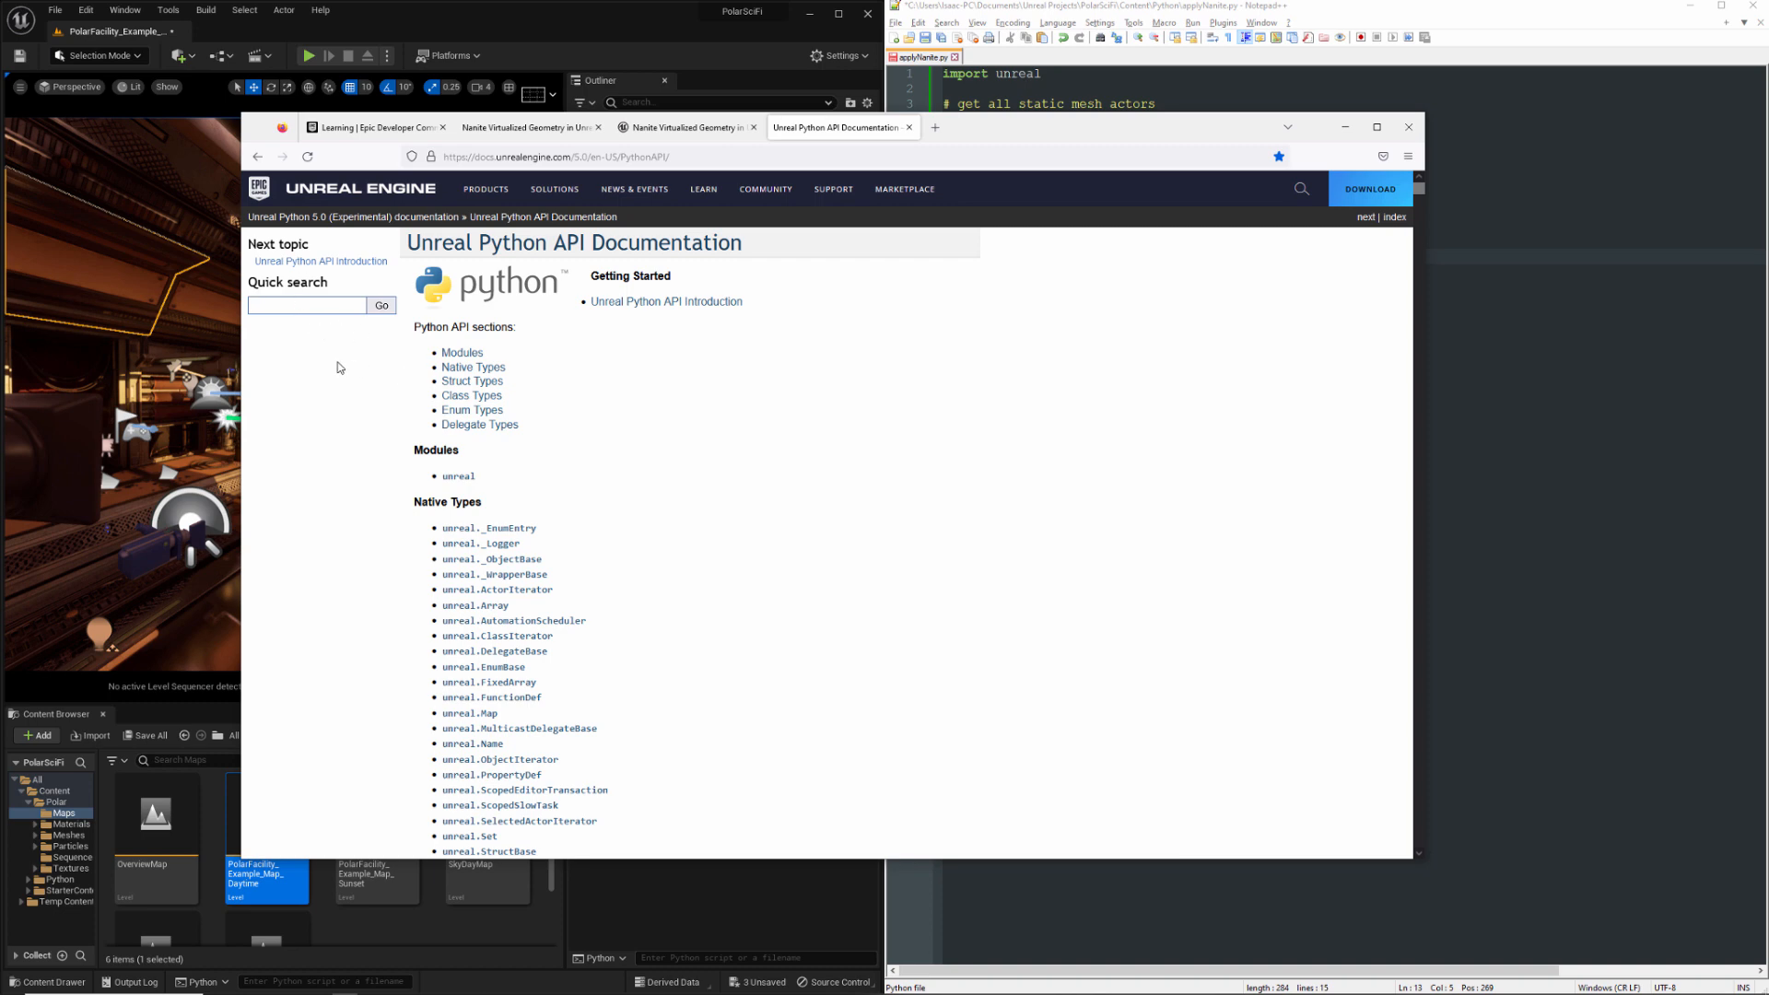
Search the Python API docs for 'get all level actors' and open EditorActorSubsystem.get_all_level_actors
type("get all level actors")
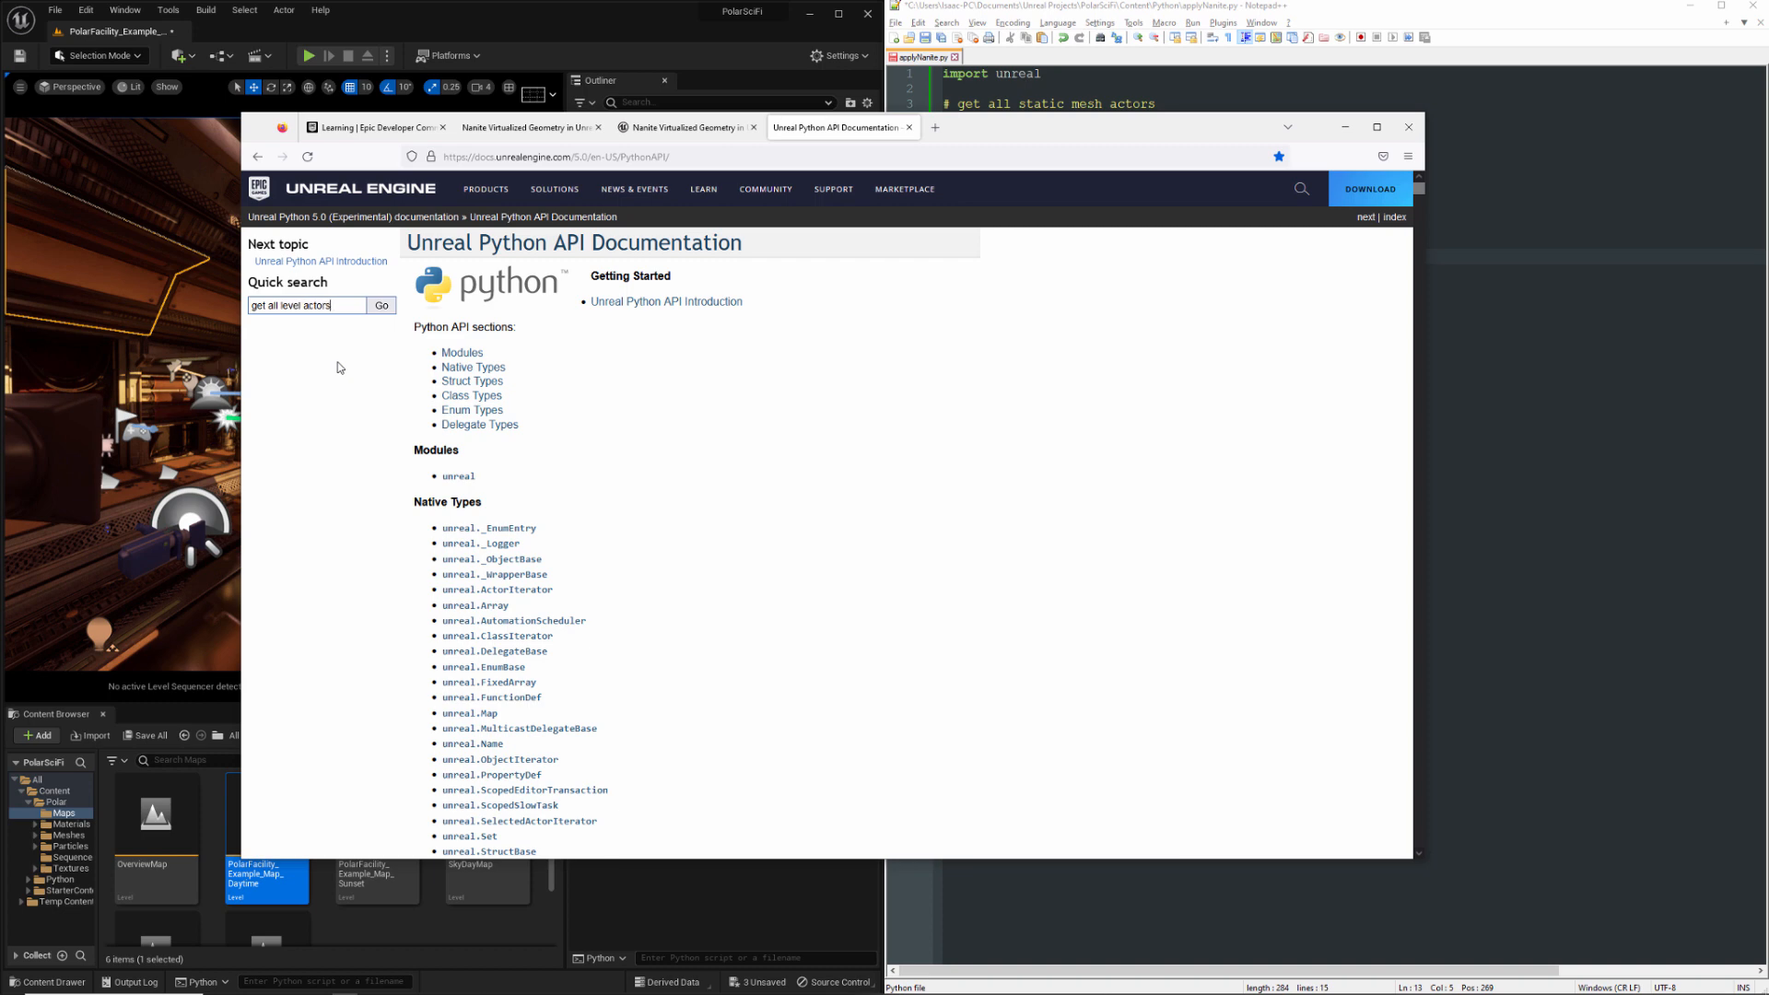
left_click(381, 305)
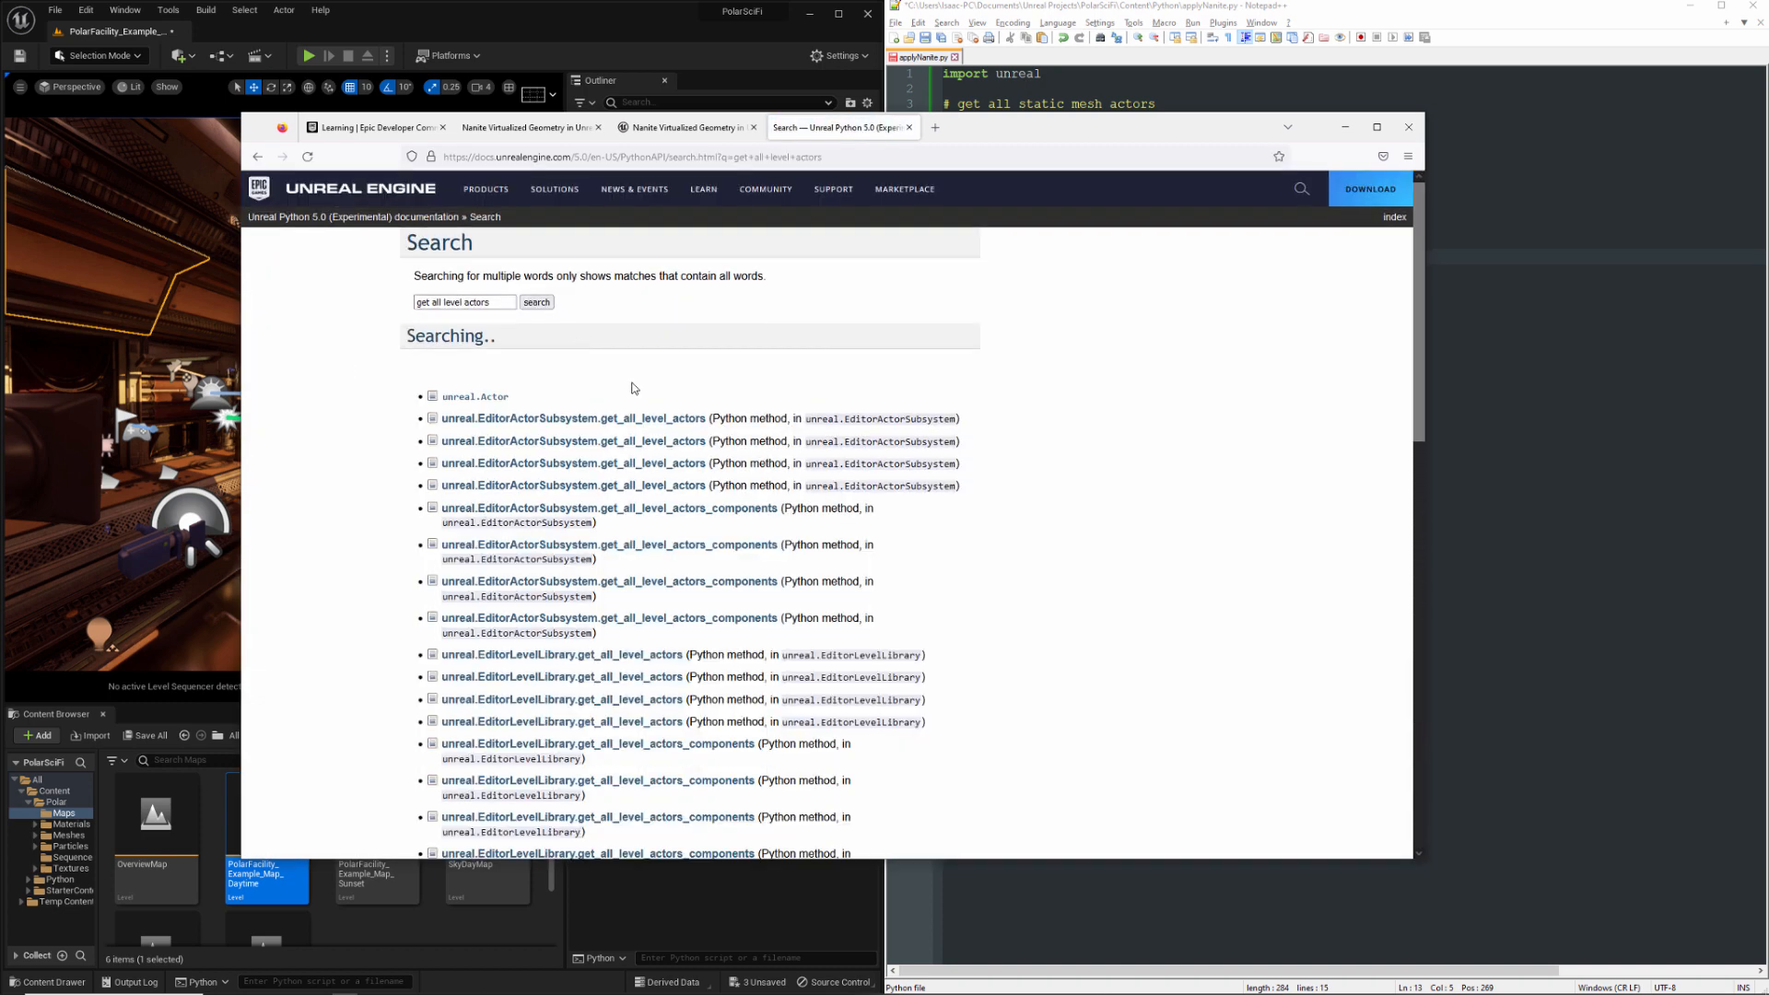
mouse_move(575, 418)
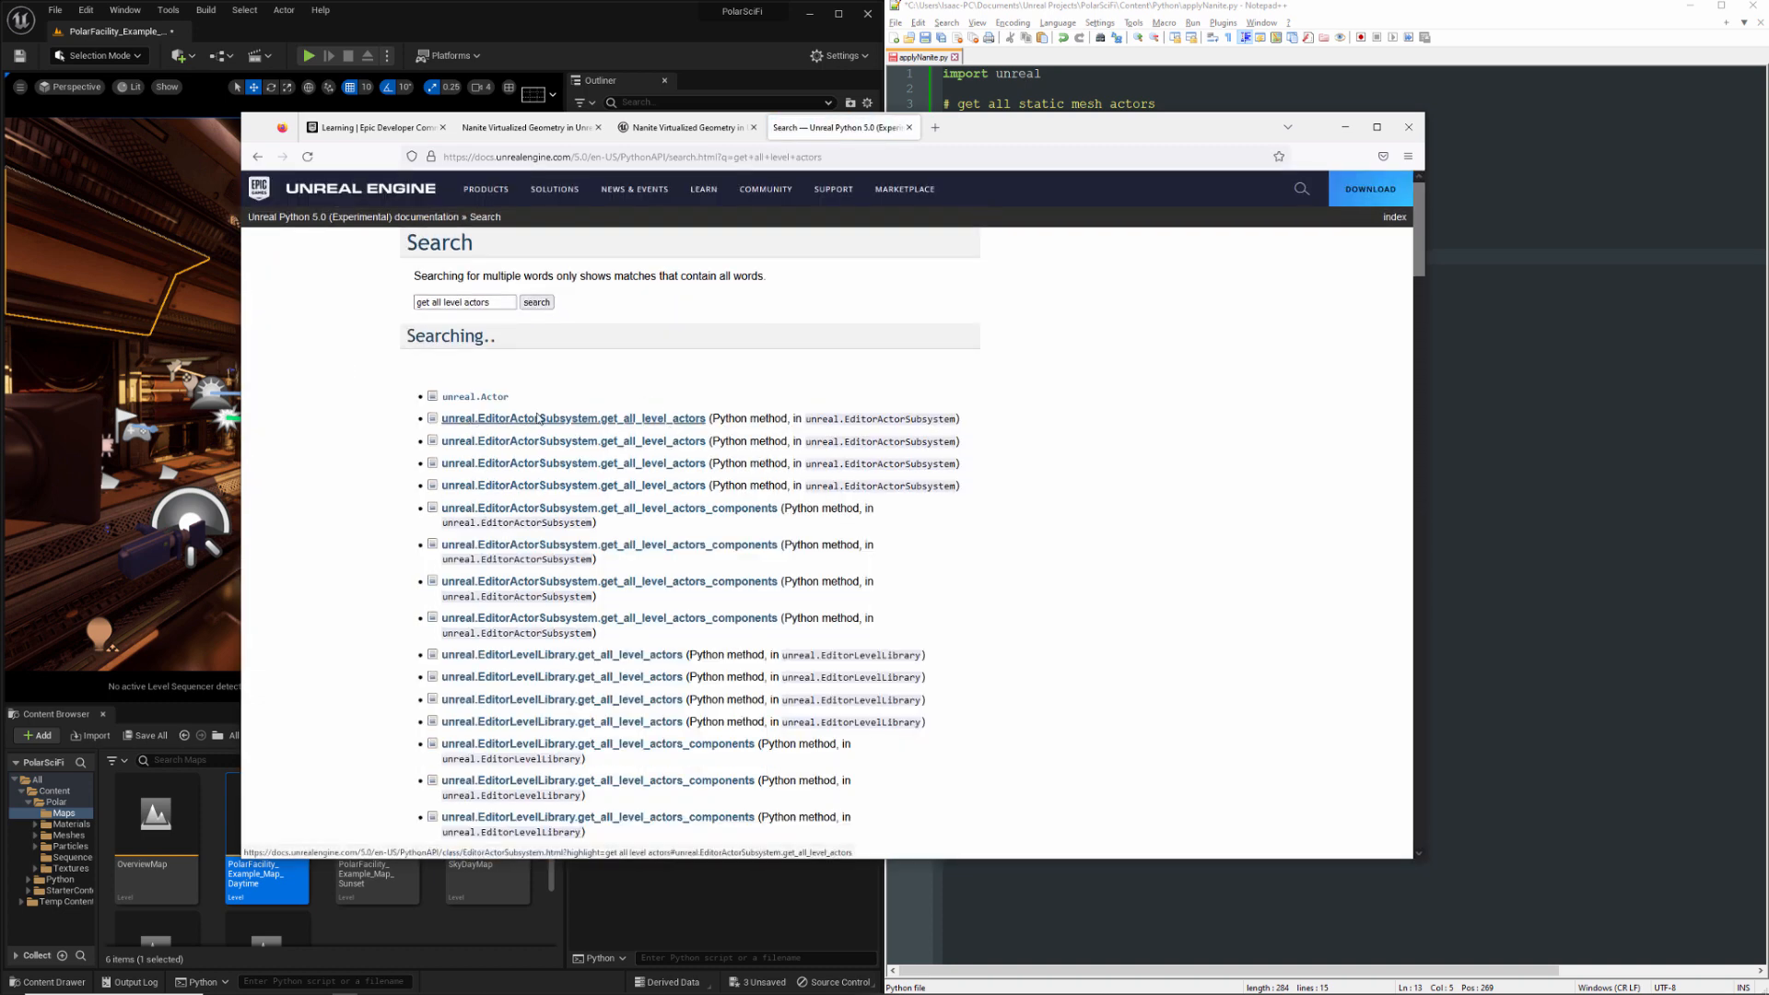
left_click(573, 418)
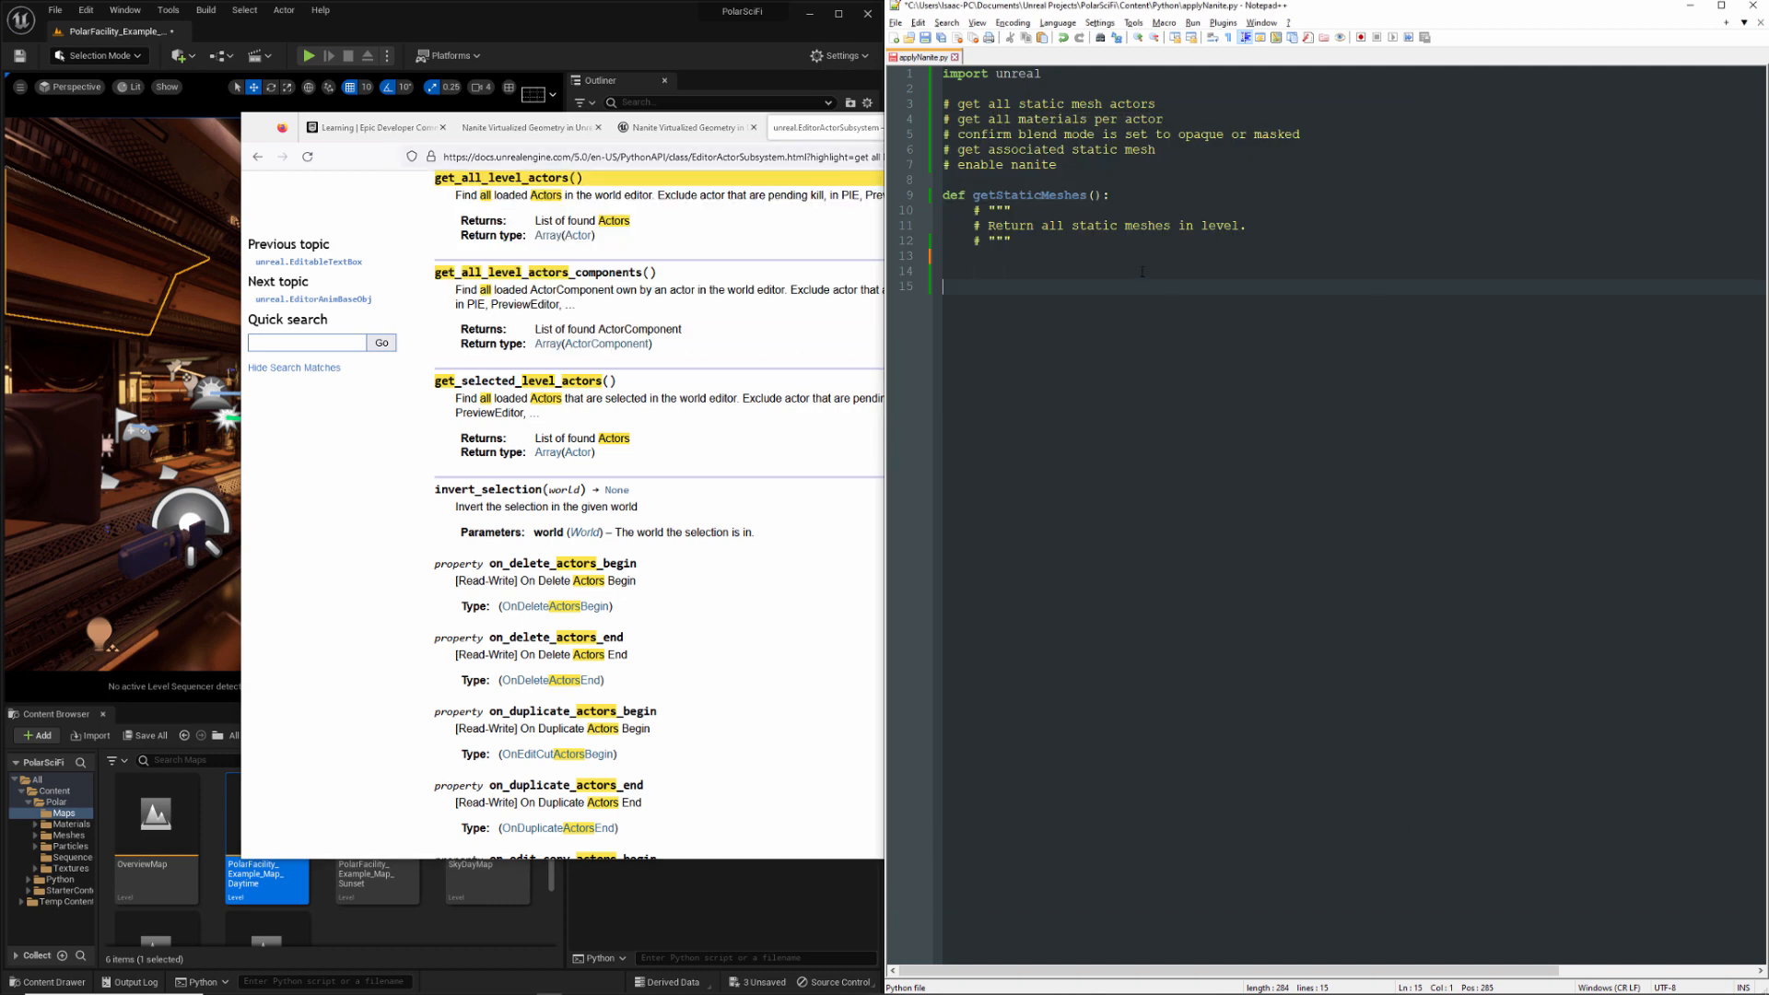
Write actors = unreal.EditorActorSubsystem().get_all_level_actors() in getStaticMeshes
type("actors")
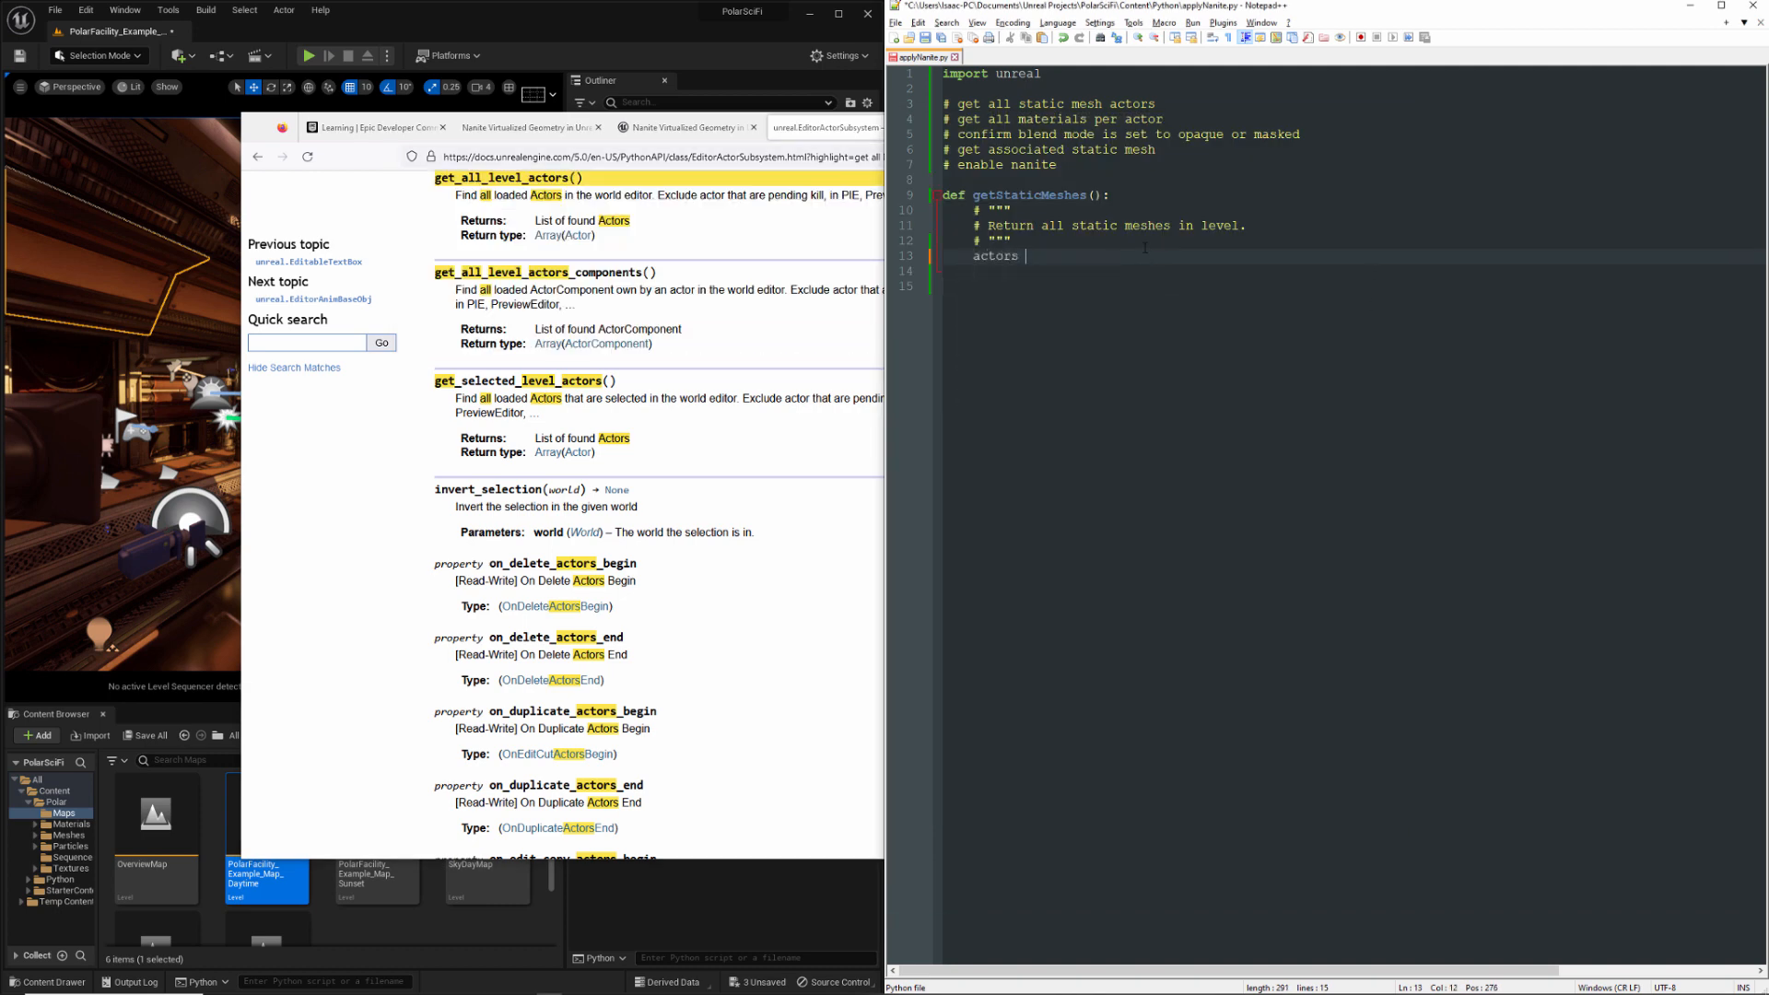
type("= unreal.EditorActorSubsystem.get_all_level_actors")
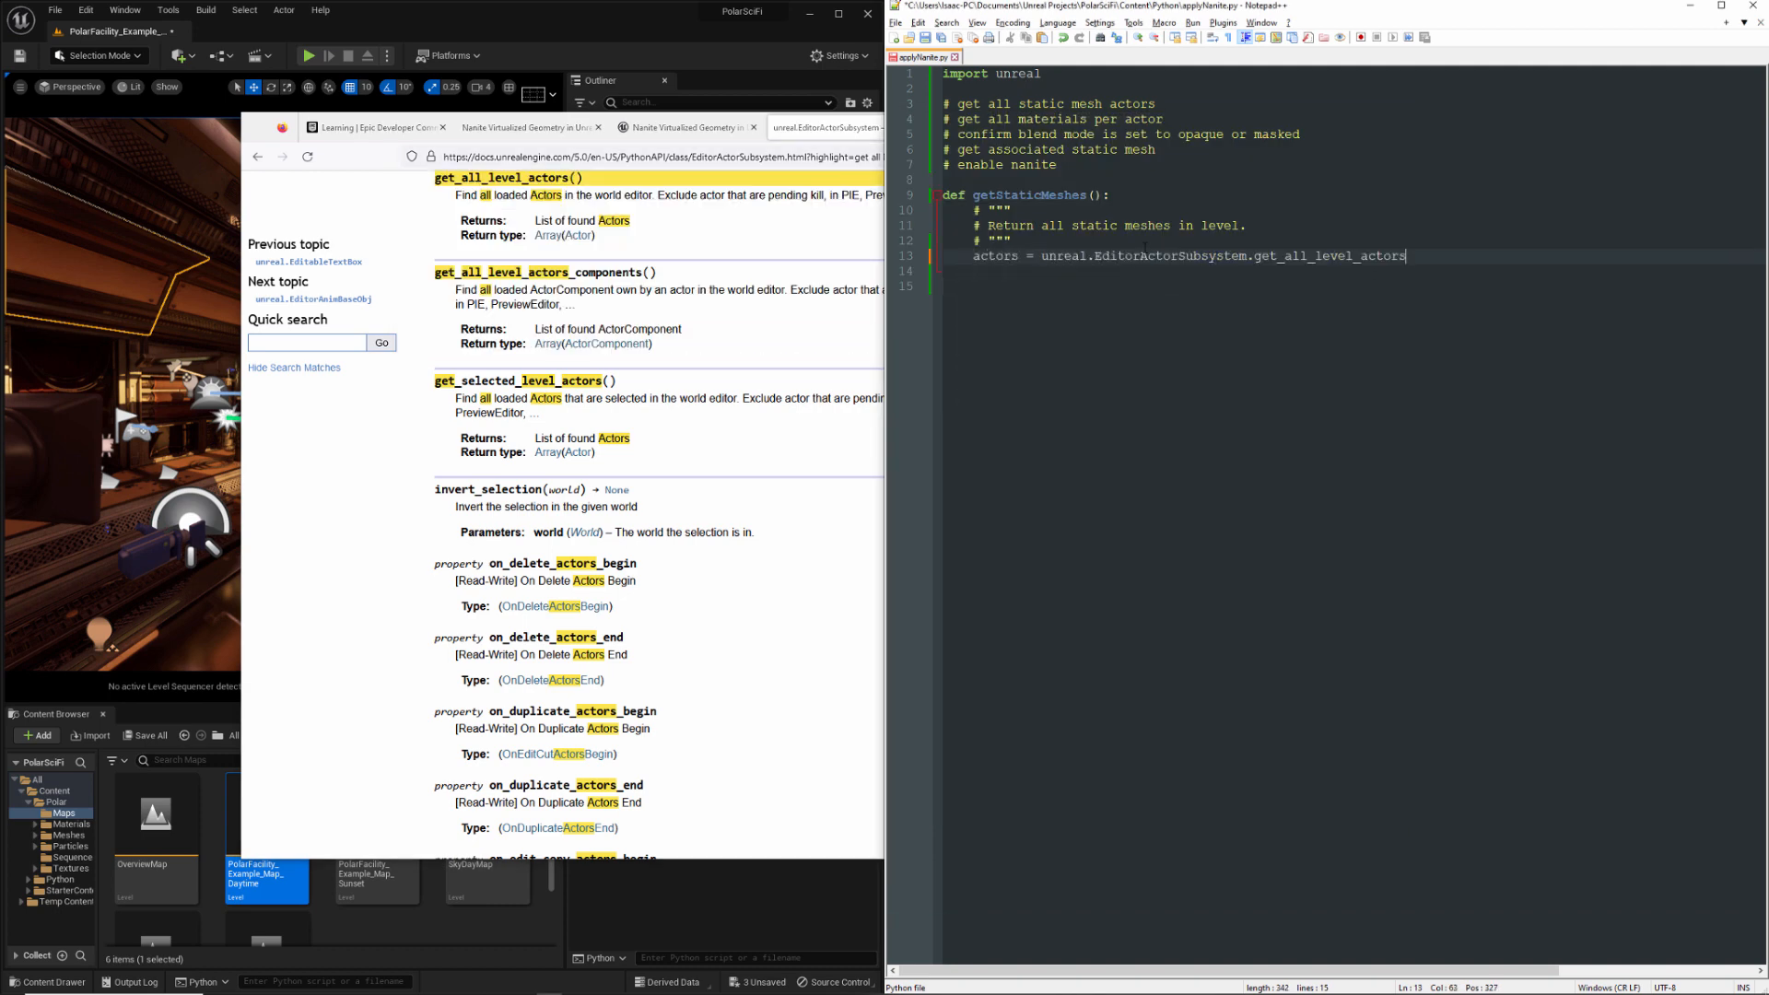
type("()")
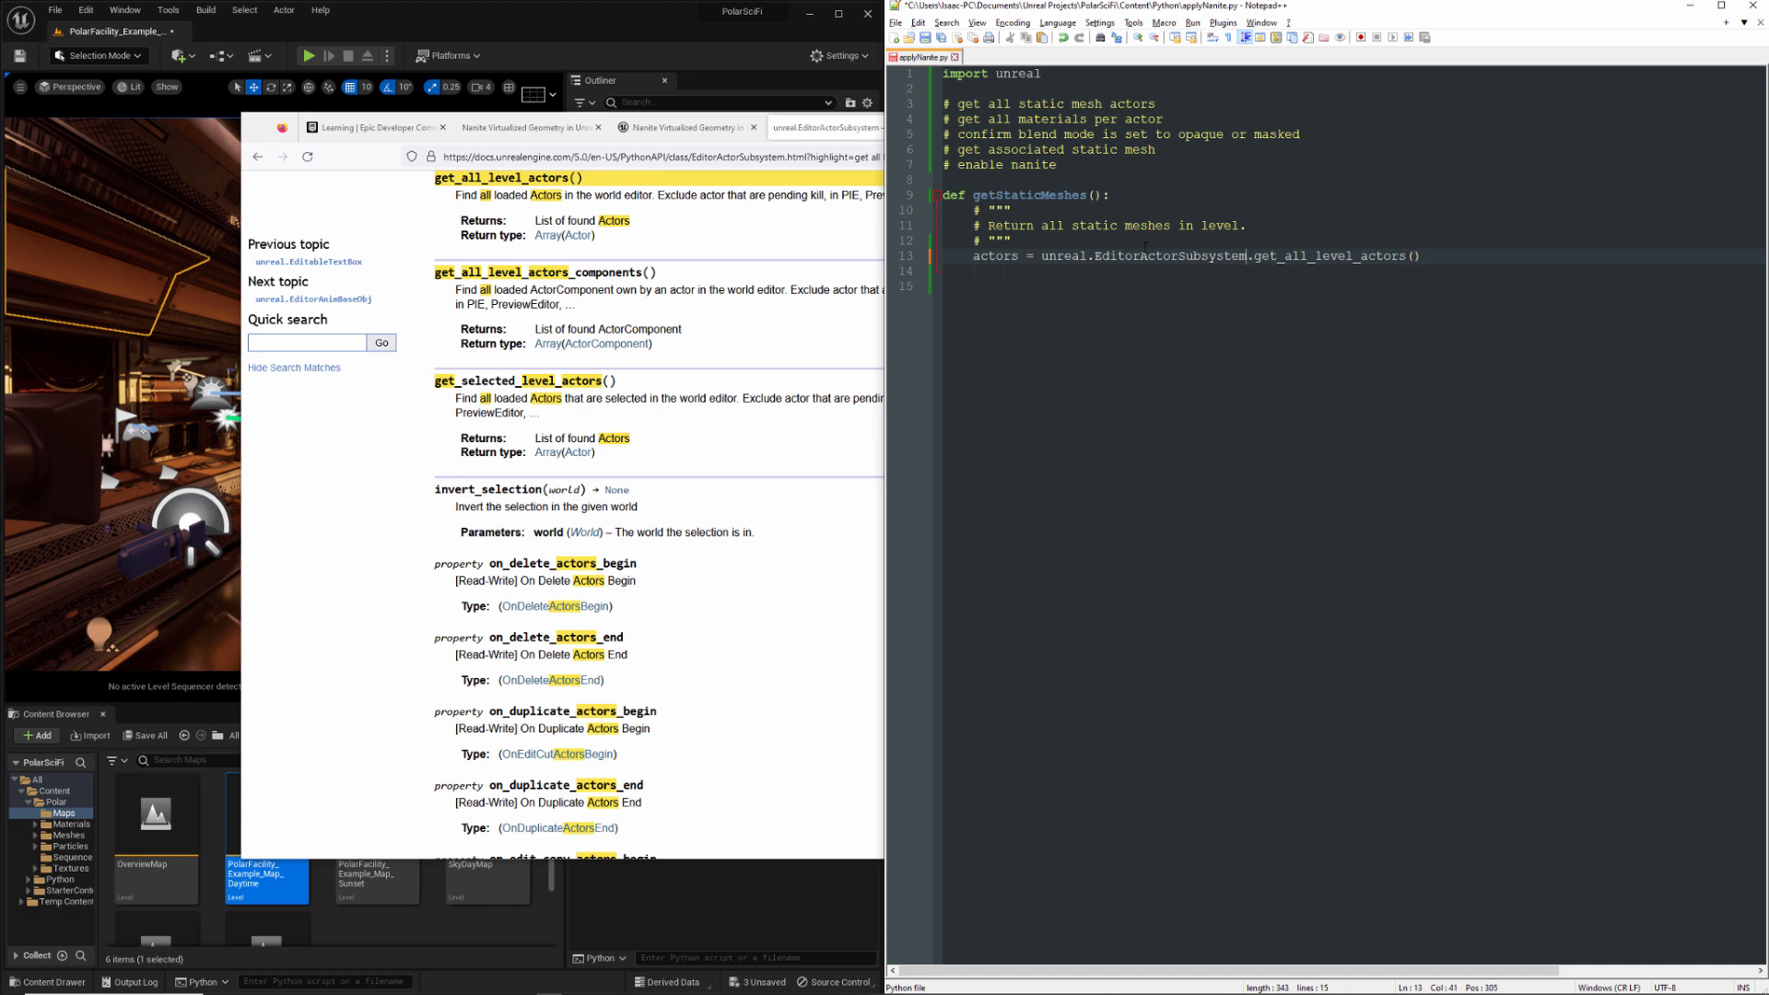
type("()")
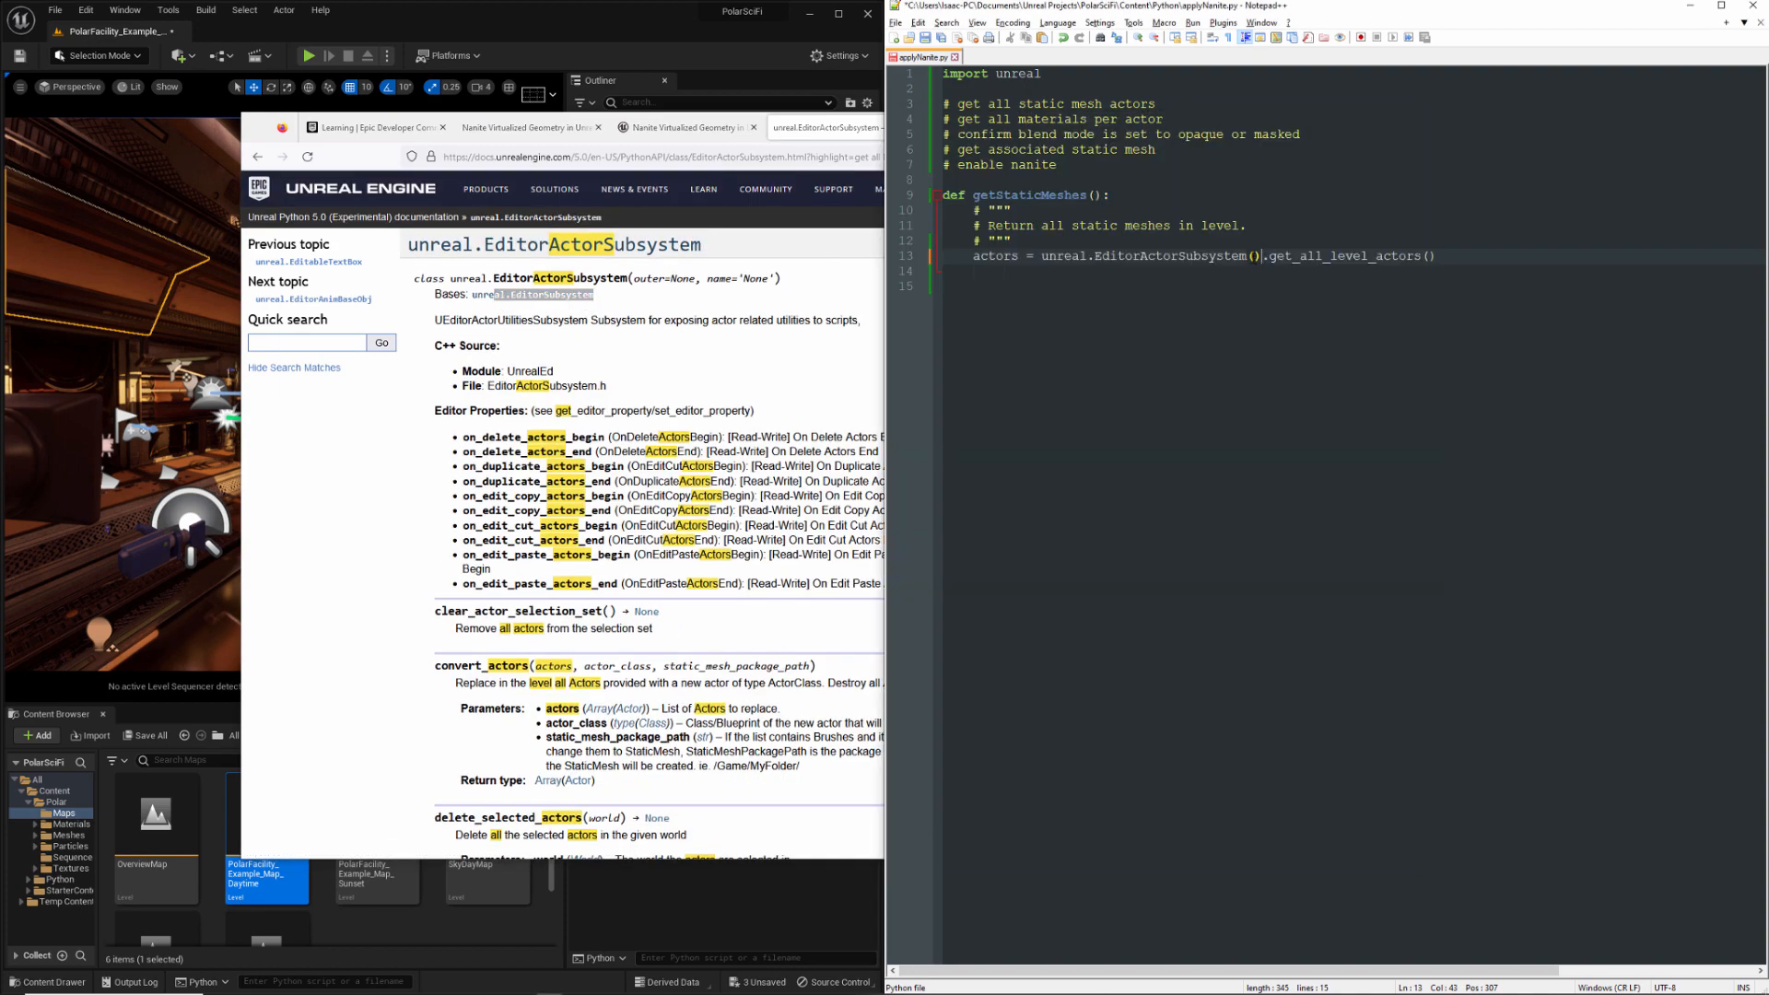
left_click(1436, 255)
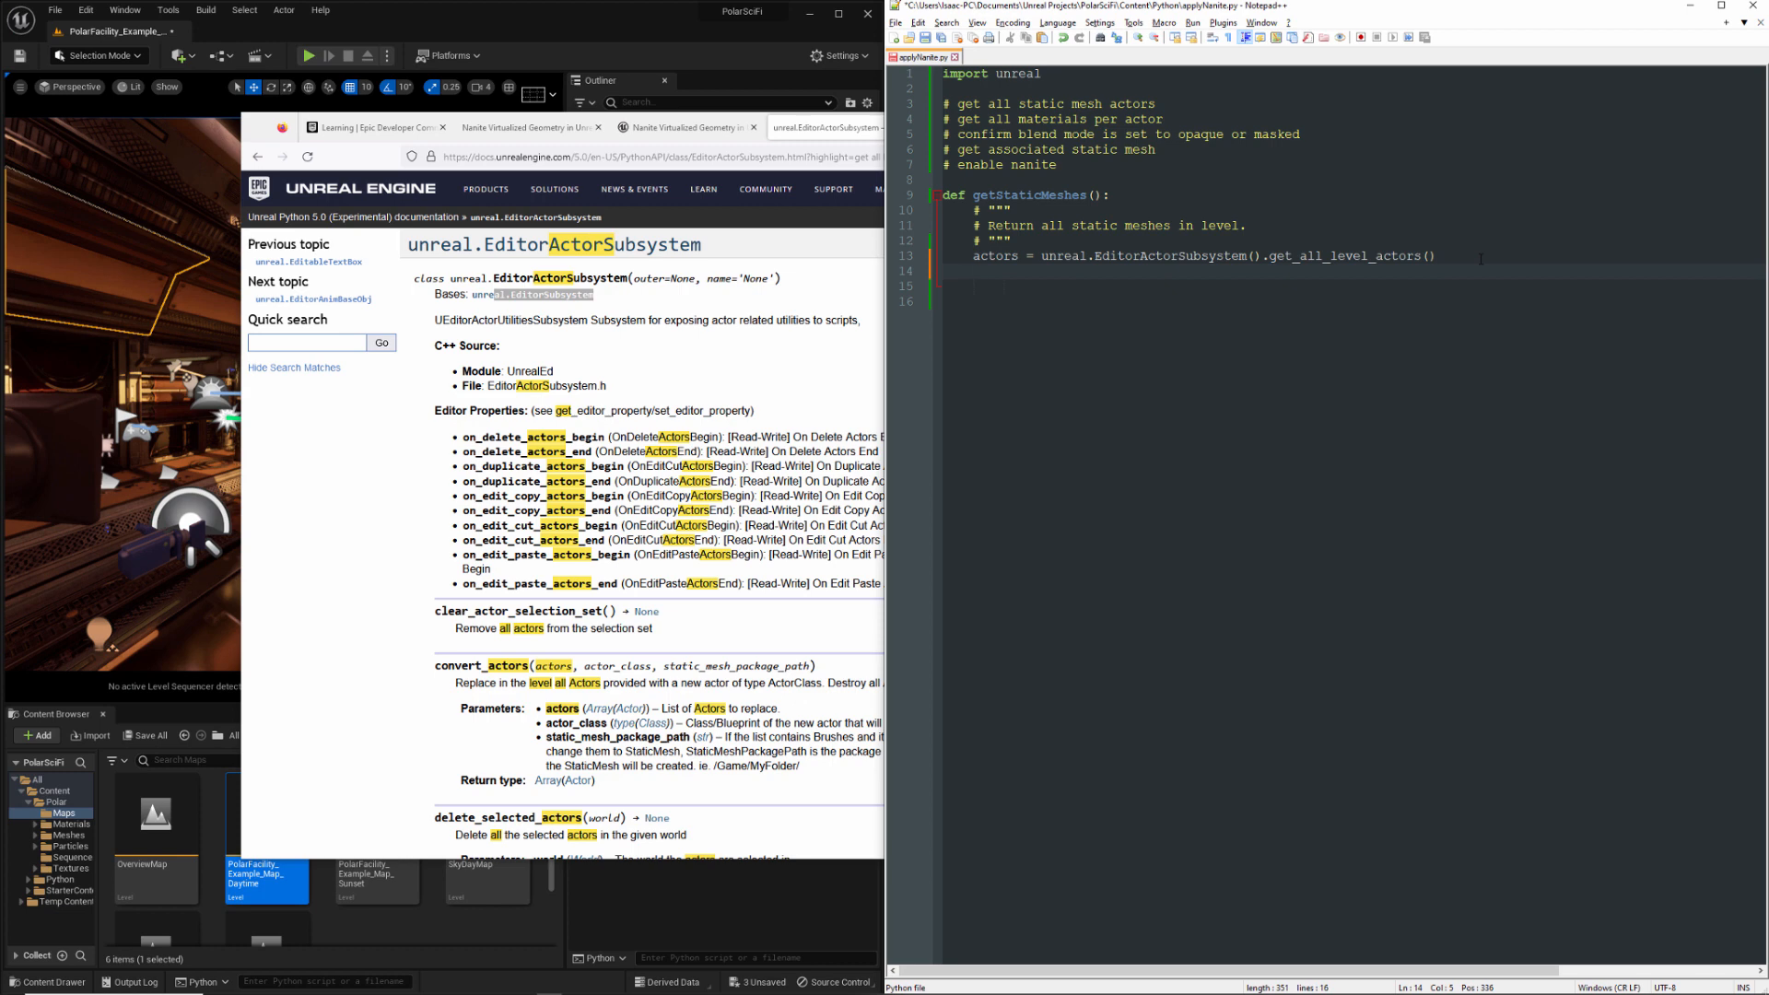
Add a list comprehension keeping actors that are unreal.StaticMeshActor instances
type("statid")
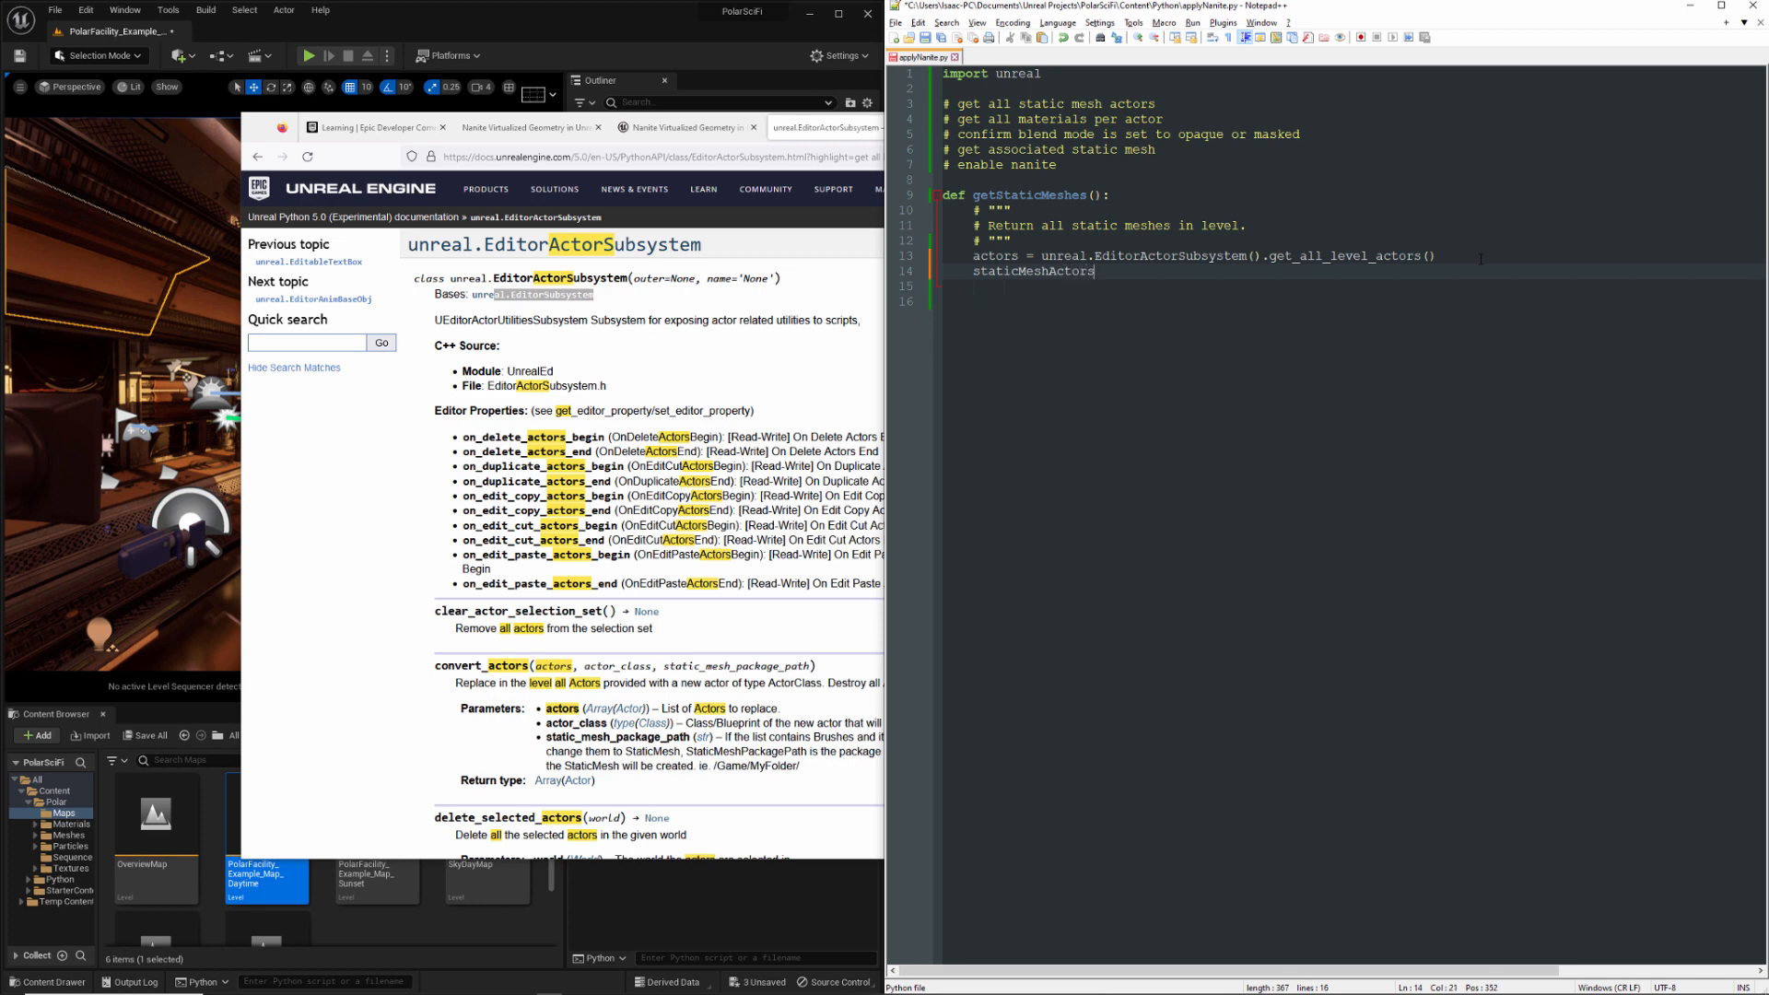
type("= []")
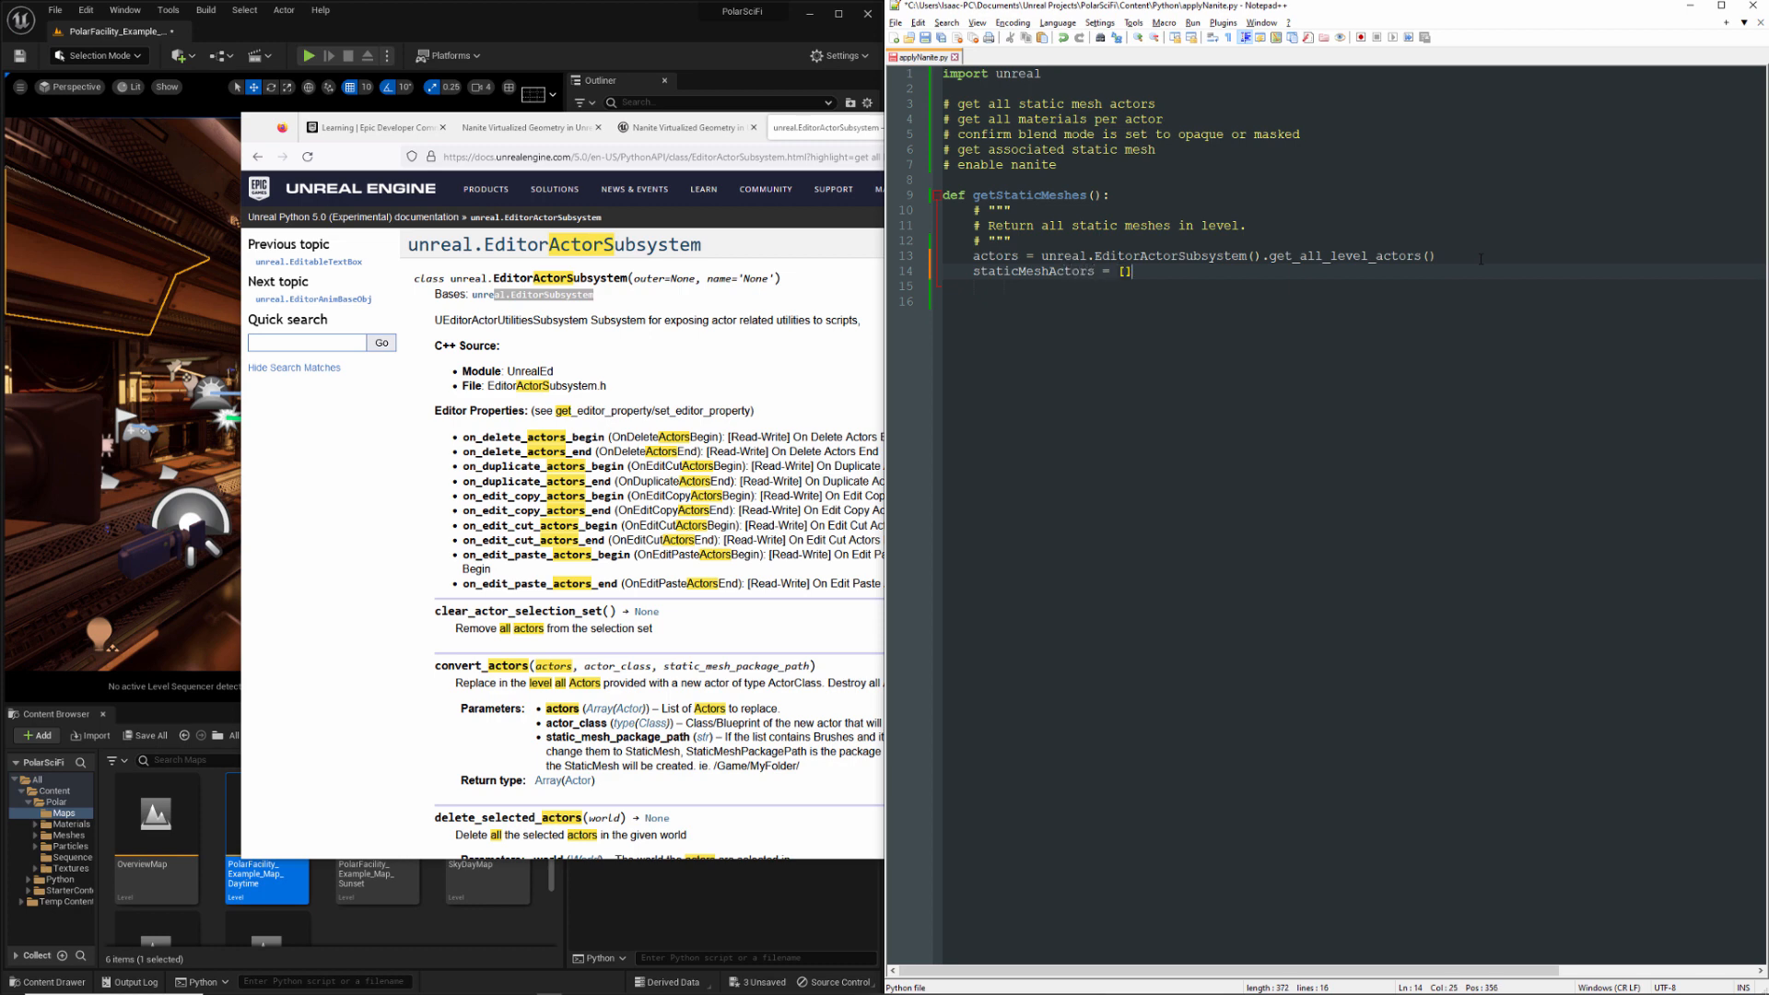
type("actor for")
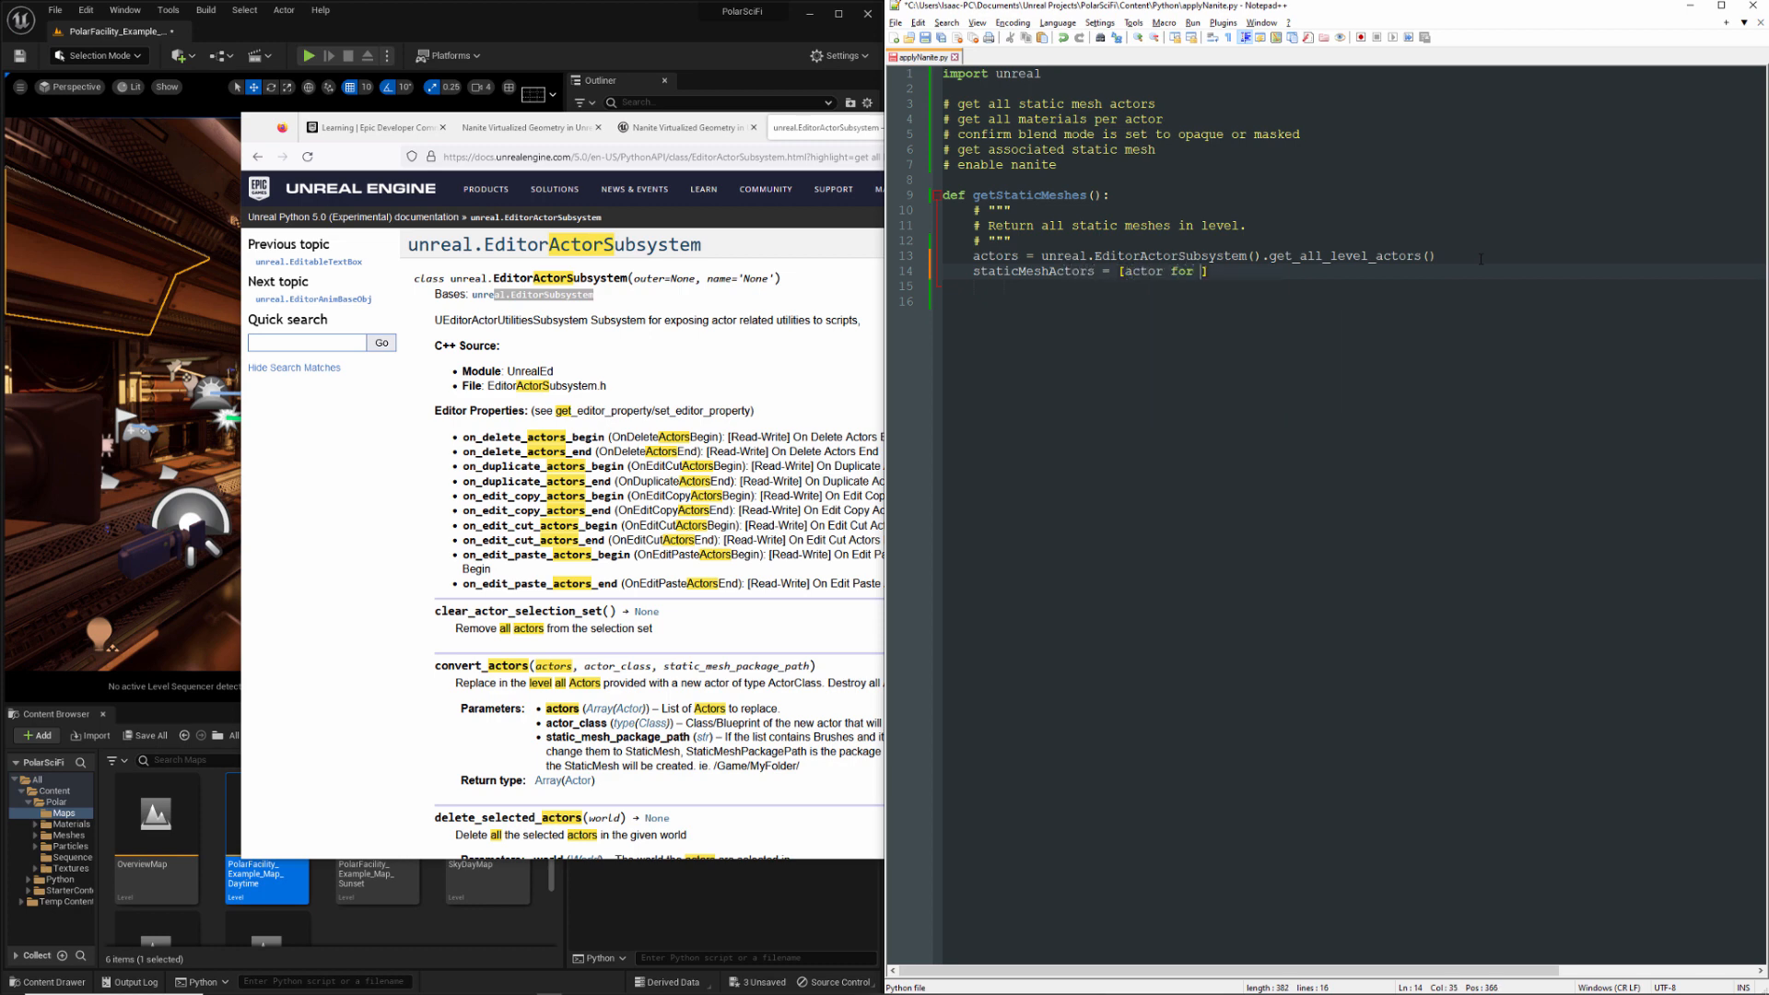
type("actor in actors if")
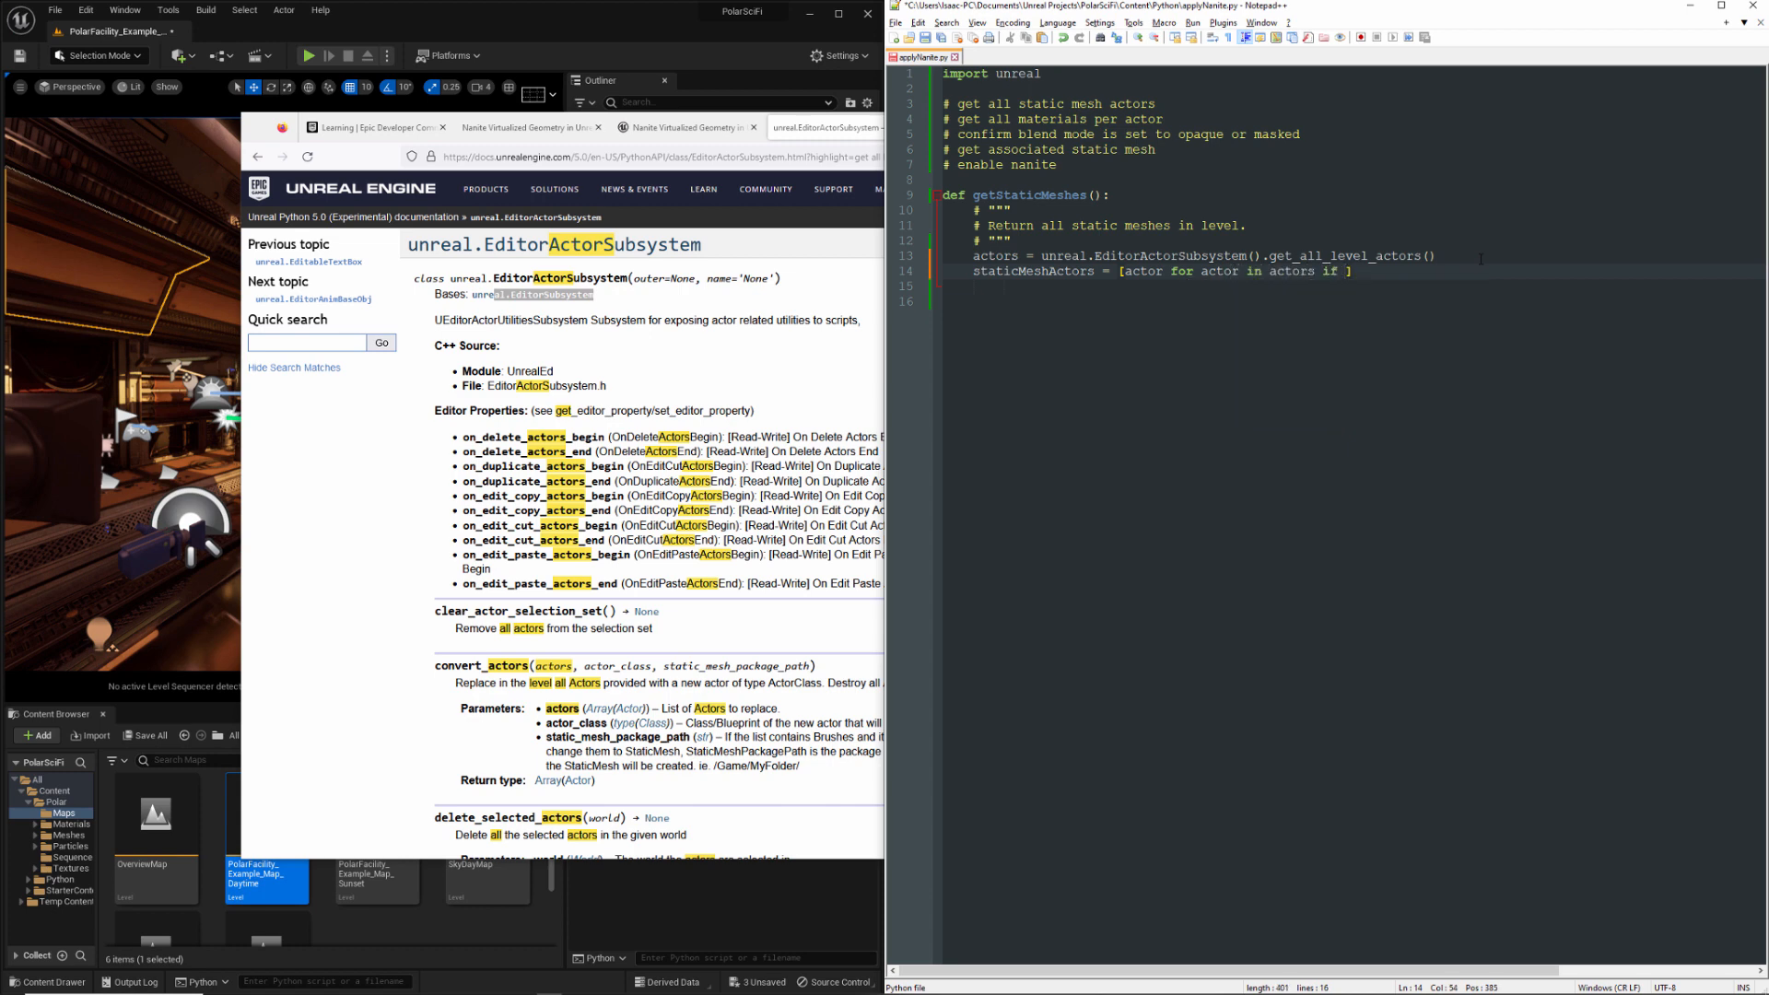
type("isinstance(")
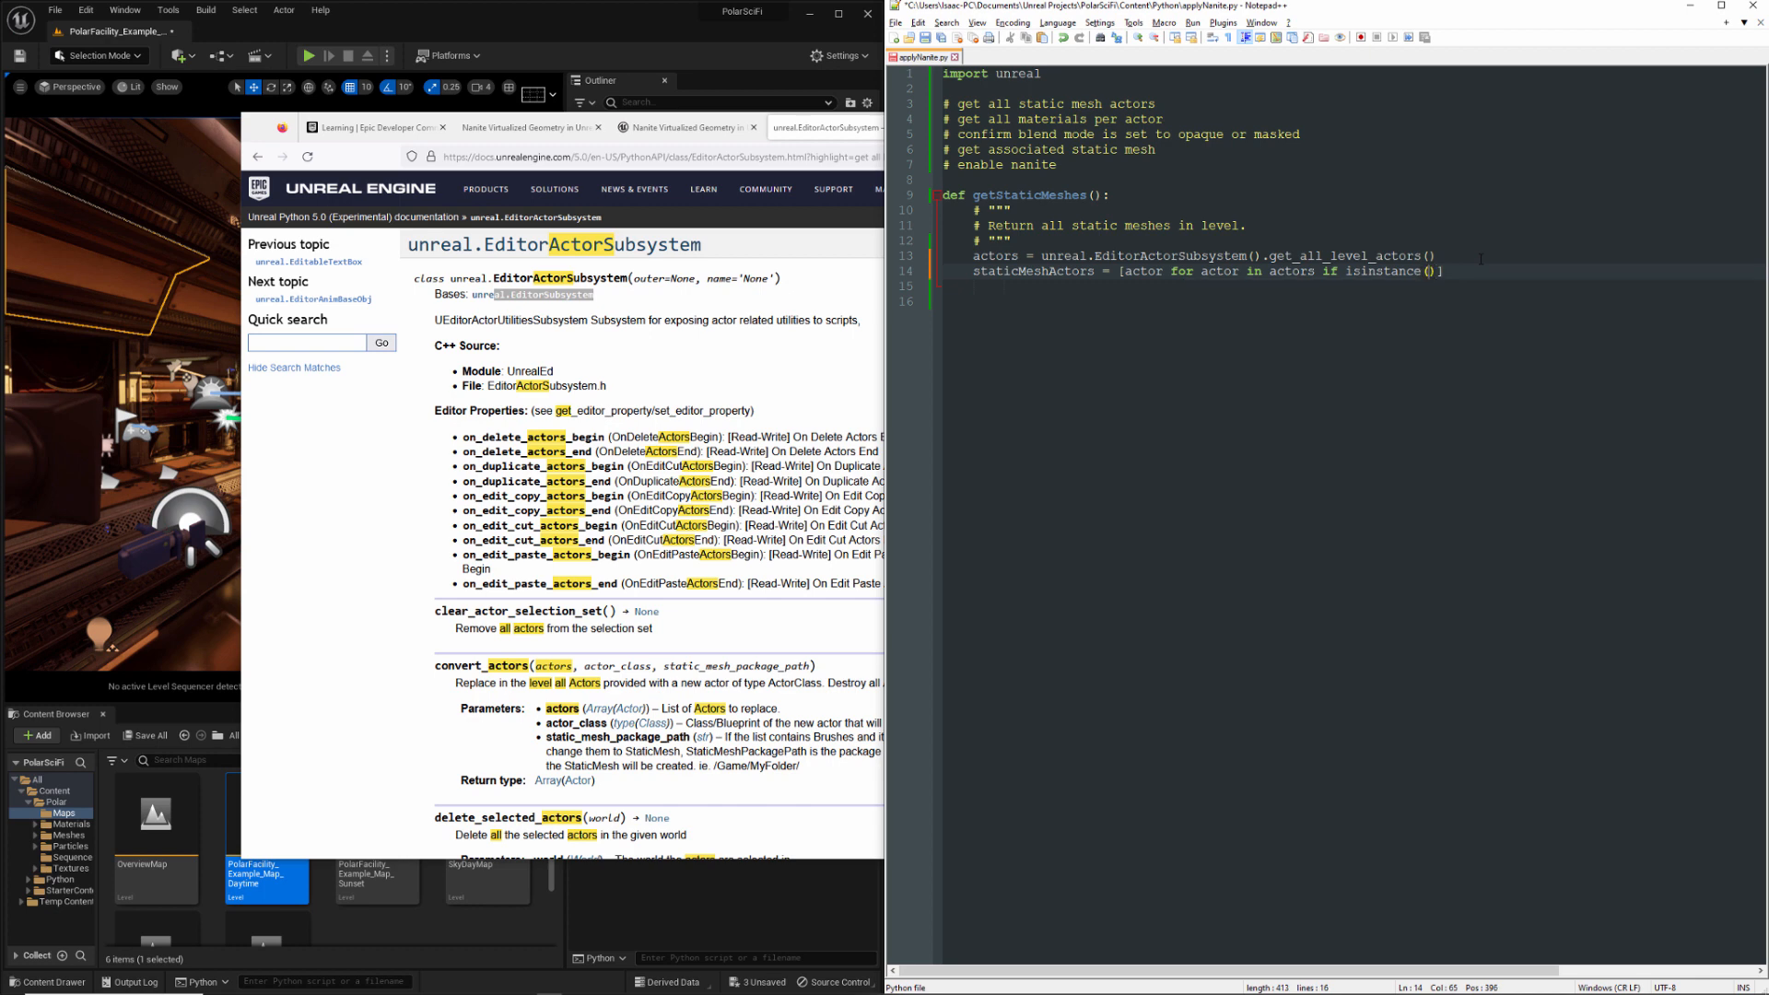
type("actor,")
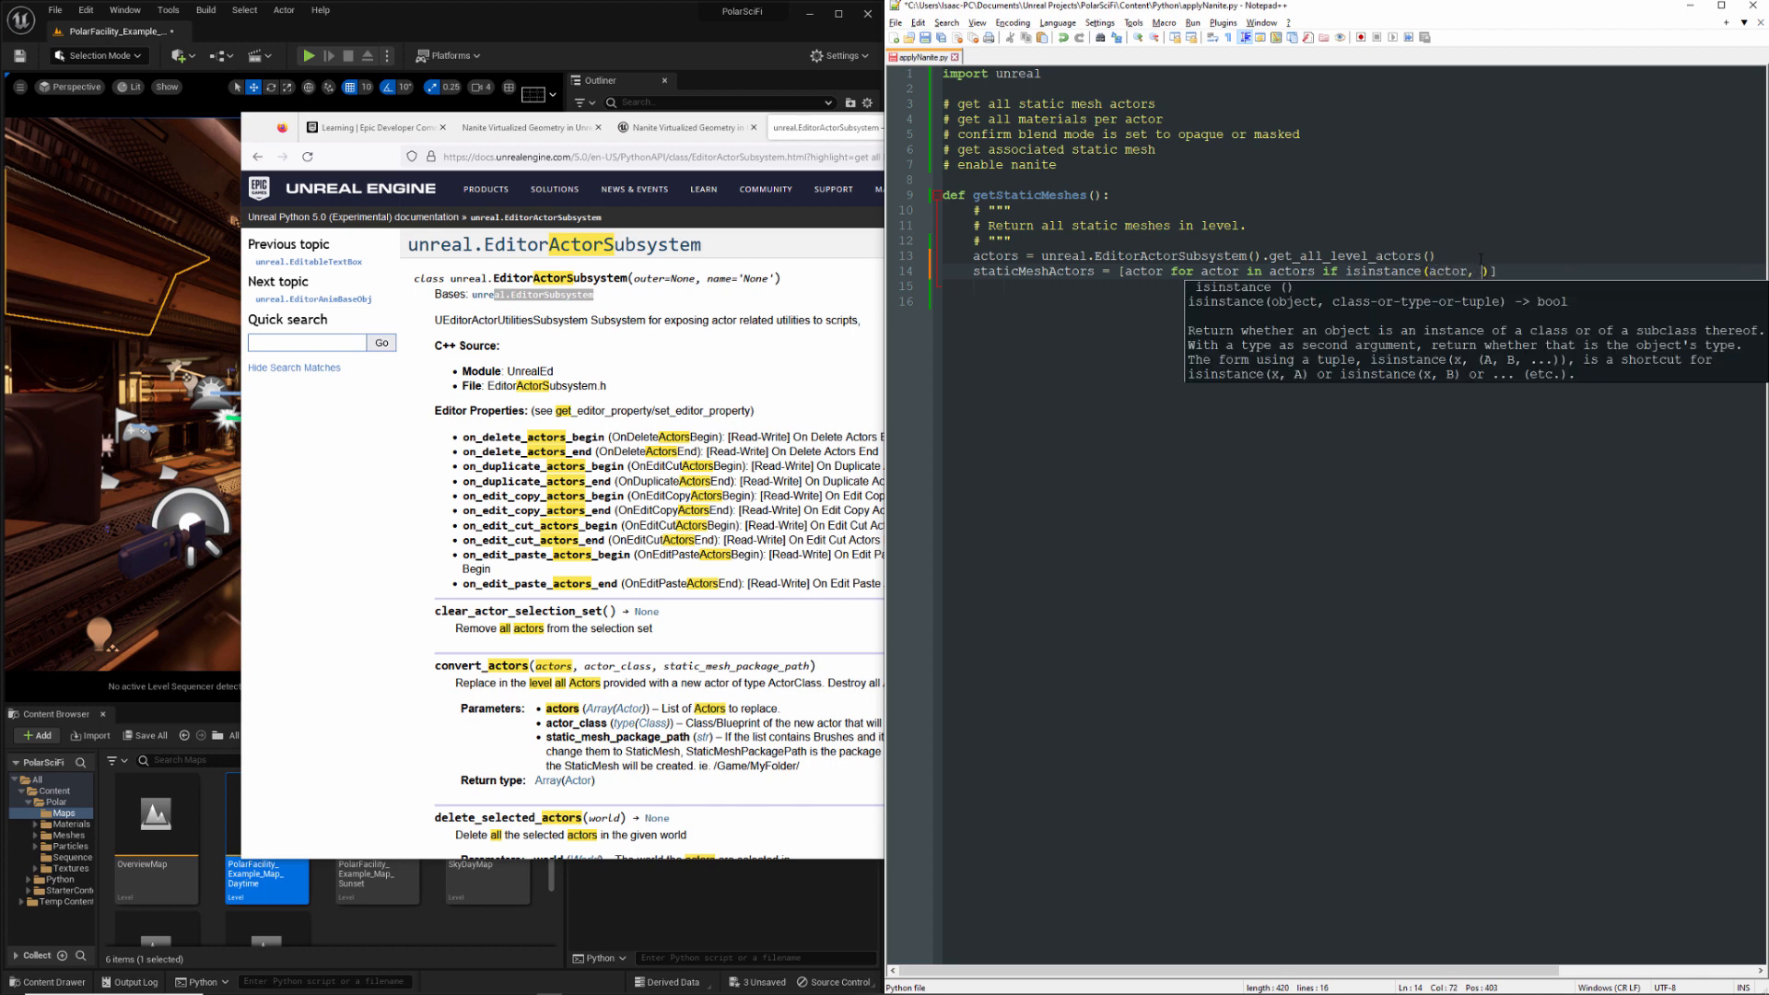
type("unreal.StaticMeshActo")
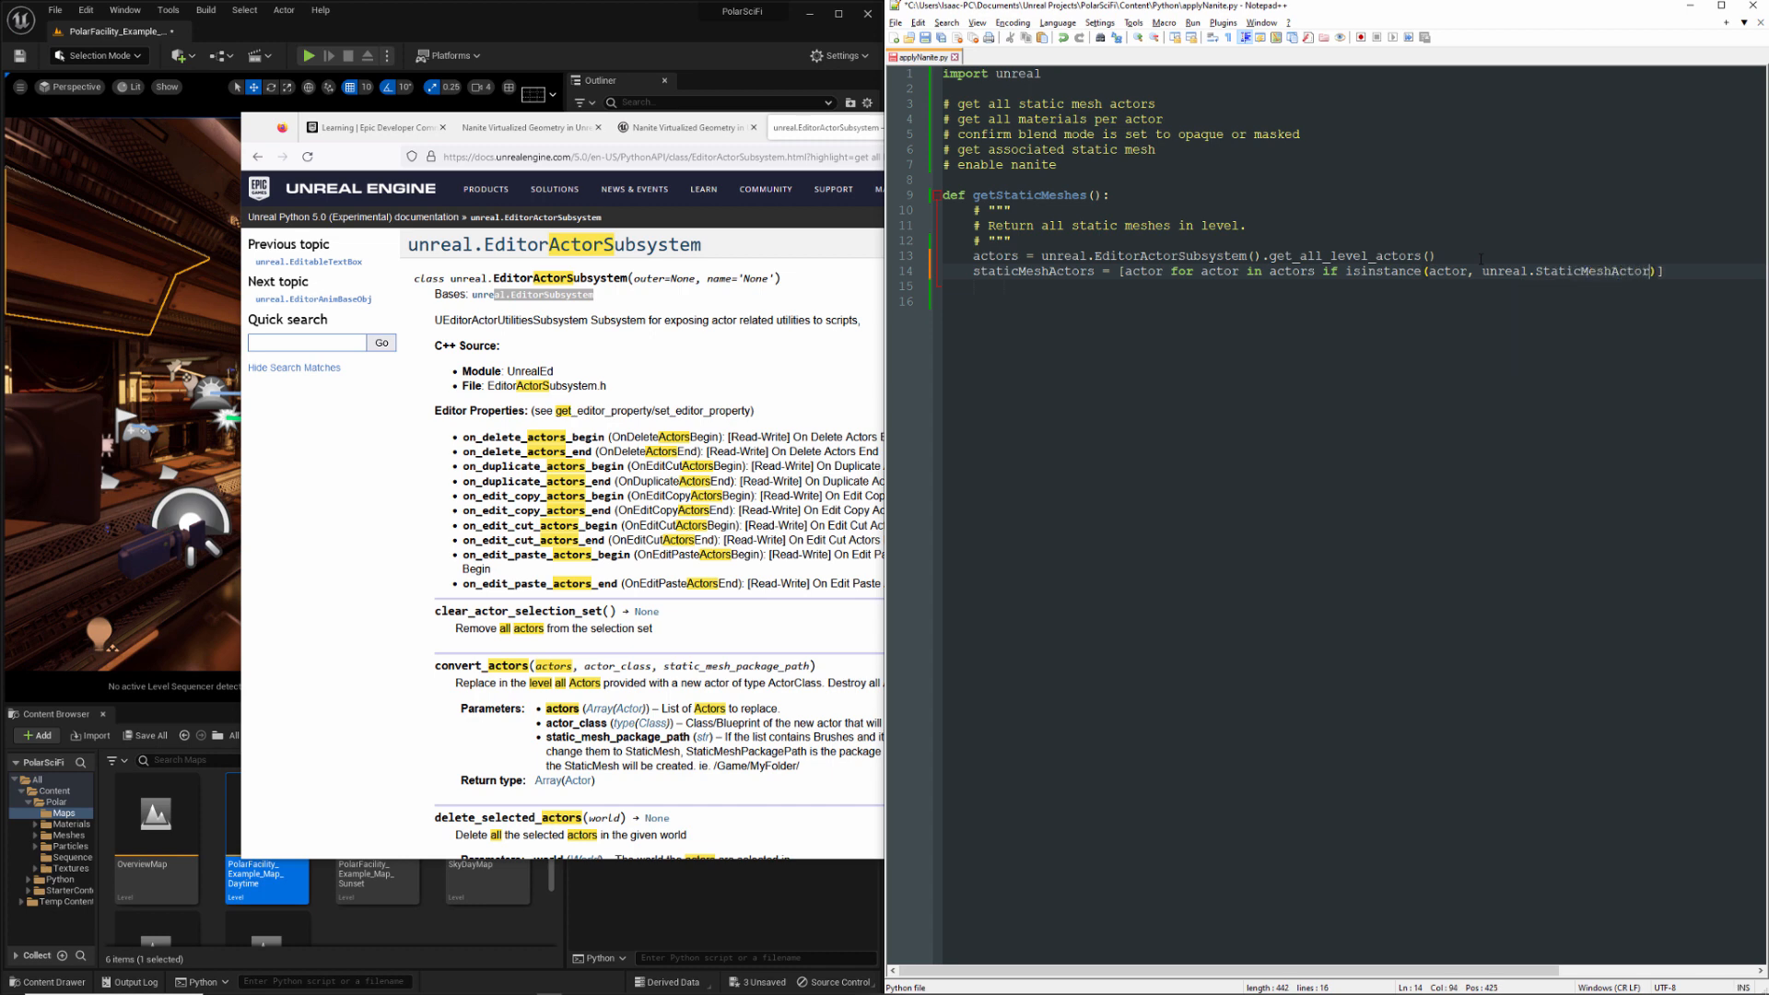
Return staticMeshActors and begin a print(len( test line
type("return (")
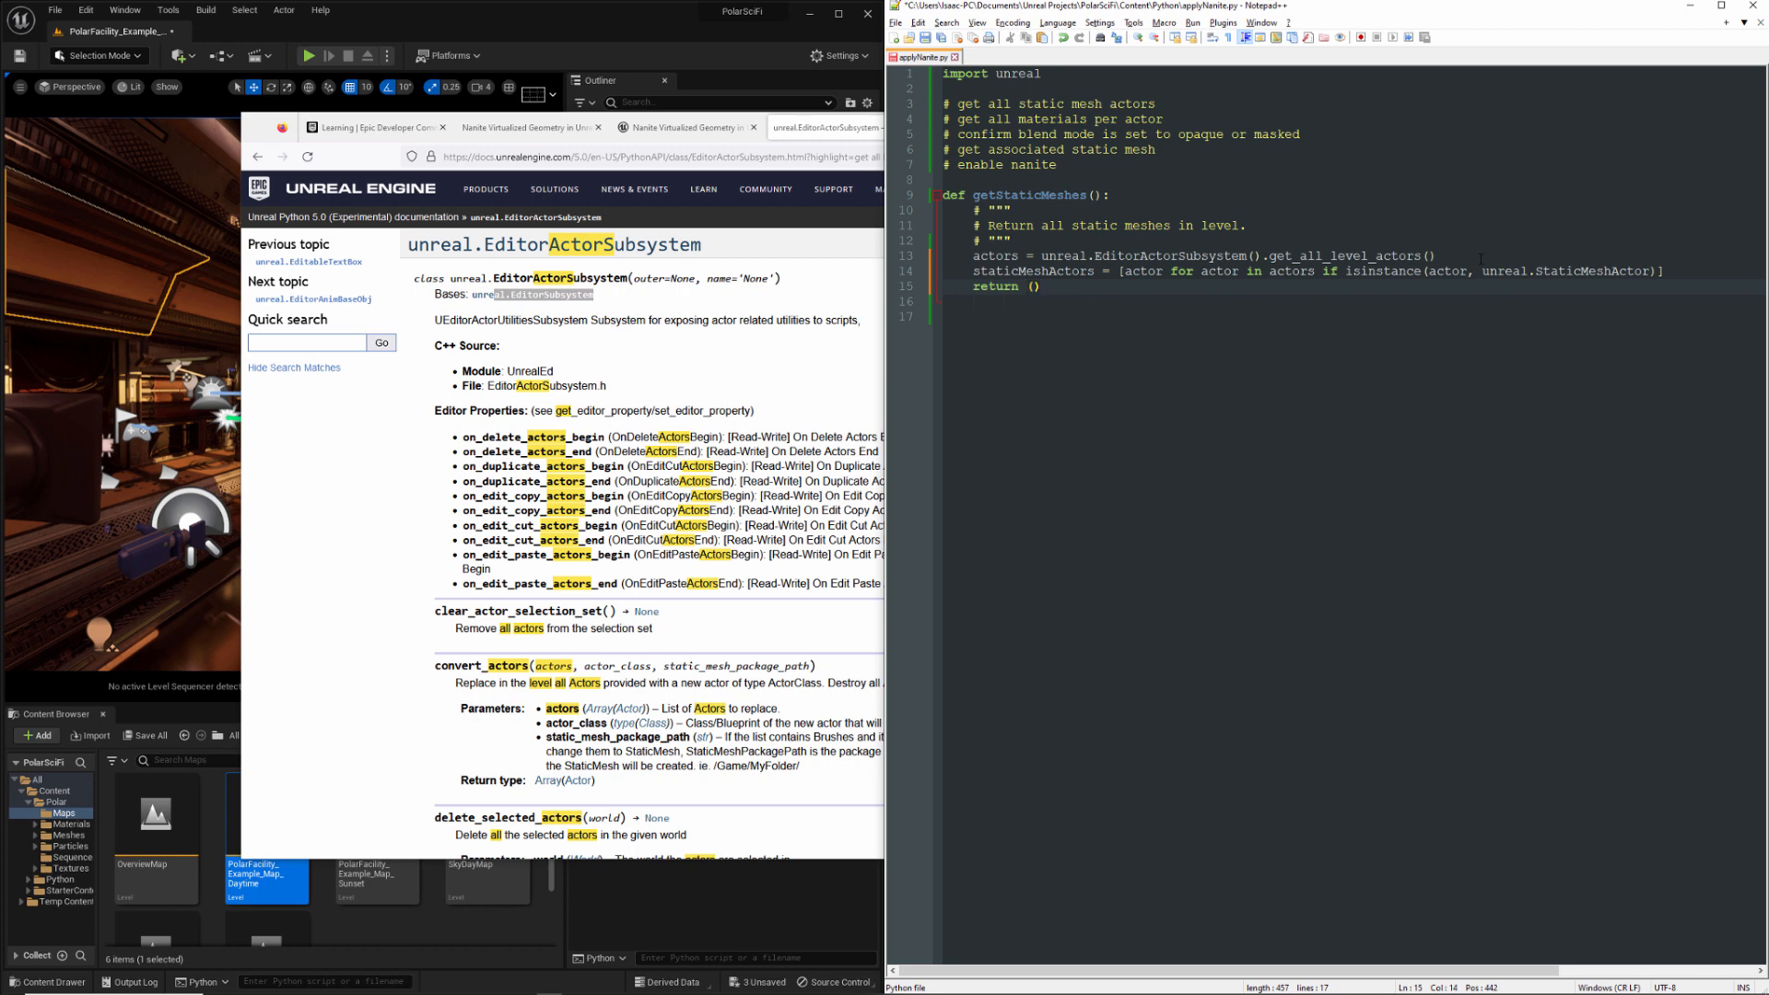
type("stat")
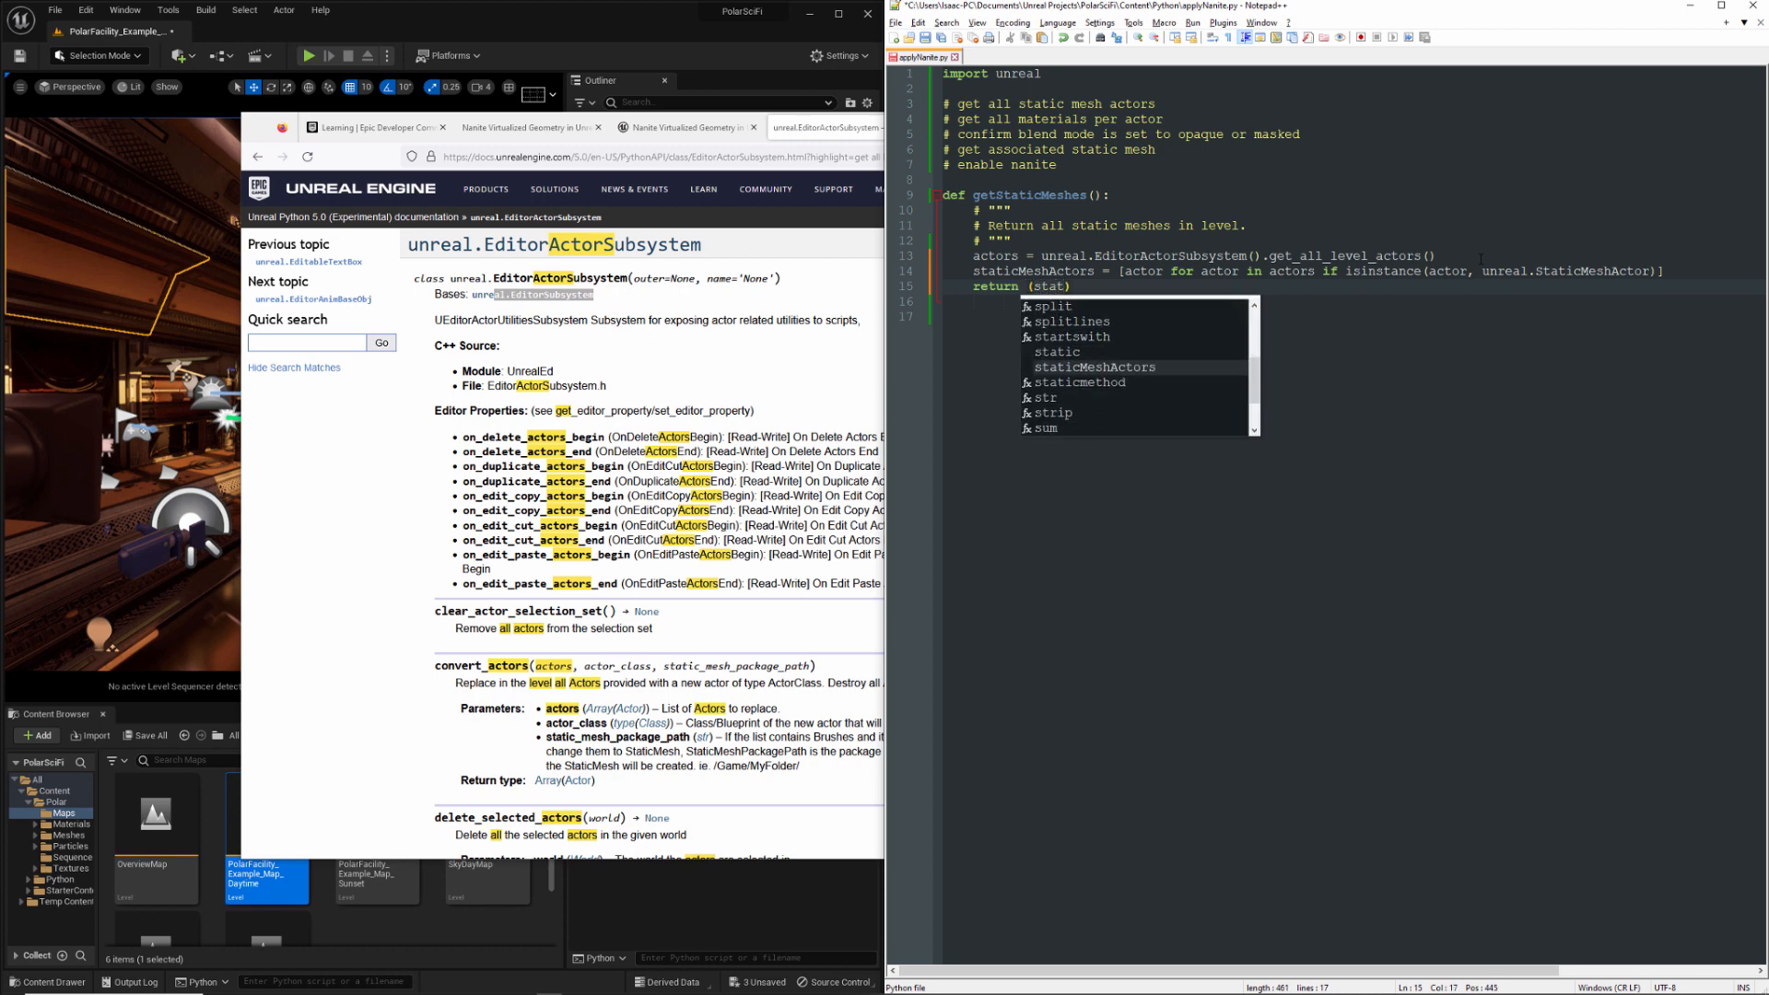
key("Tab")
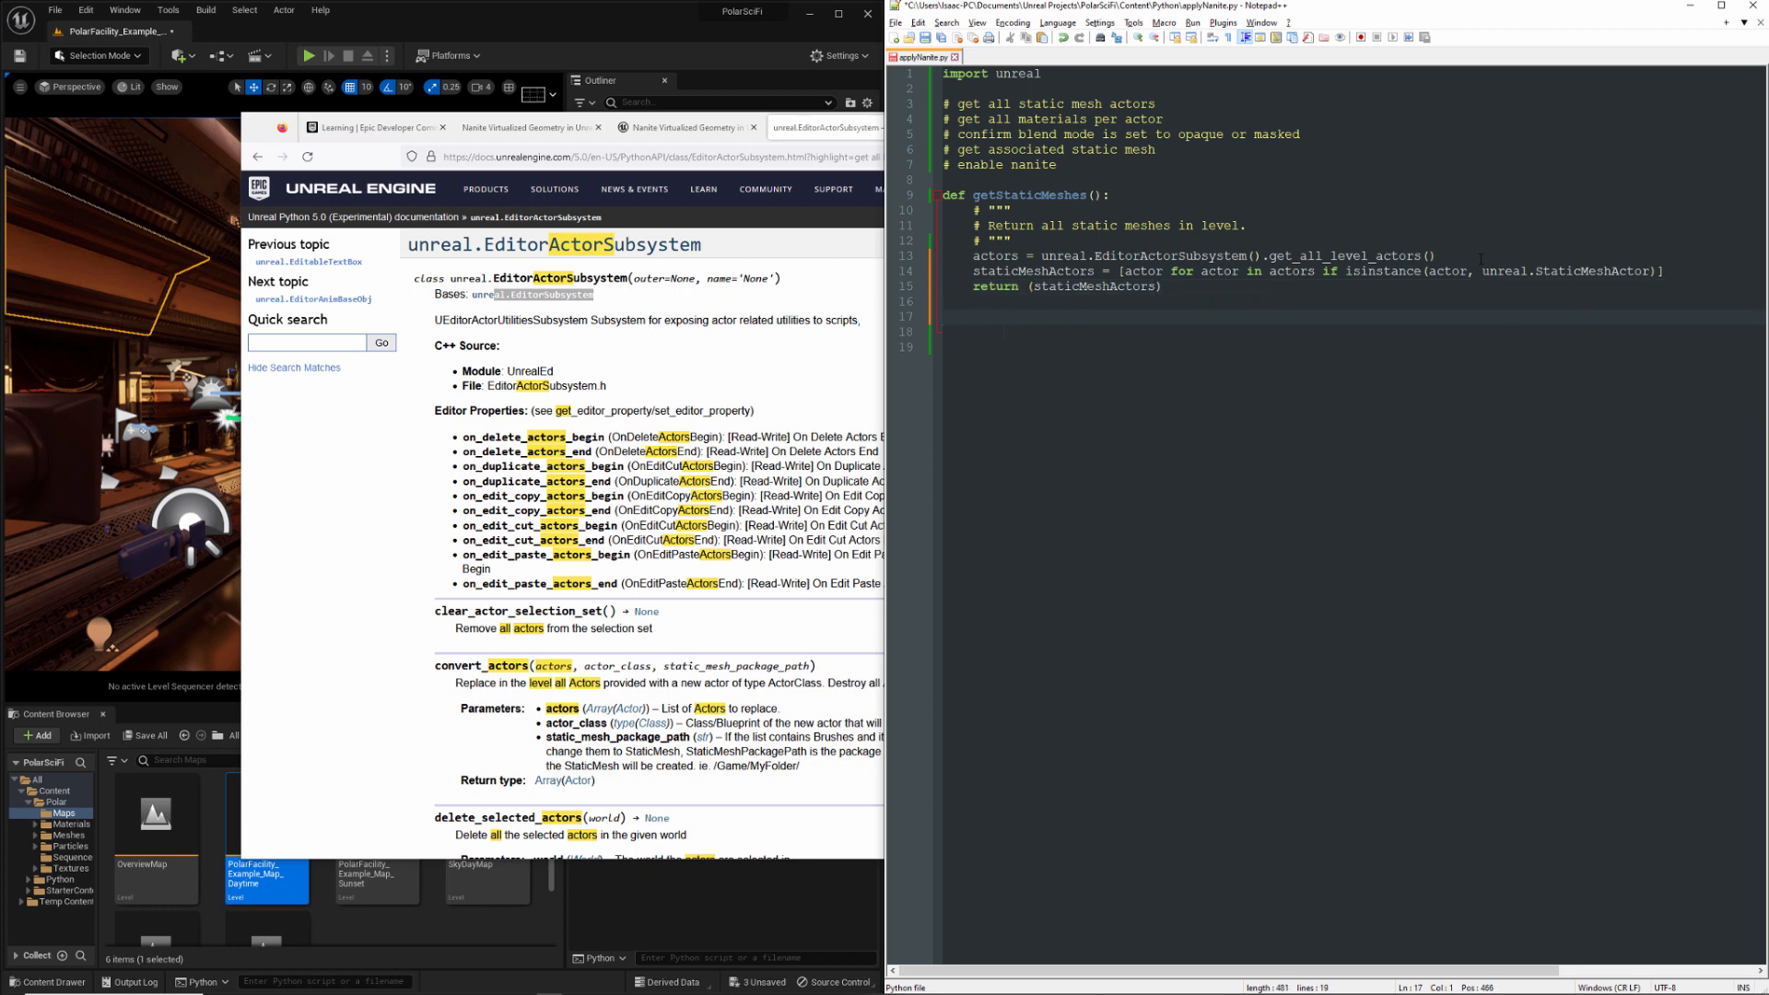
type("print ()")
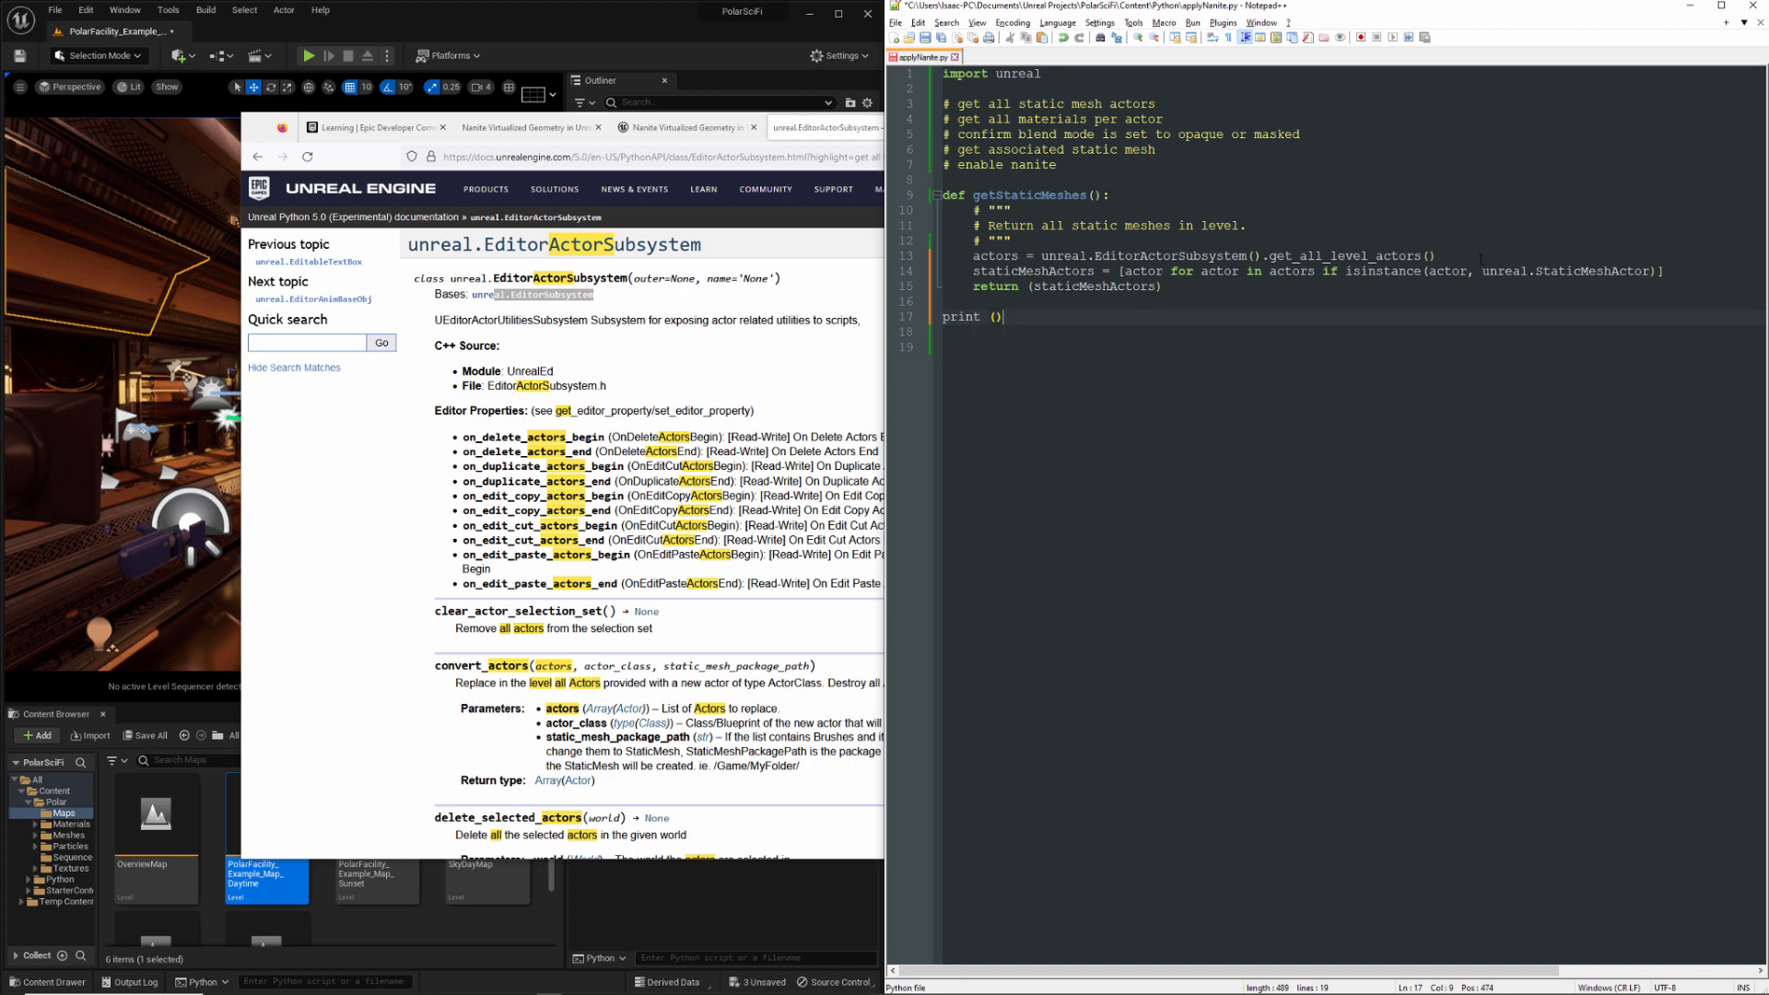
type("len(")
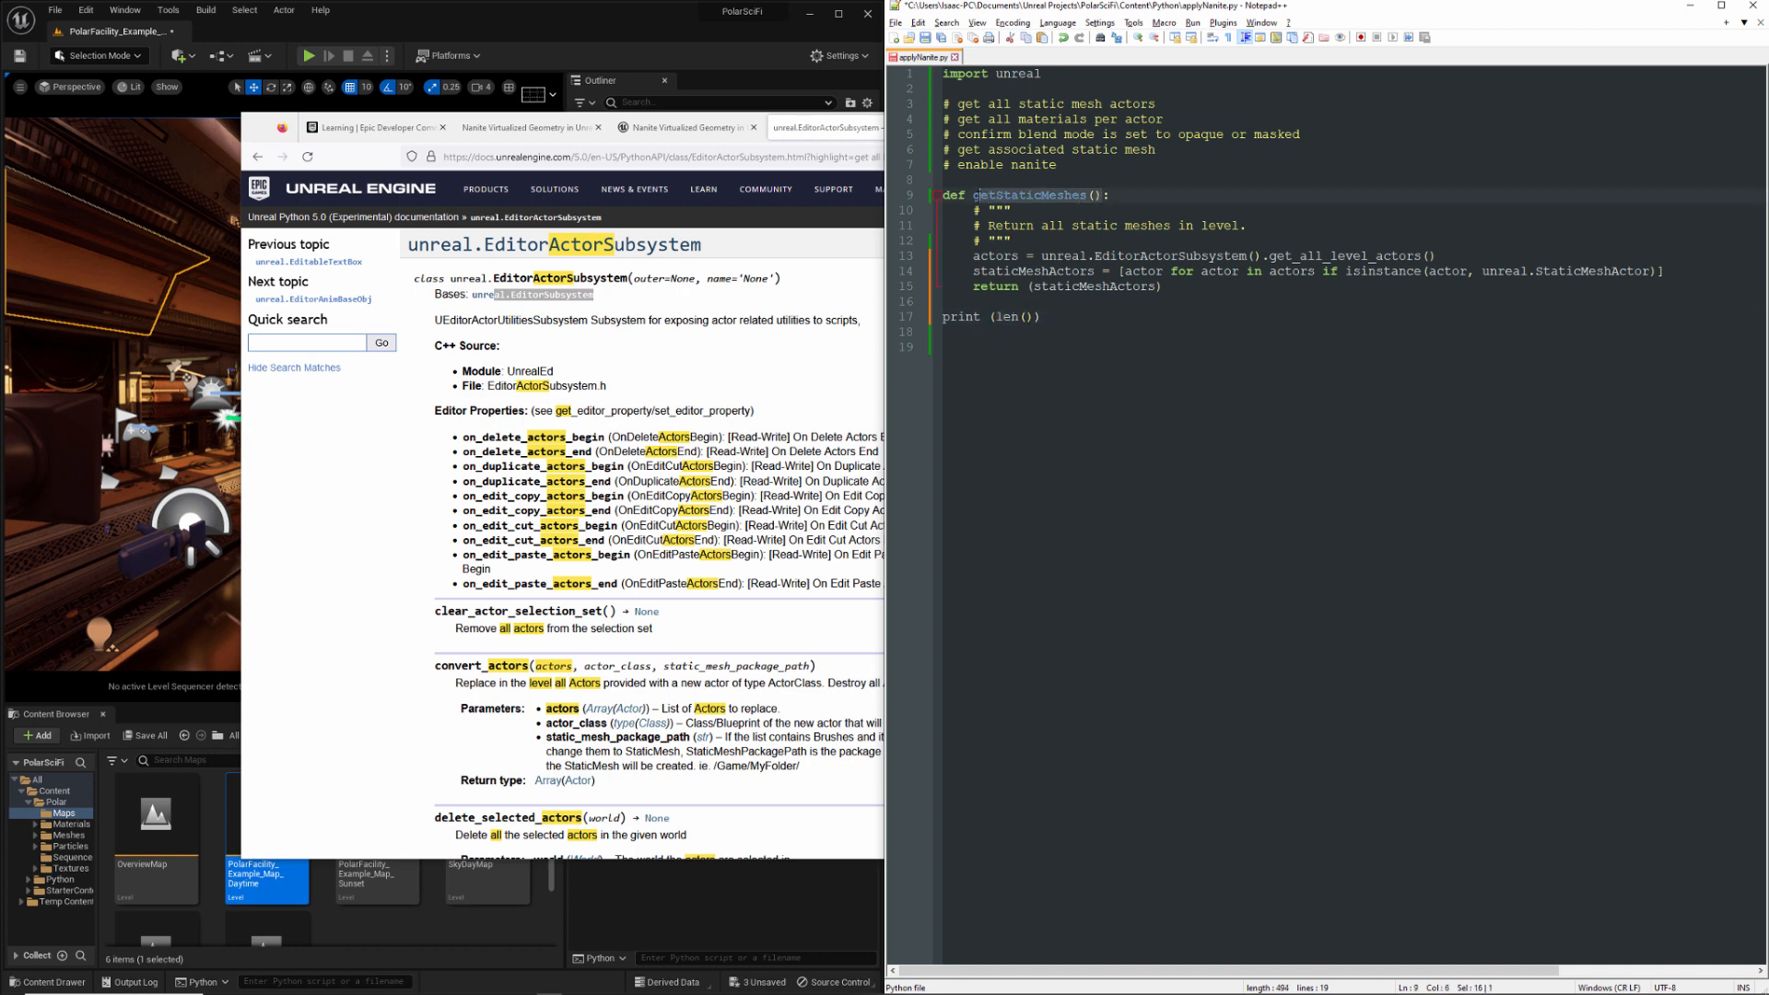
Print len(getStaticMeshes()) through the reloaded applyNanite module, then cut the test line
type("getStaticMeshes()")
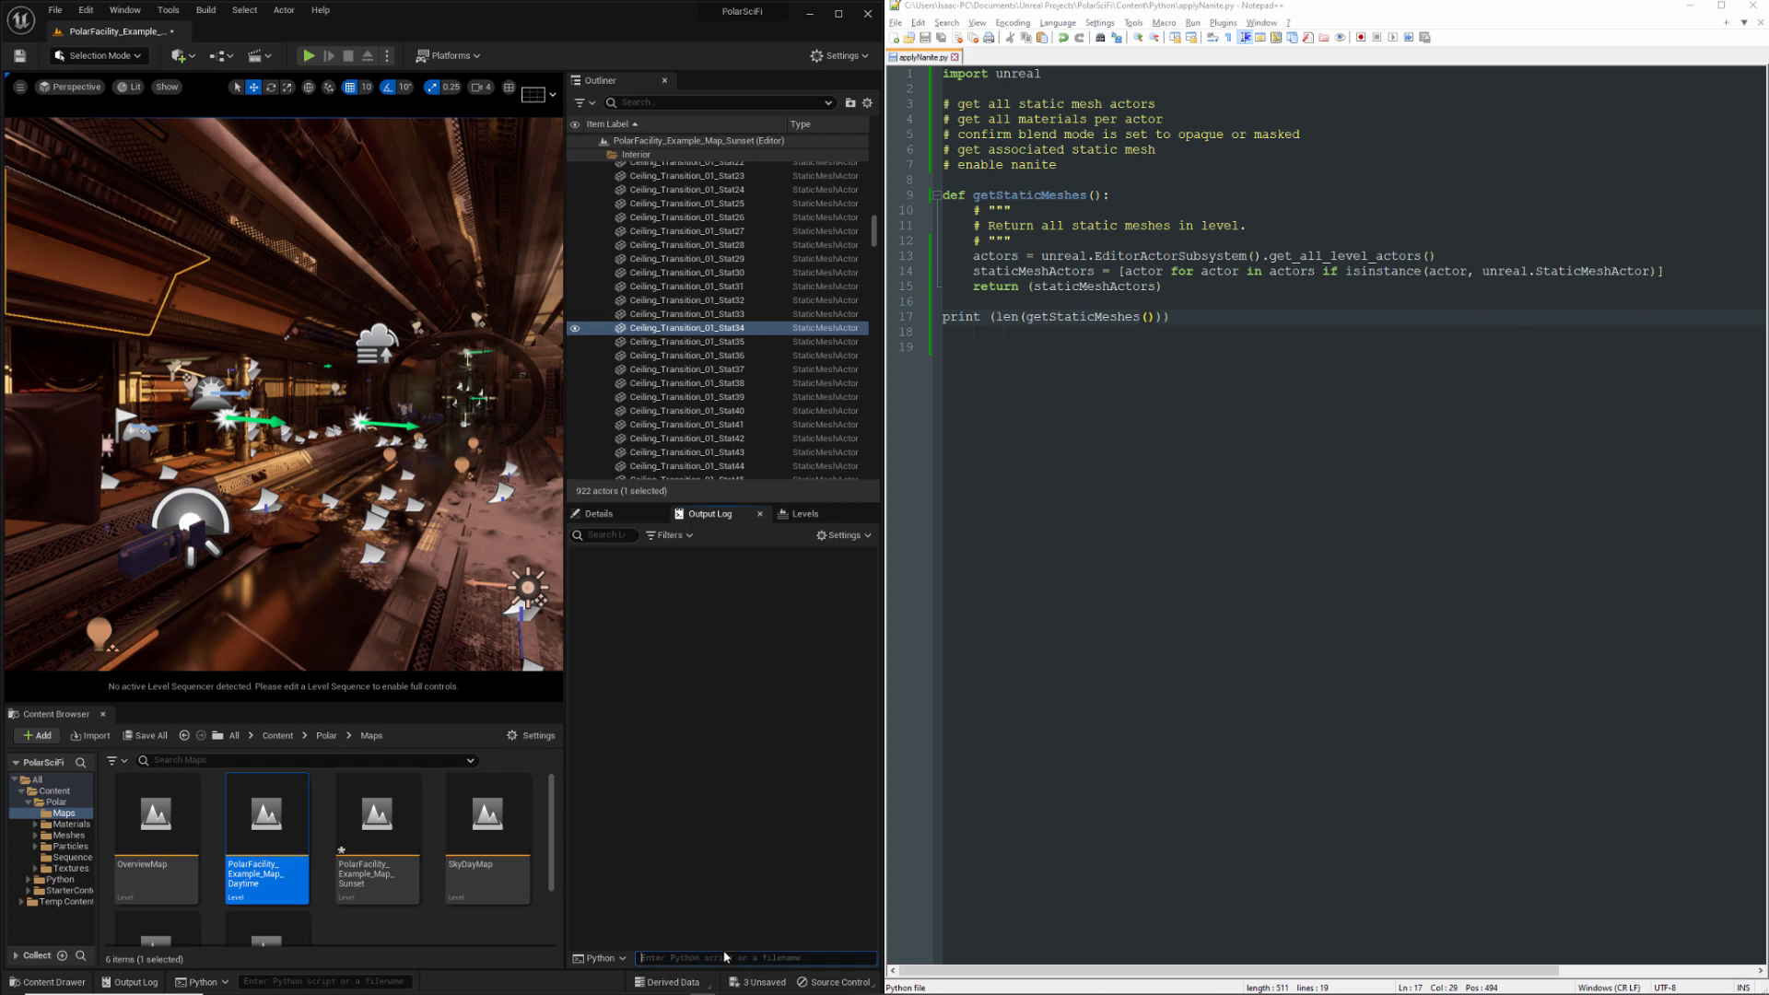
type("from imp")
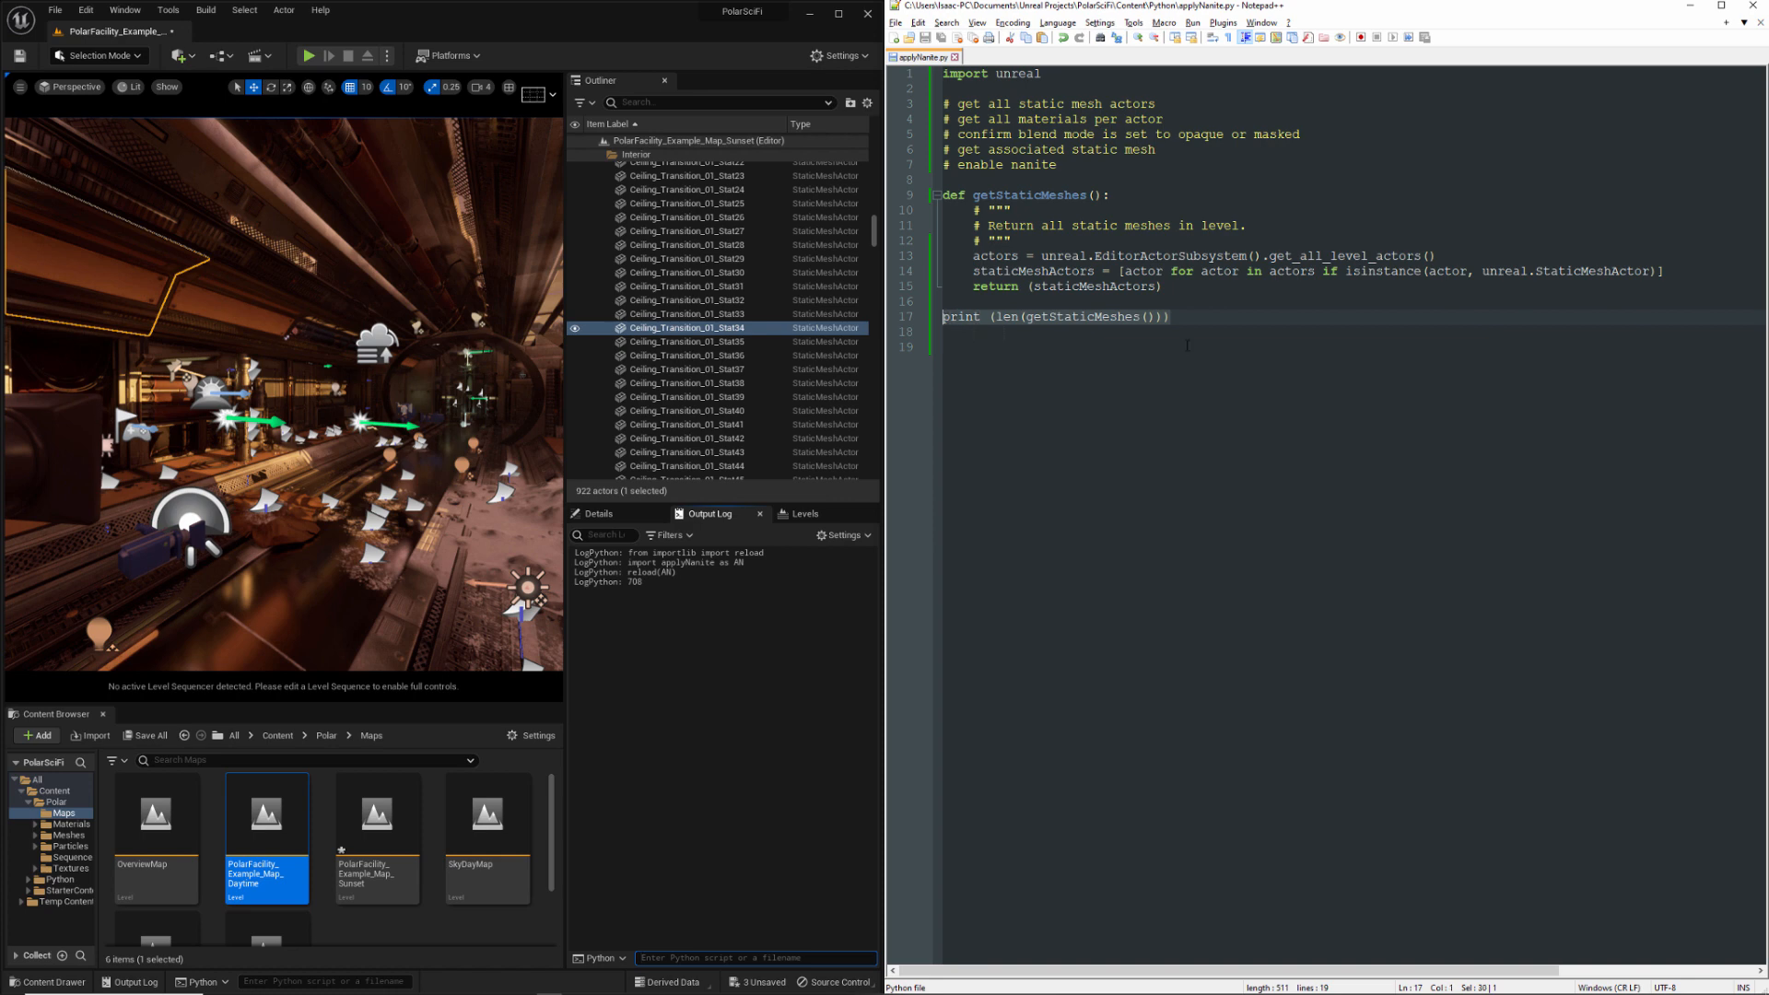
key("Ctrl+x")
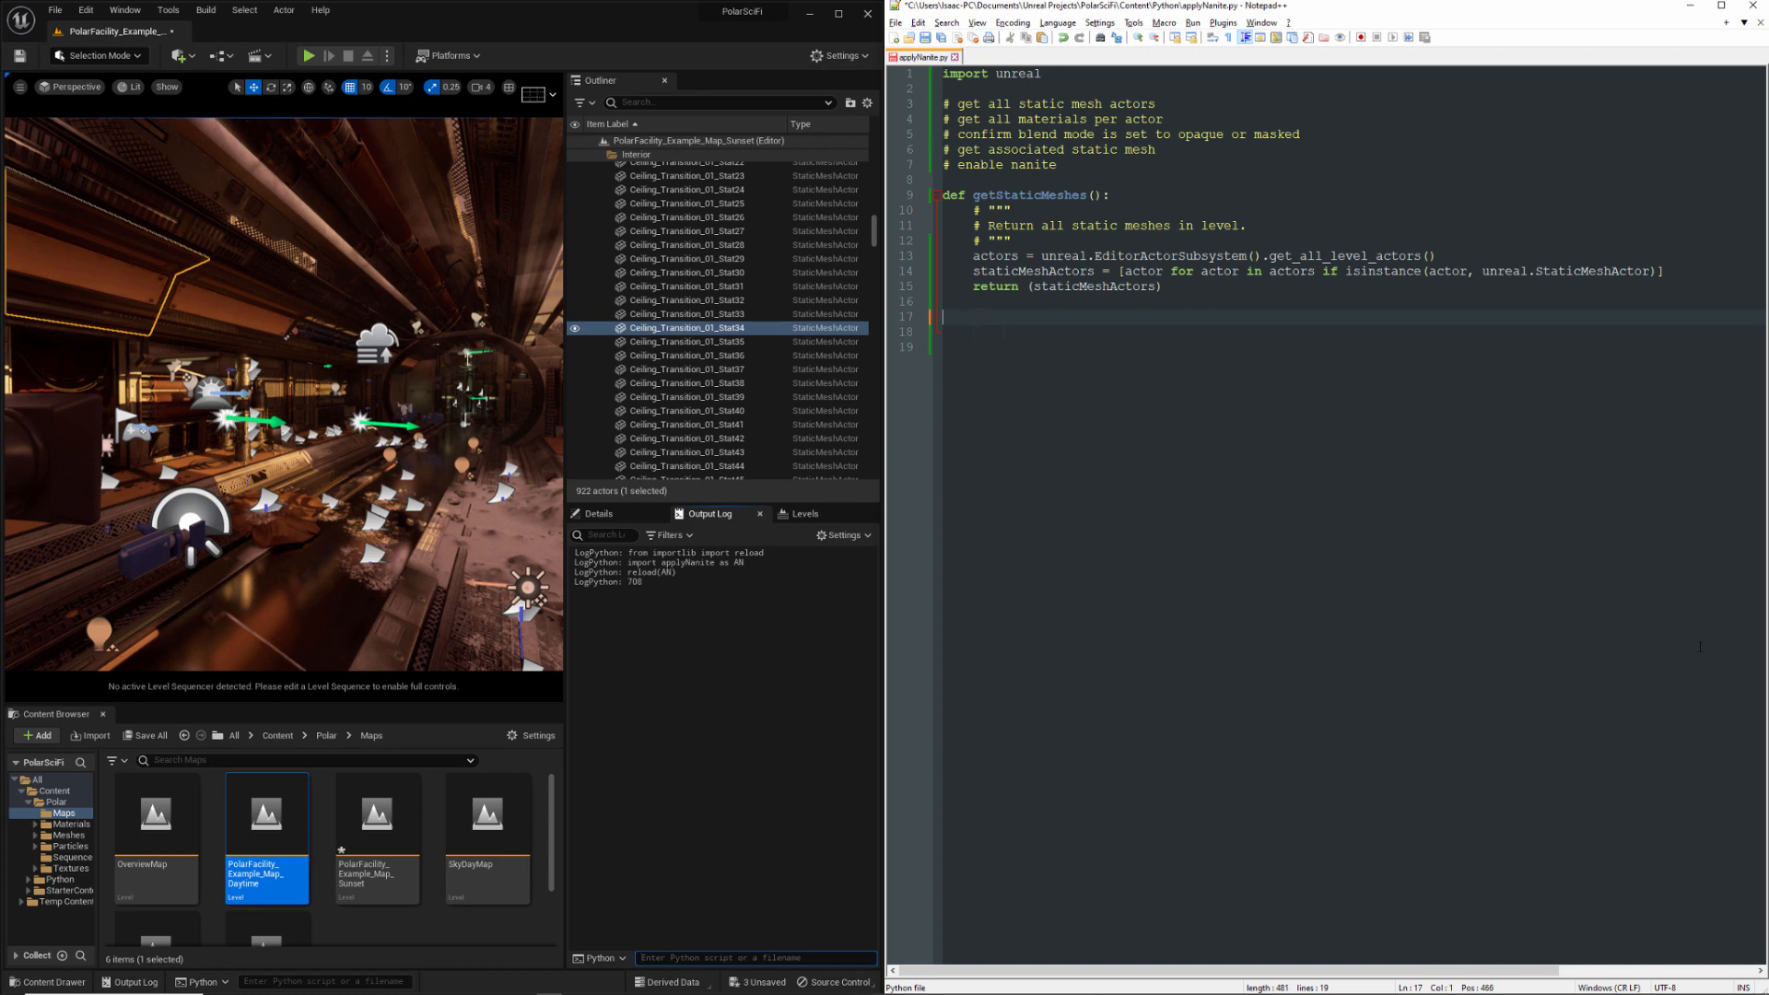
Define getMaterials() and fetch the static mesh actors with getStaticMeshes()
type("def")
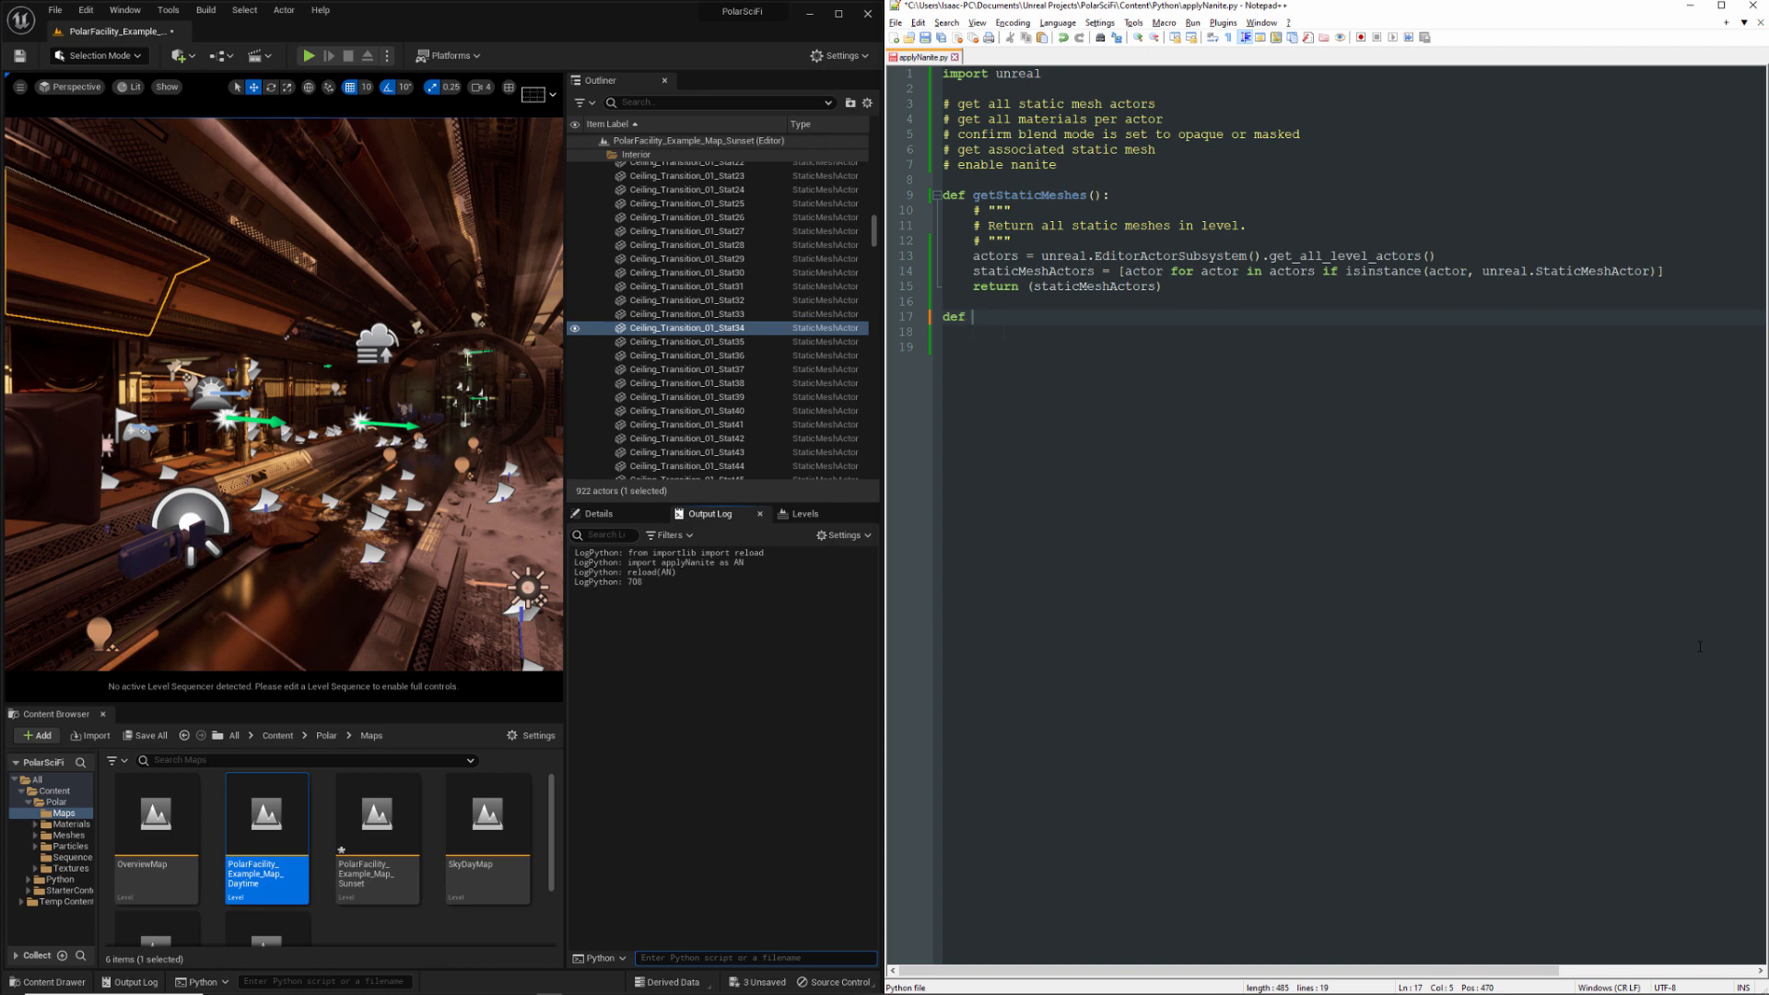
type("getM")
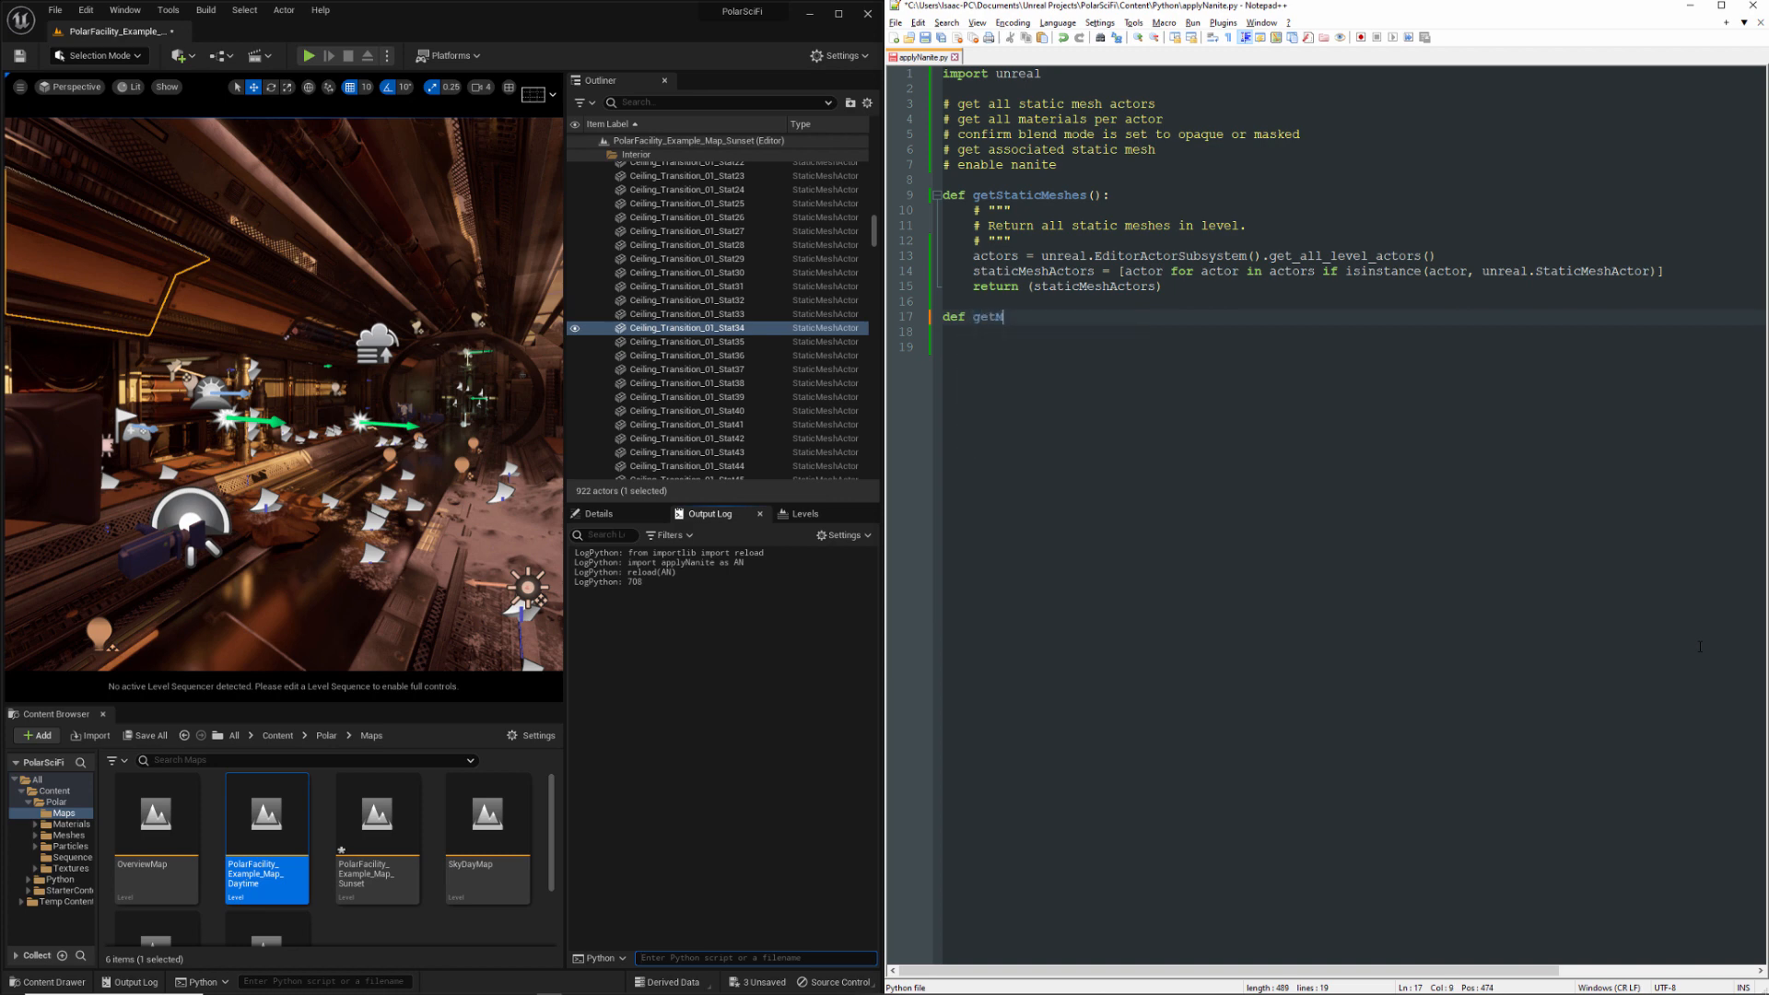
type("aterials")
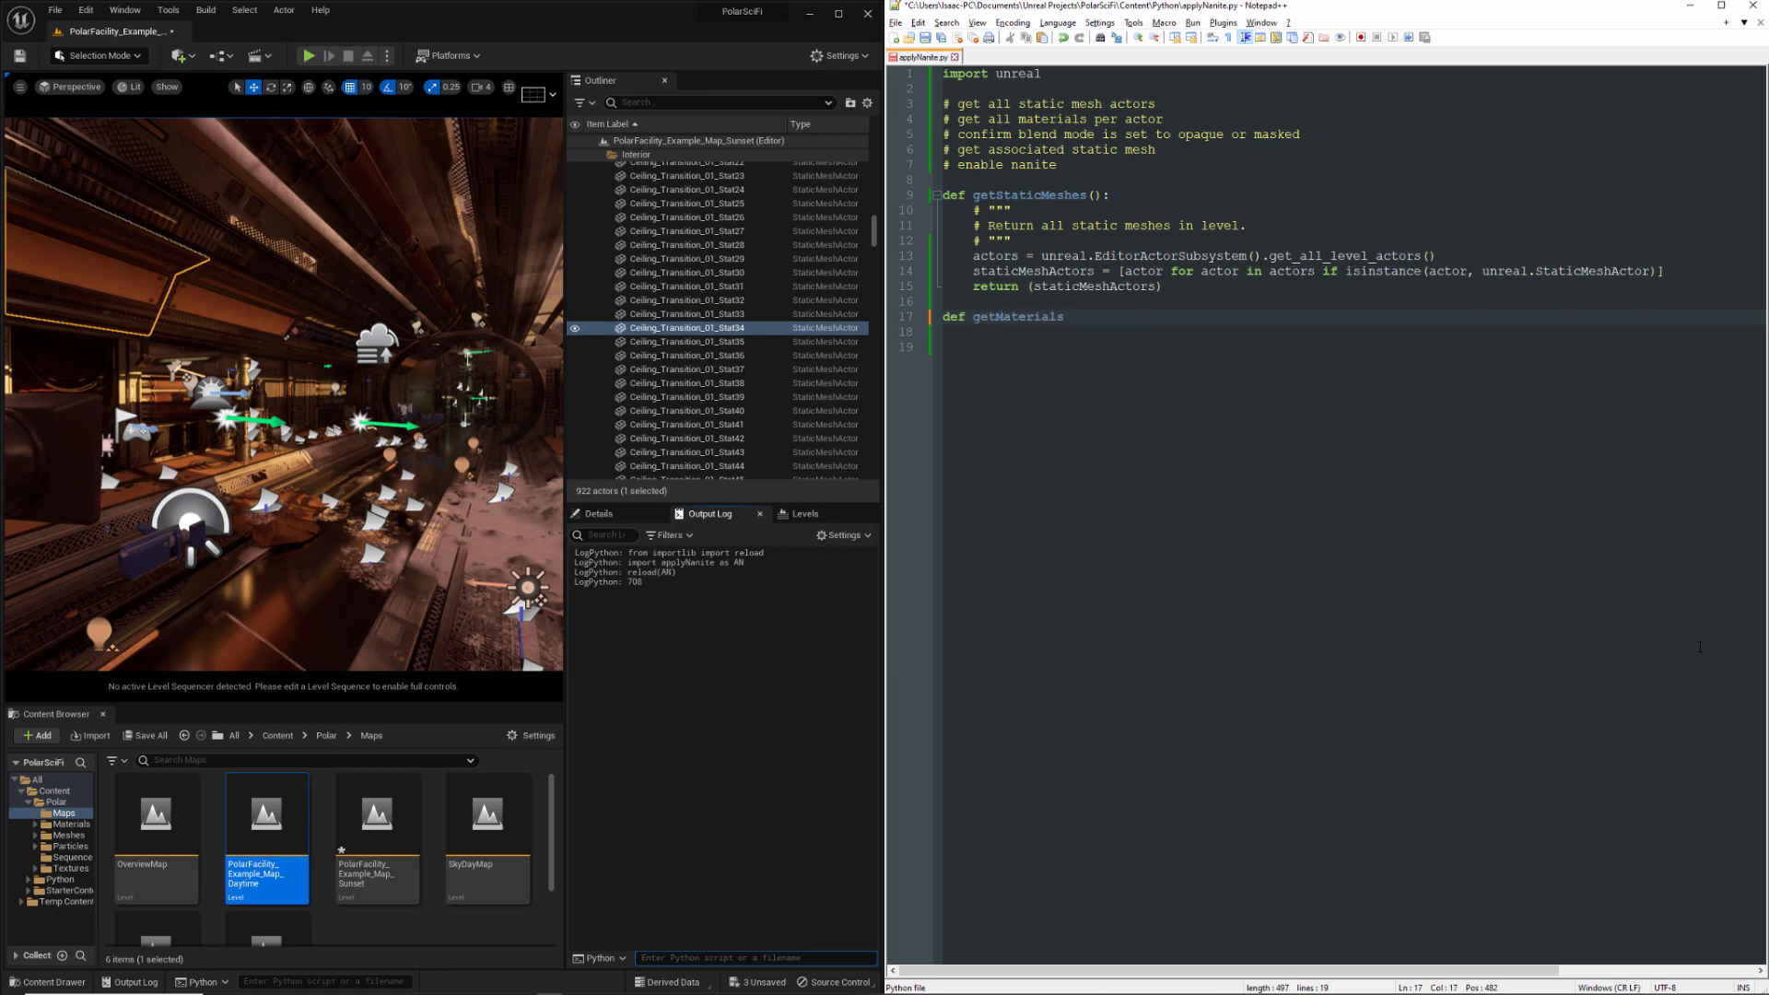
type("():")
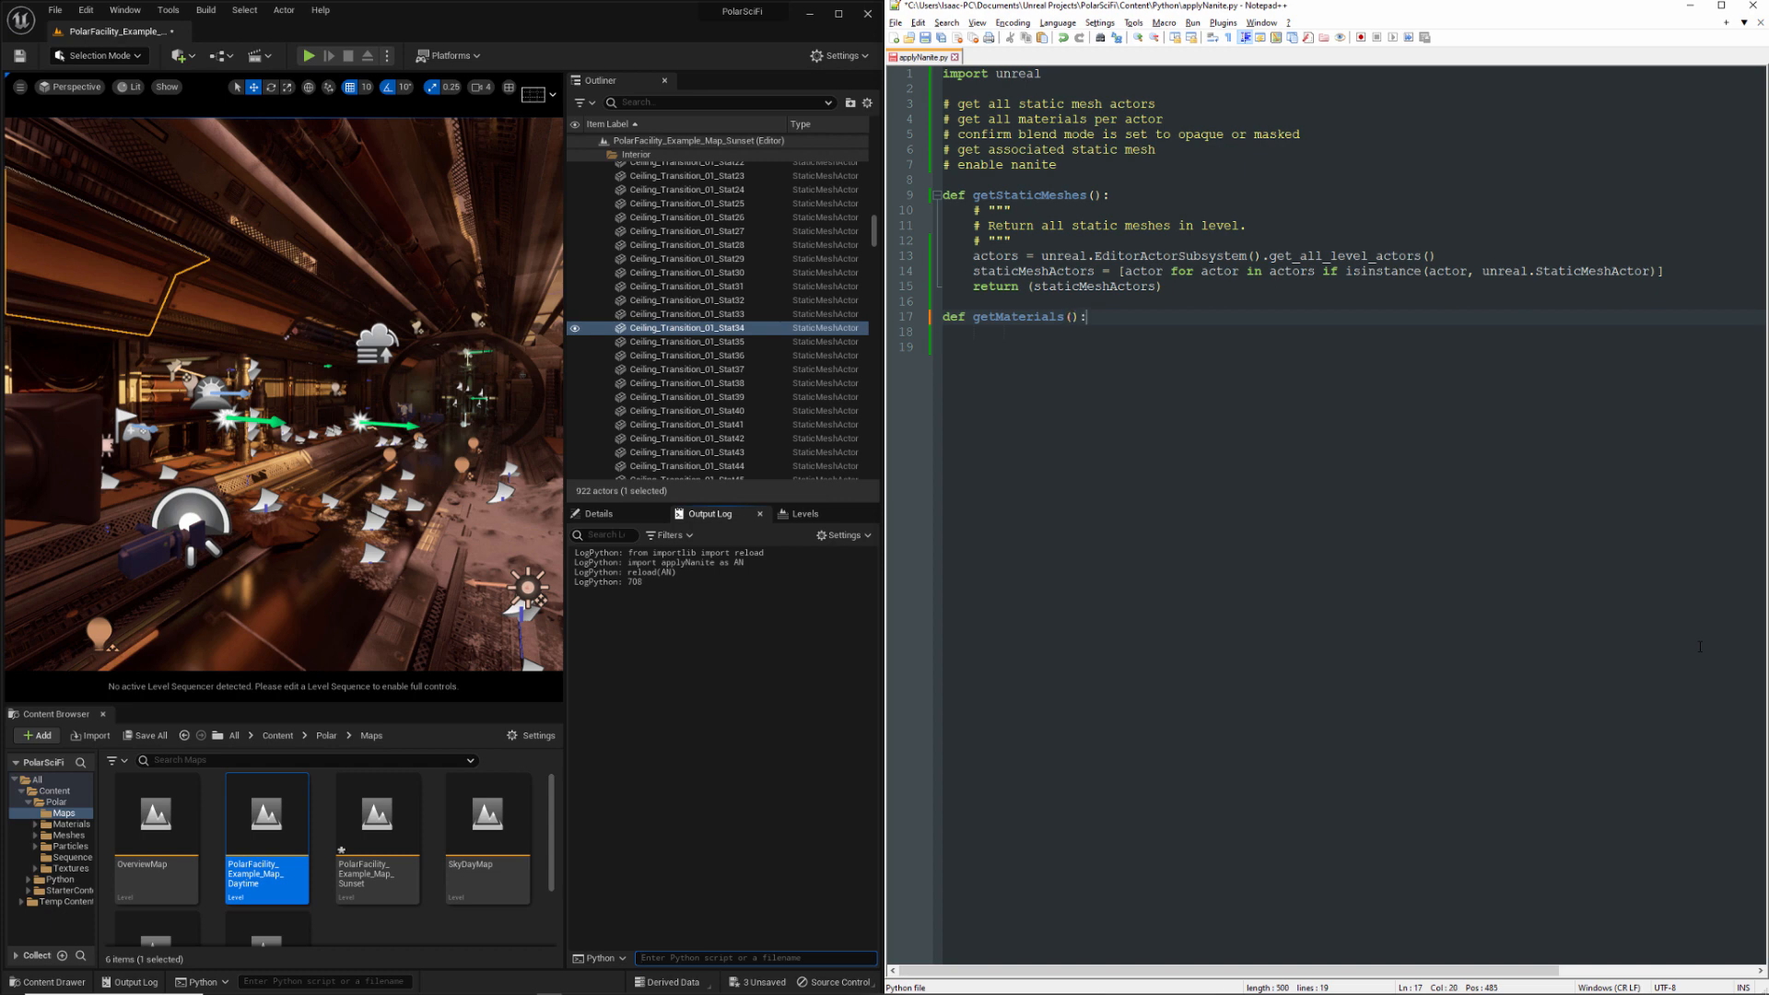
key("enter")
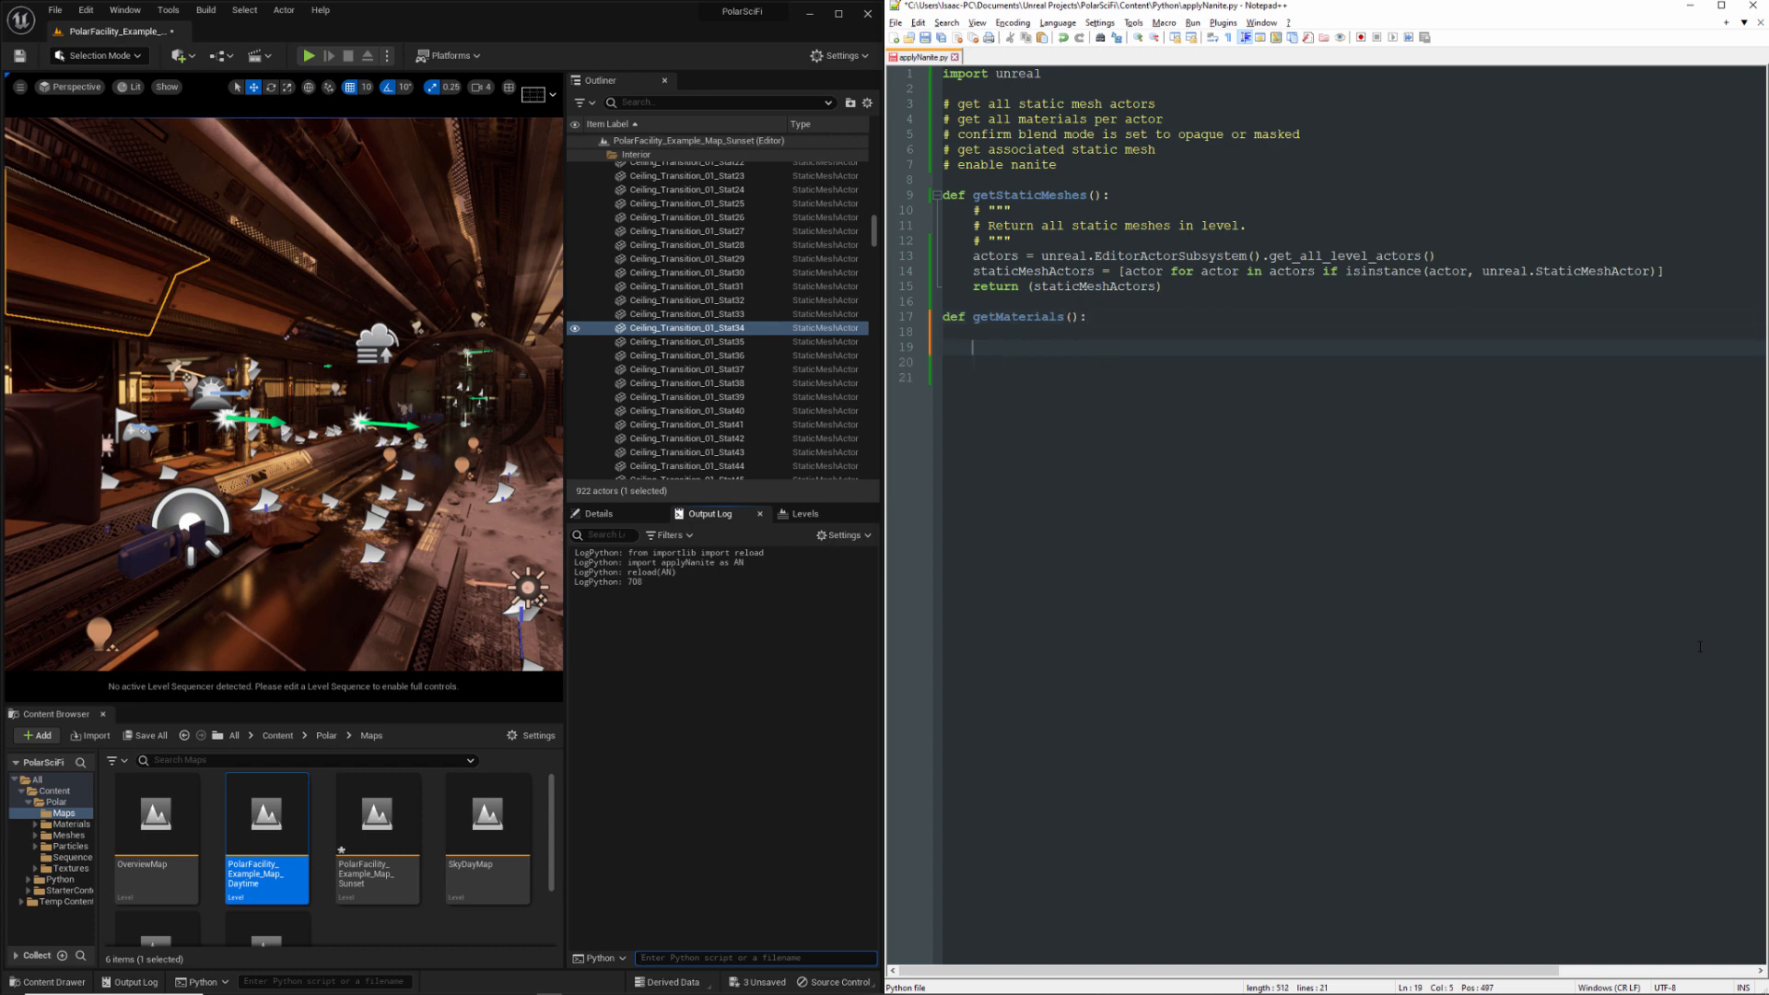
type("staticMeshActors =")
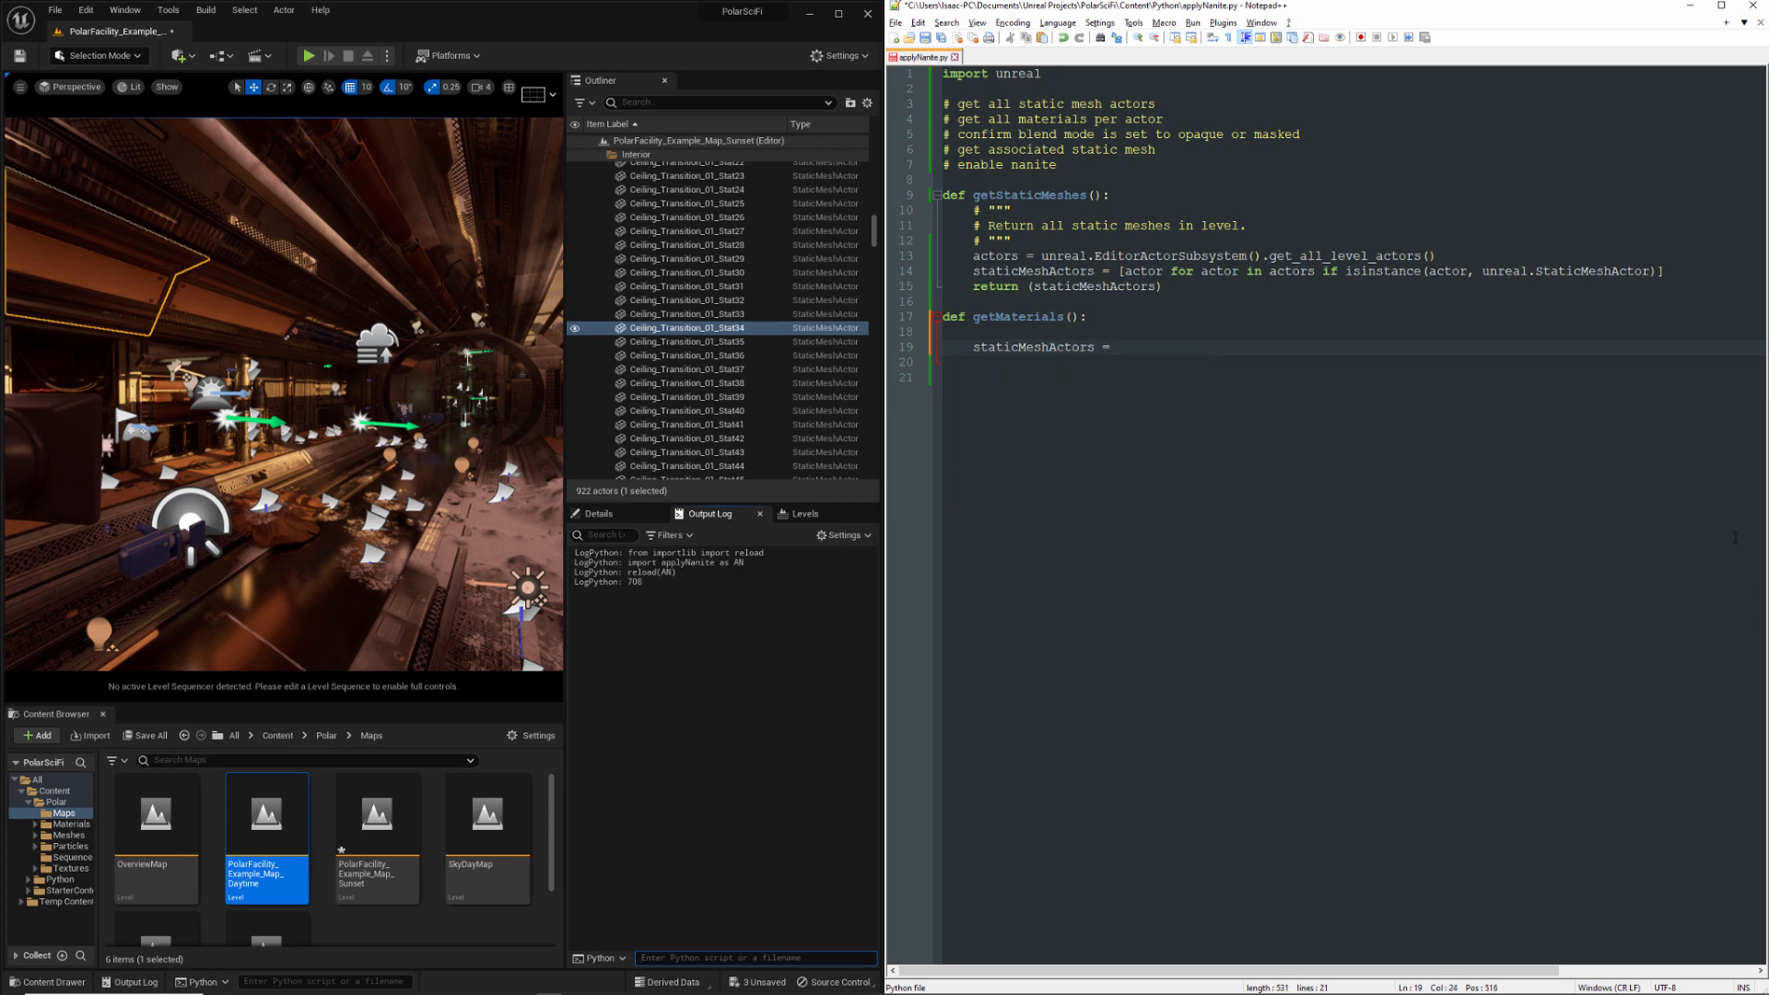
double_click(1039, 194)
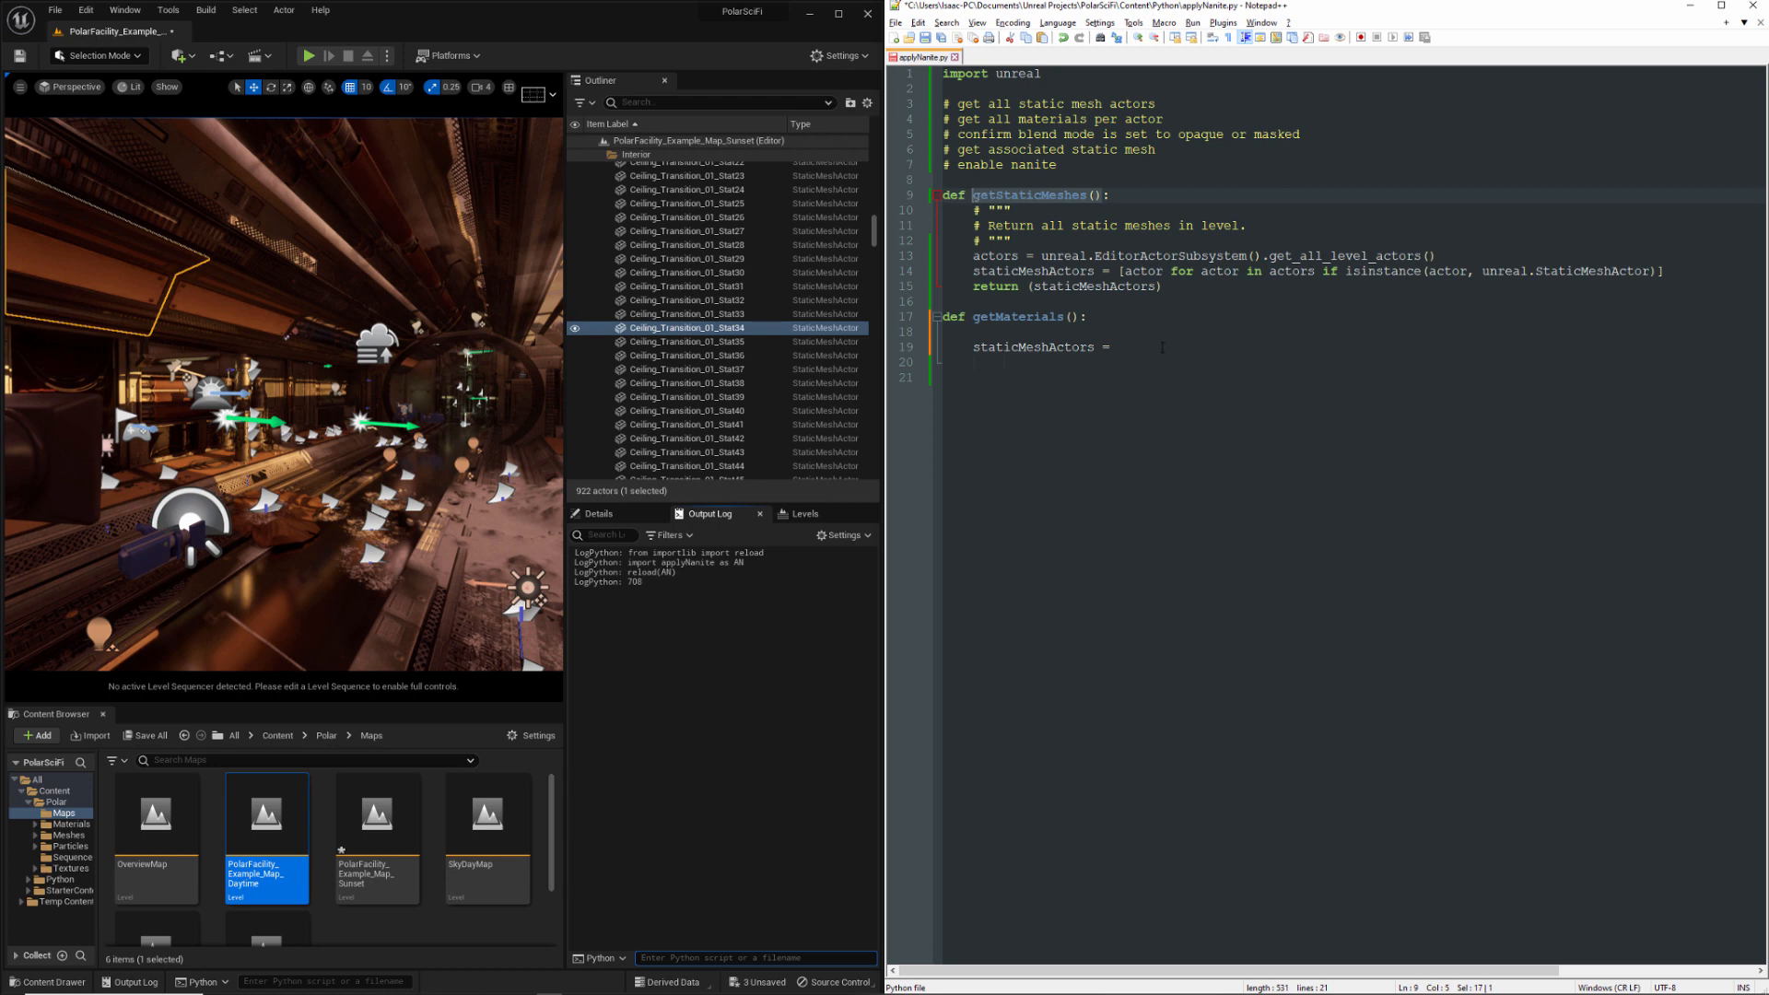
type("getStaticMeshes()")
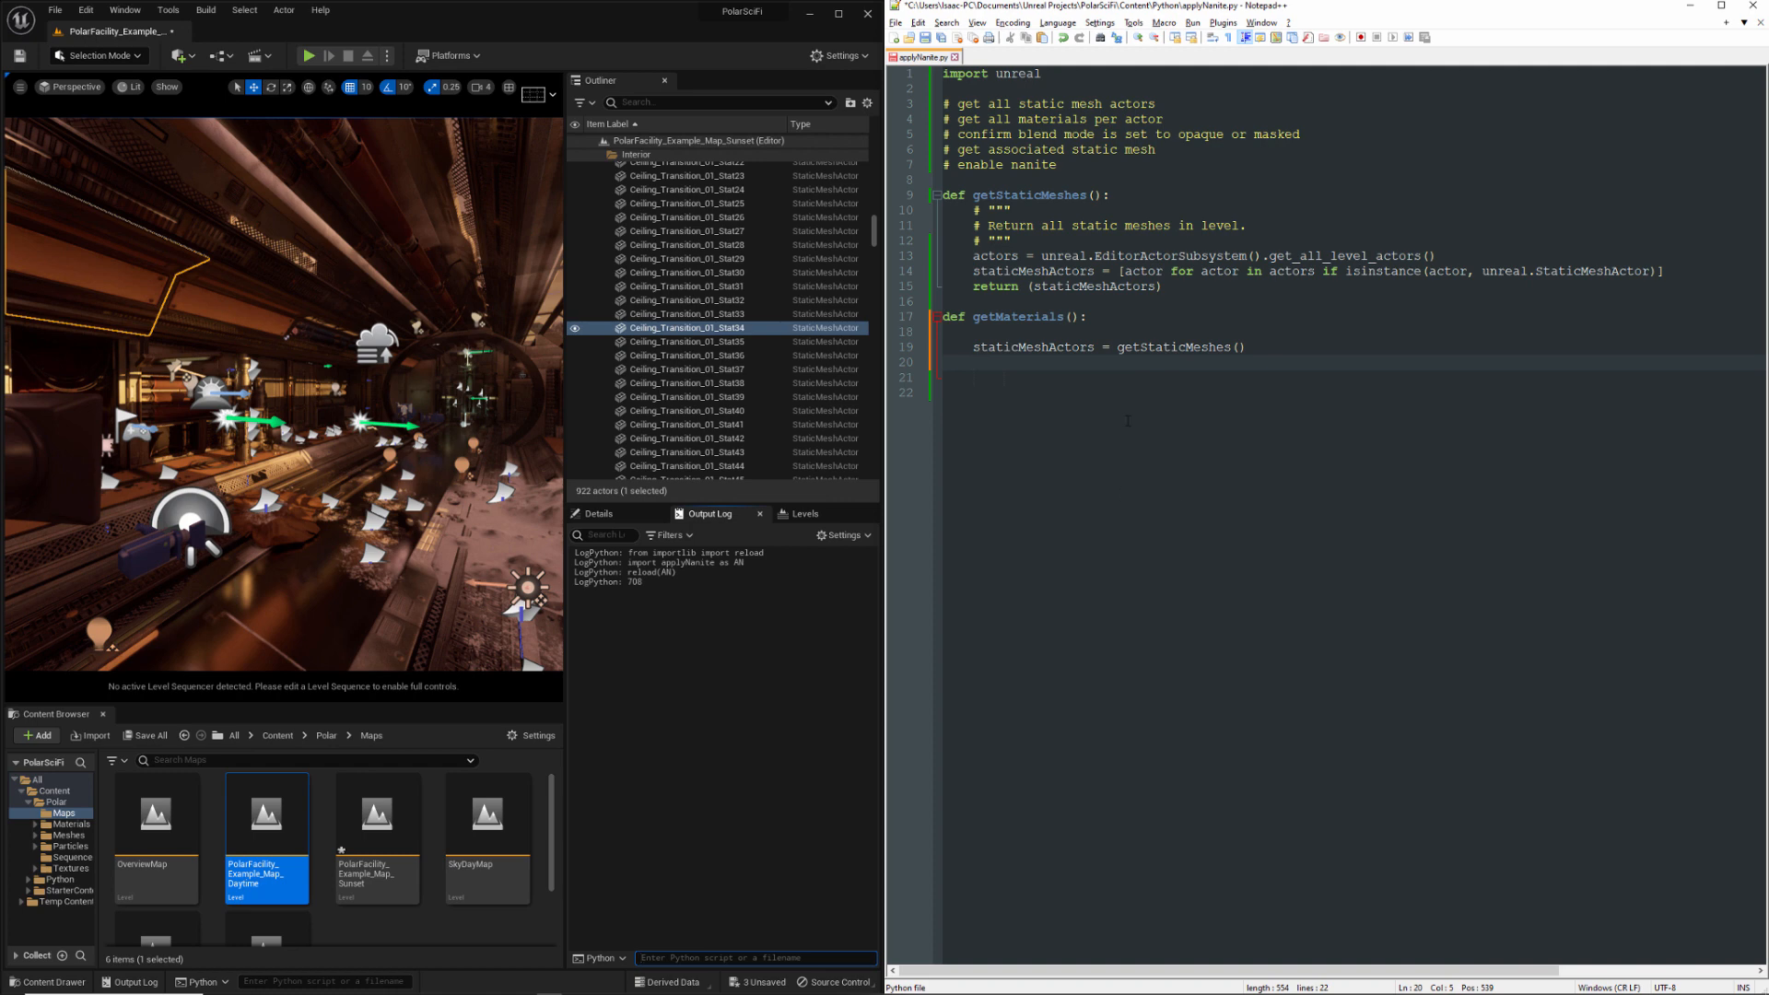
Loop over actors, setting materials = staticMeshActor.static_mesh_component.get_materials()
type("for")
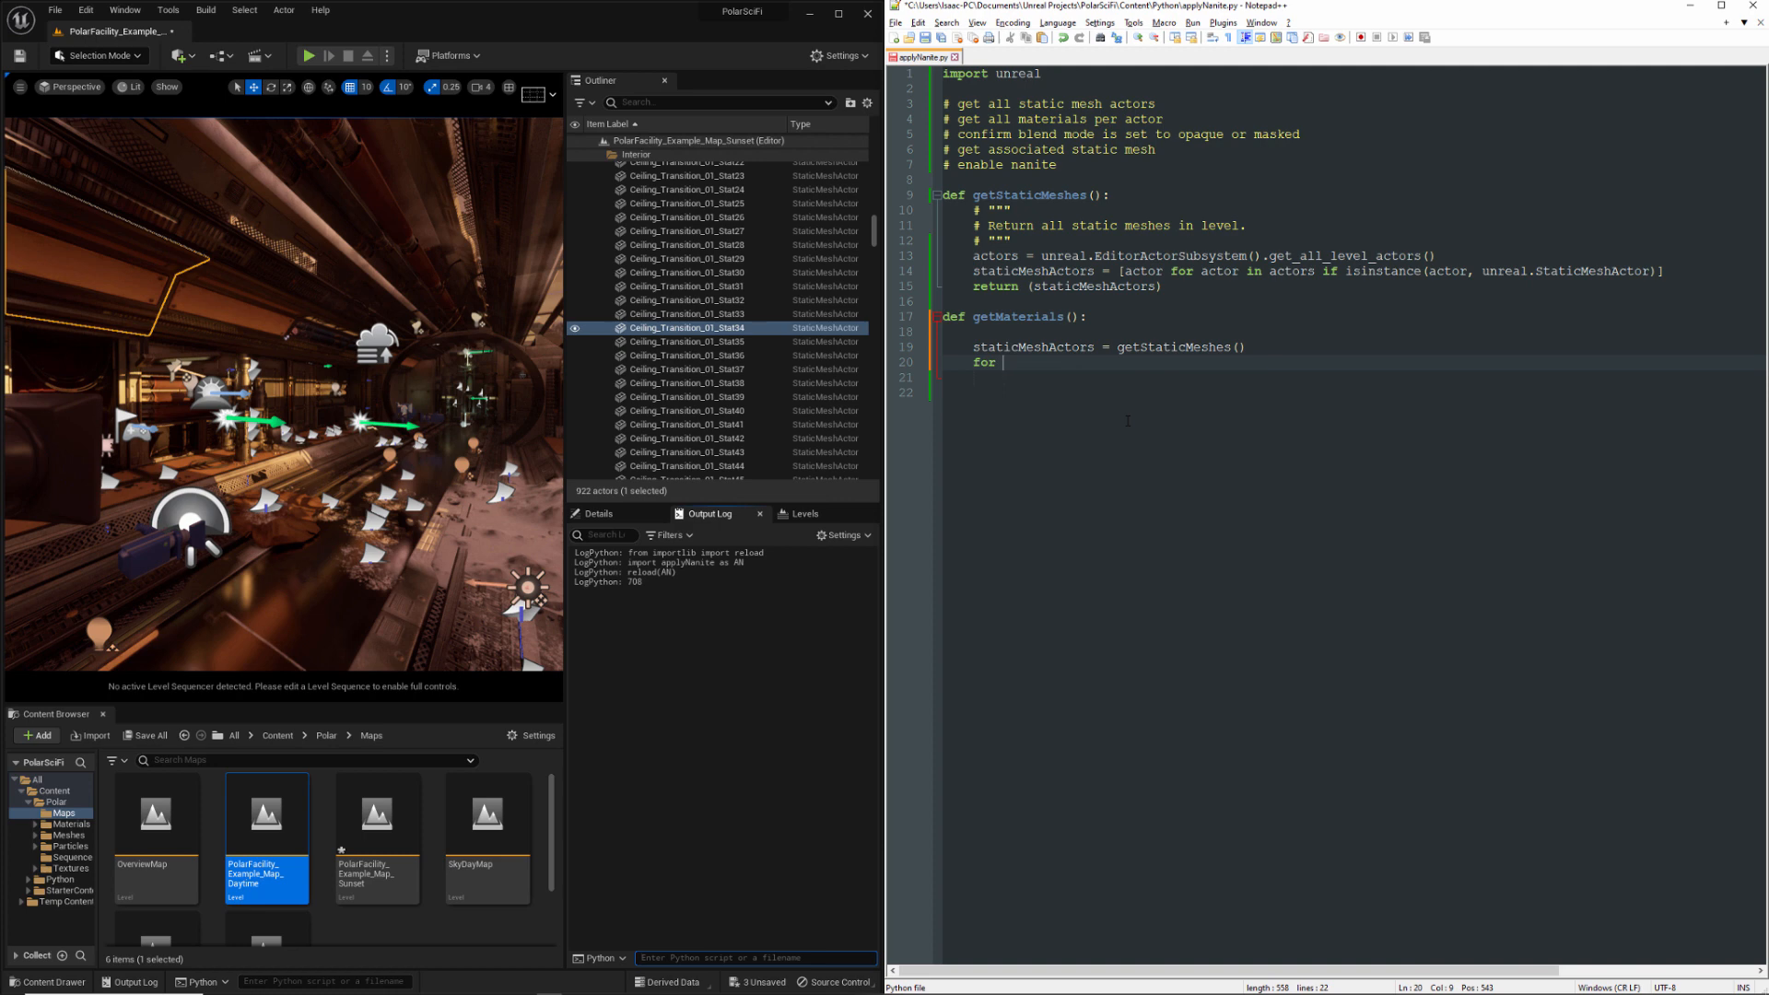
type("staticMeshActor in staticMeshActors:")
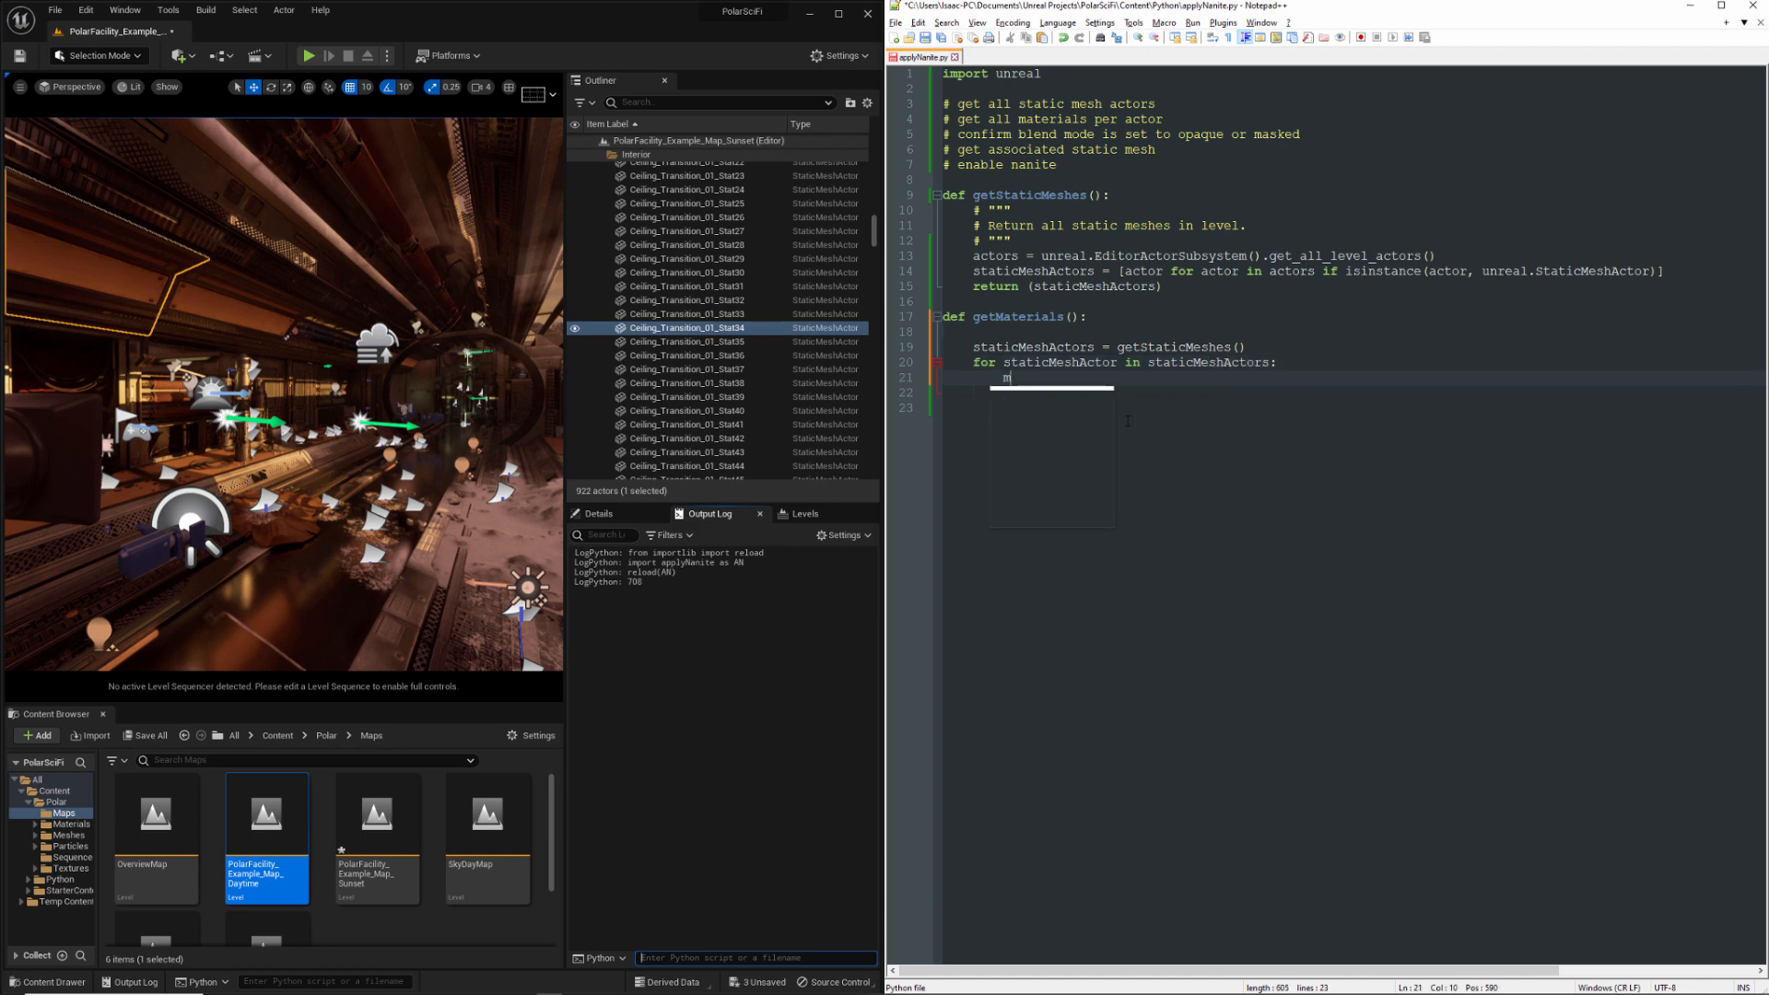
type("aterials =")
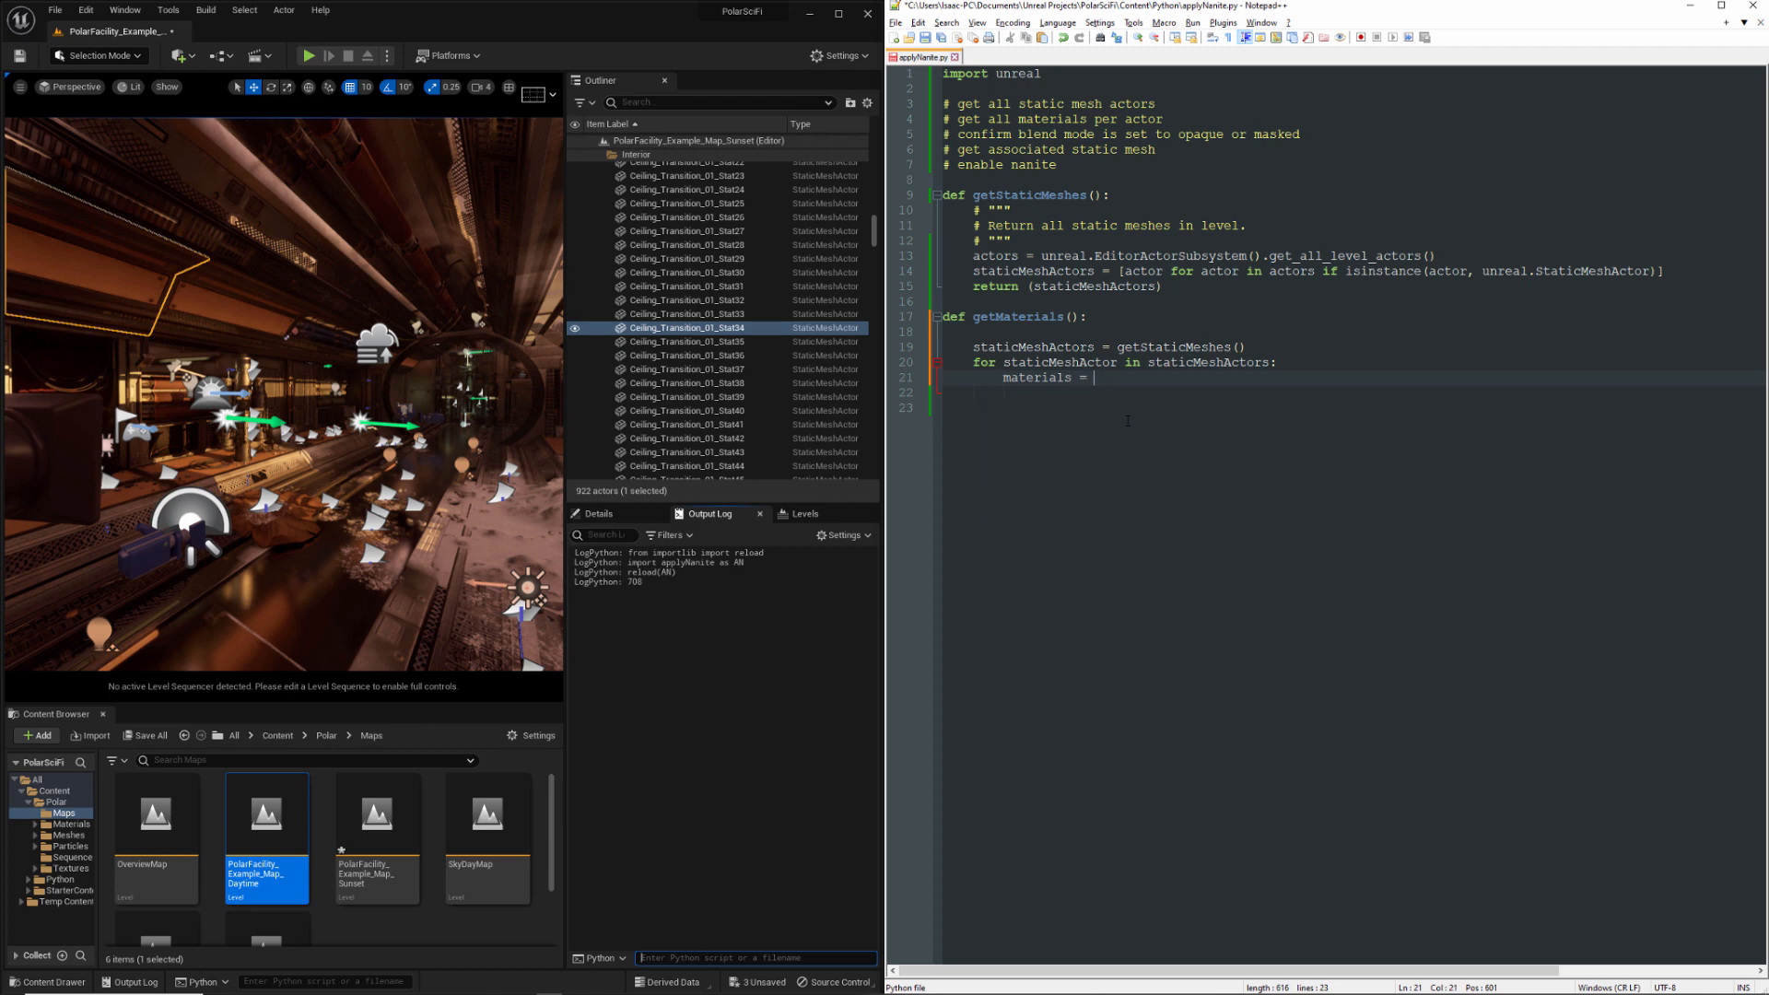
type("staticMeshActor.s")
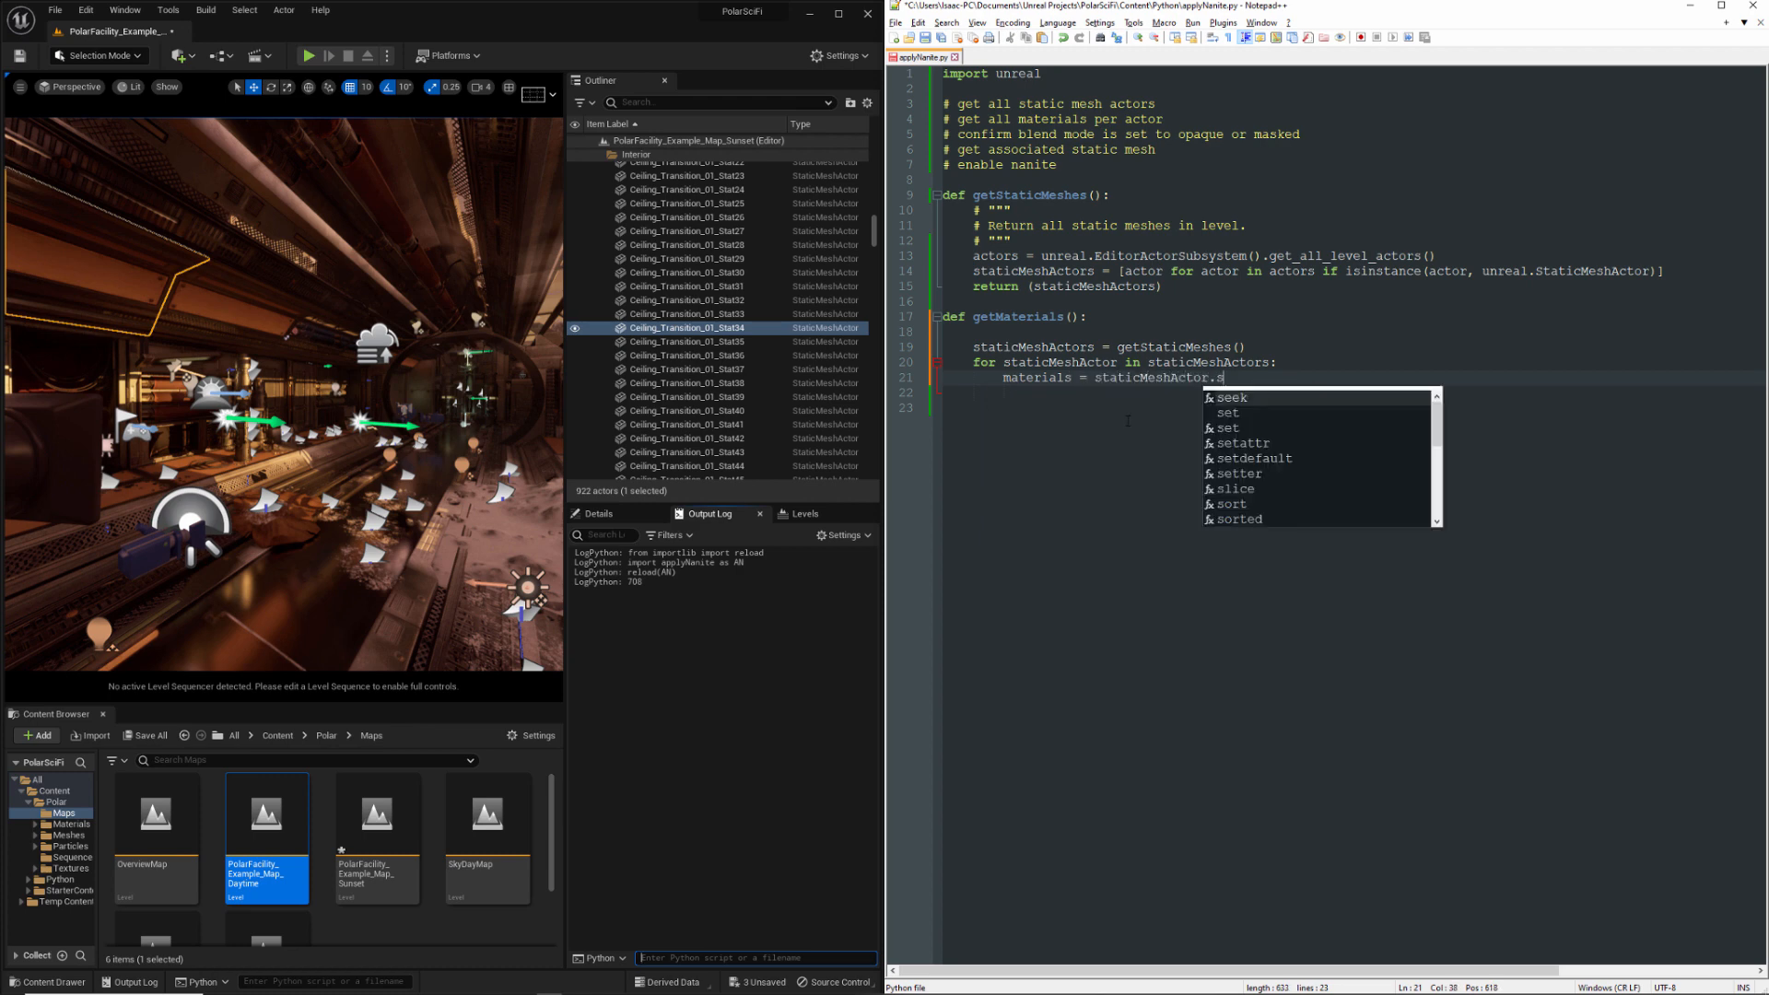
type("tatic_mesh_component.get")
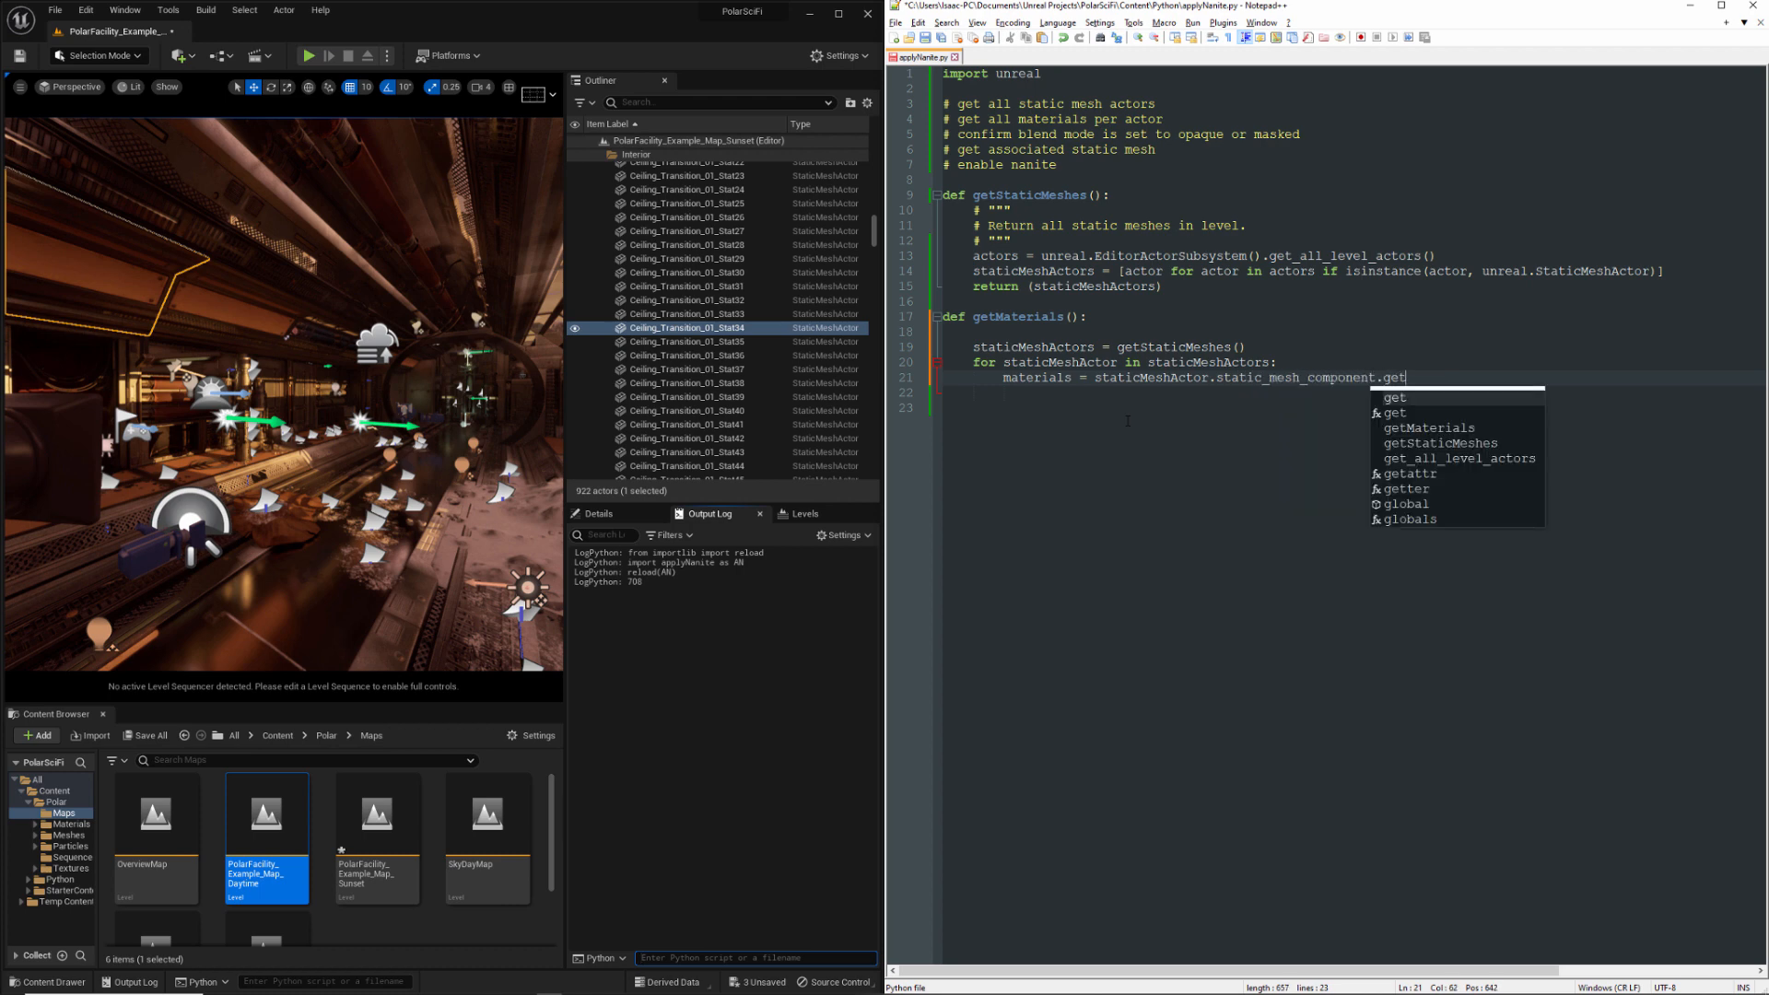
type("_materials()")
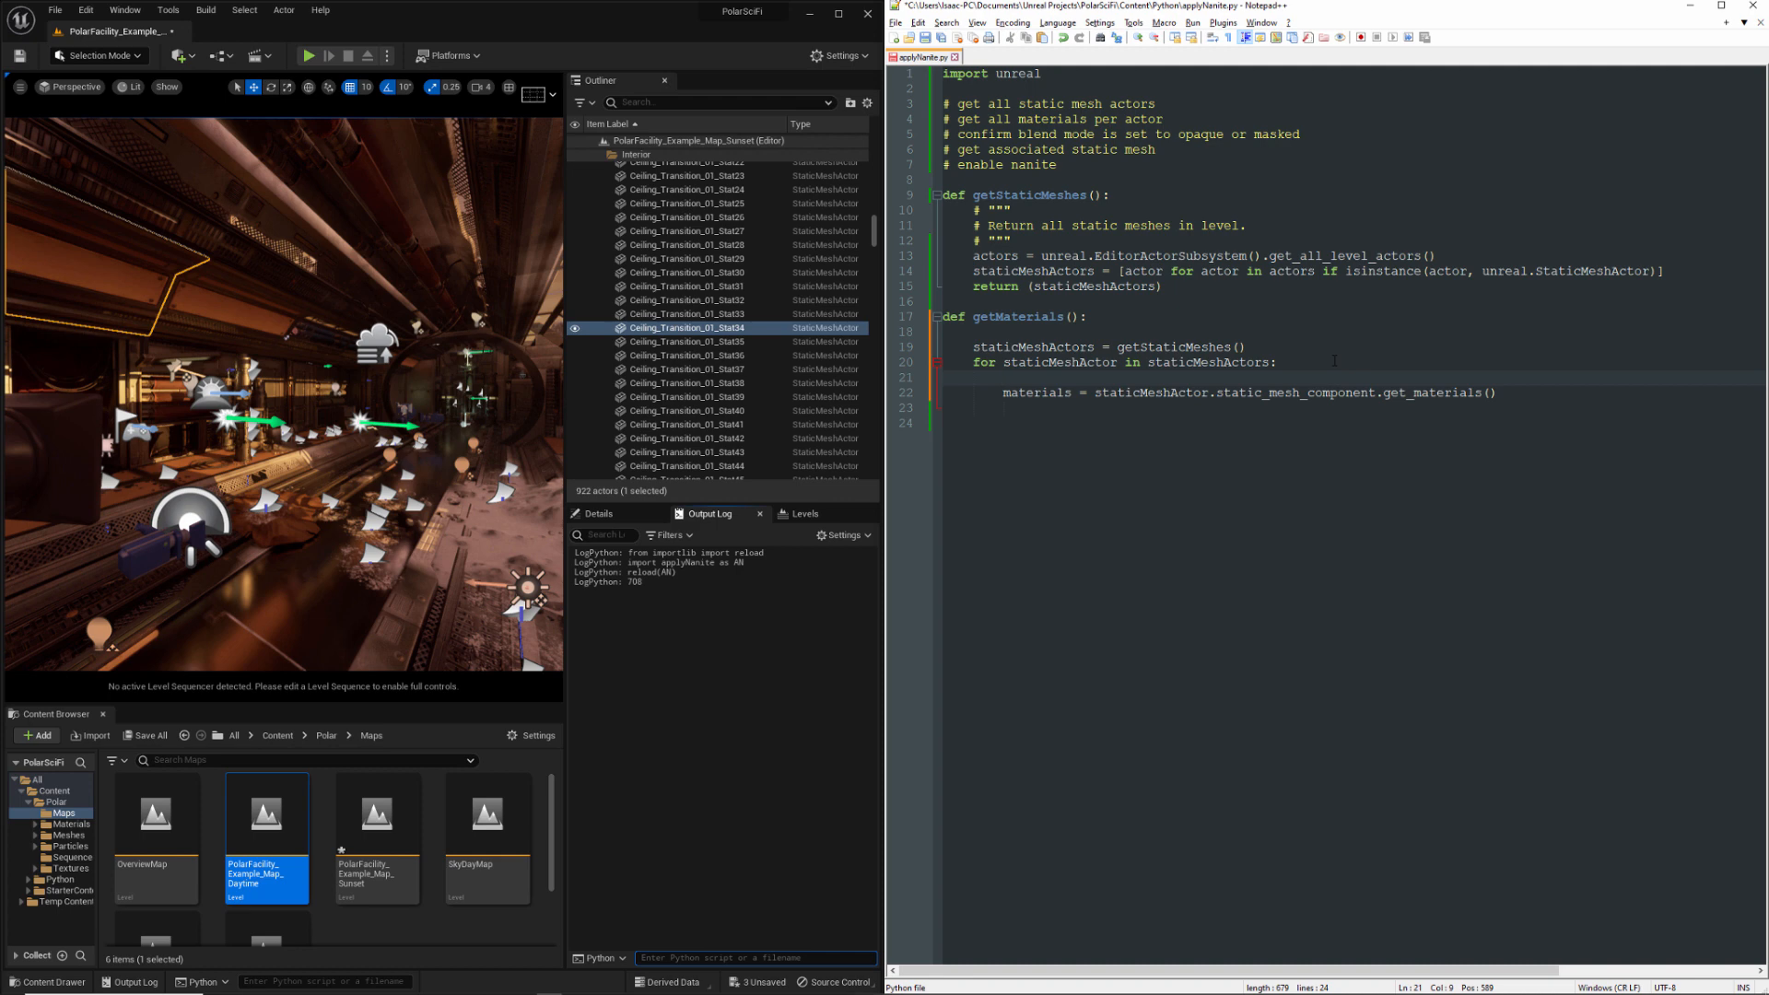
Add an if staticMeshActor check, print each material.get_name(), call getMaterials(), and reload(AN)
type("if s")
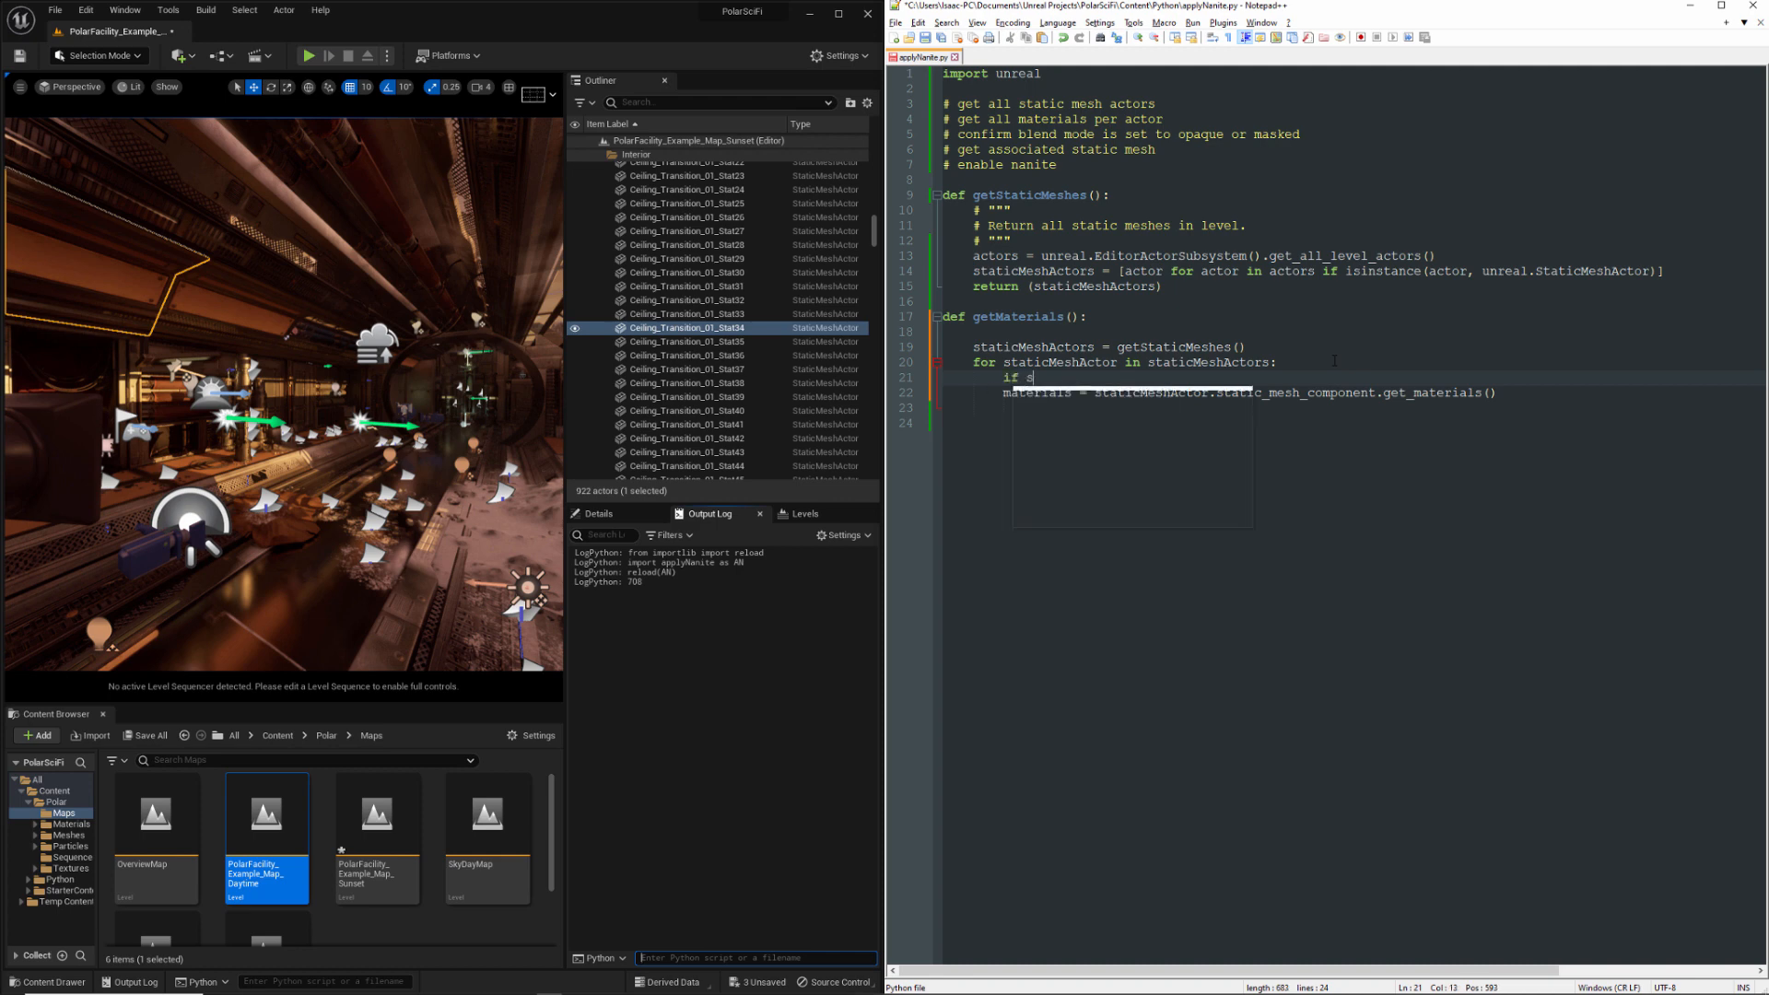
type("taticMeshActor:")
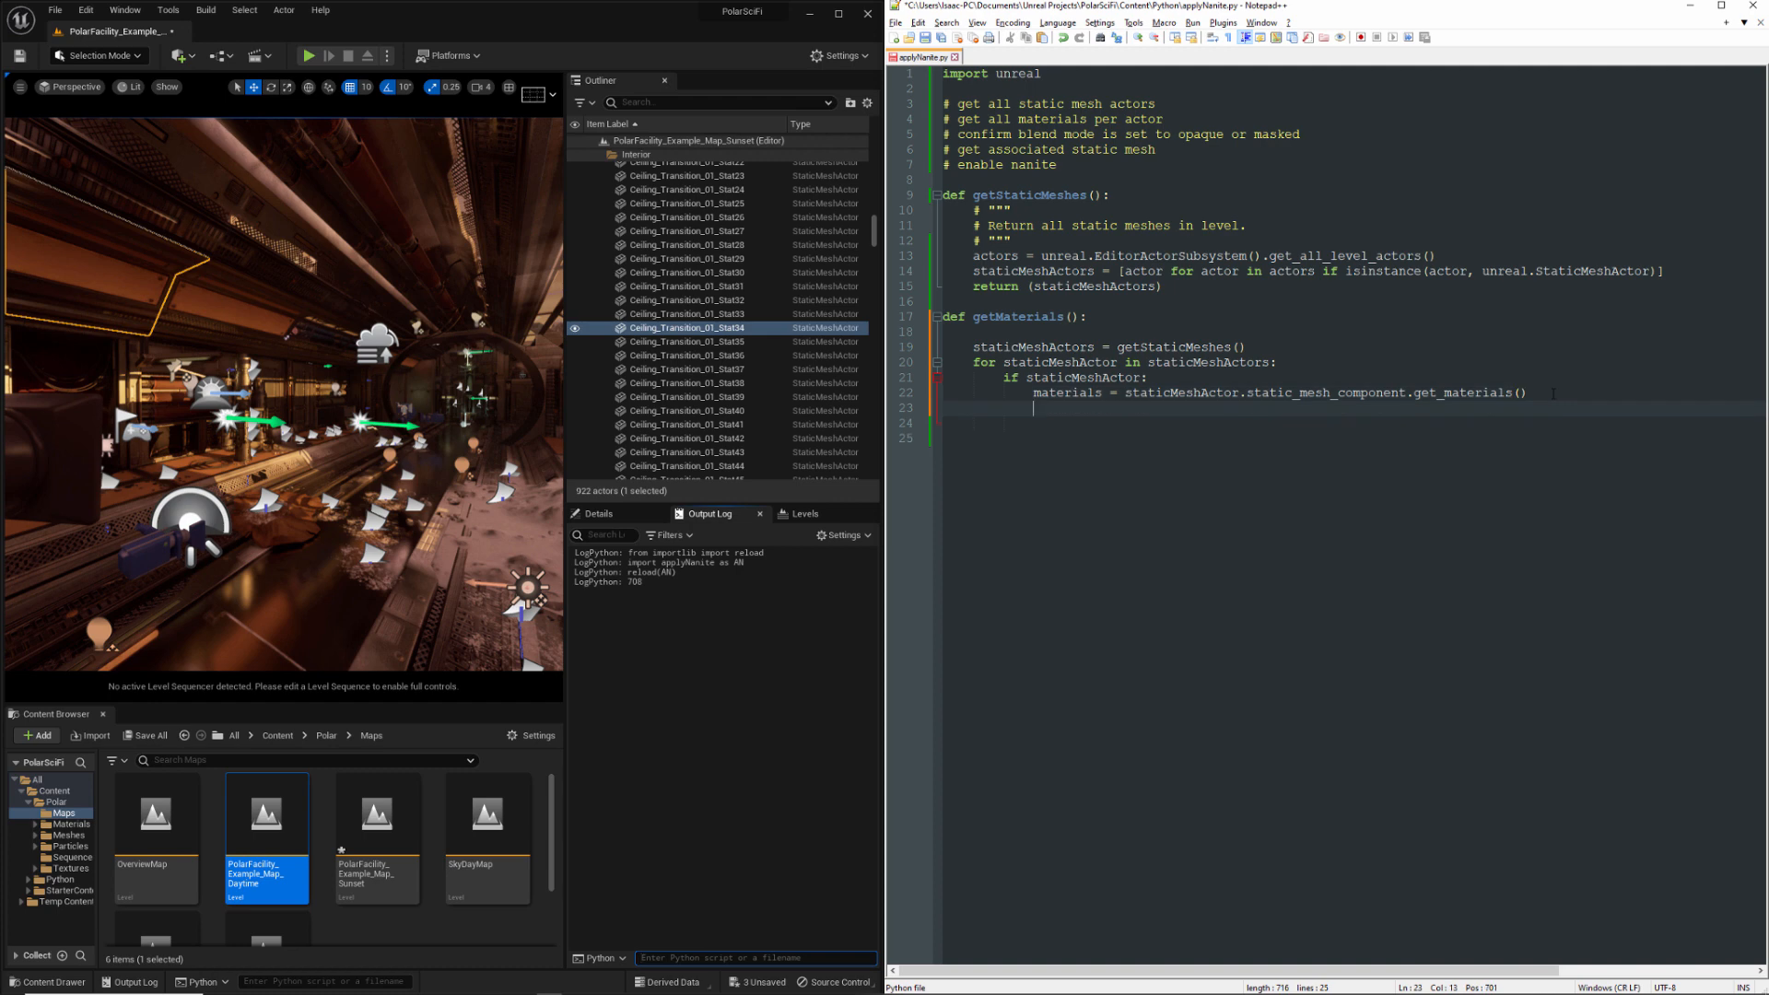
type("for material in materials:")
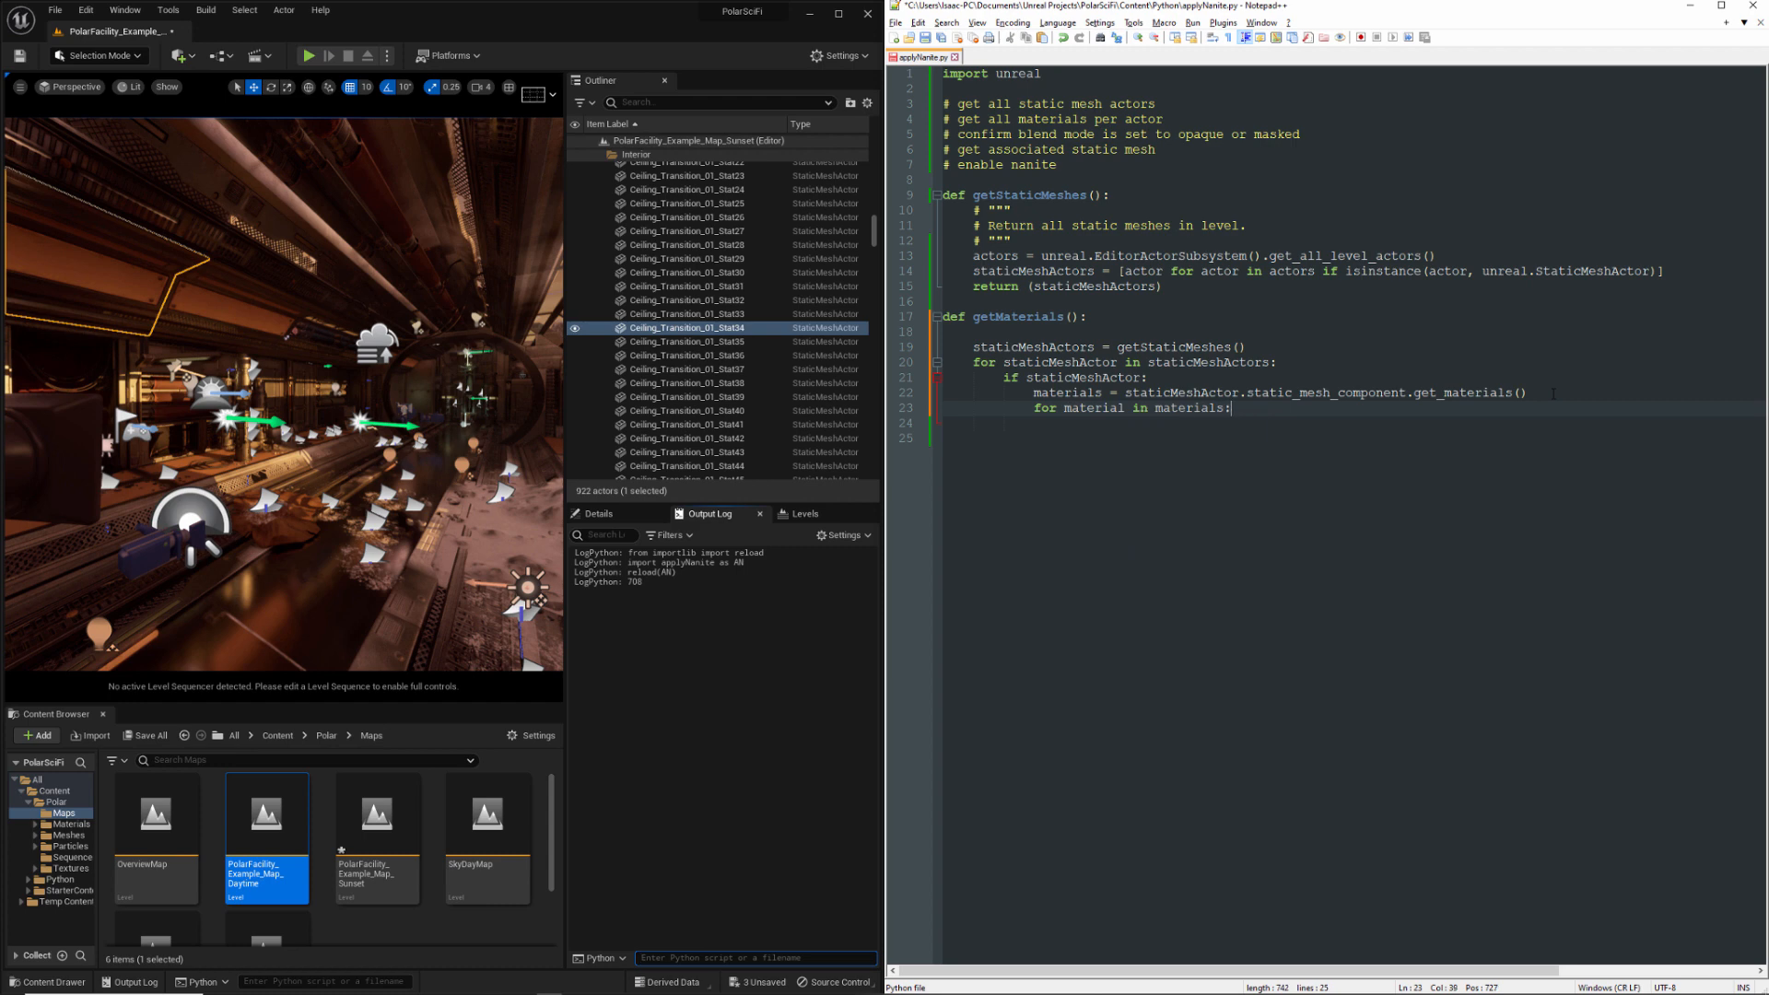
type("print ()")
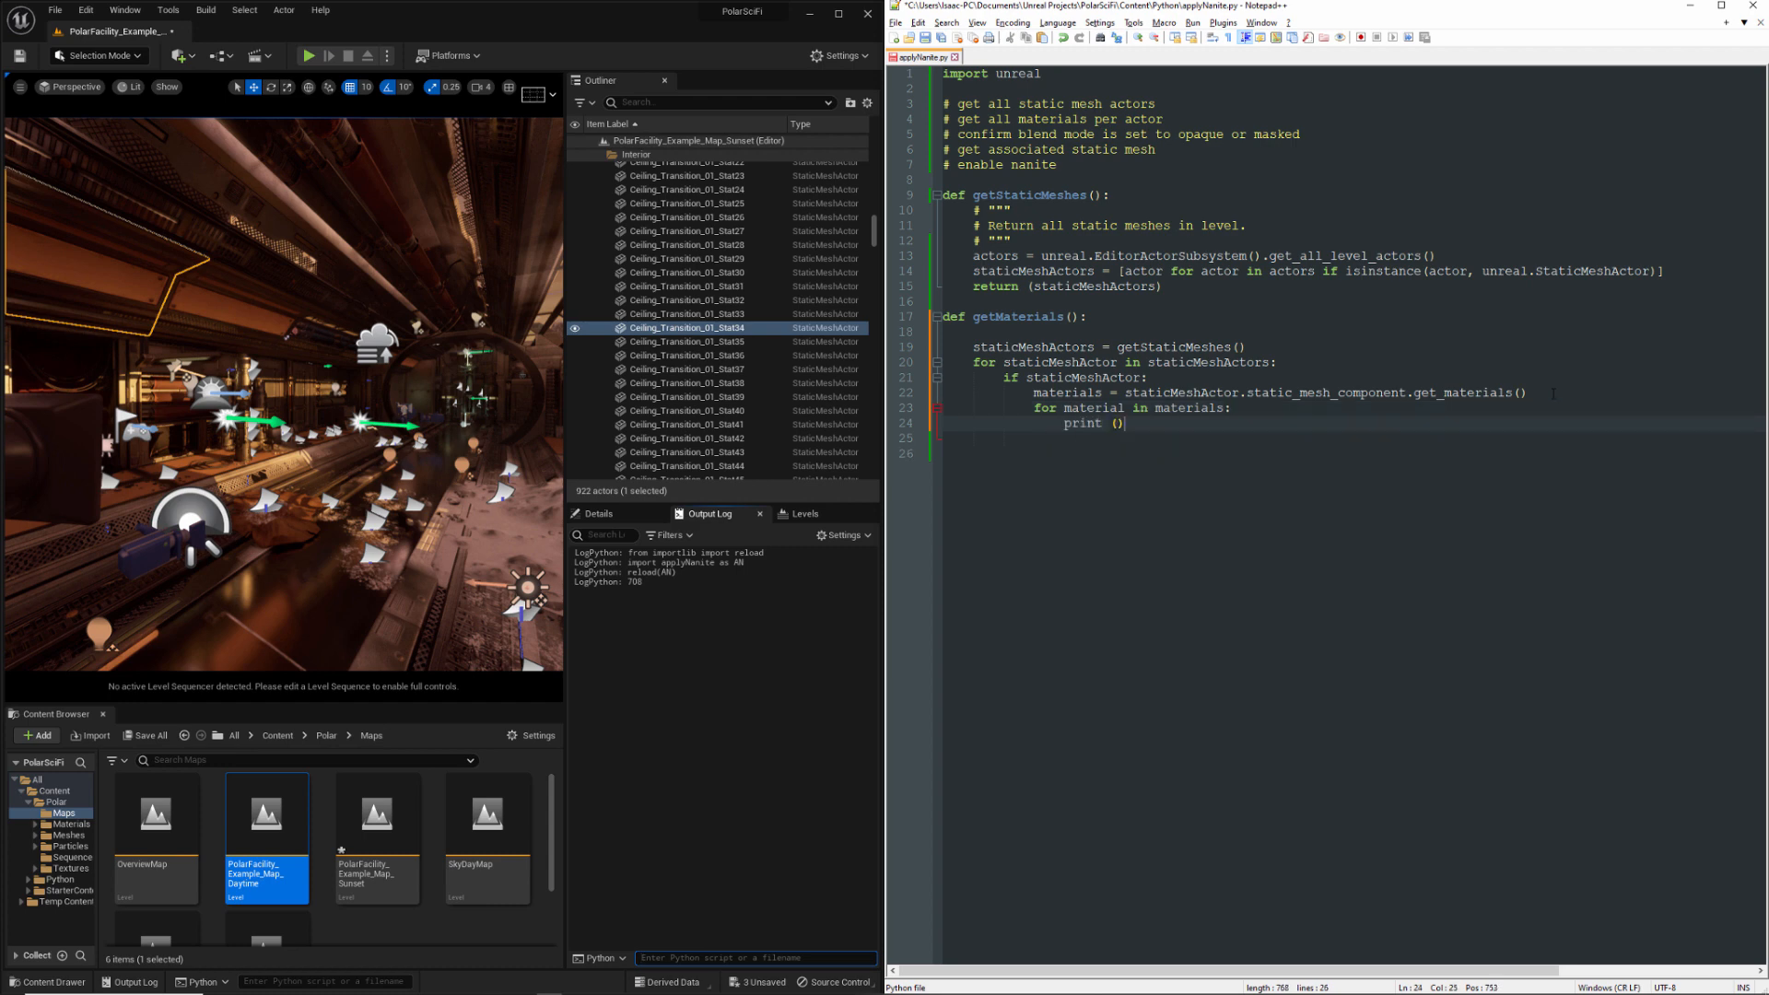
type("material.get_")
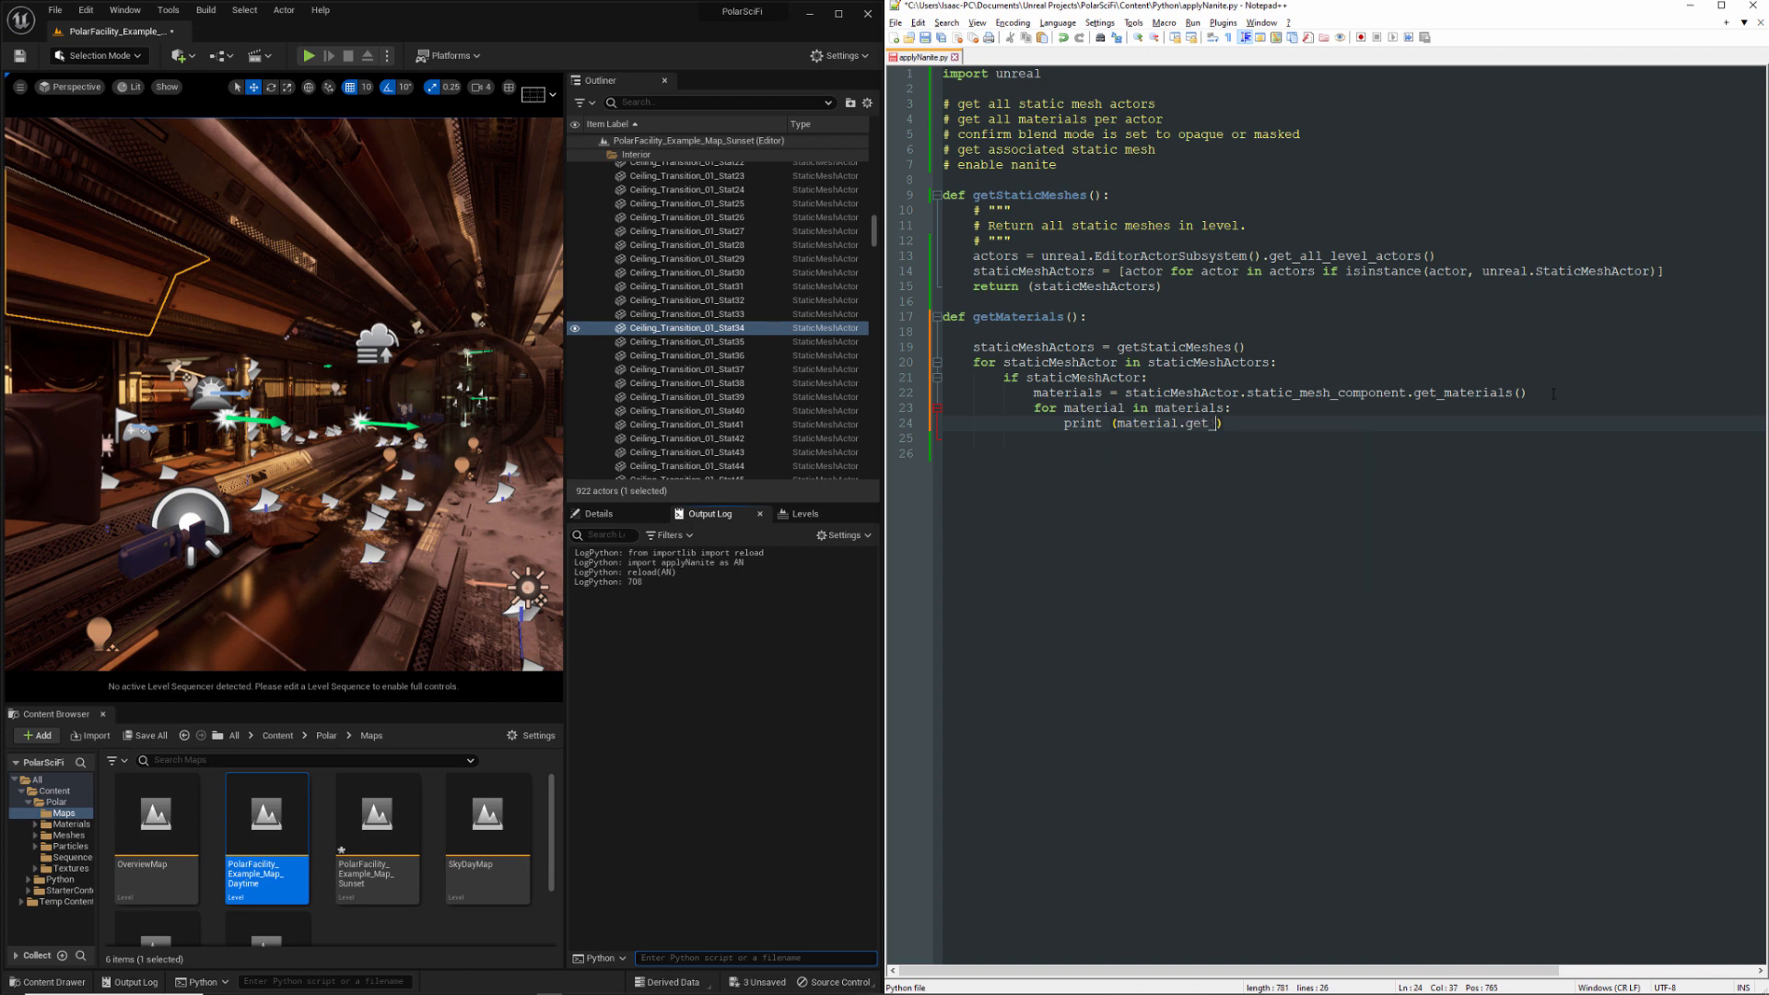
type("name()")
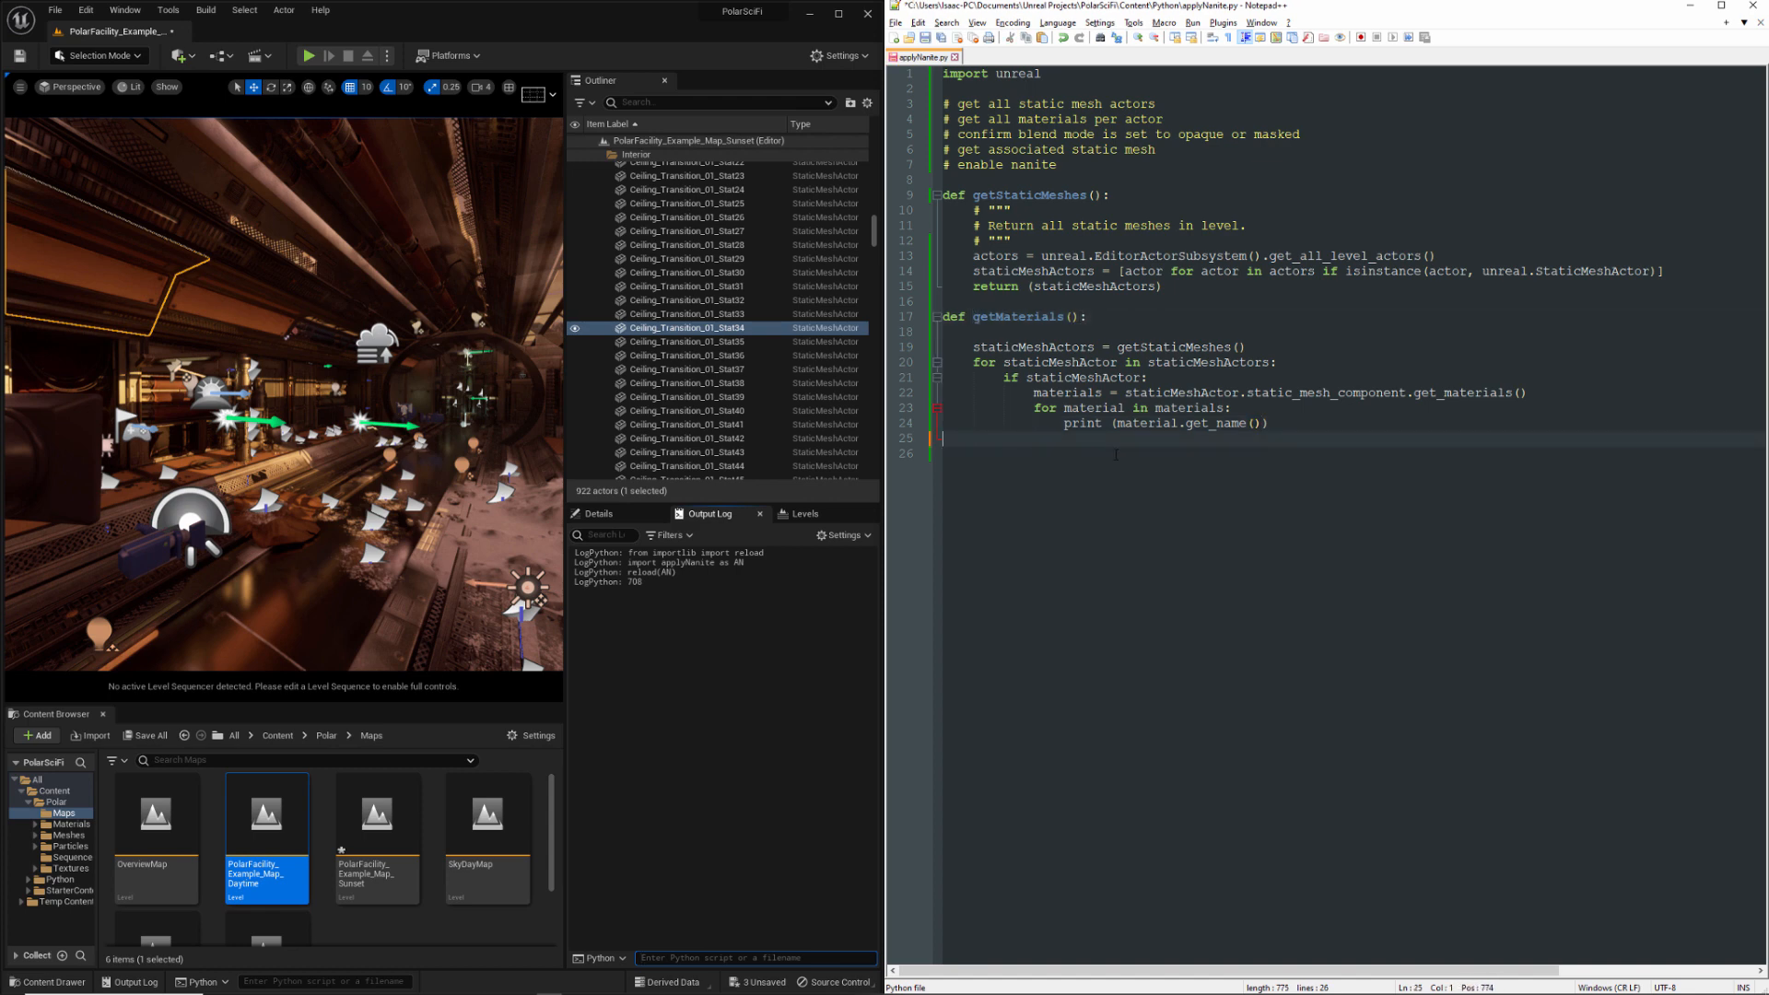
type("getMaterials()")
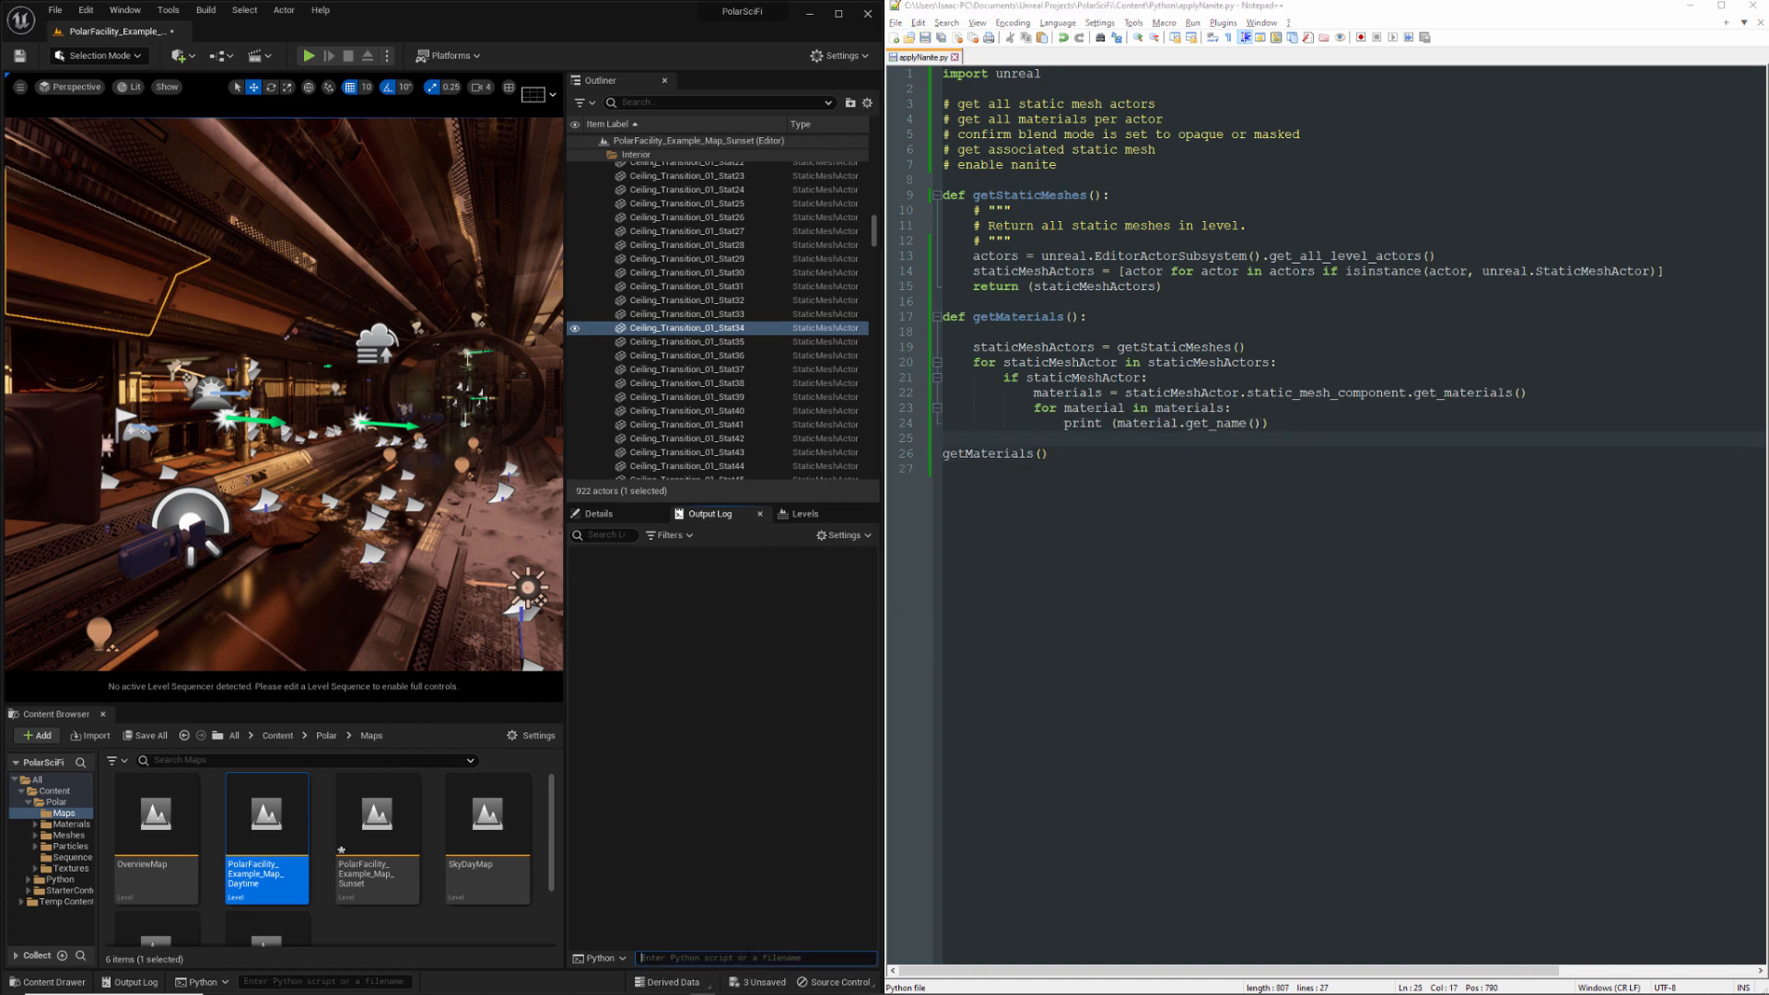
type("reload(AN)")
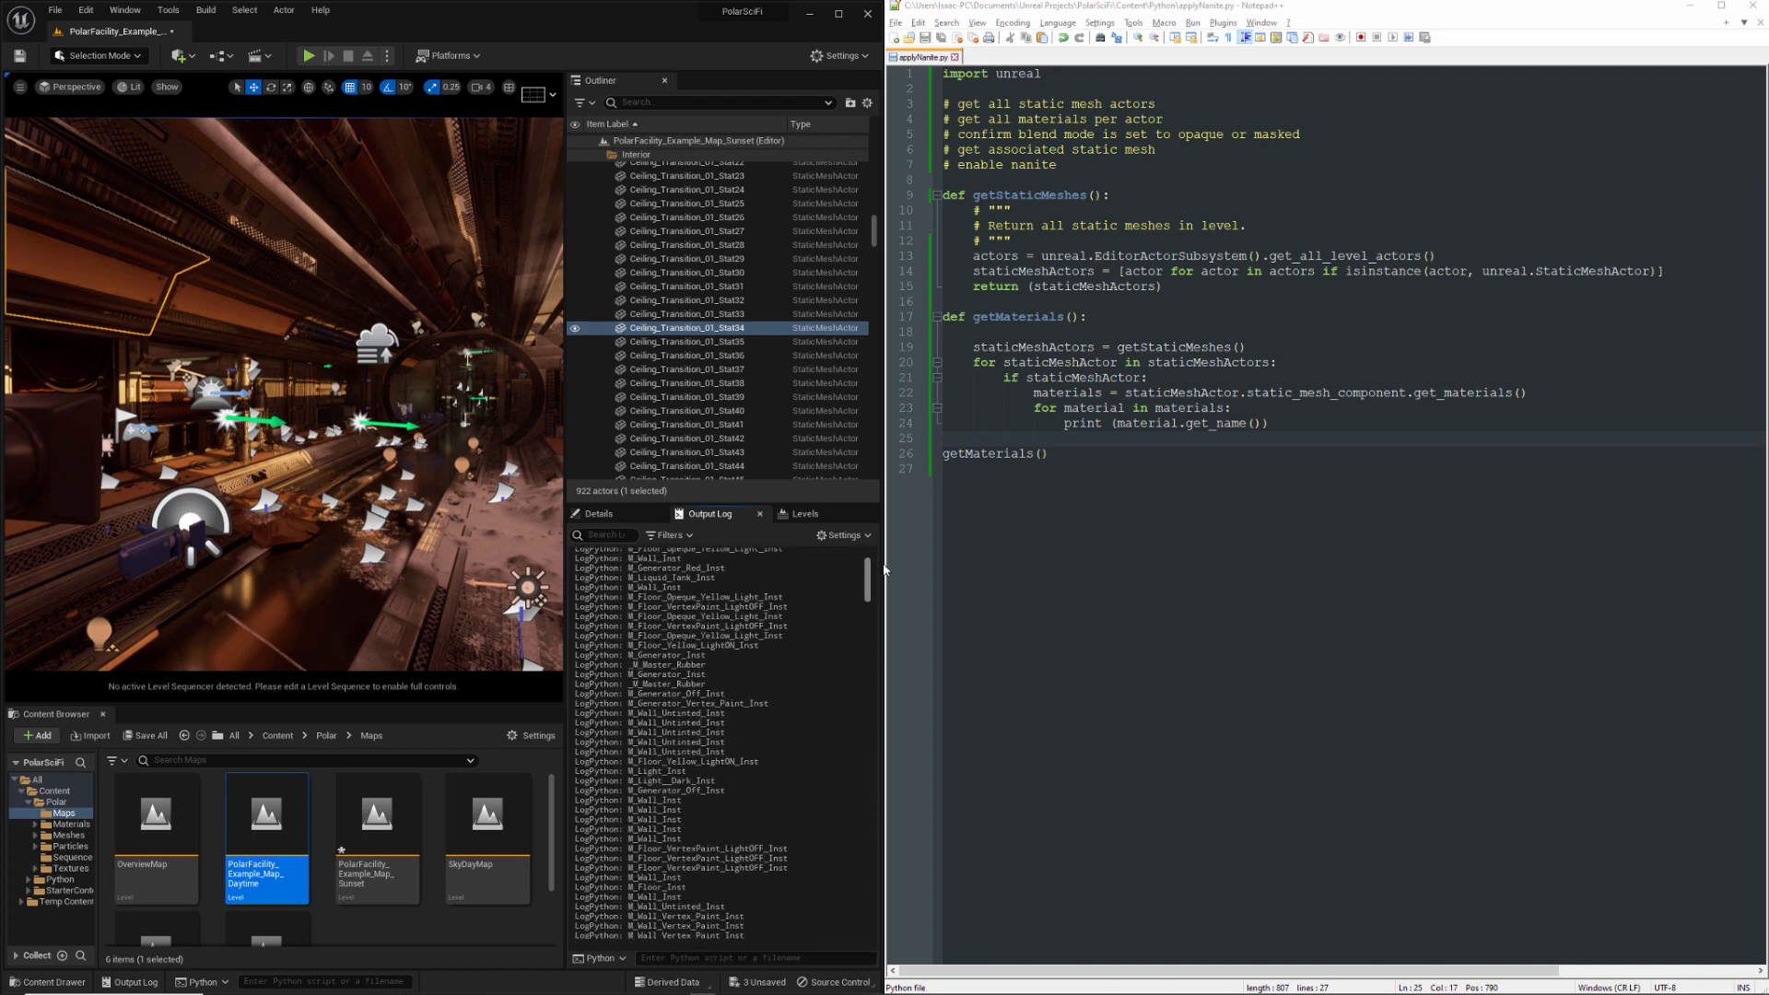
Scroll the Output Log through the printed material names
scroll("down", 3)
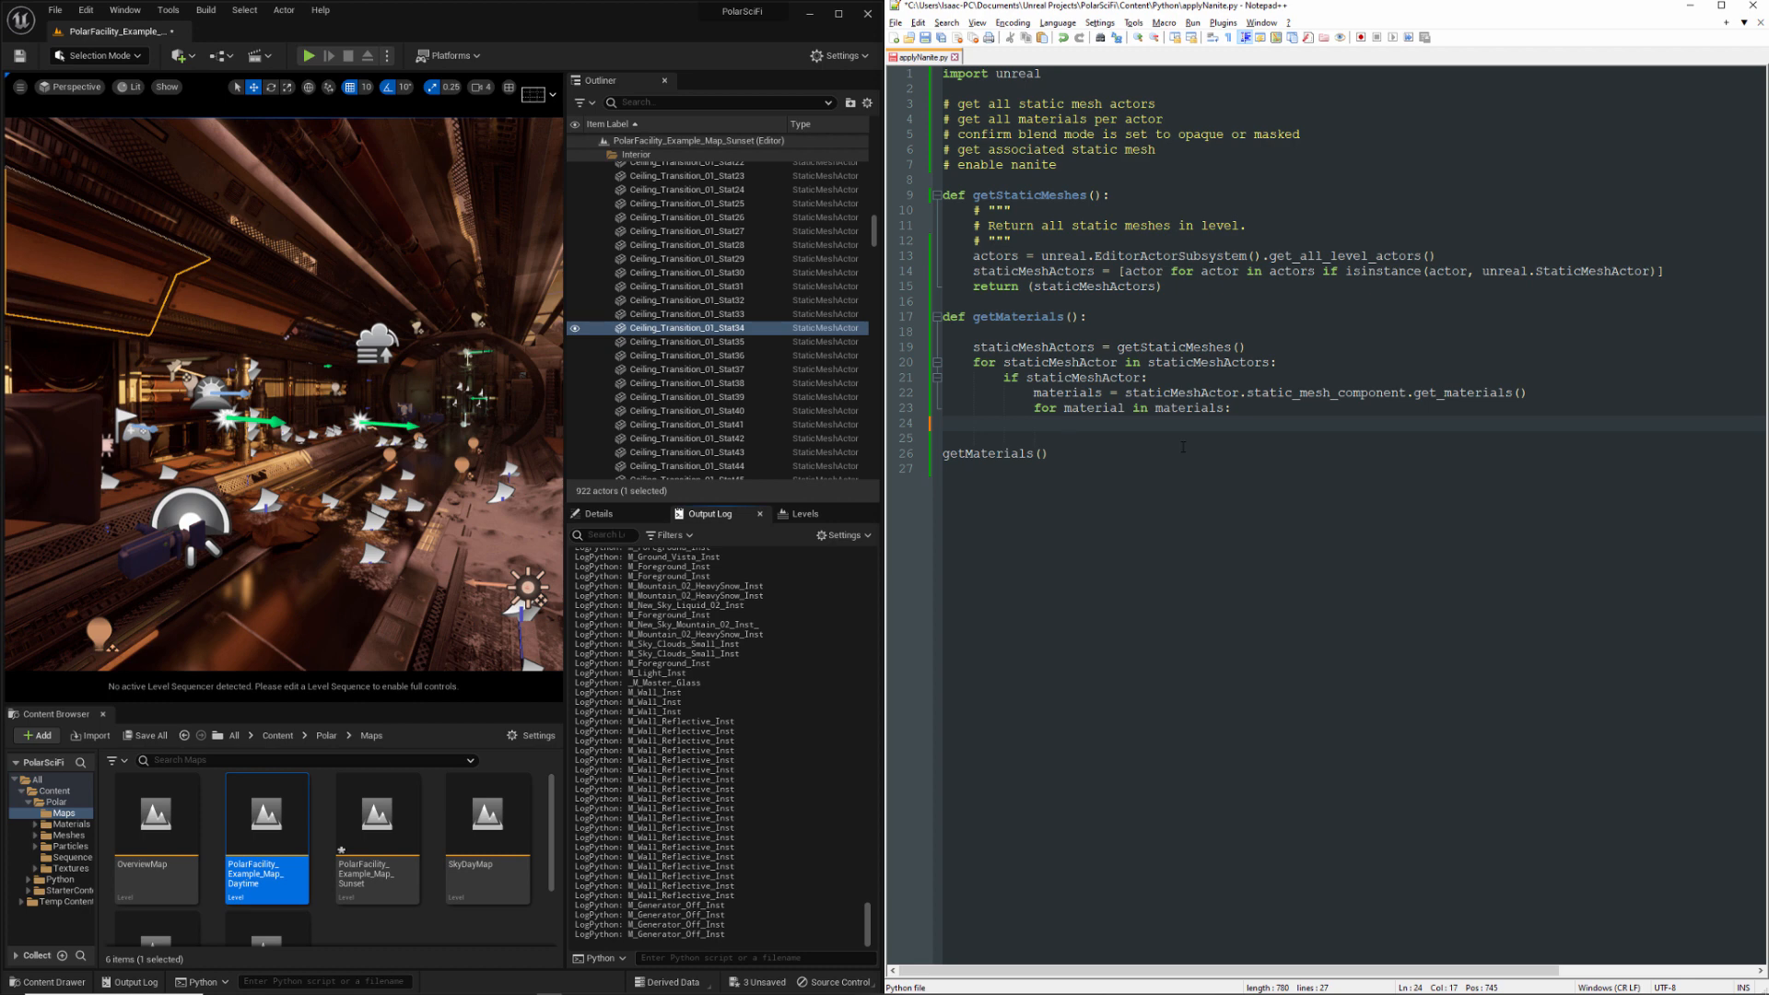
Print material.get_class().get_name() for each material, rerun reload(AN), and check the Output Log class names
type("print ()")
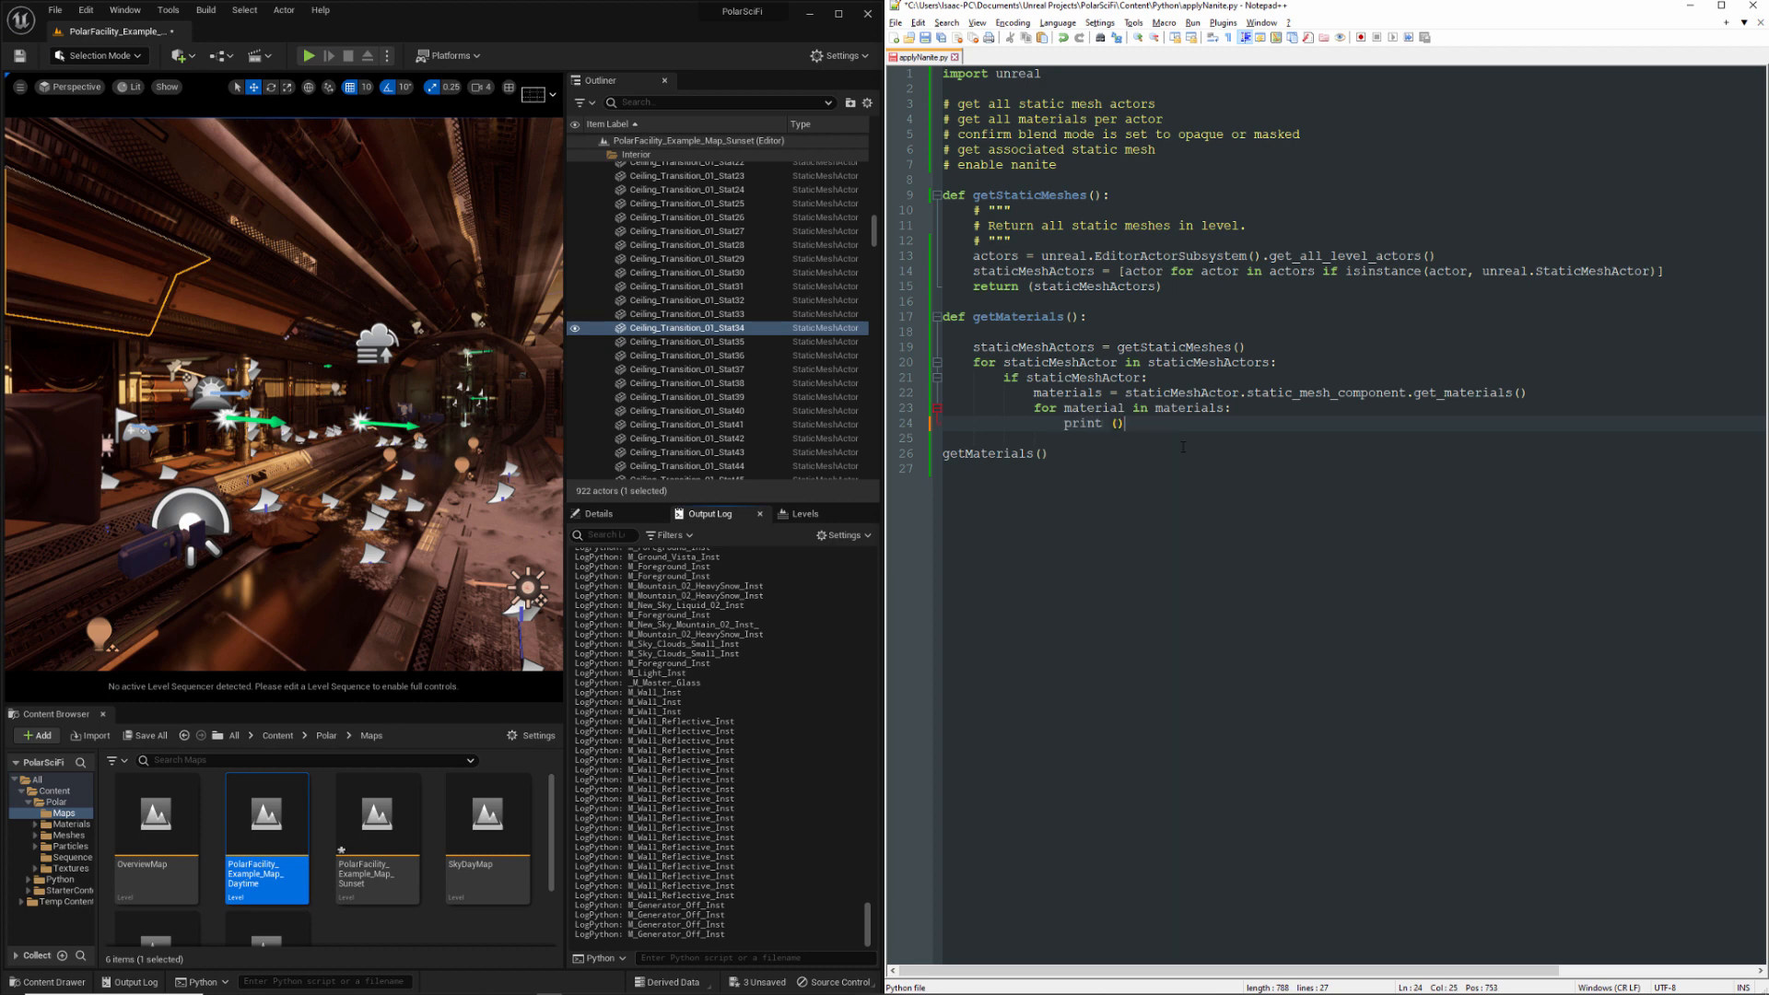
type("material.")
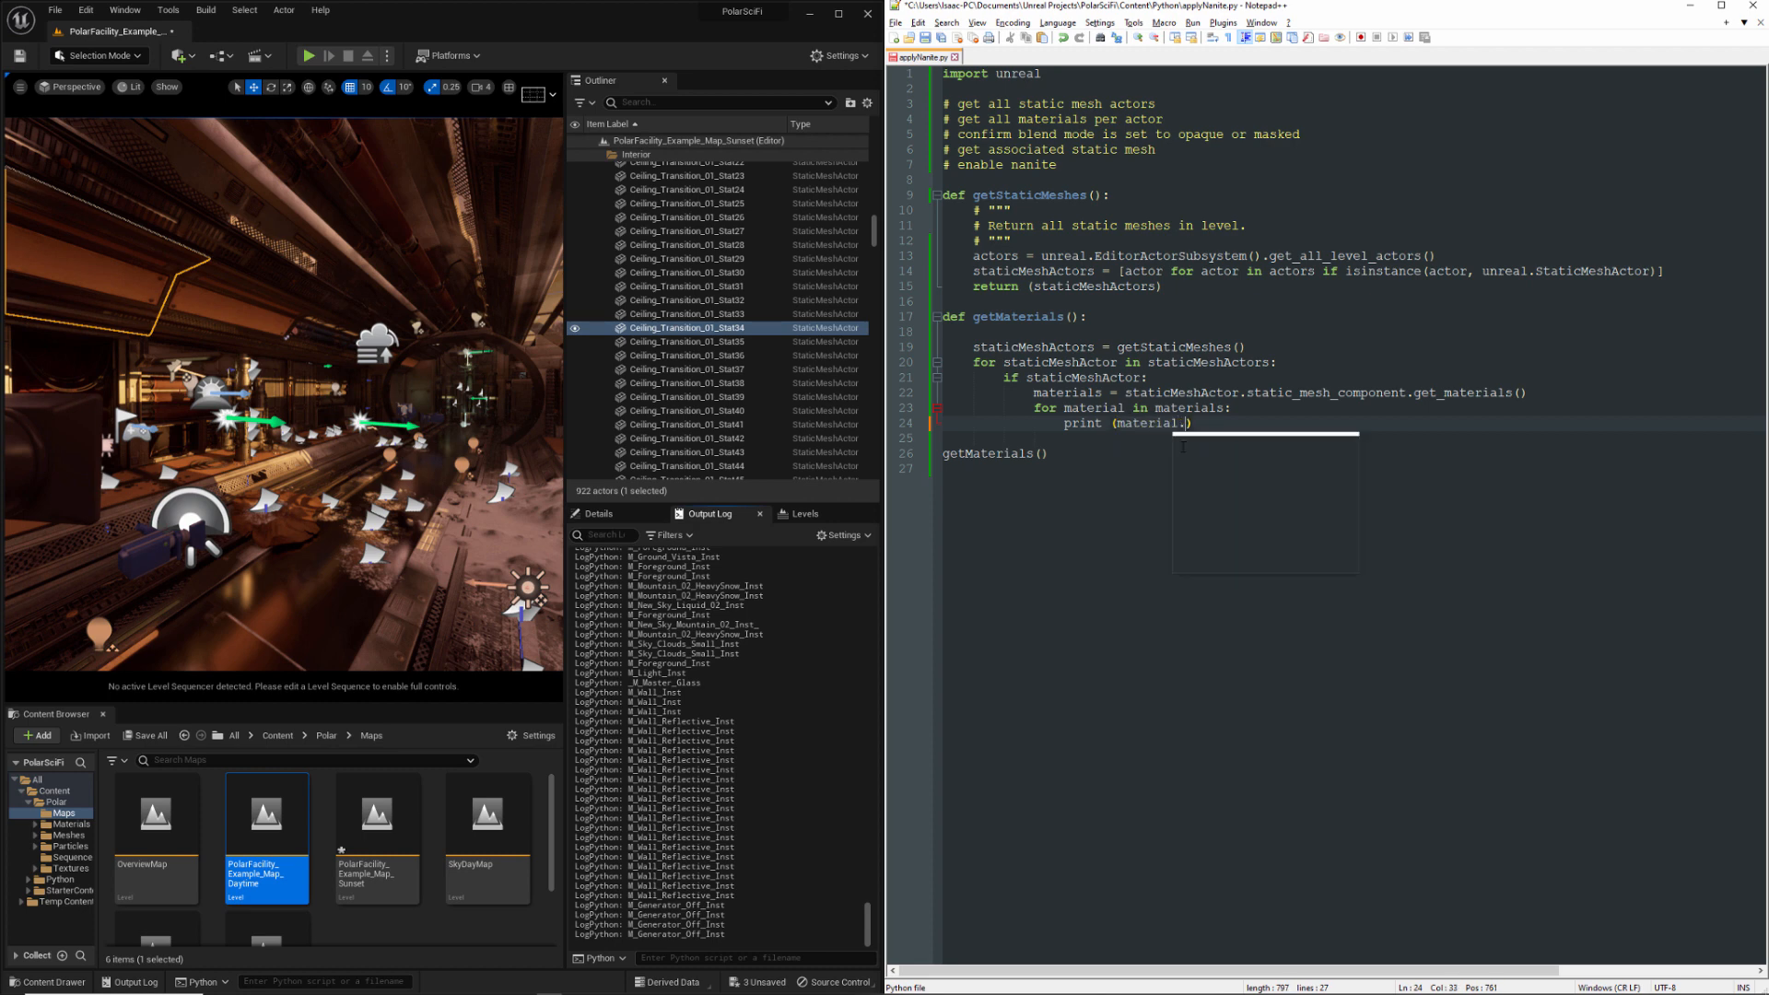
type(".get_class(")
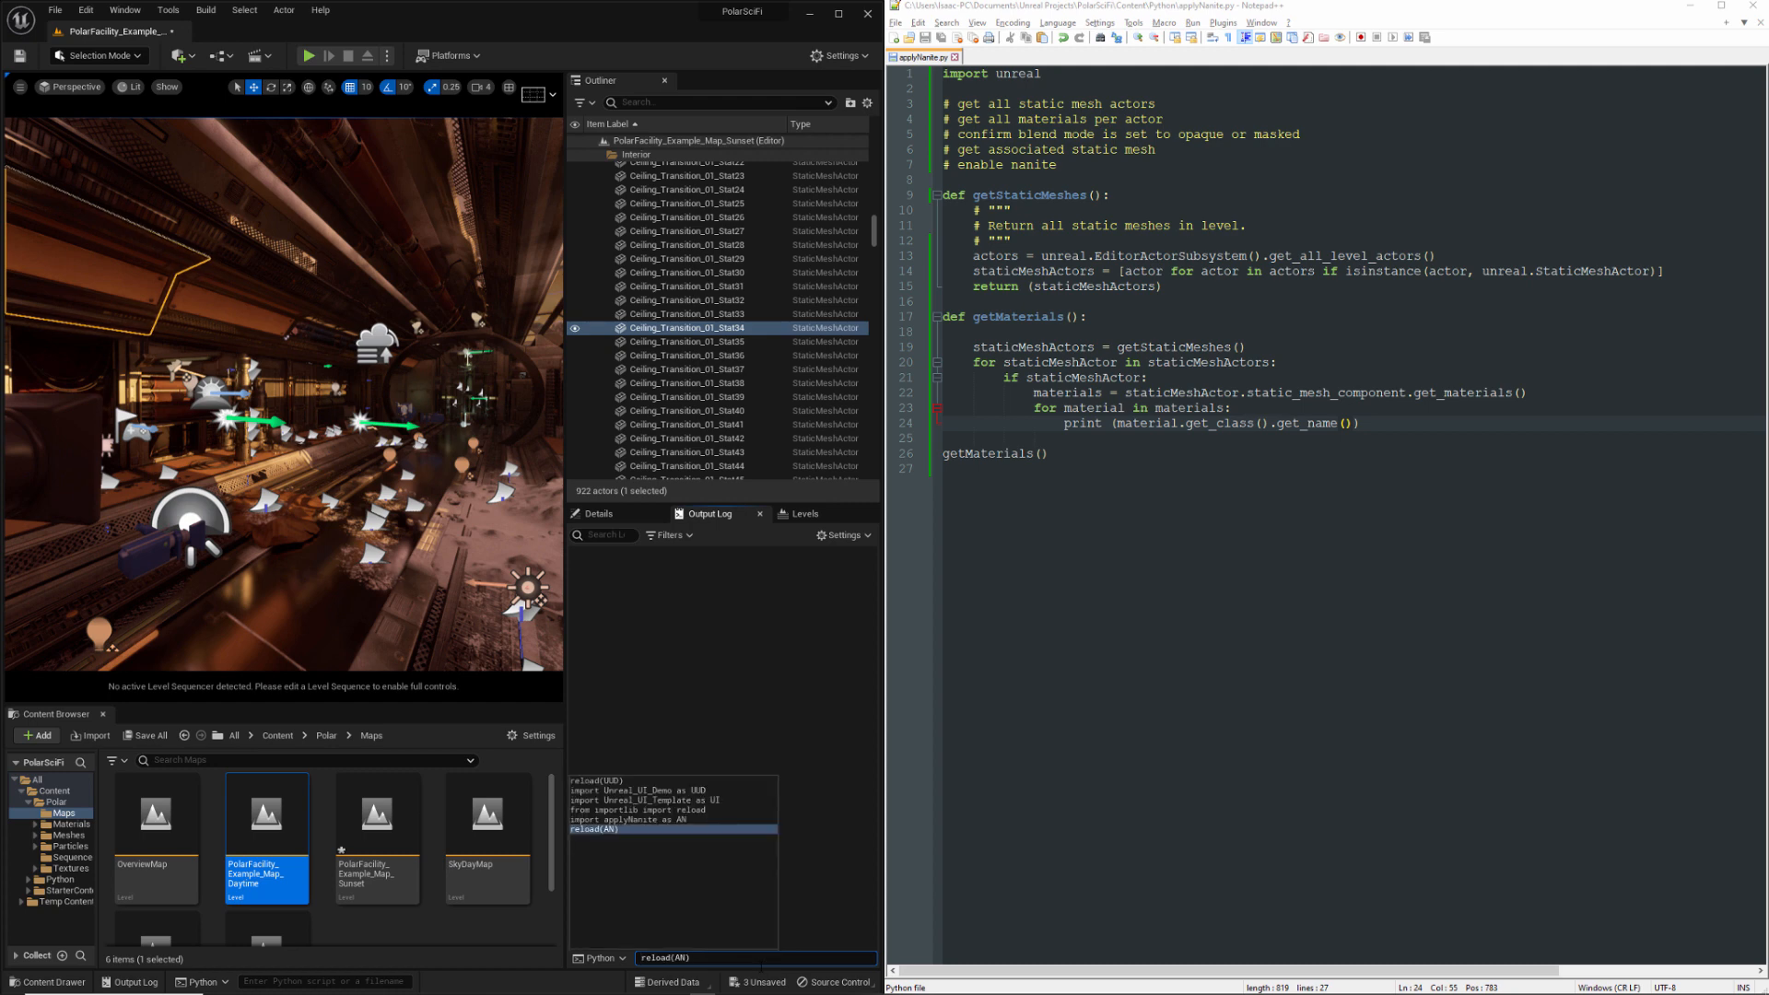
key("enter")
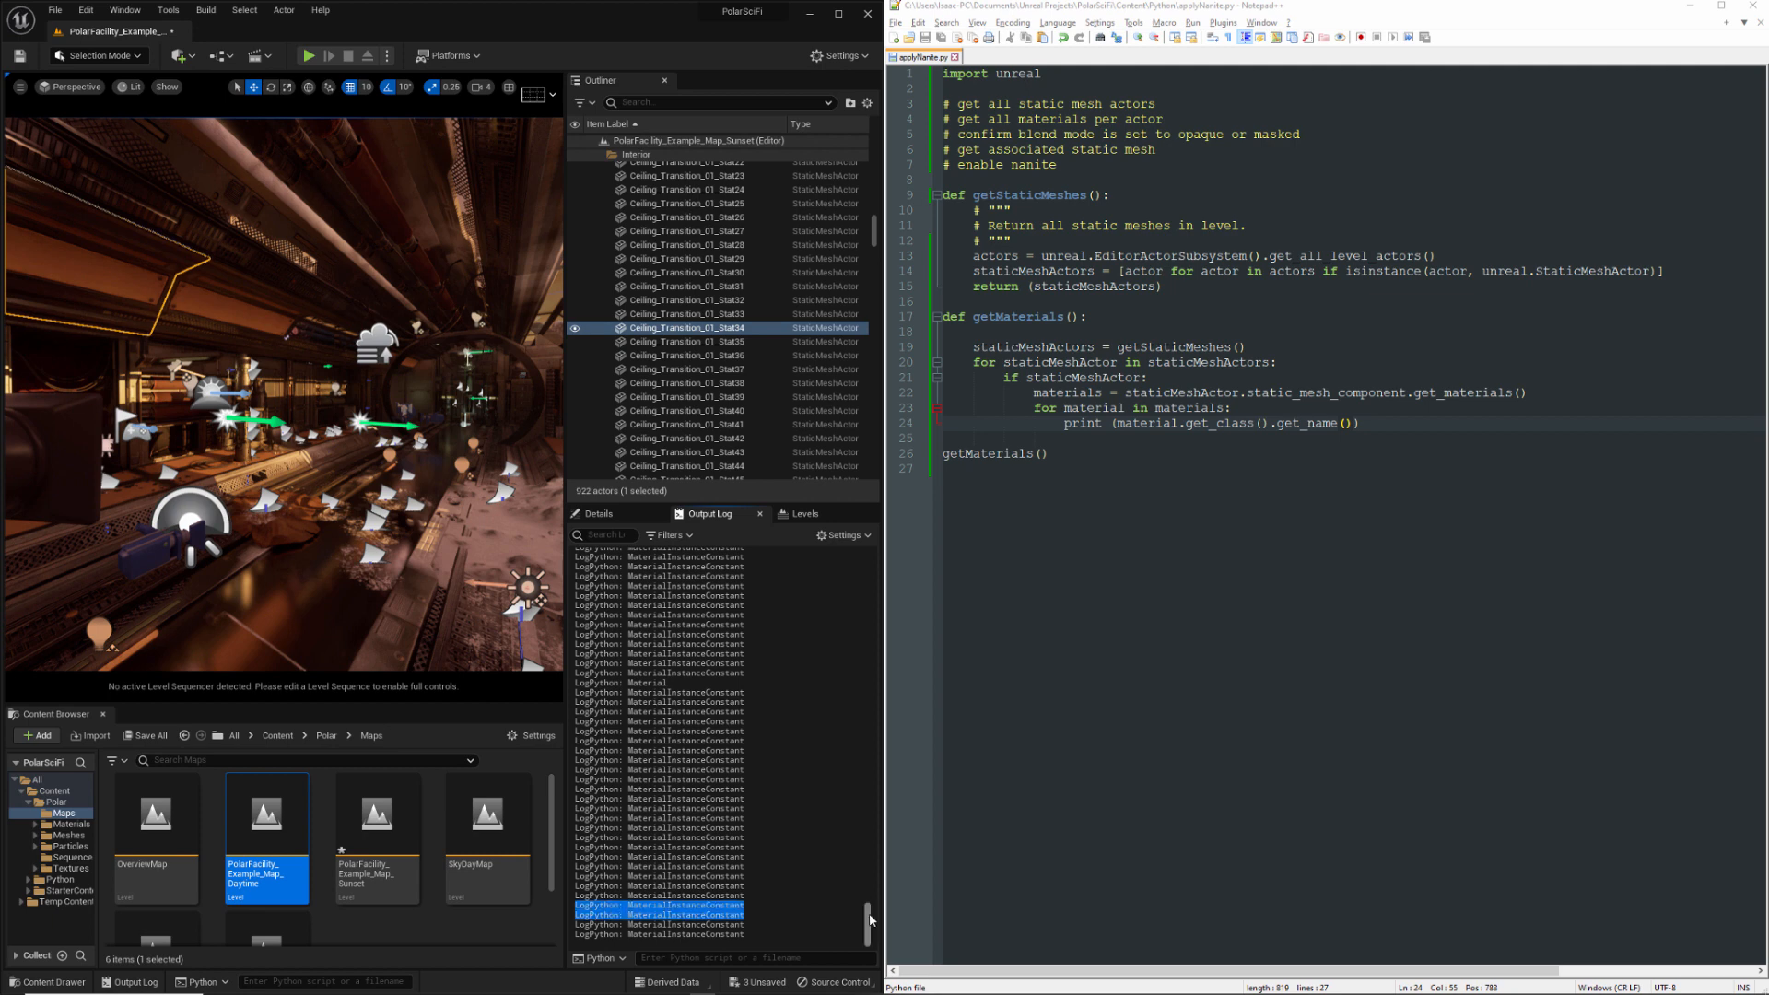
scroll("up", 3)
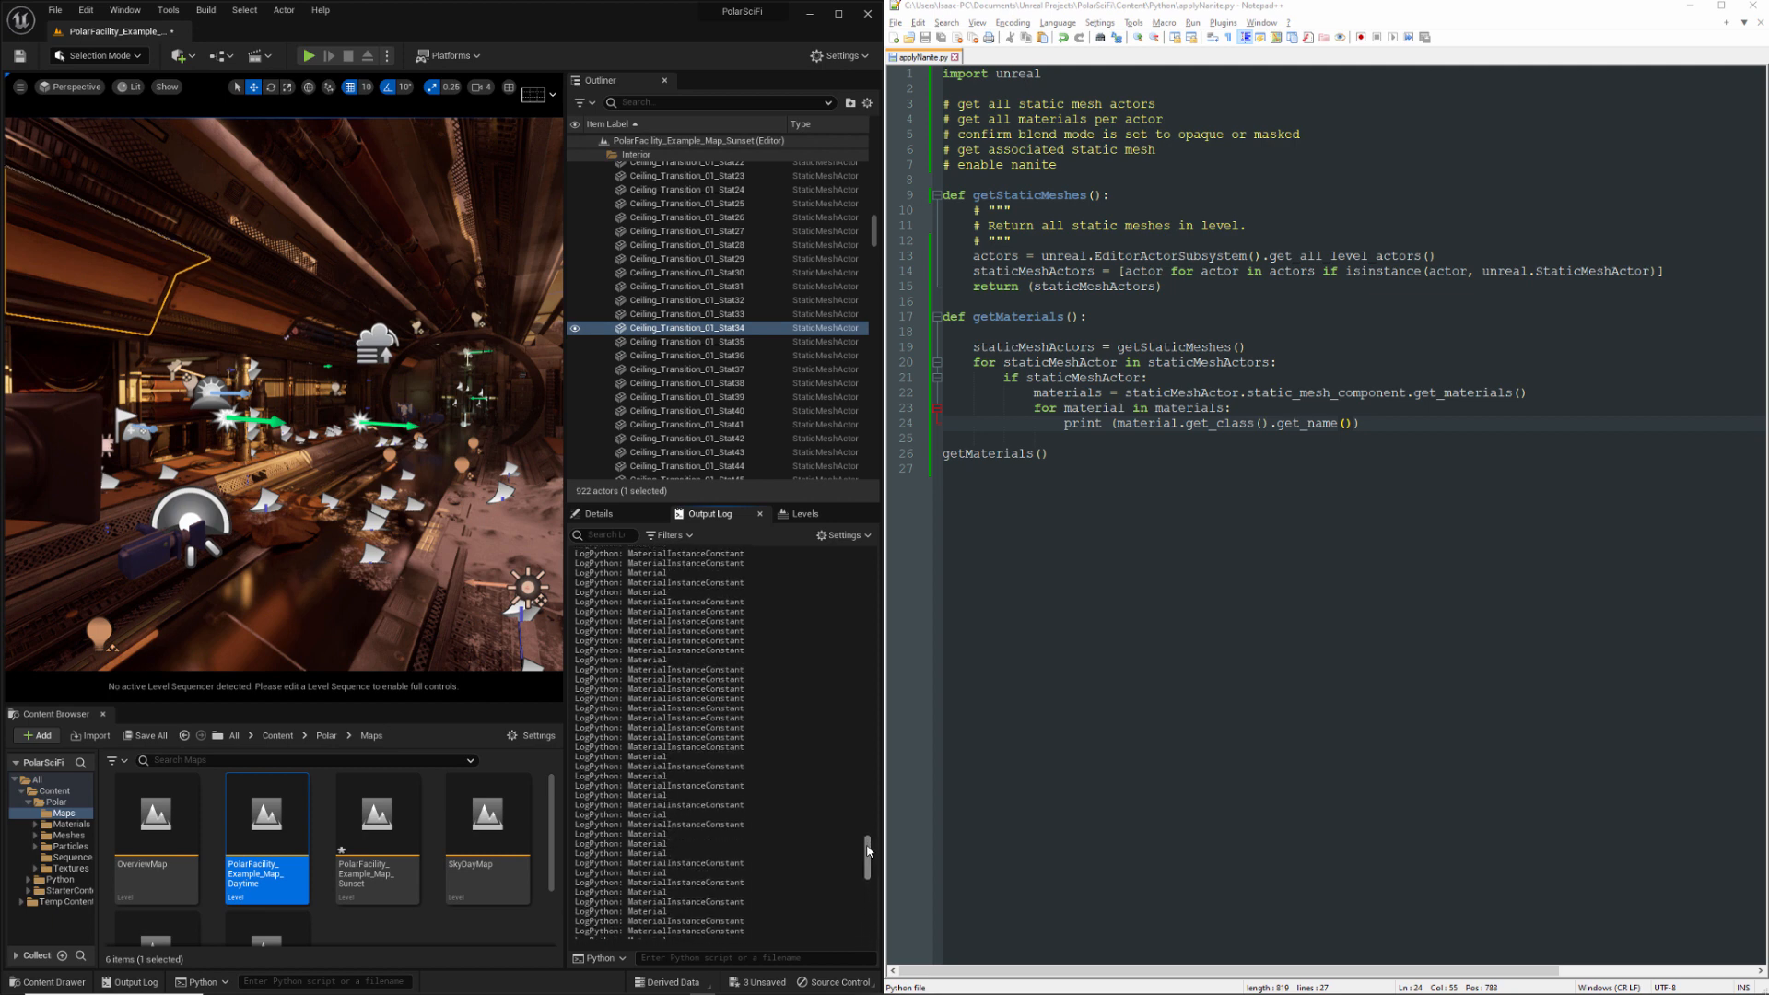
scroll("down", 3)
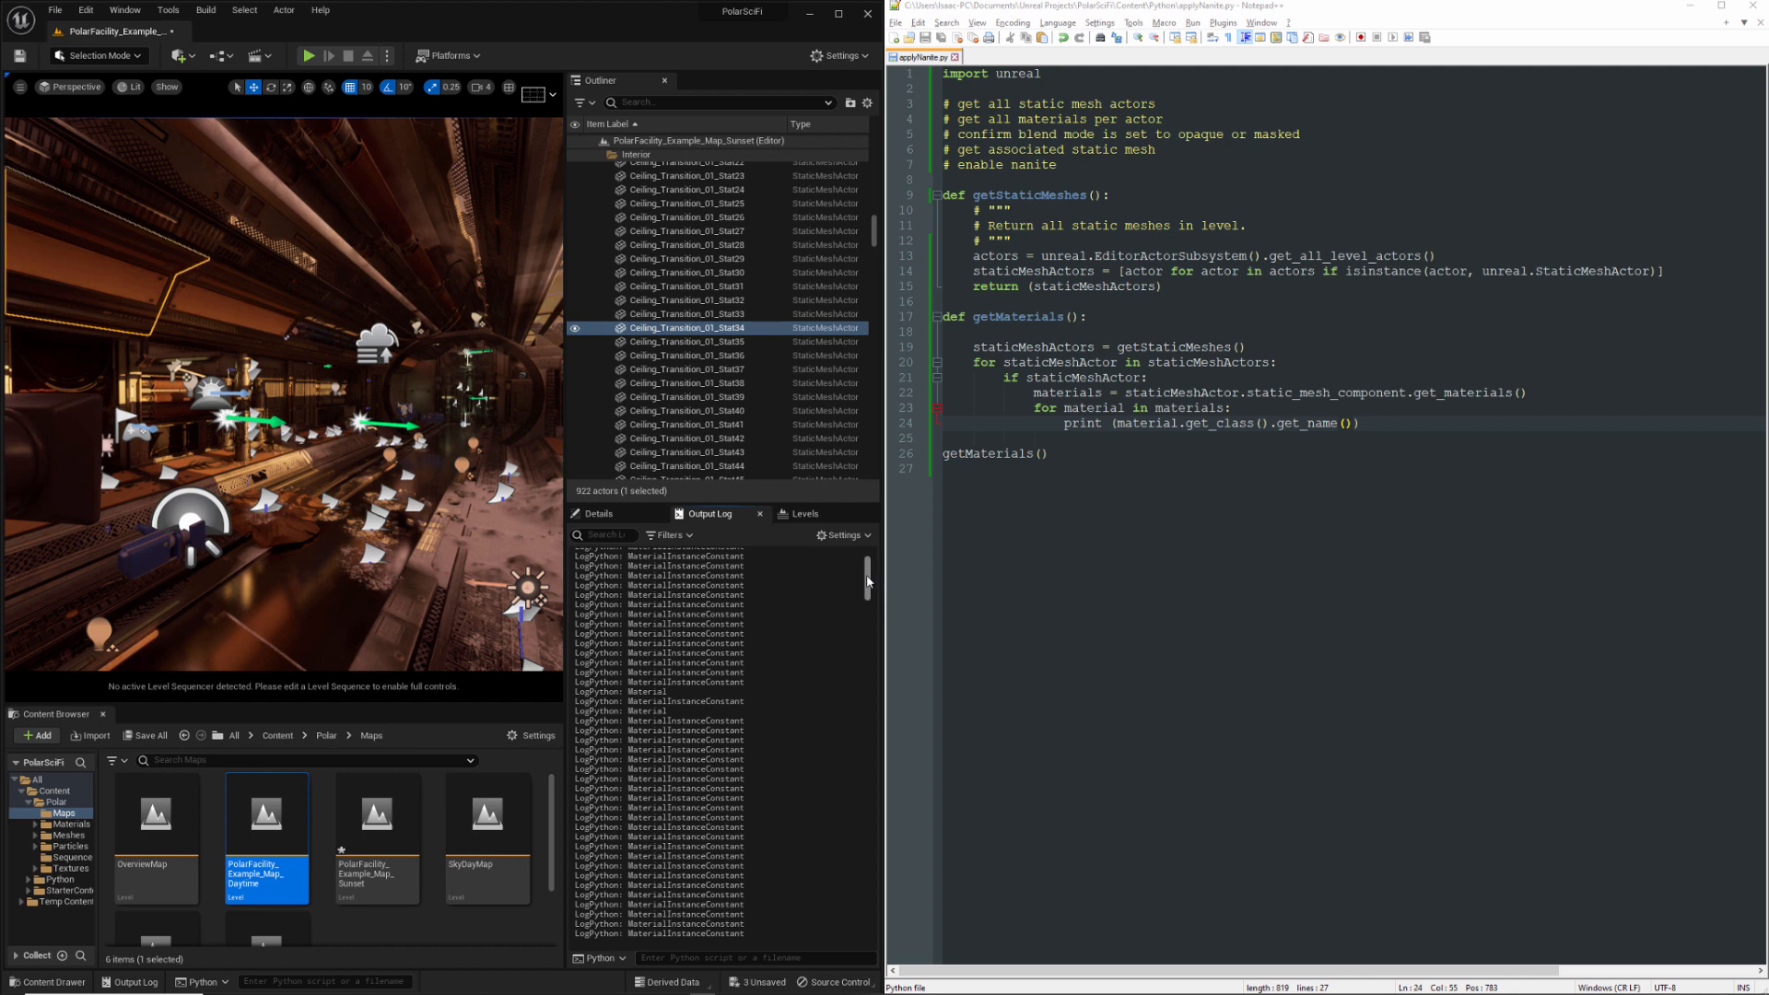
scroll("down", 3)
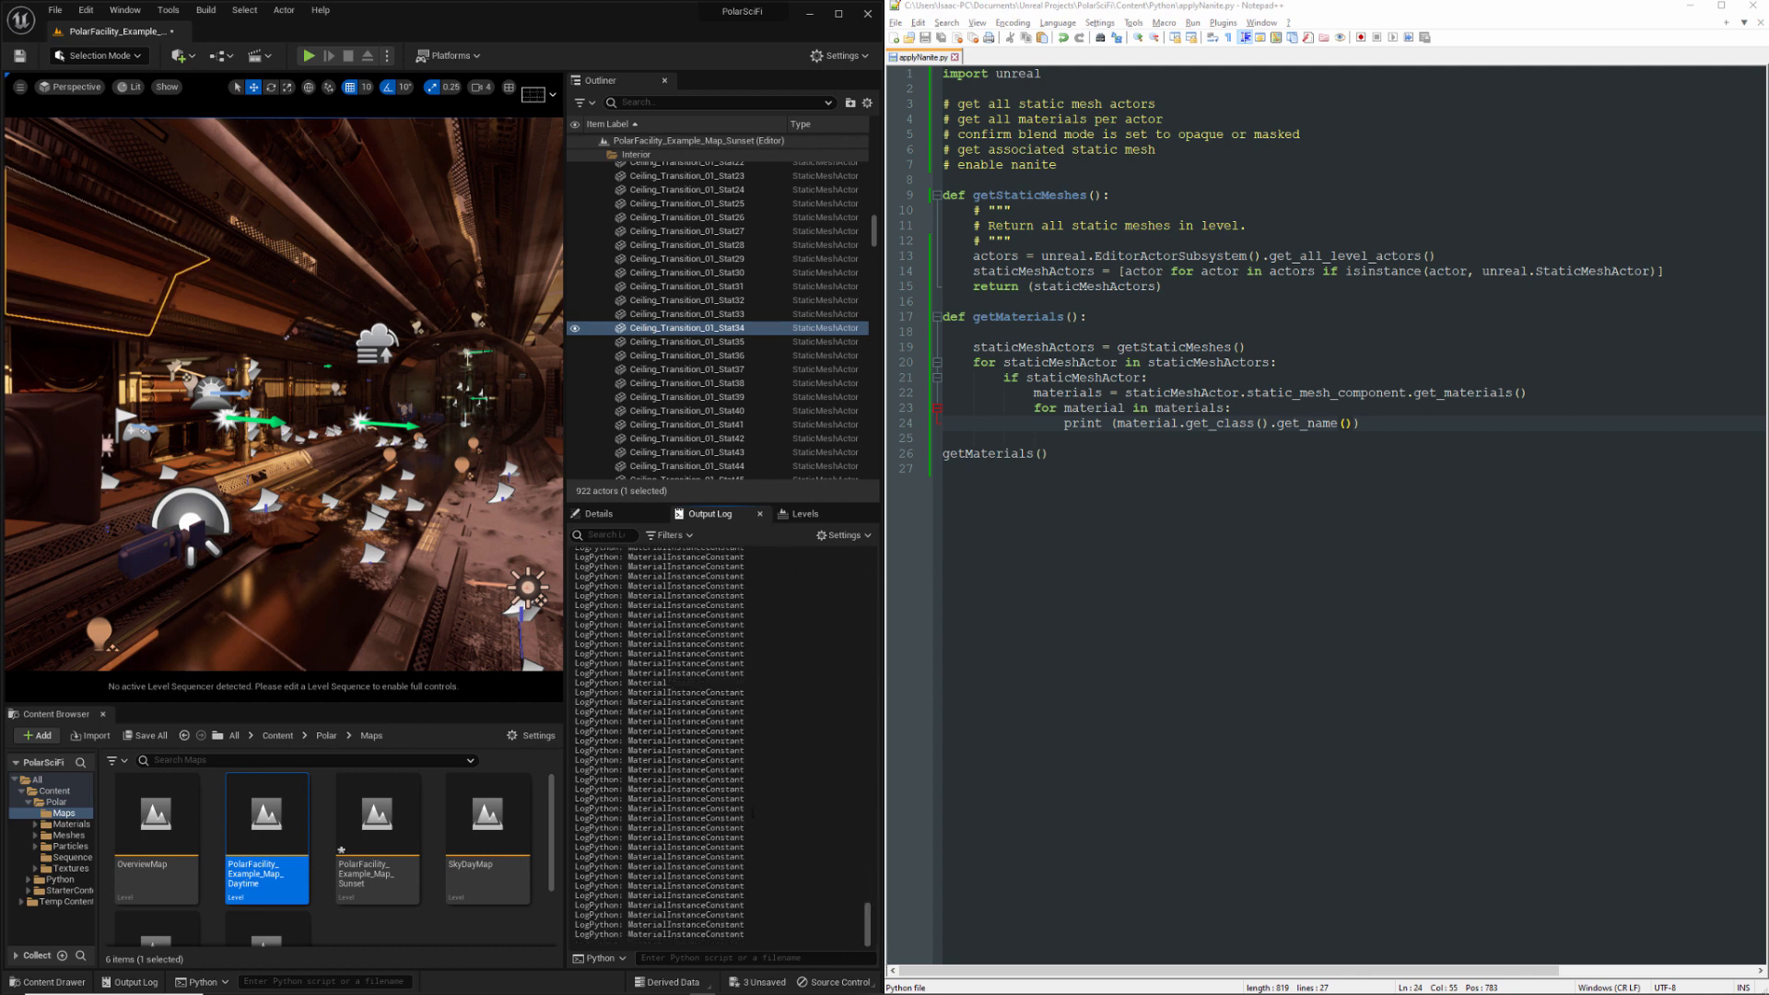
Google the unreal.Material Python docs and find its blend_mode property
left_click(840, 126)
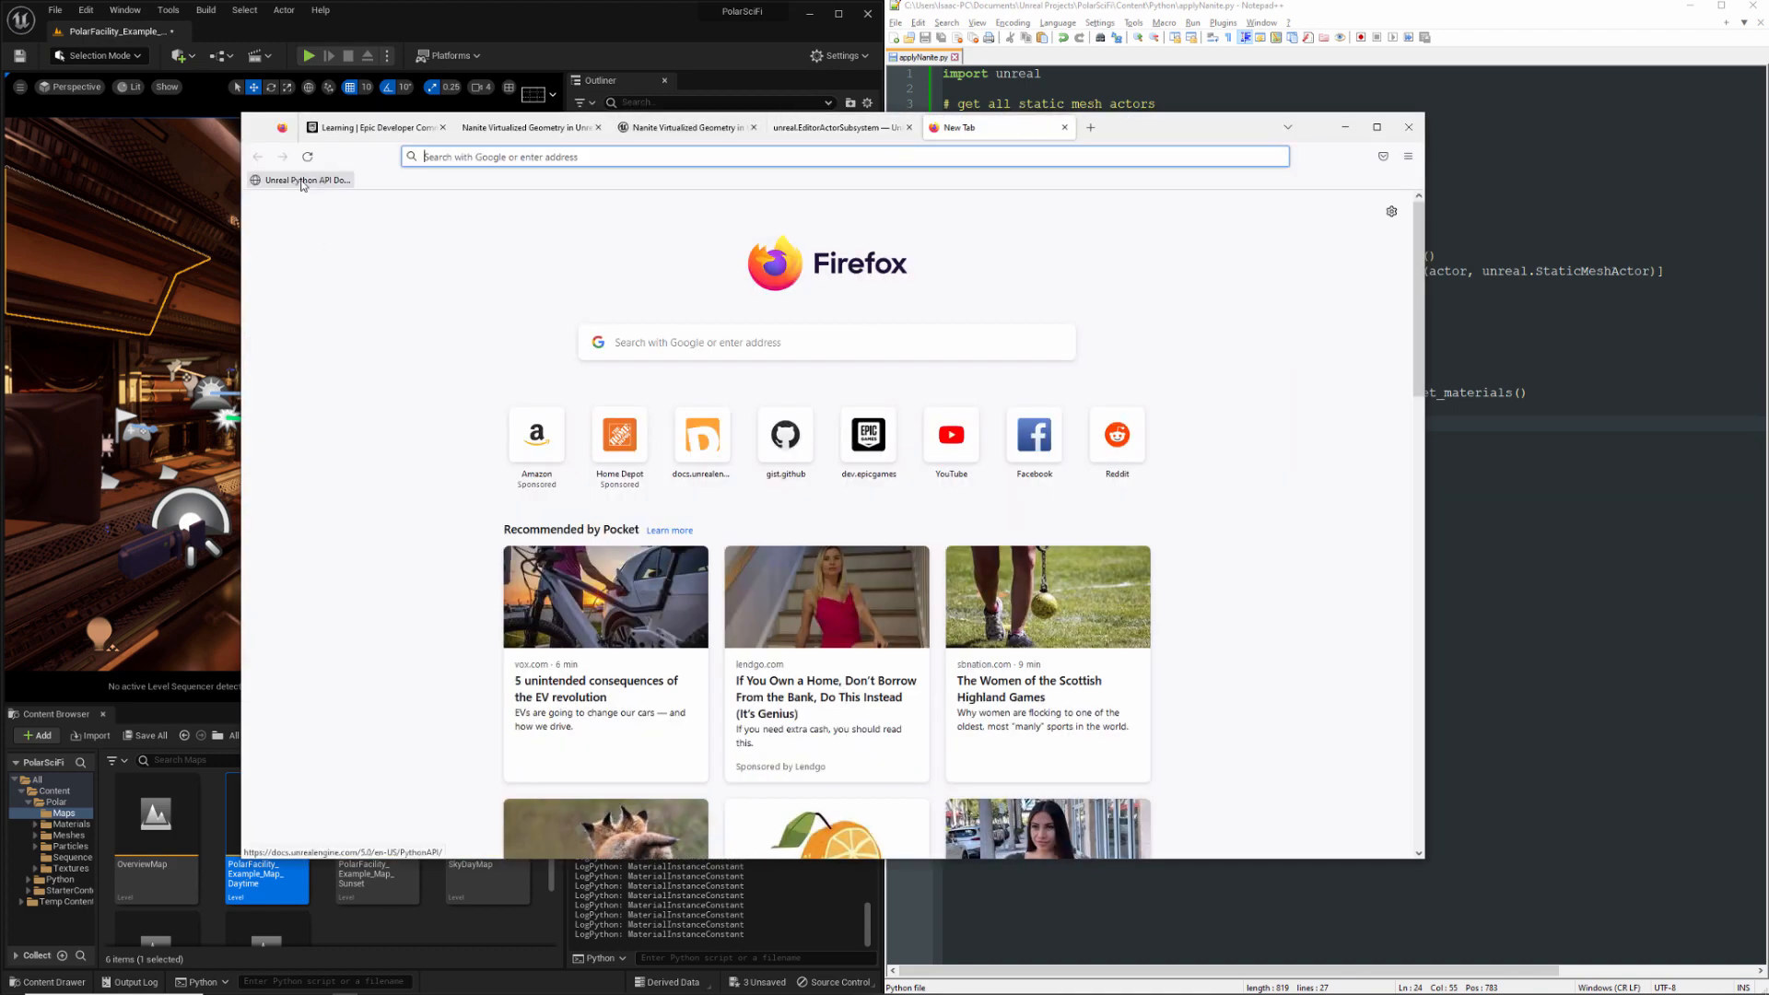
type("unreal+python+material+5.0")
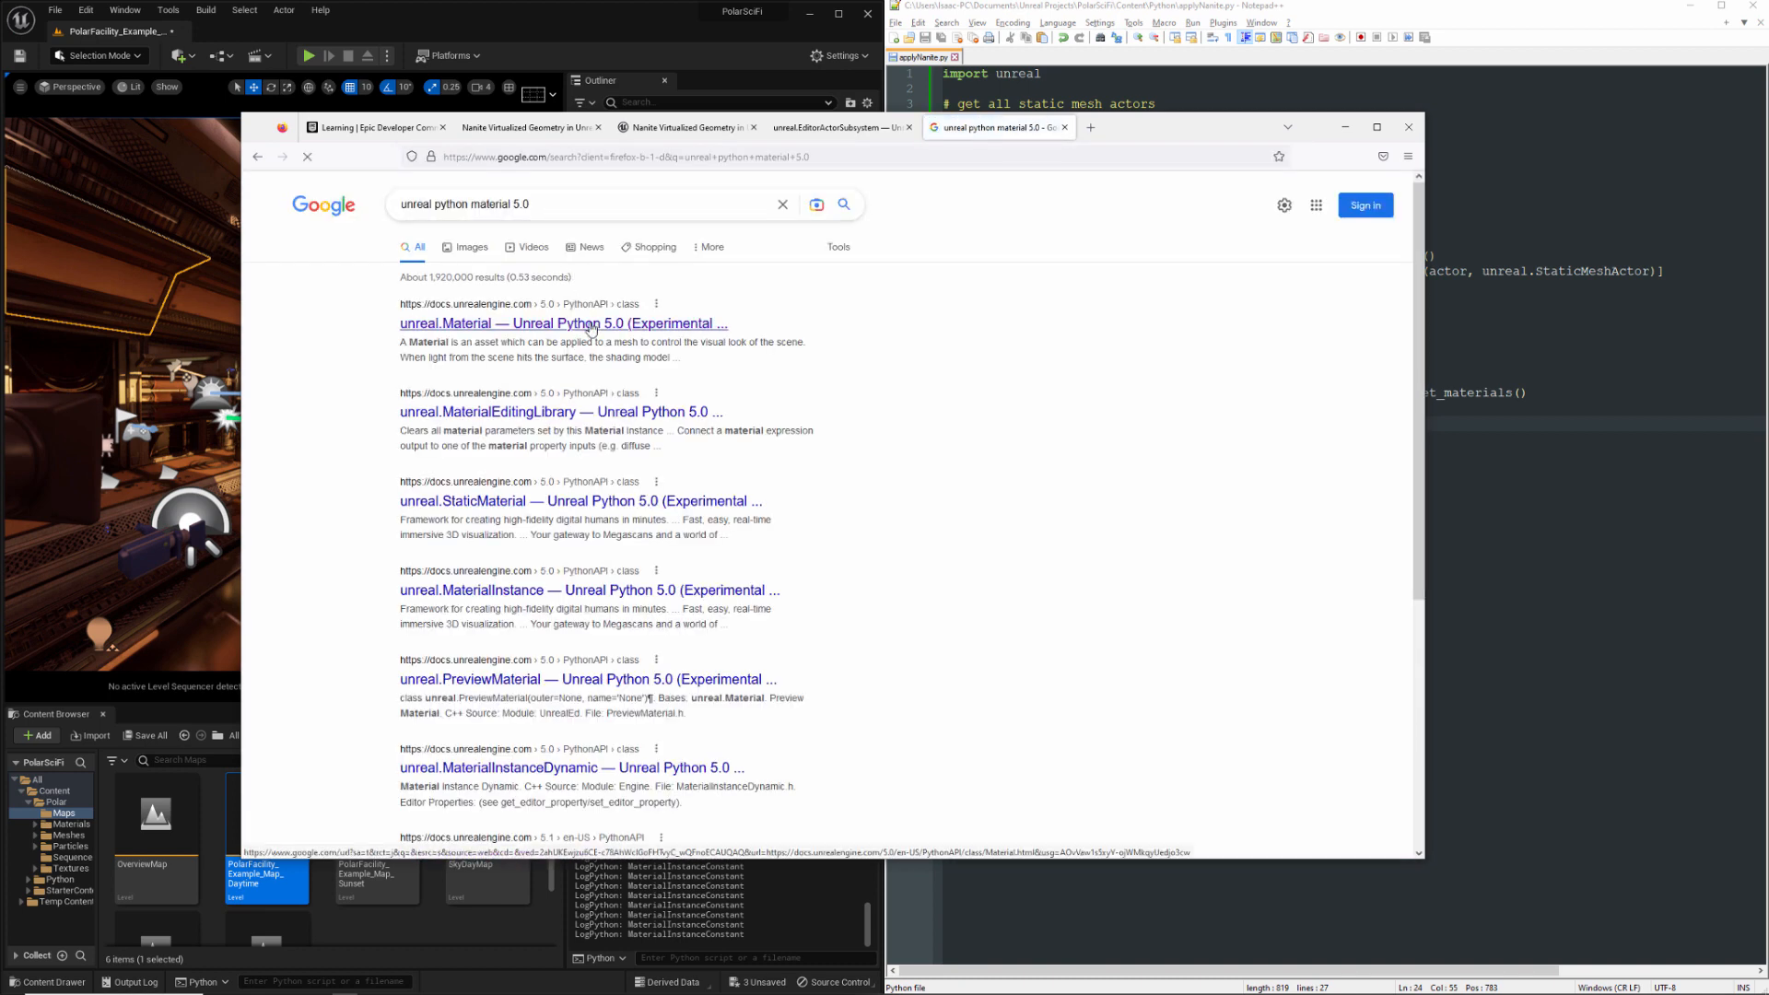
left_click(561, 324)
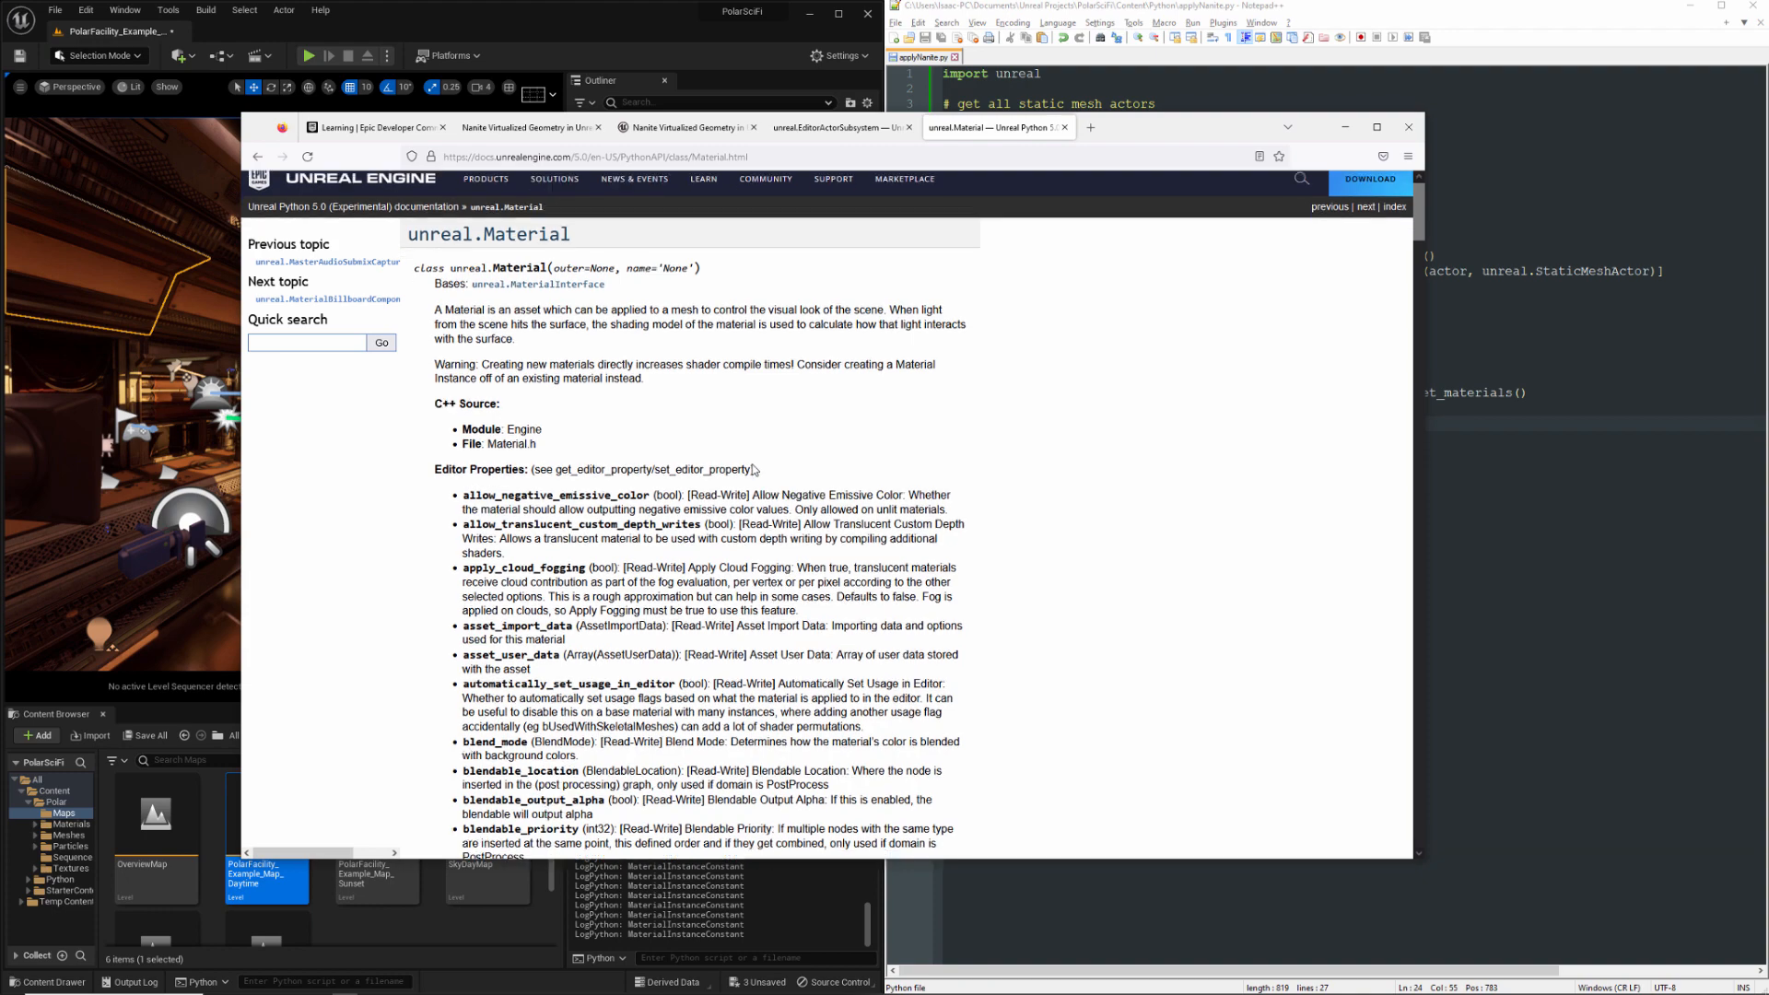
scroll("down", 3)
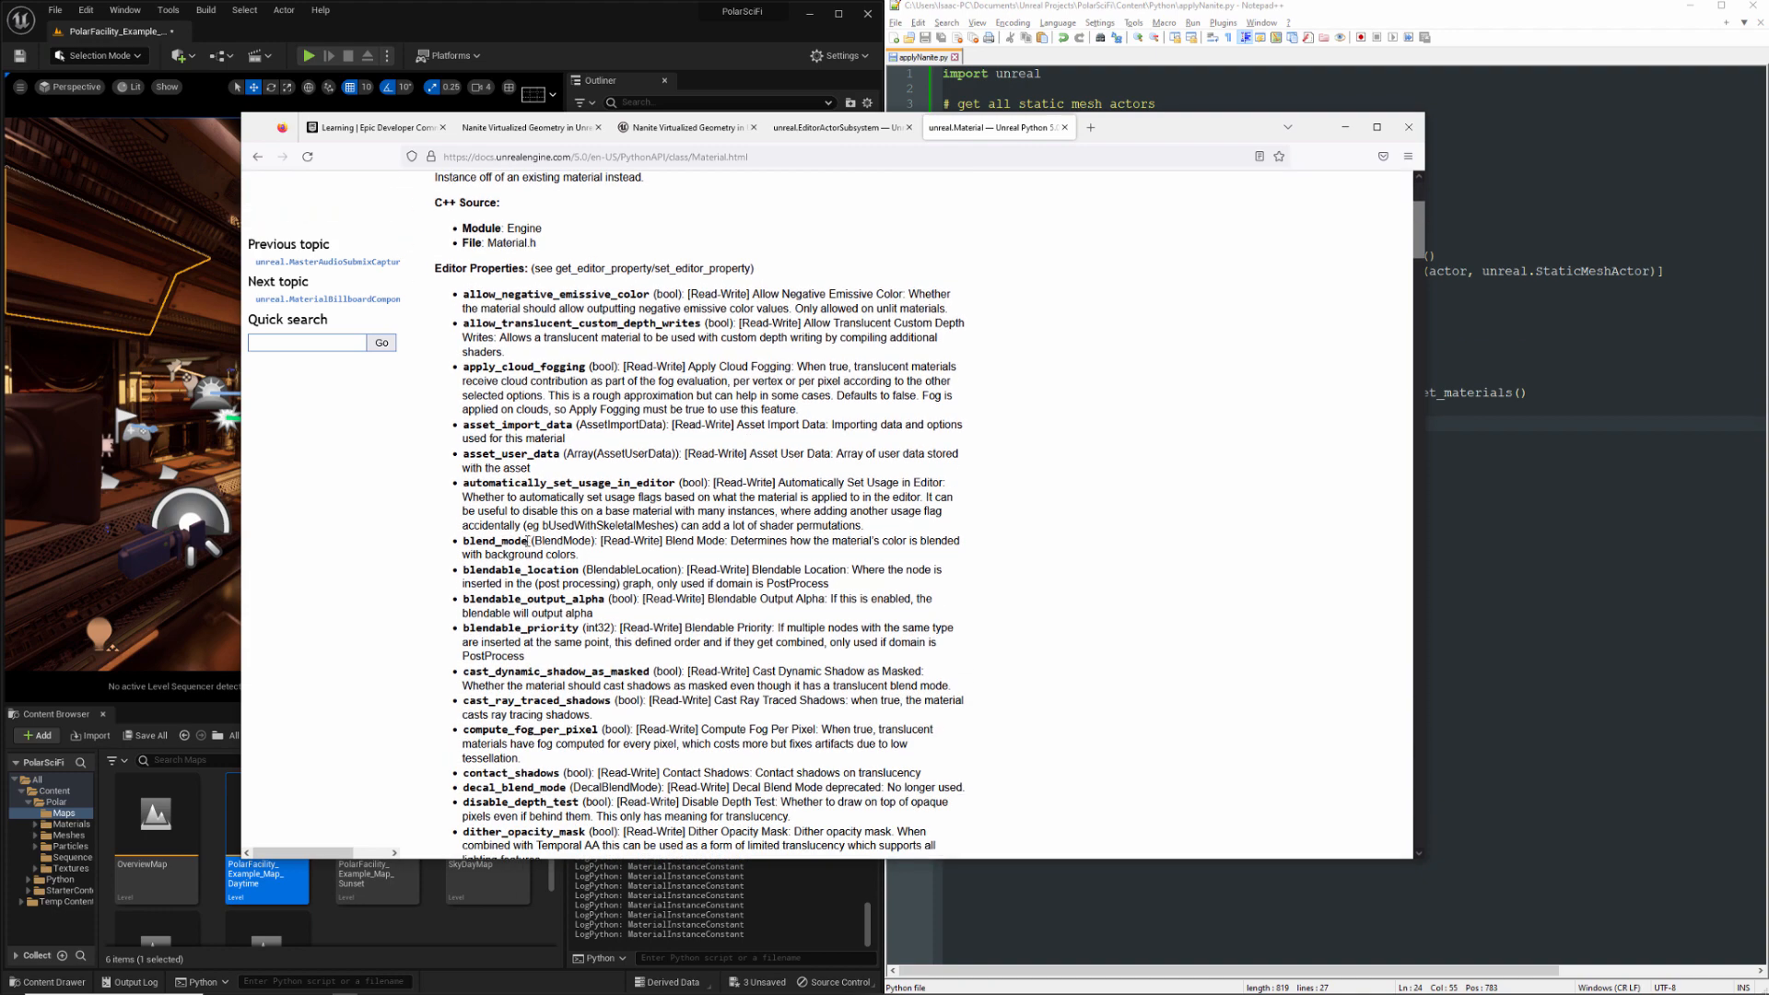
double_click(493, 541)
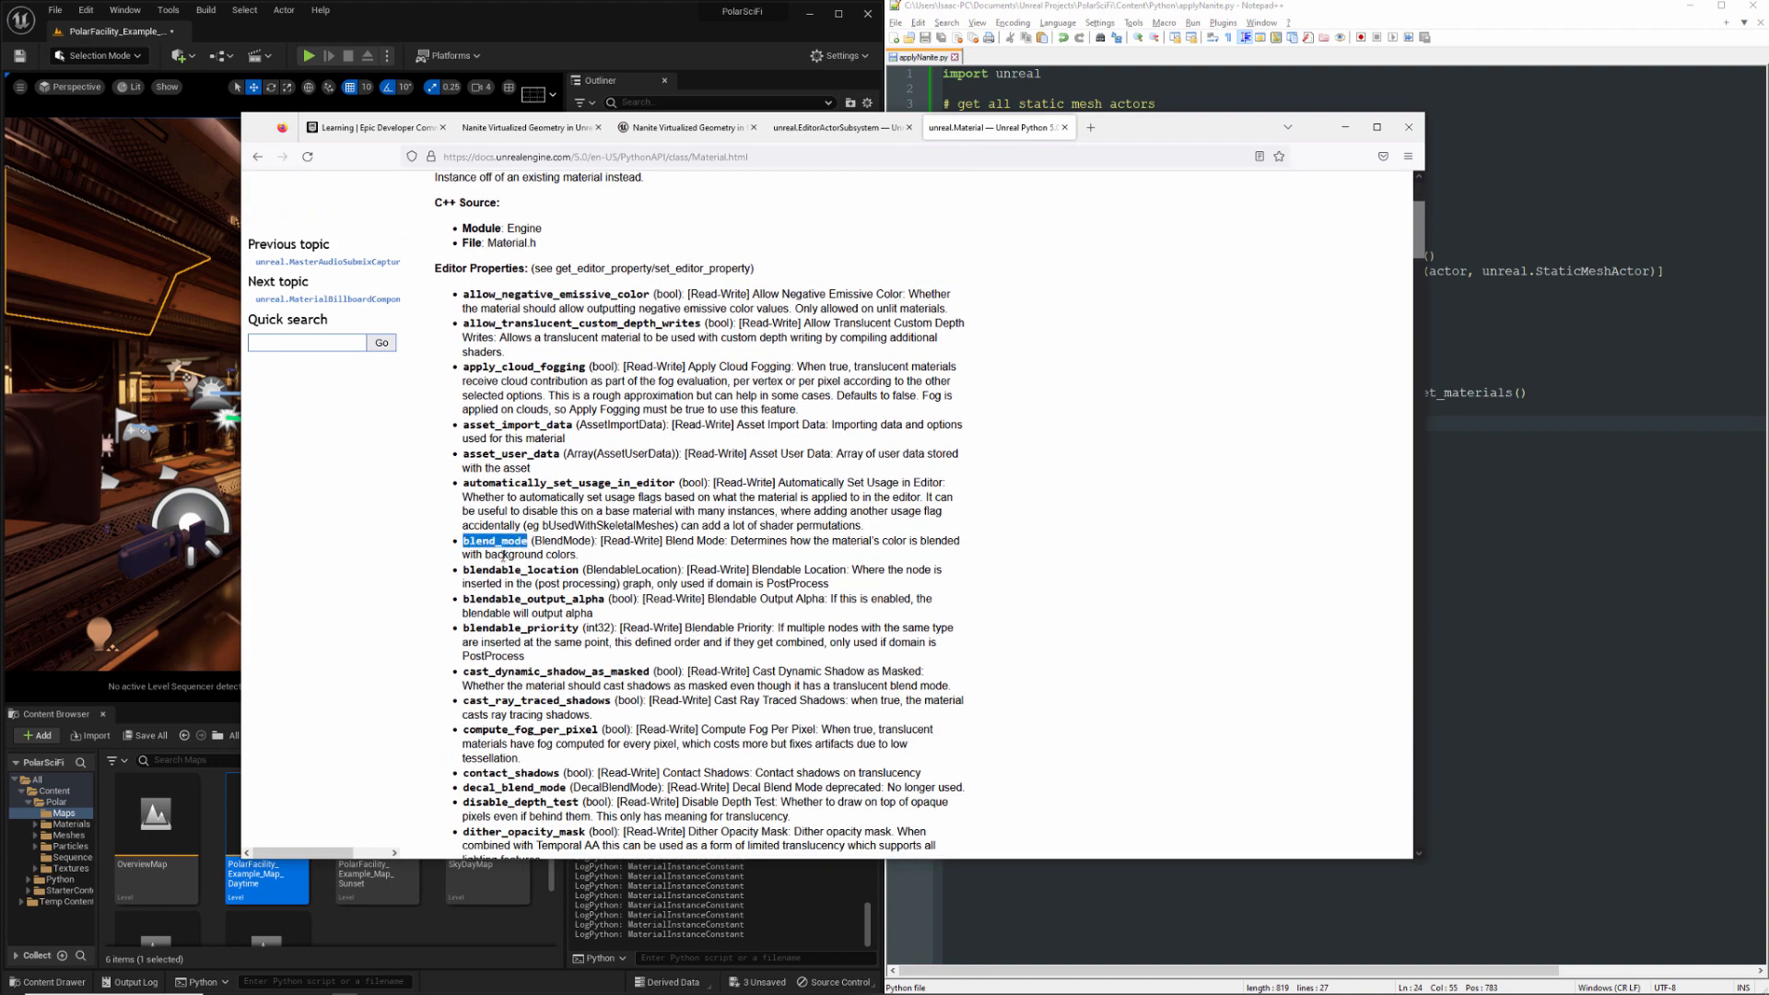
Search the docs for MaterialInstanceConstant, then follow its base classes to MaterialInterface's get_base_material
left_click(1091, 126)
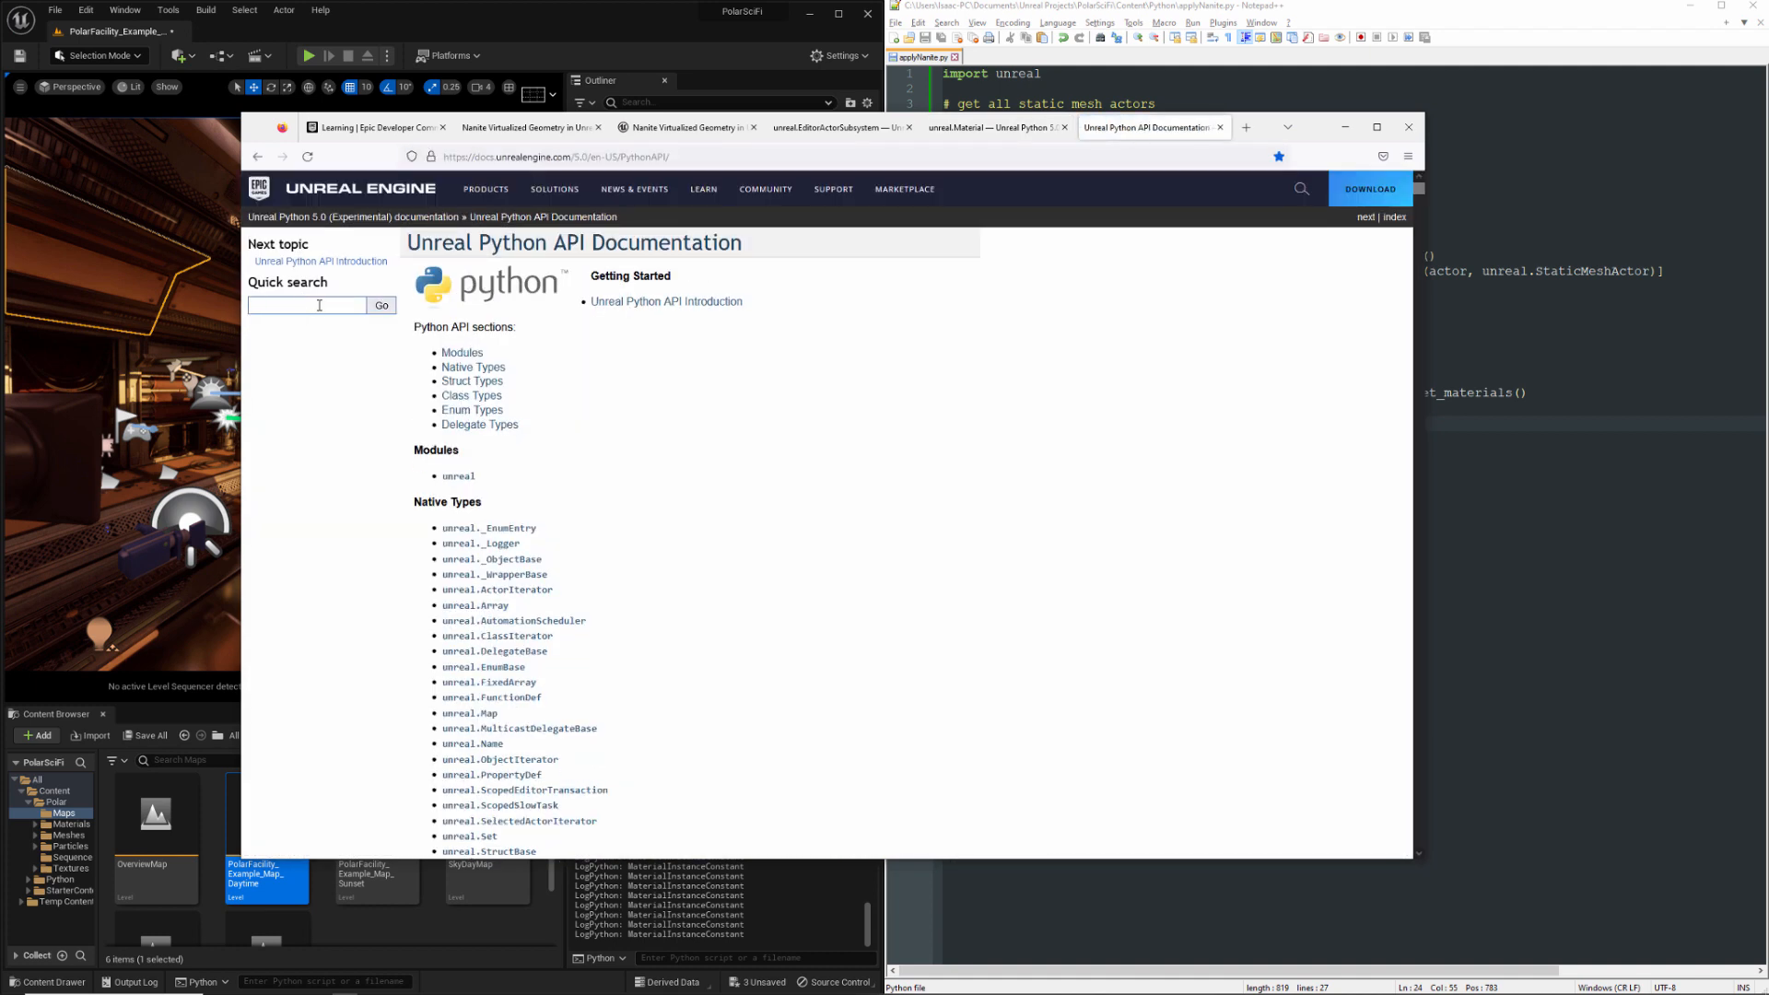
type("materialinstanceconstant")
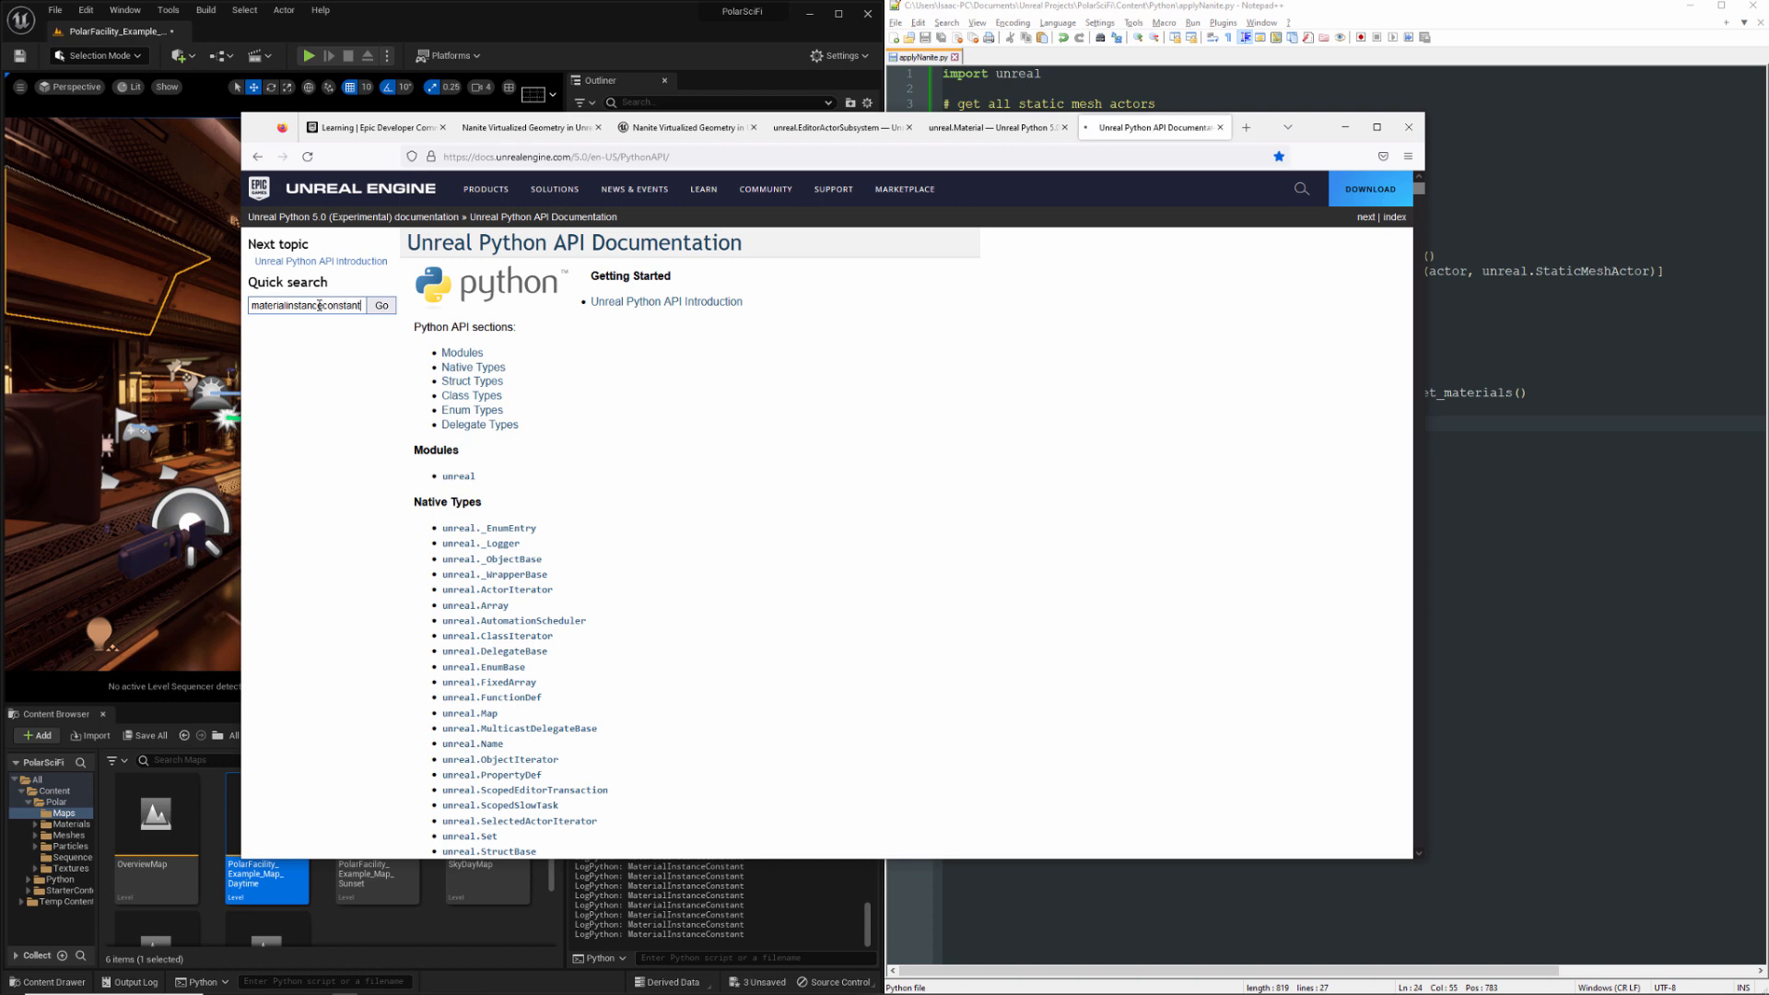
left_click(381, 305)
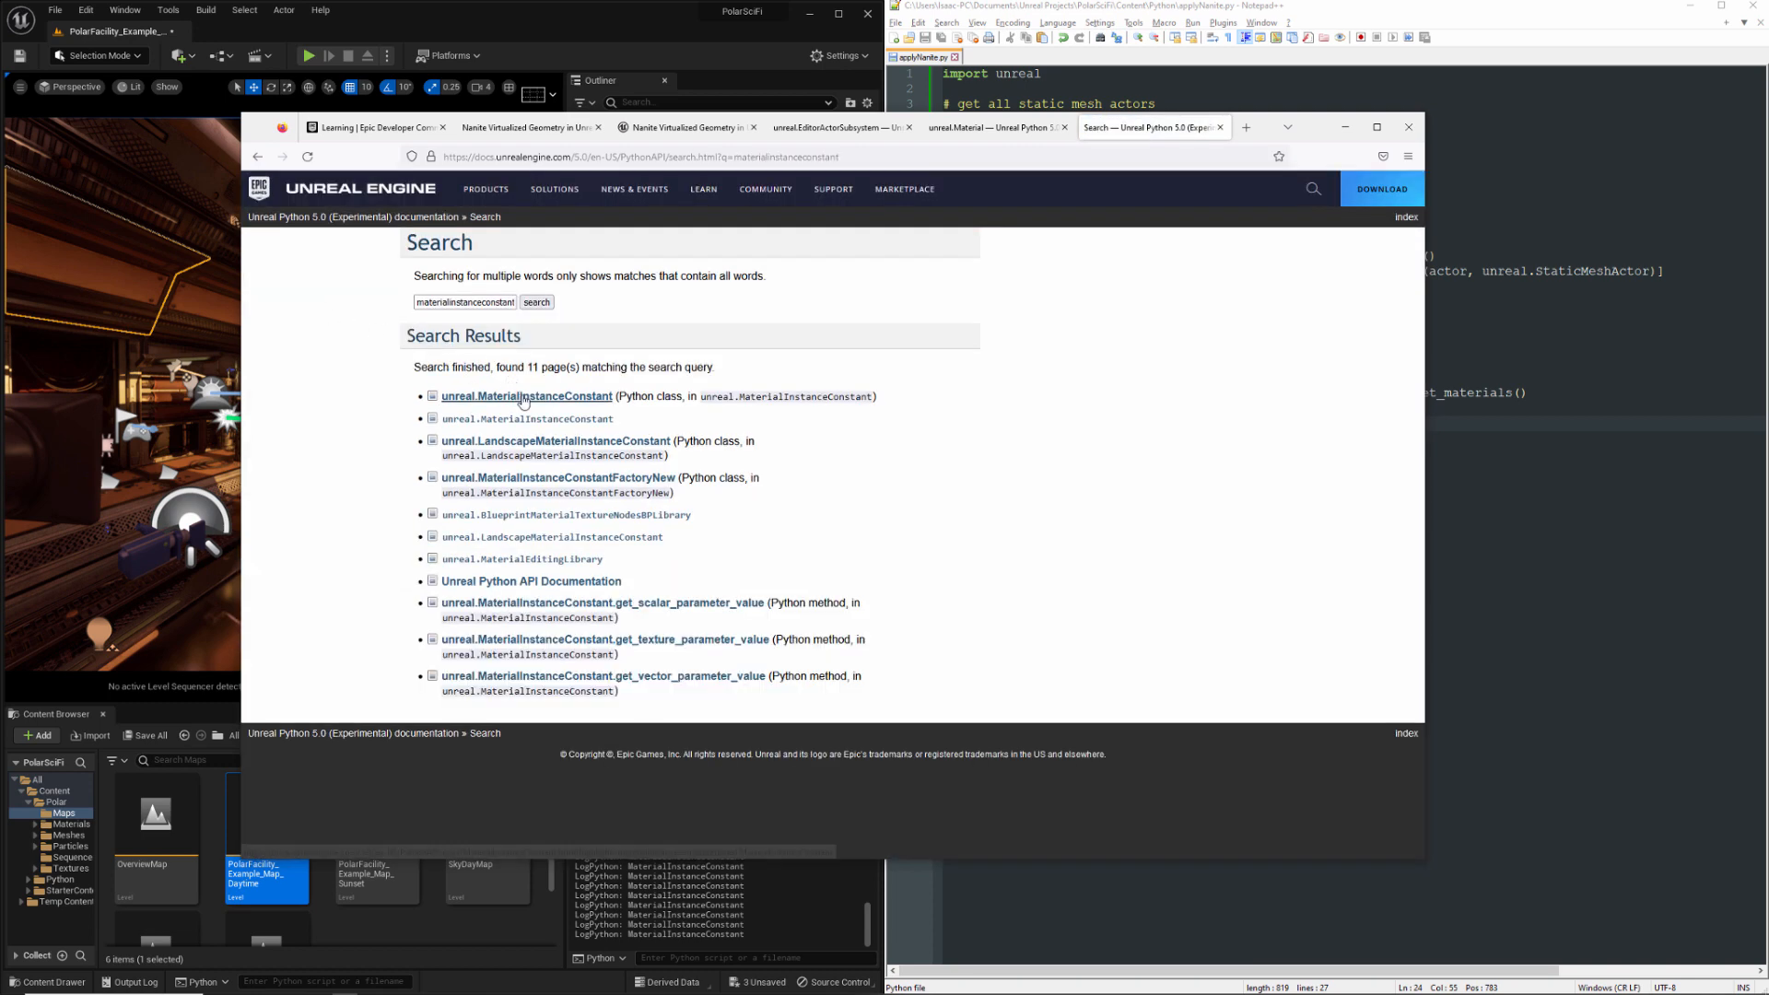
left_click(526, 396)
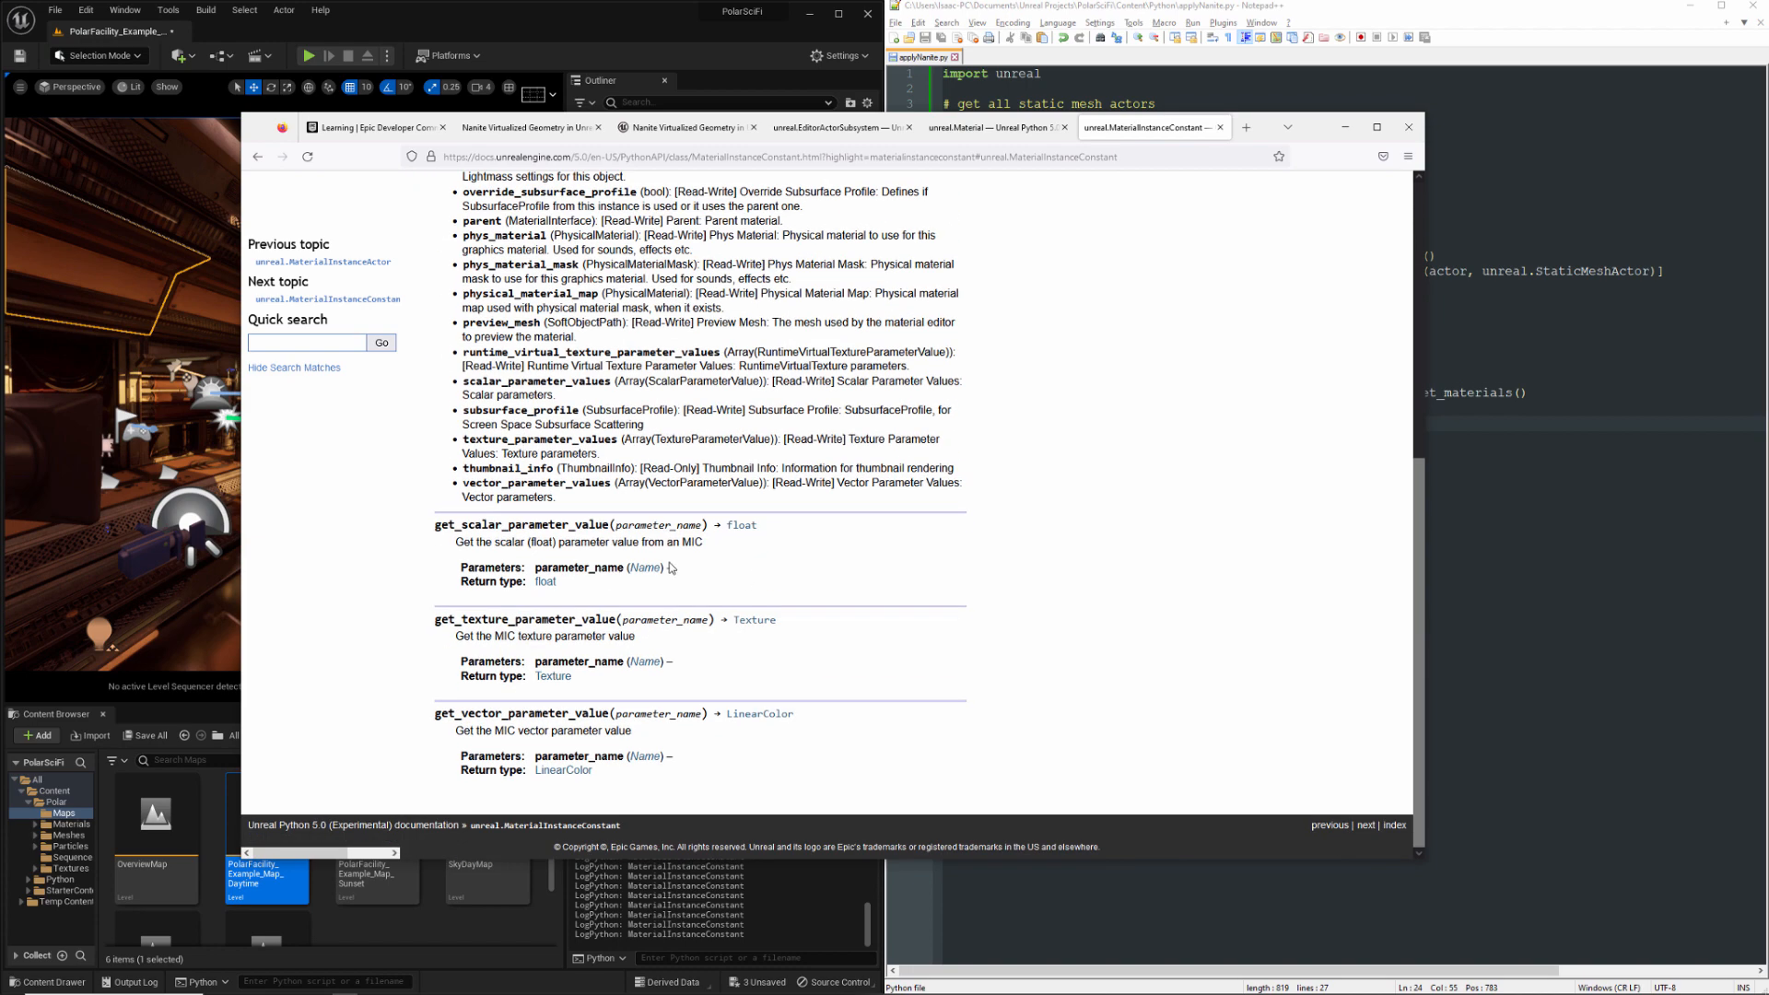
scroll("up", 3)
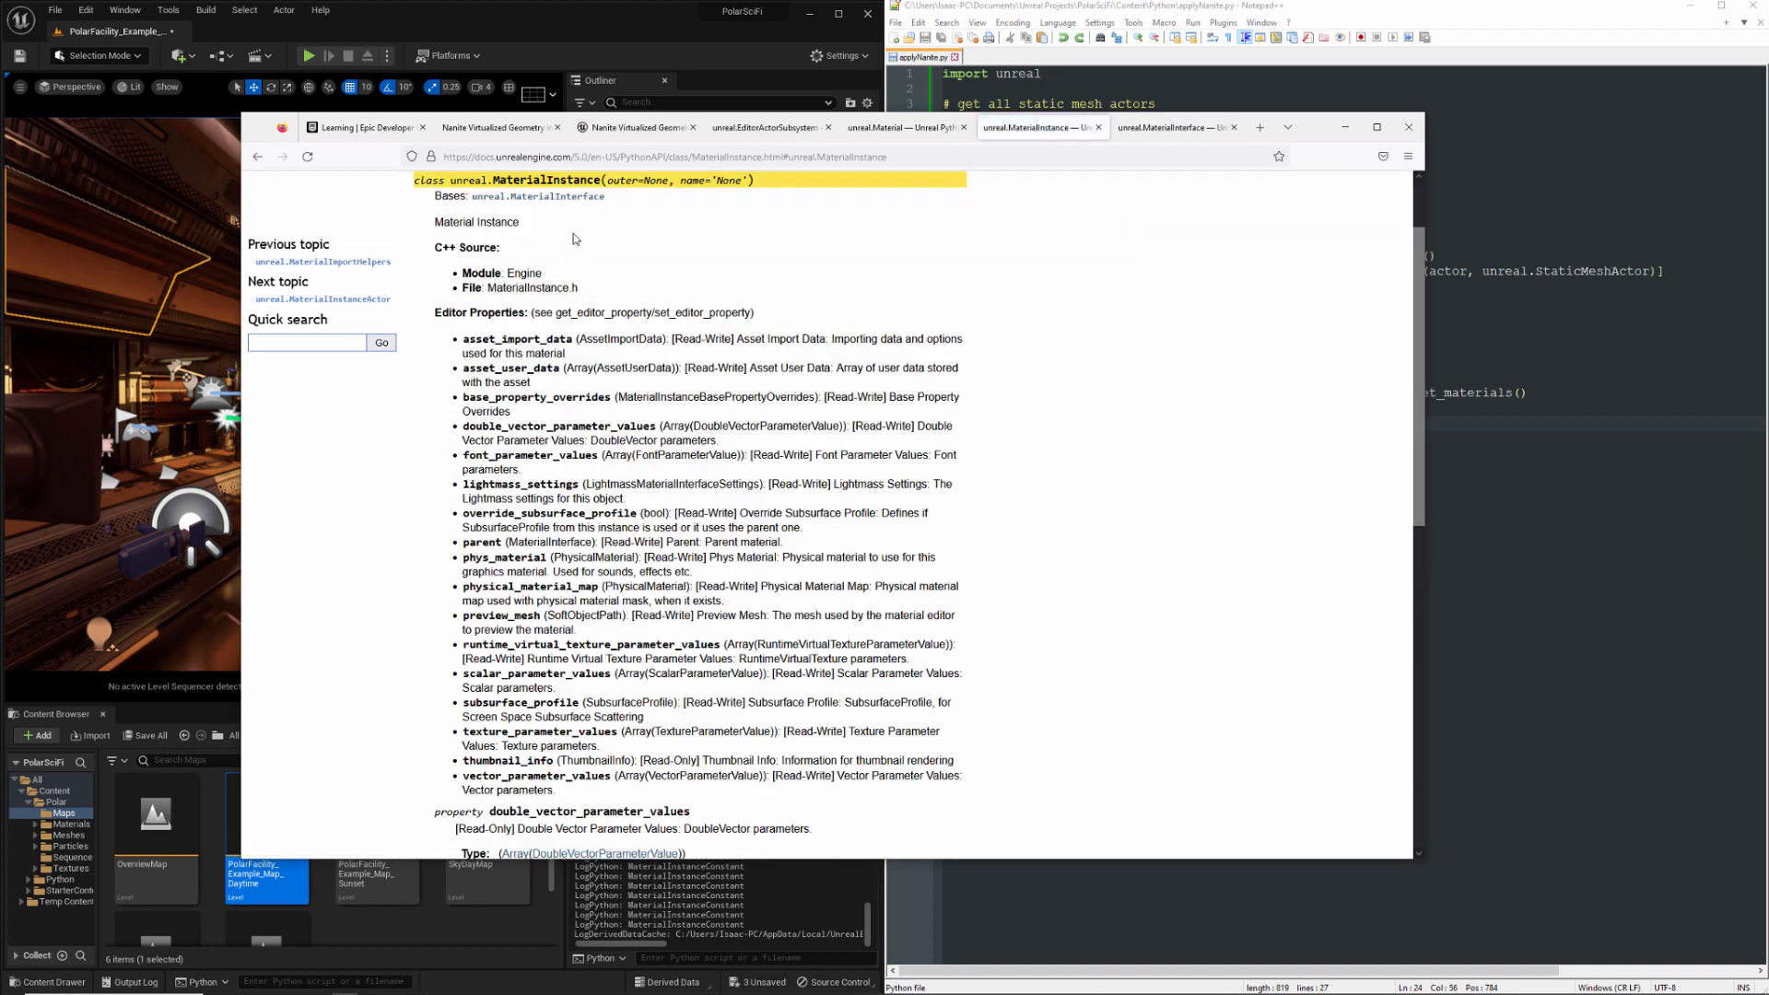
left_click(552, 195)
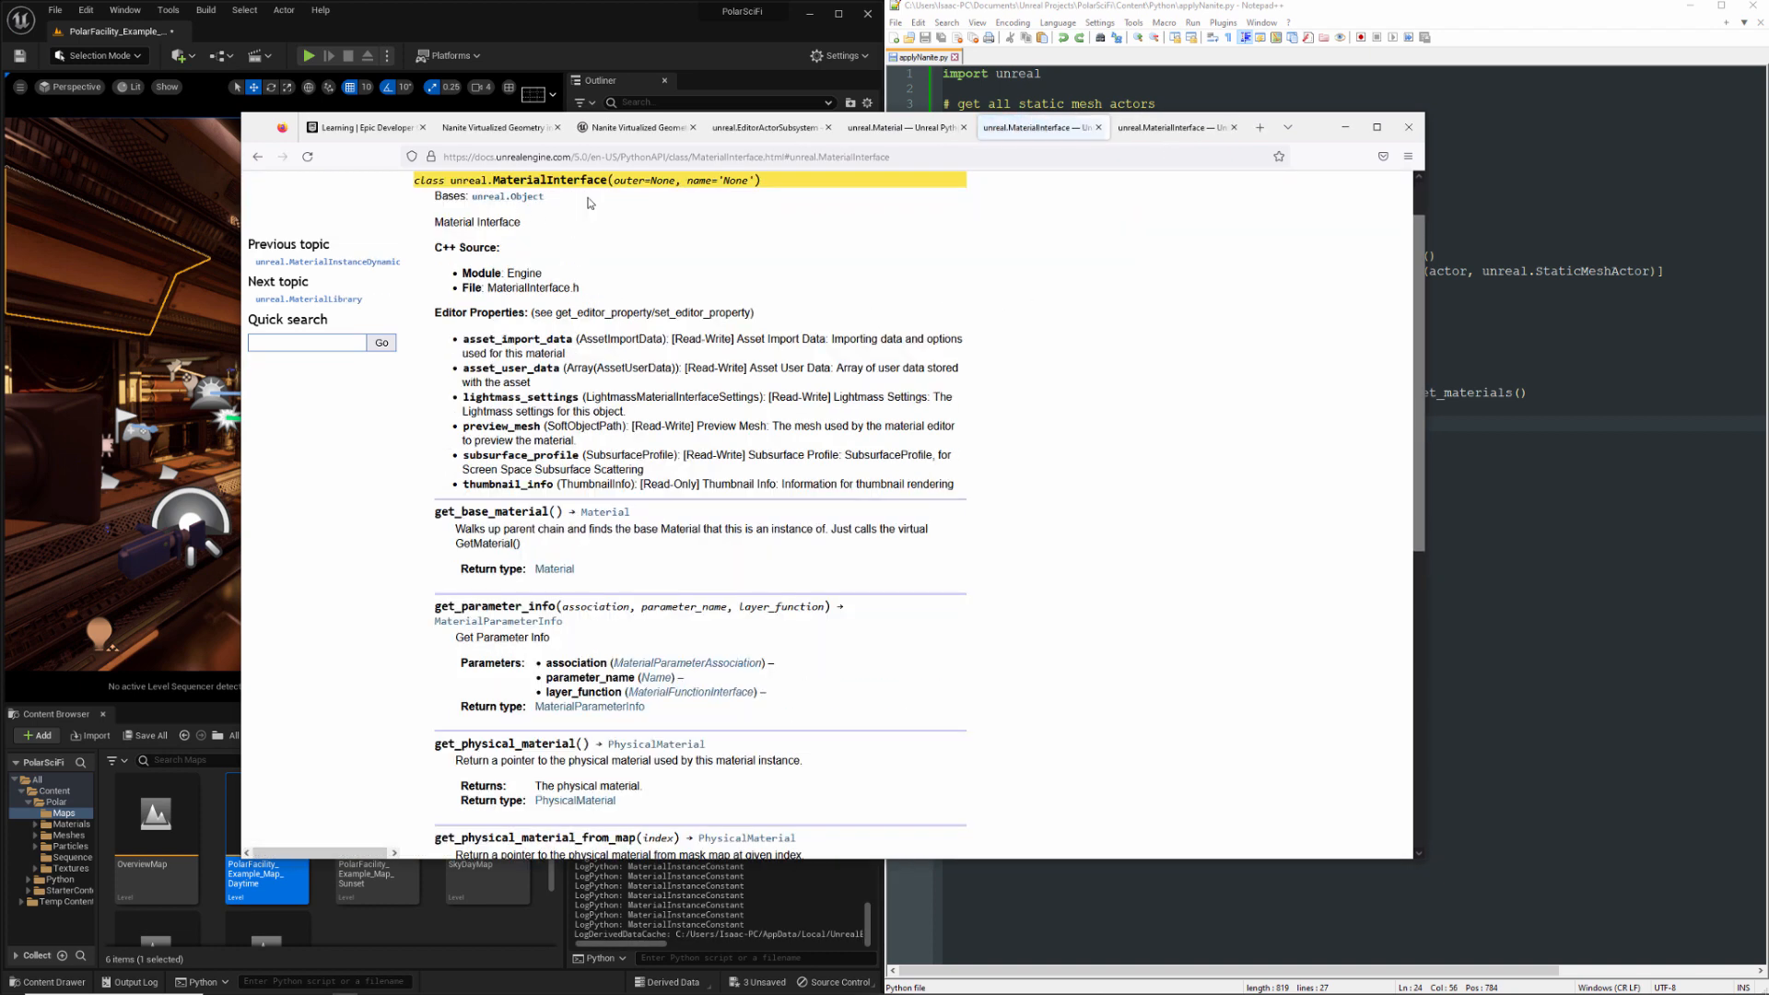
double_click(519, 511)
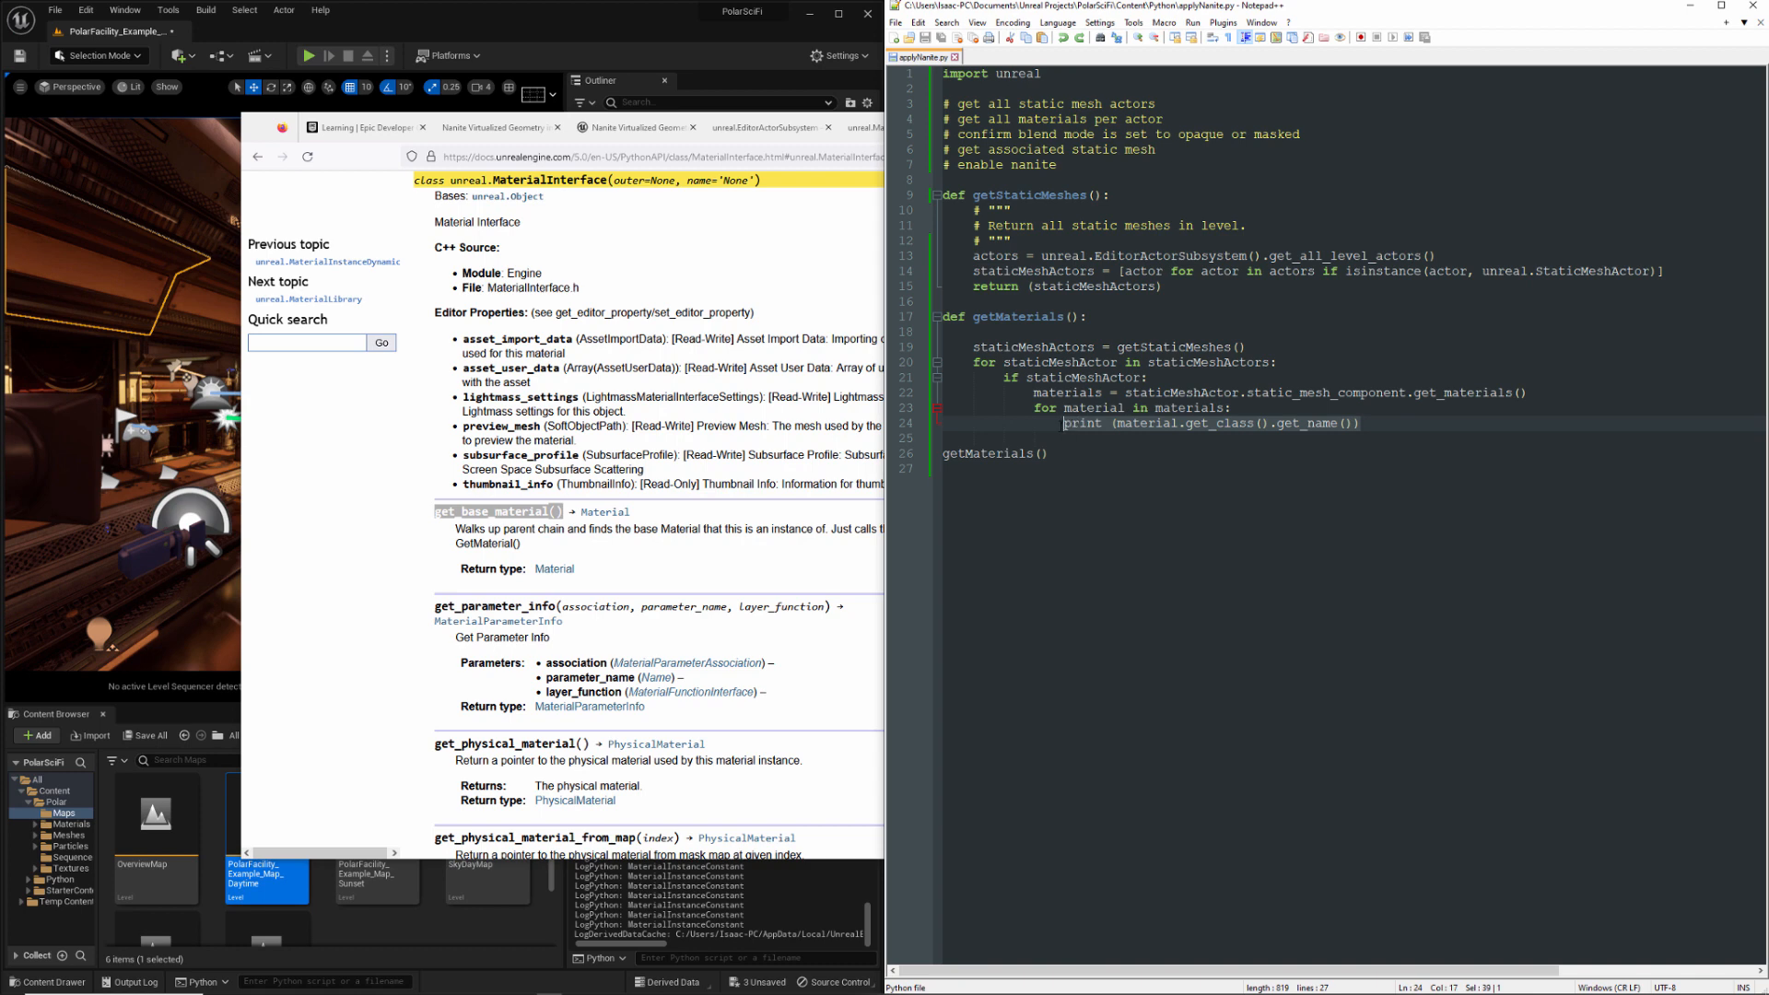
mouse_move(1351, 431)
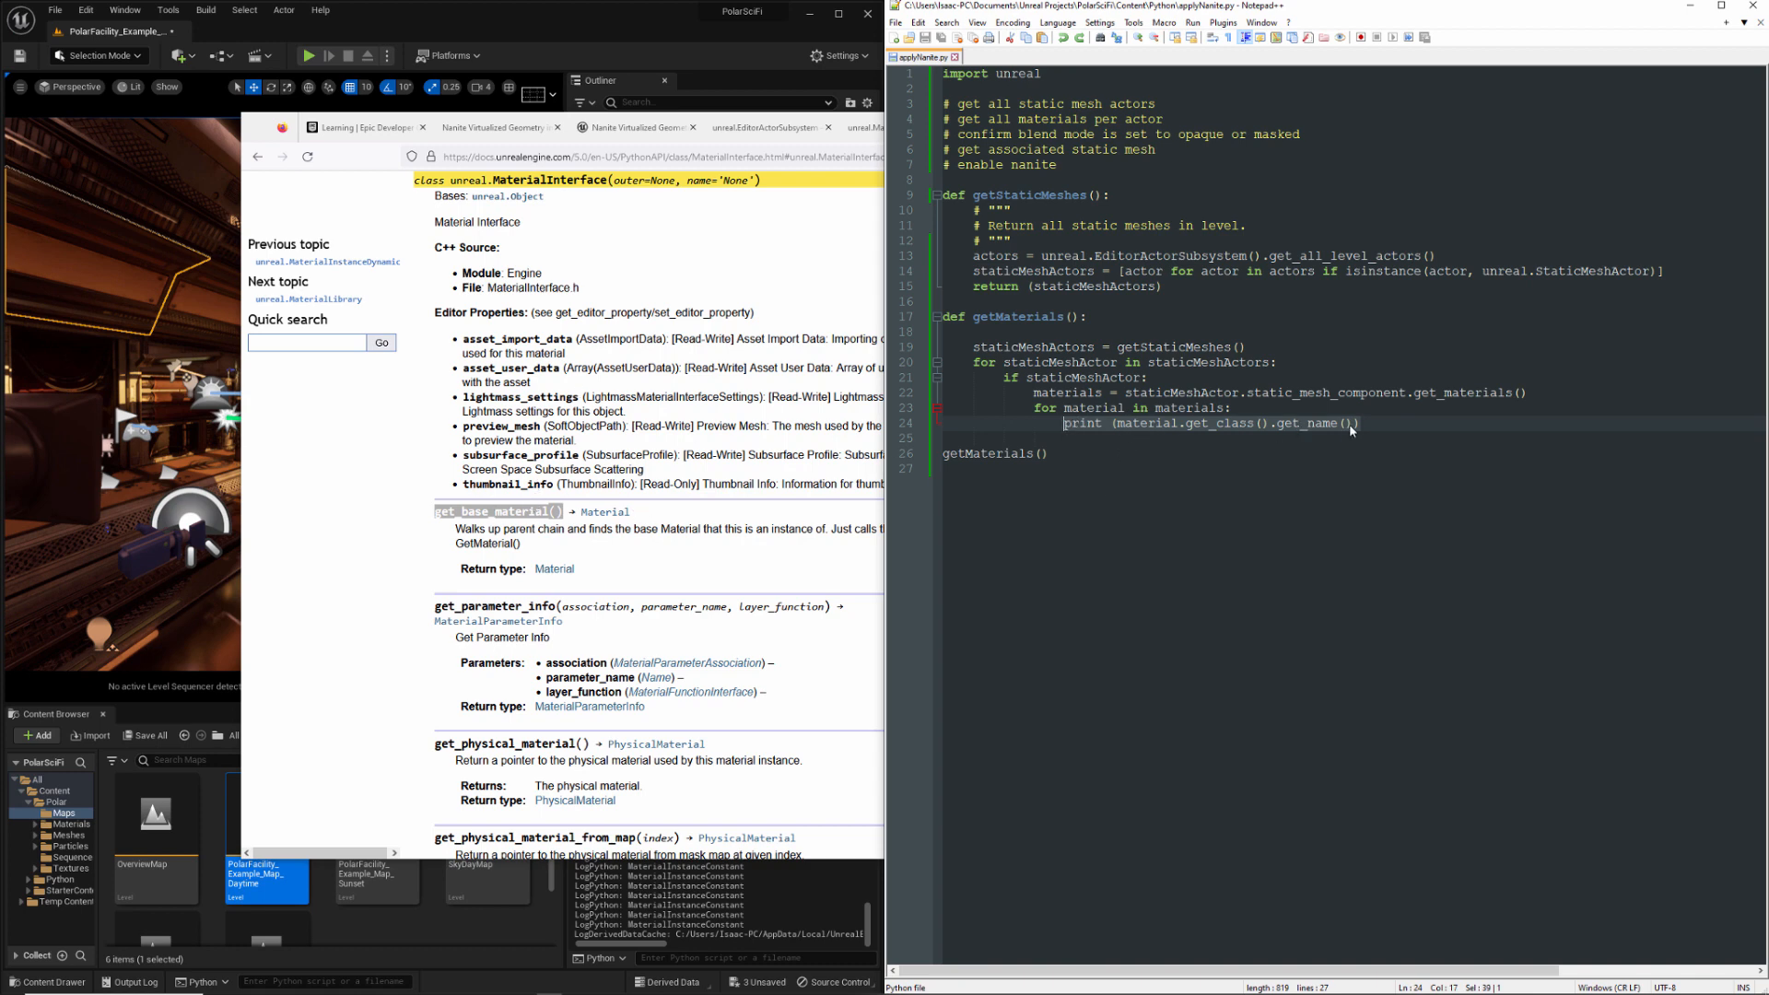